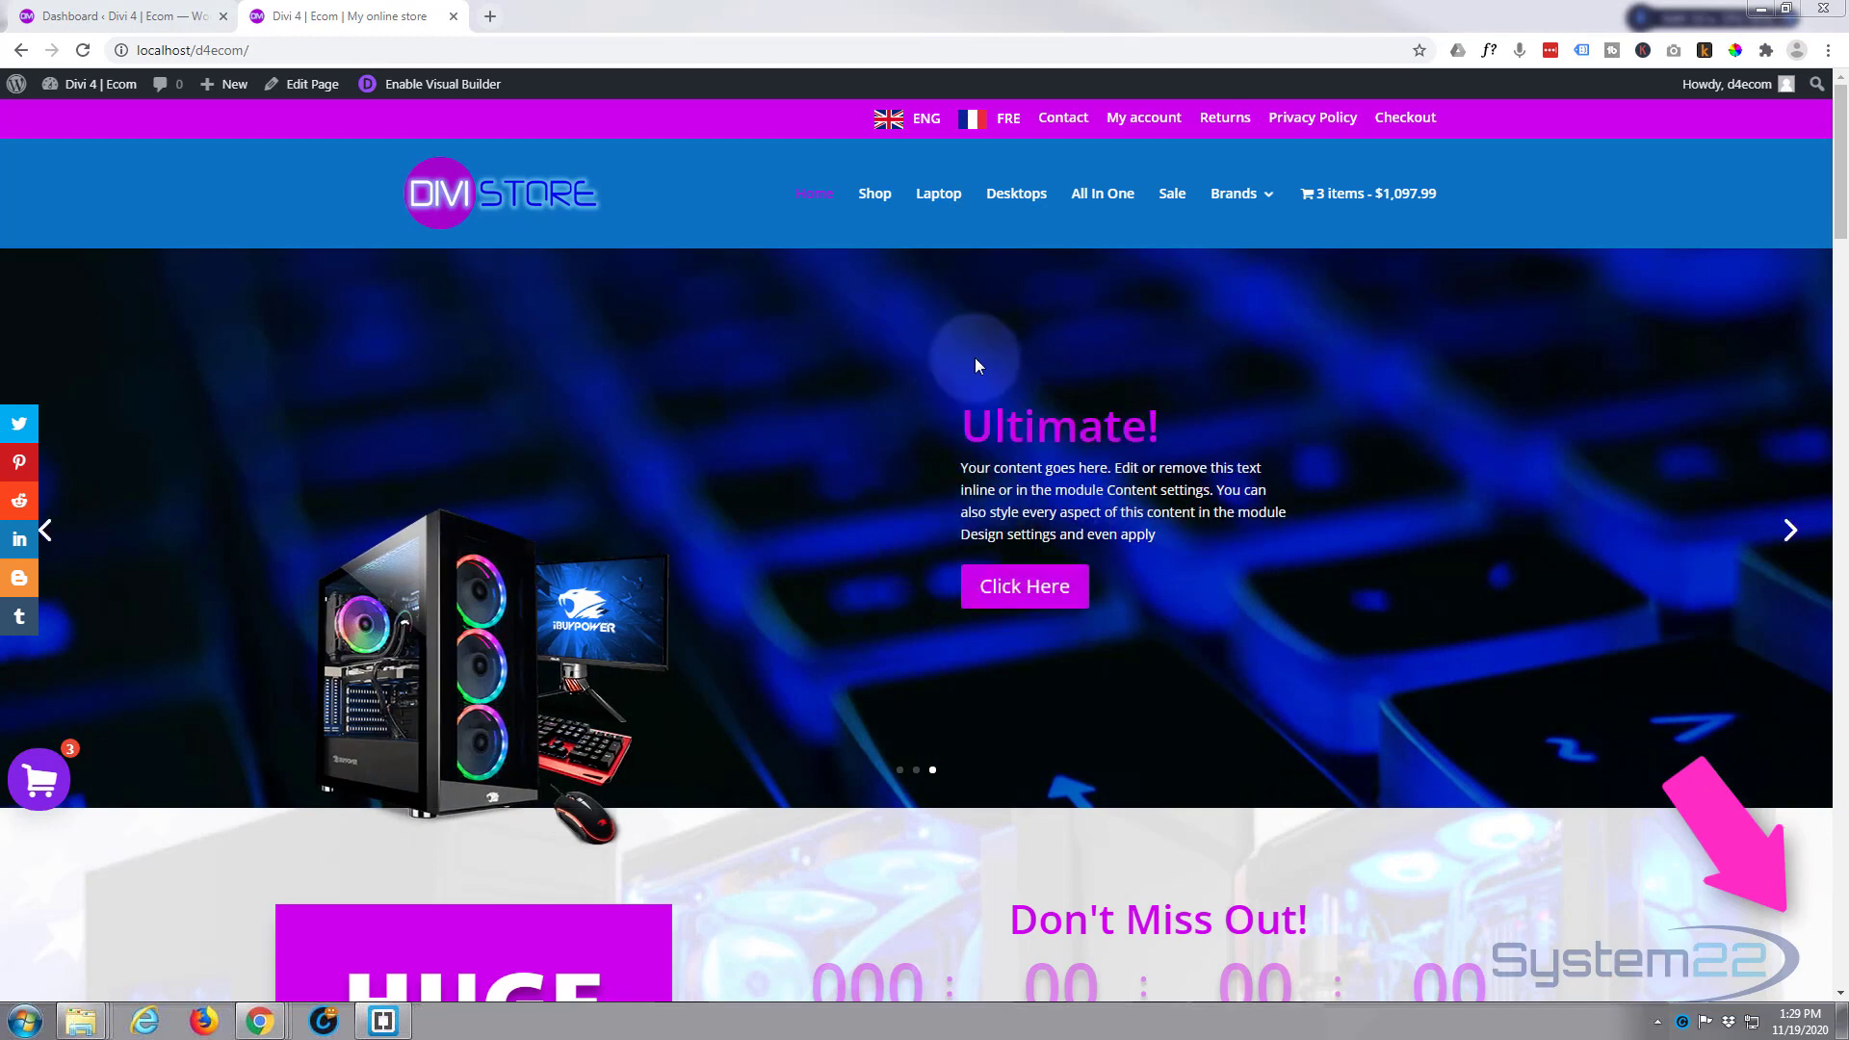
mouse_move(1346, 204)
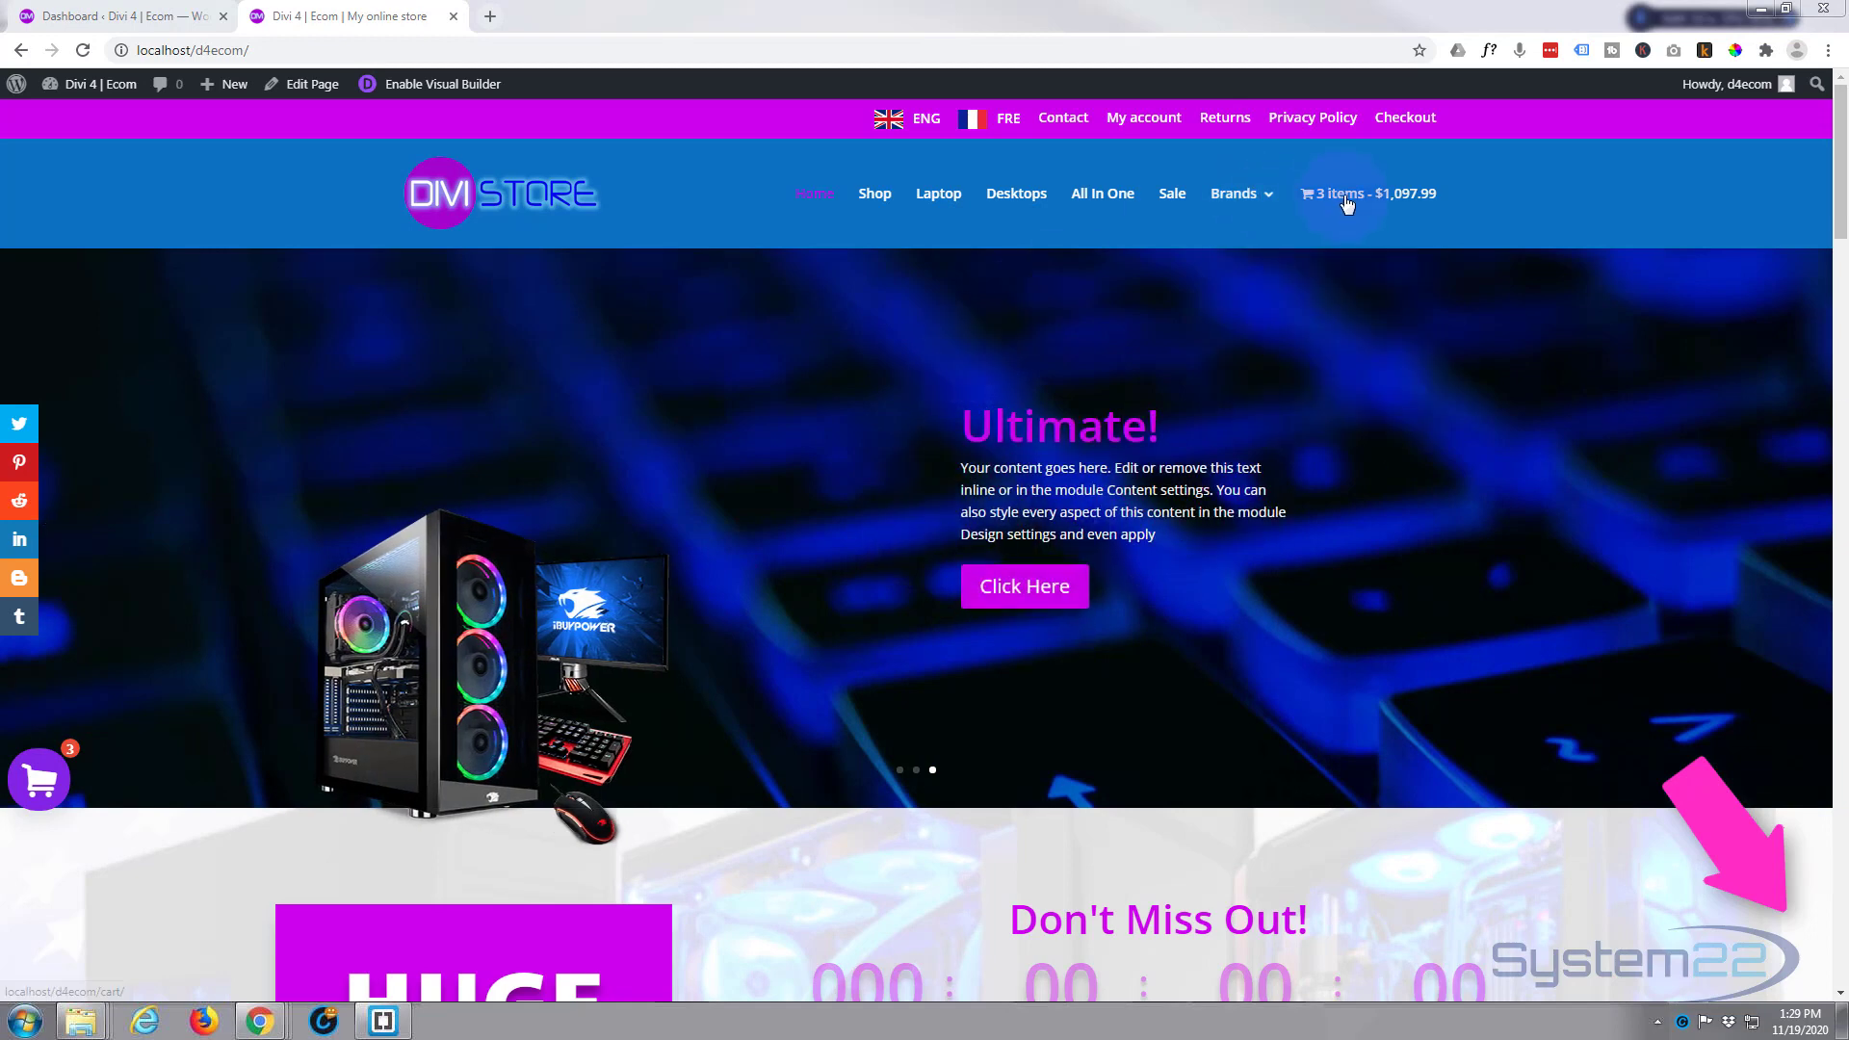
Open the cart page from the header cart total and focus the coupon code field.
left_click(1346, 196)
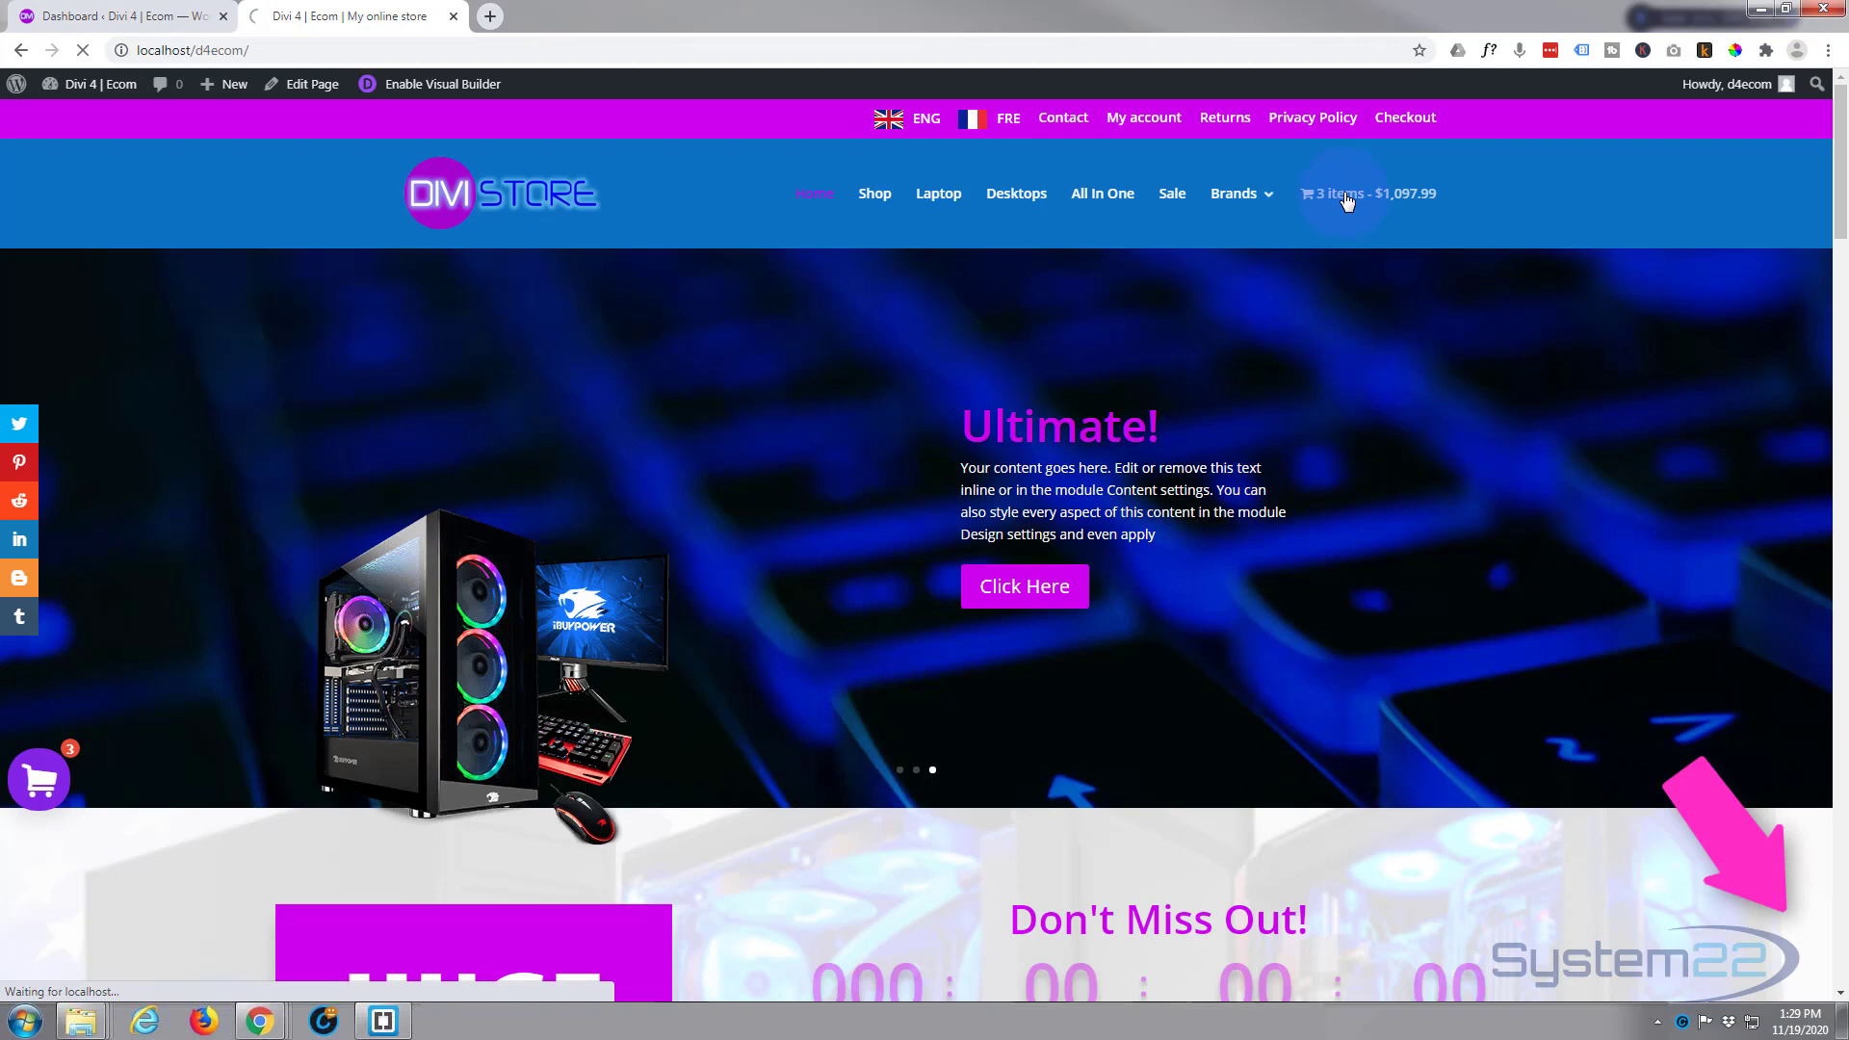
left_click(1344, 193)
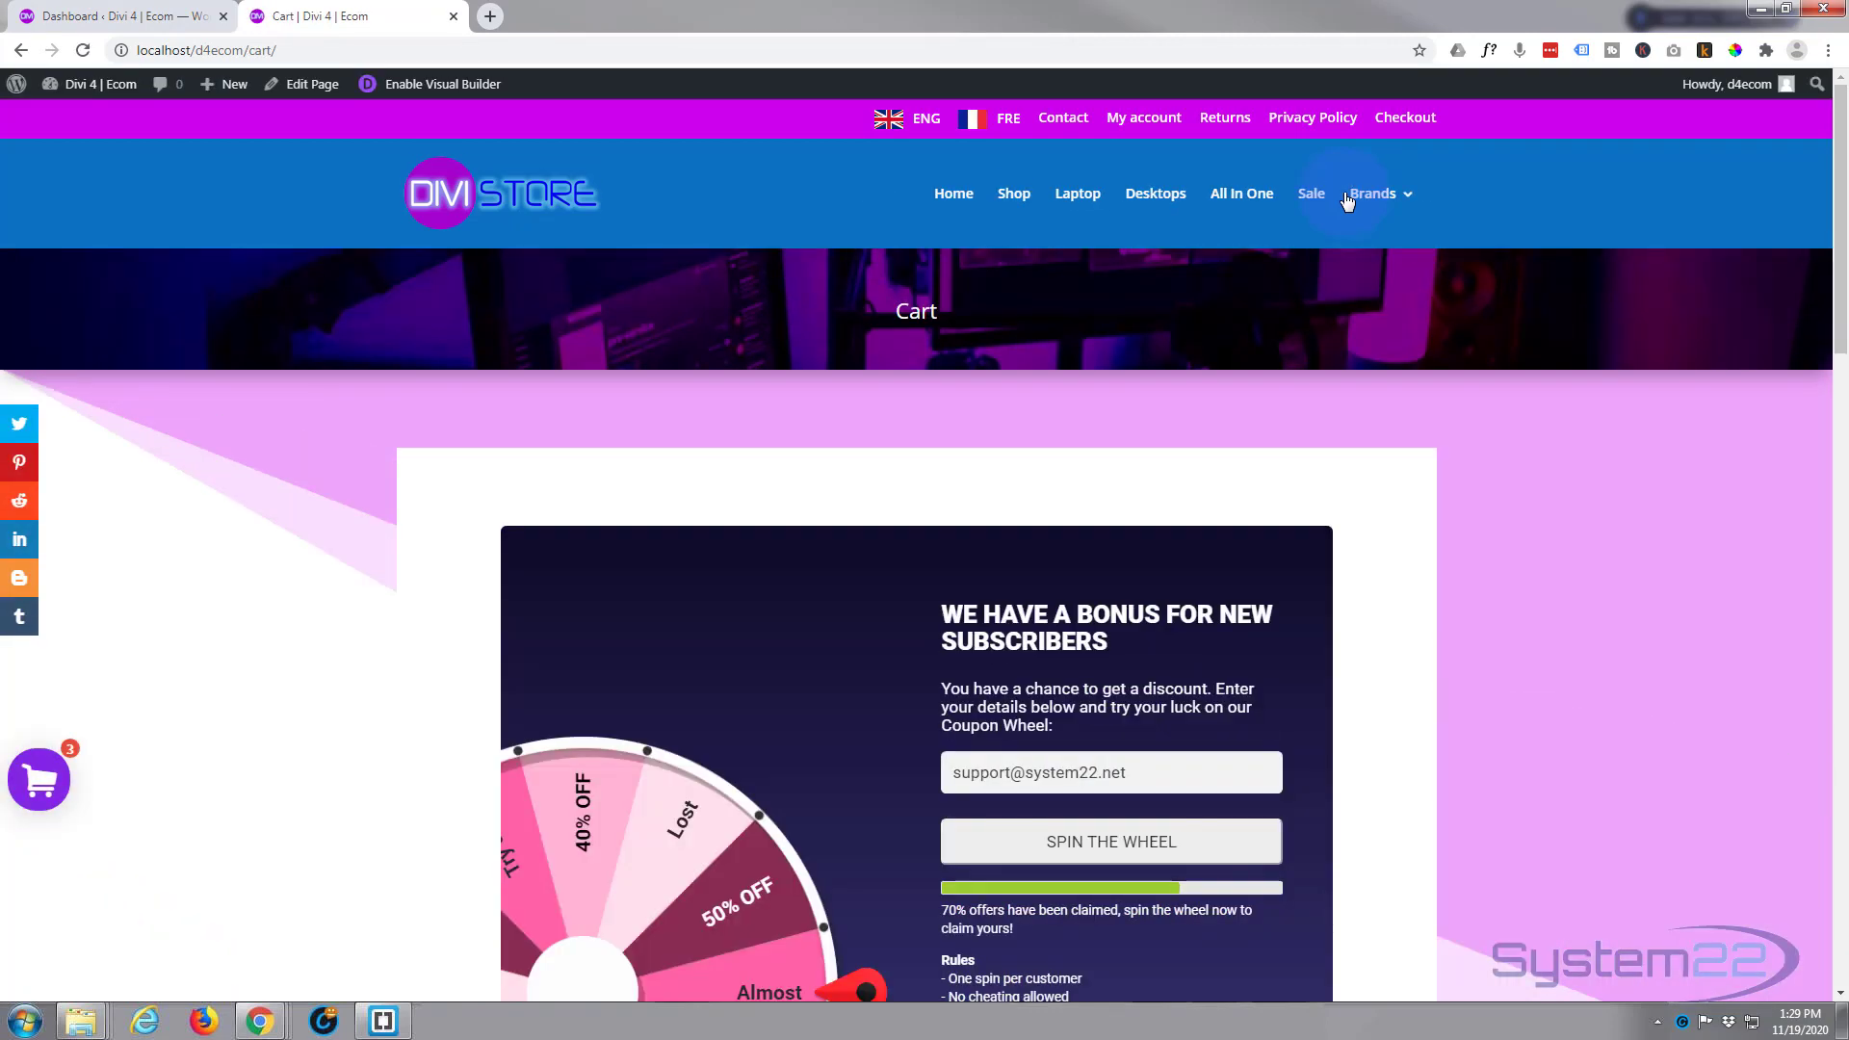
scroll("down", 3)
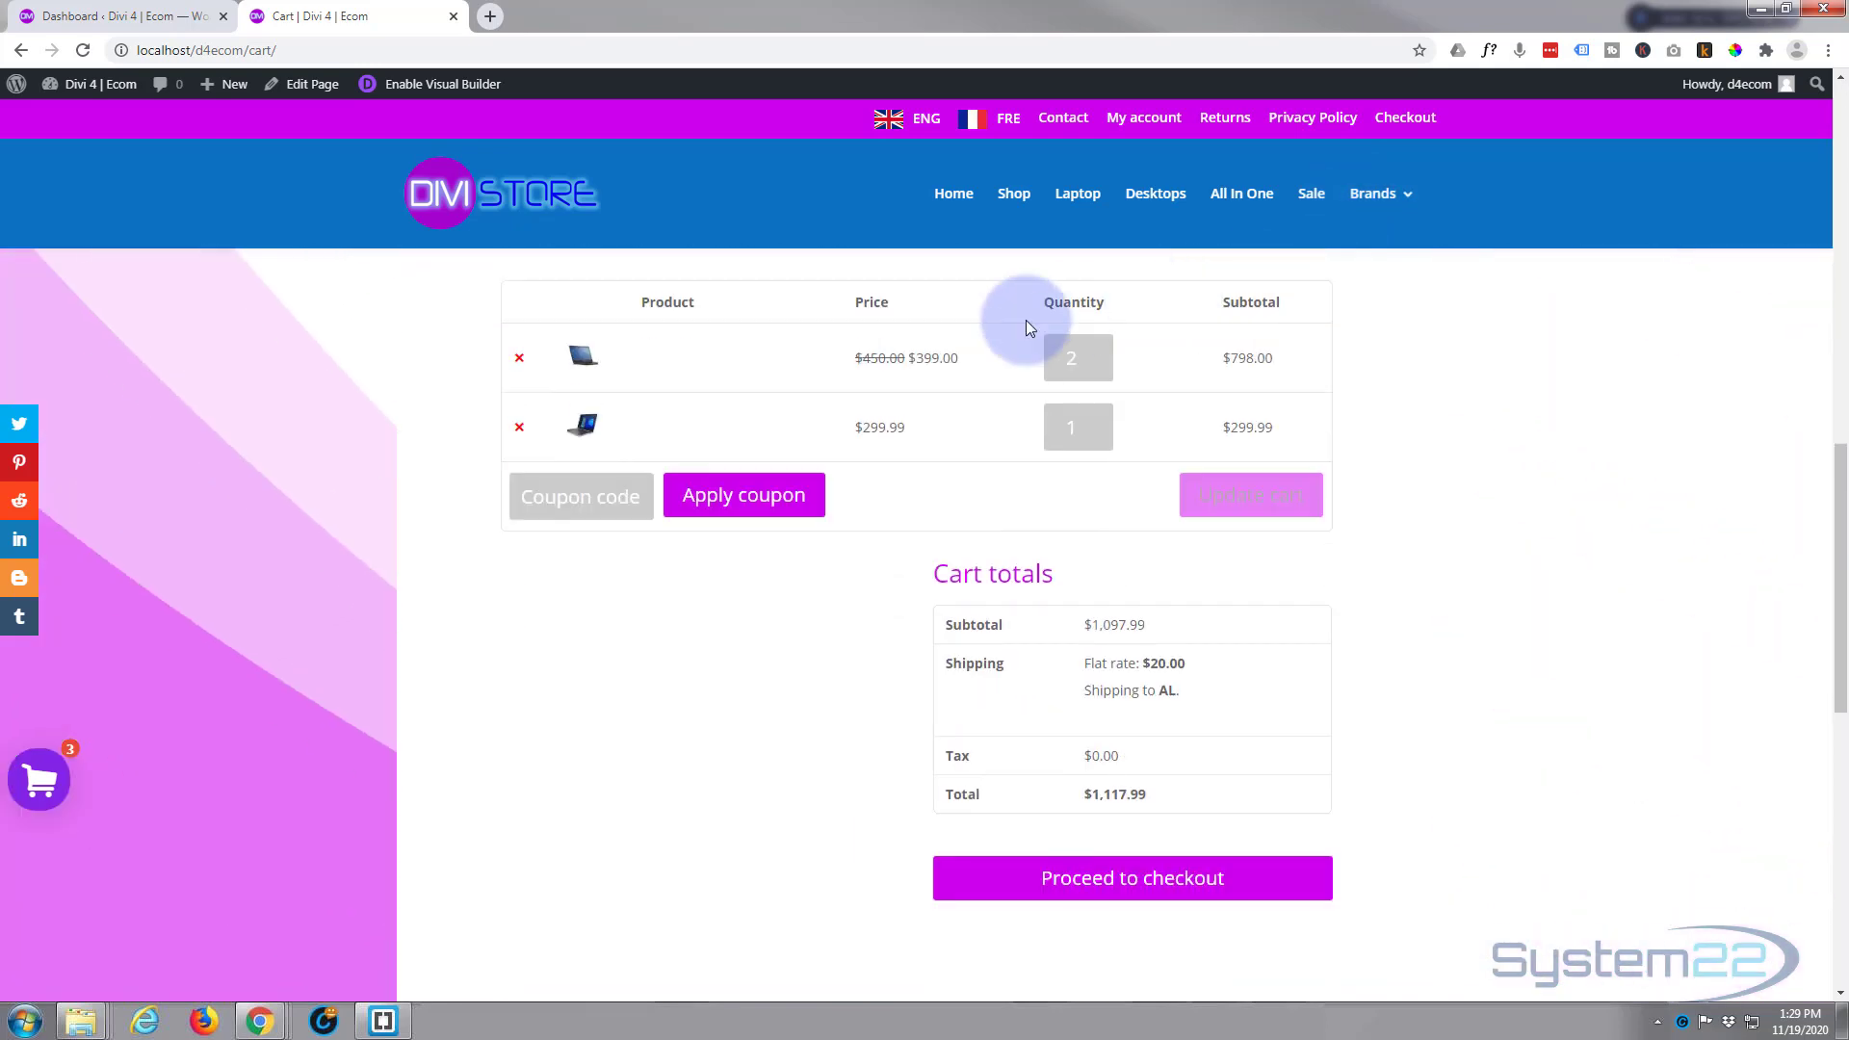
left_click(580, 497)
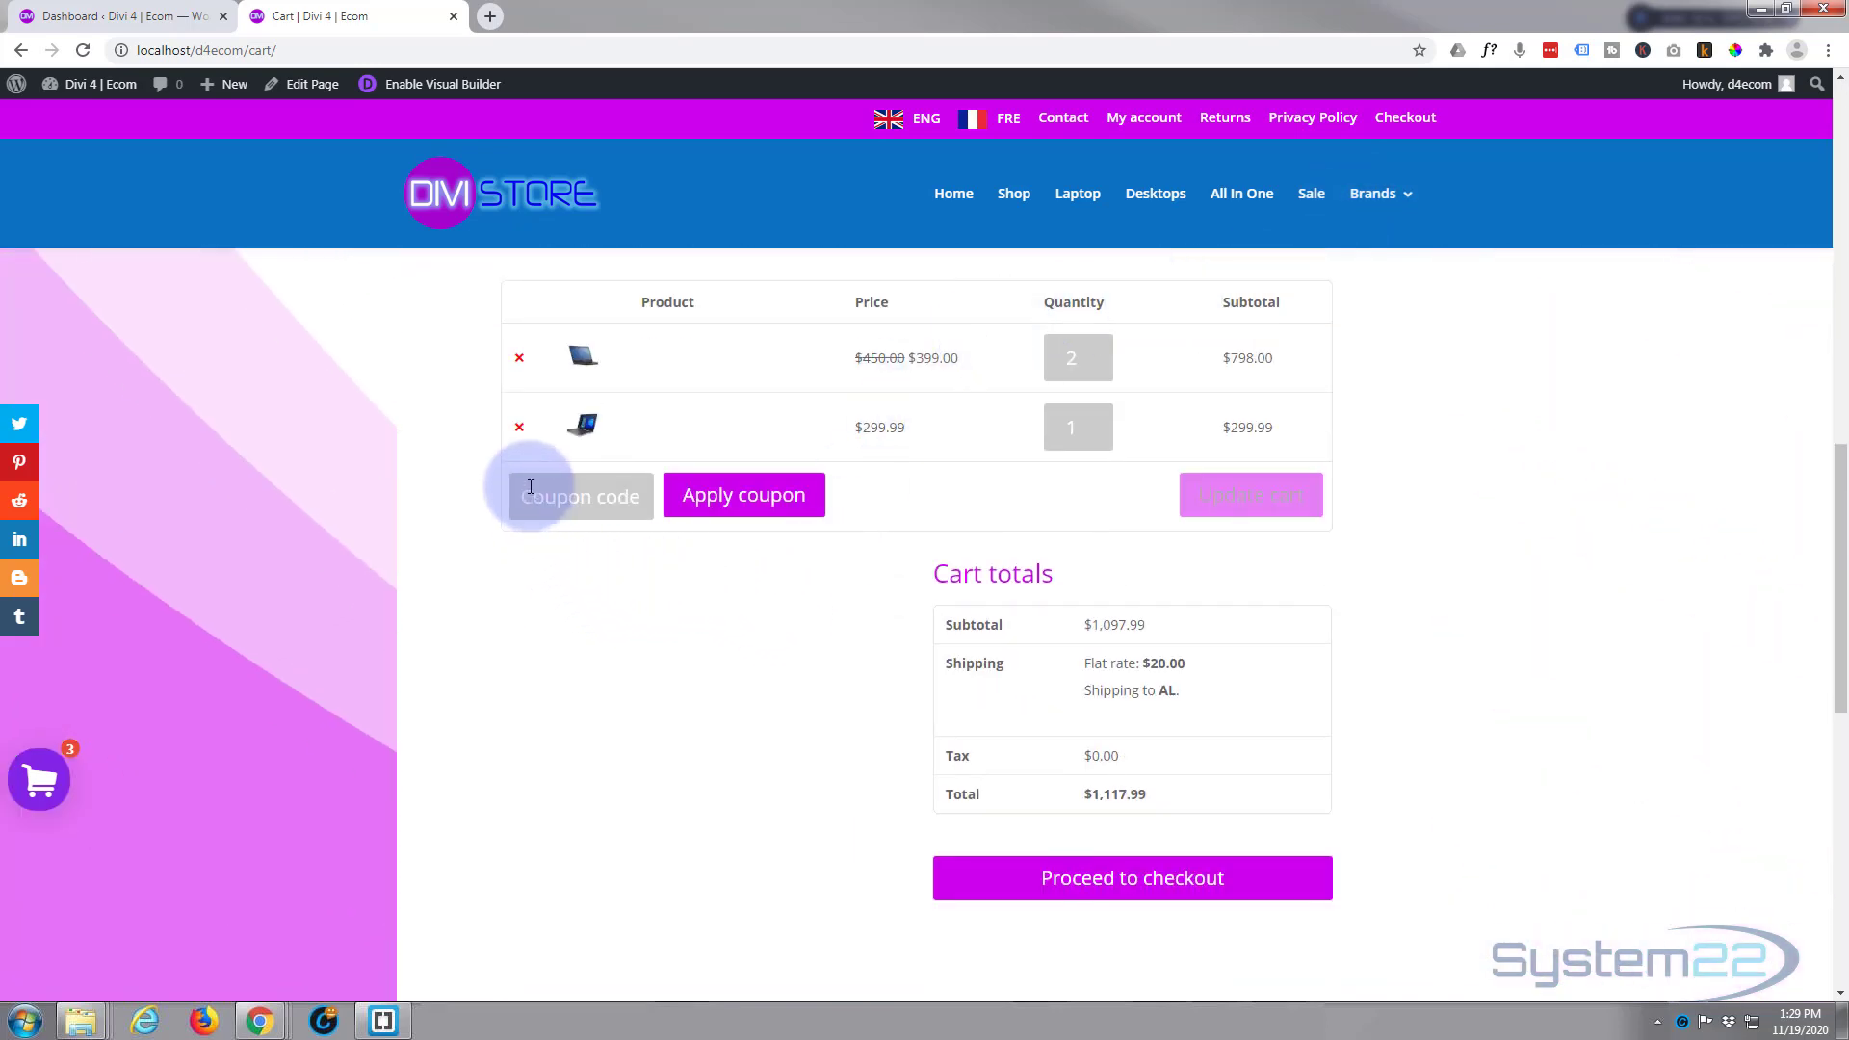
mouse_move(988, 393)
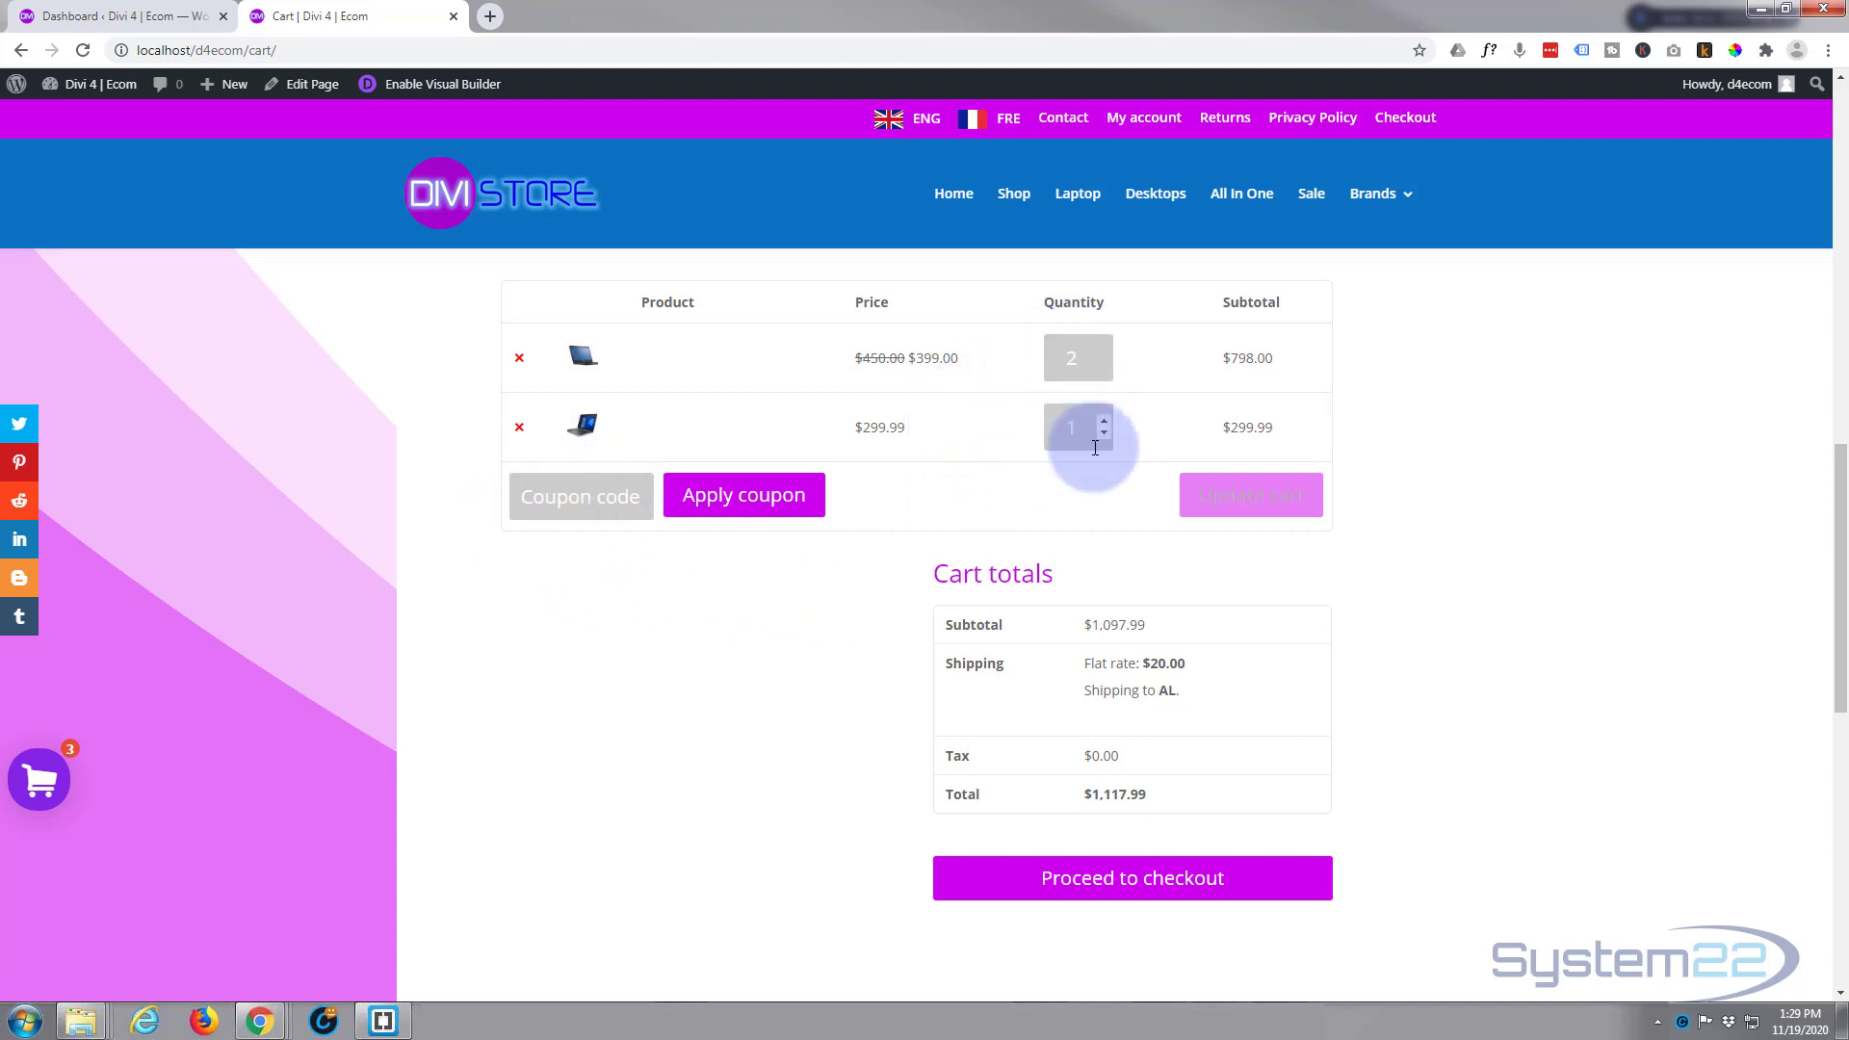
mouse_move(605, 642)
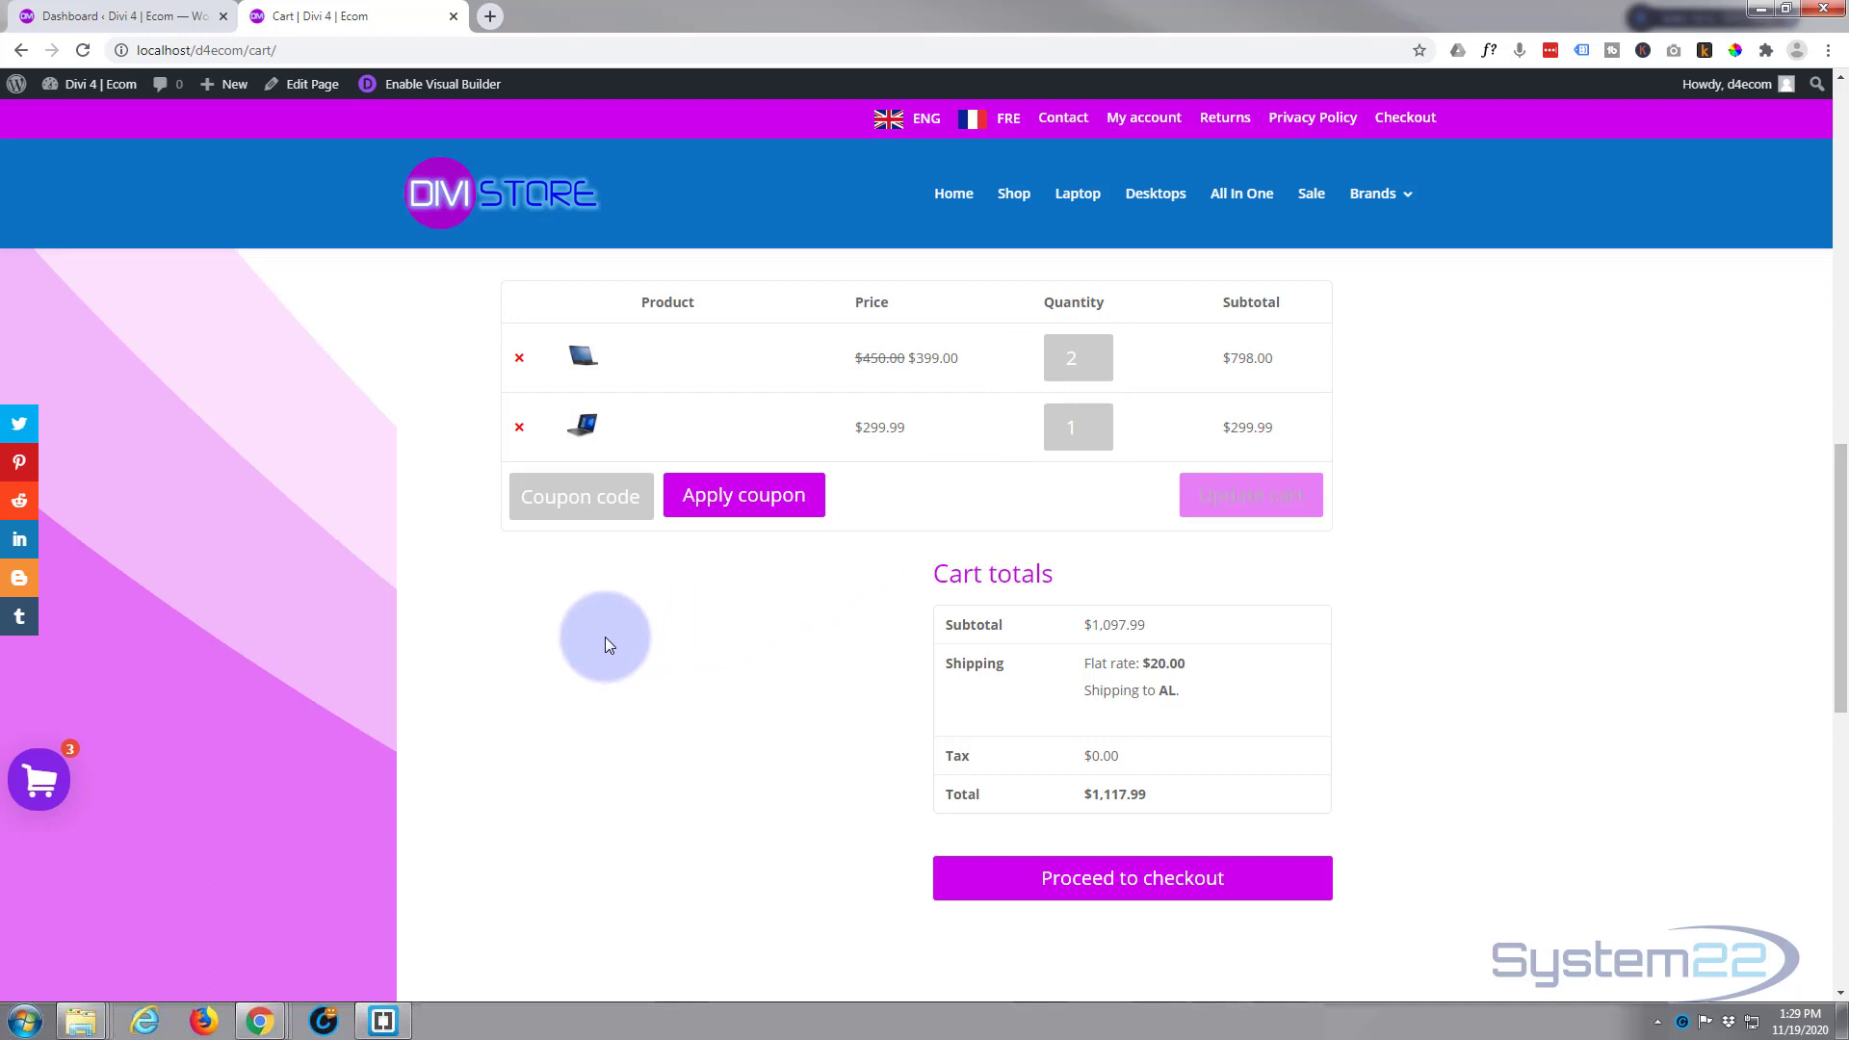
mouse_move(528, 627)
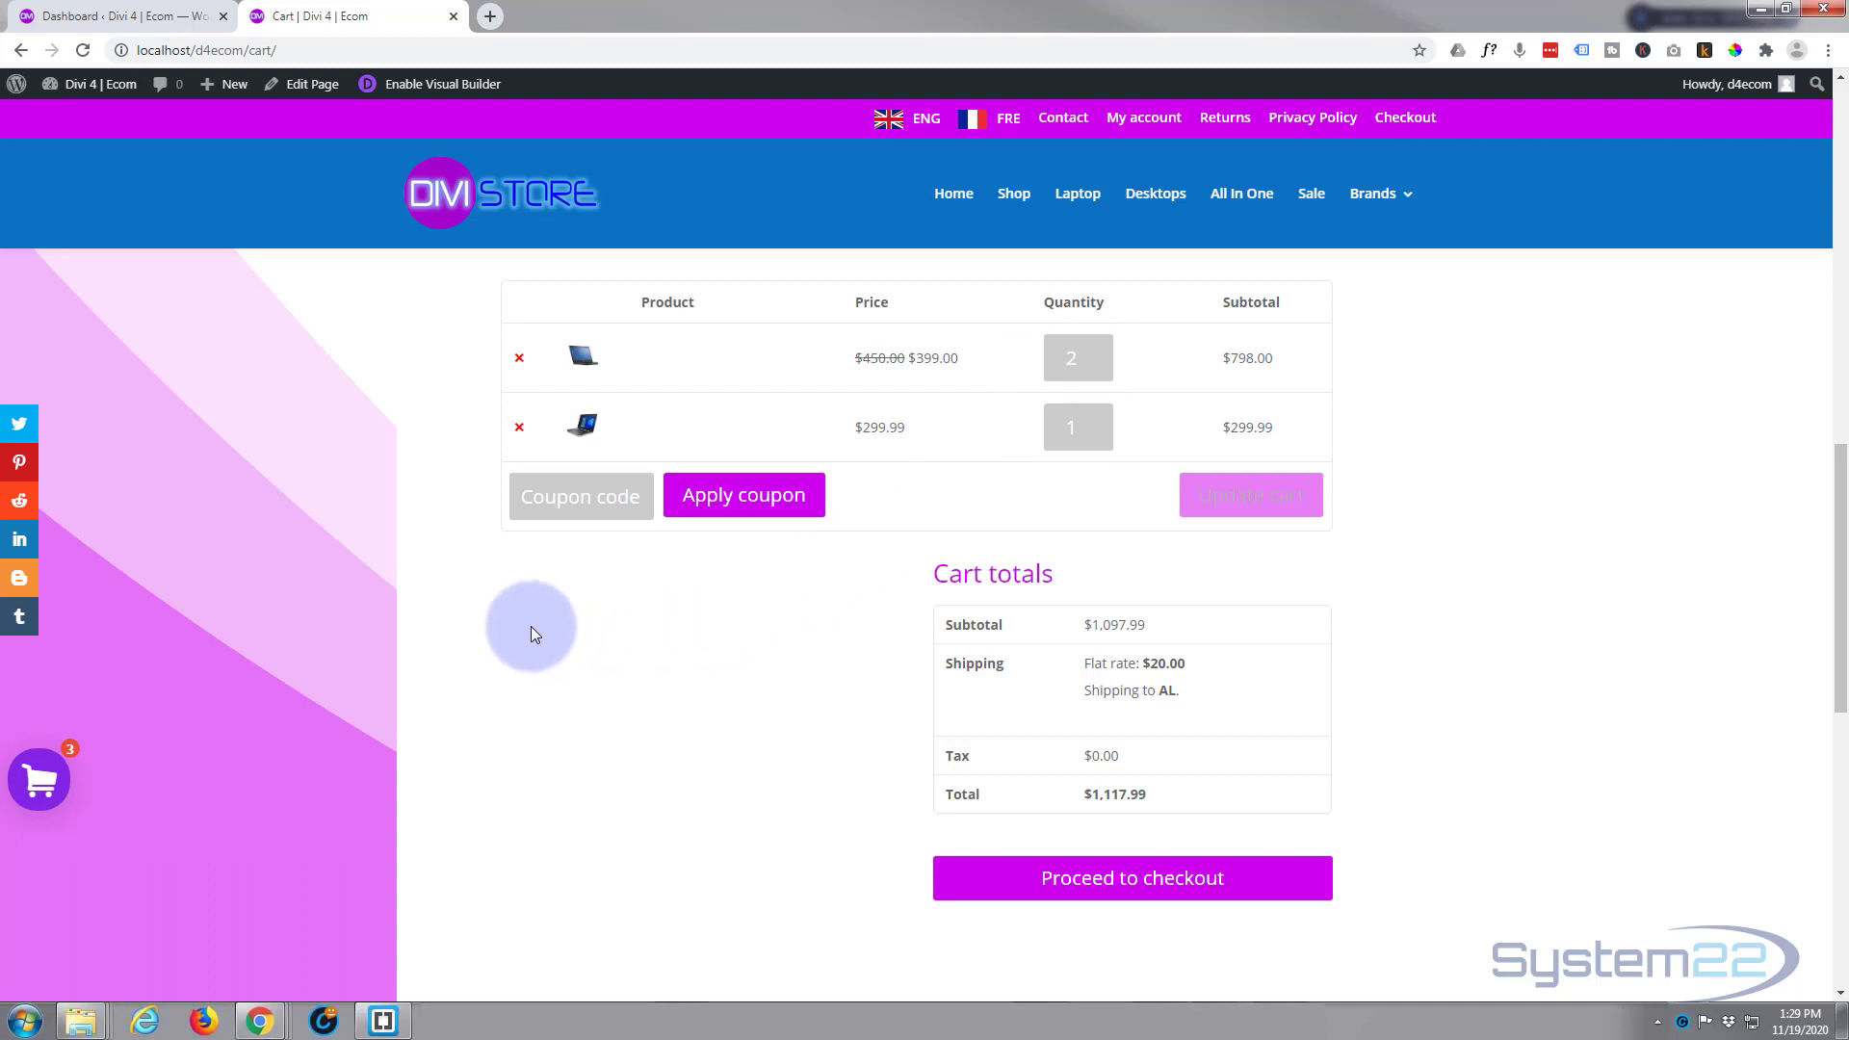
mouse_move(520, 628)
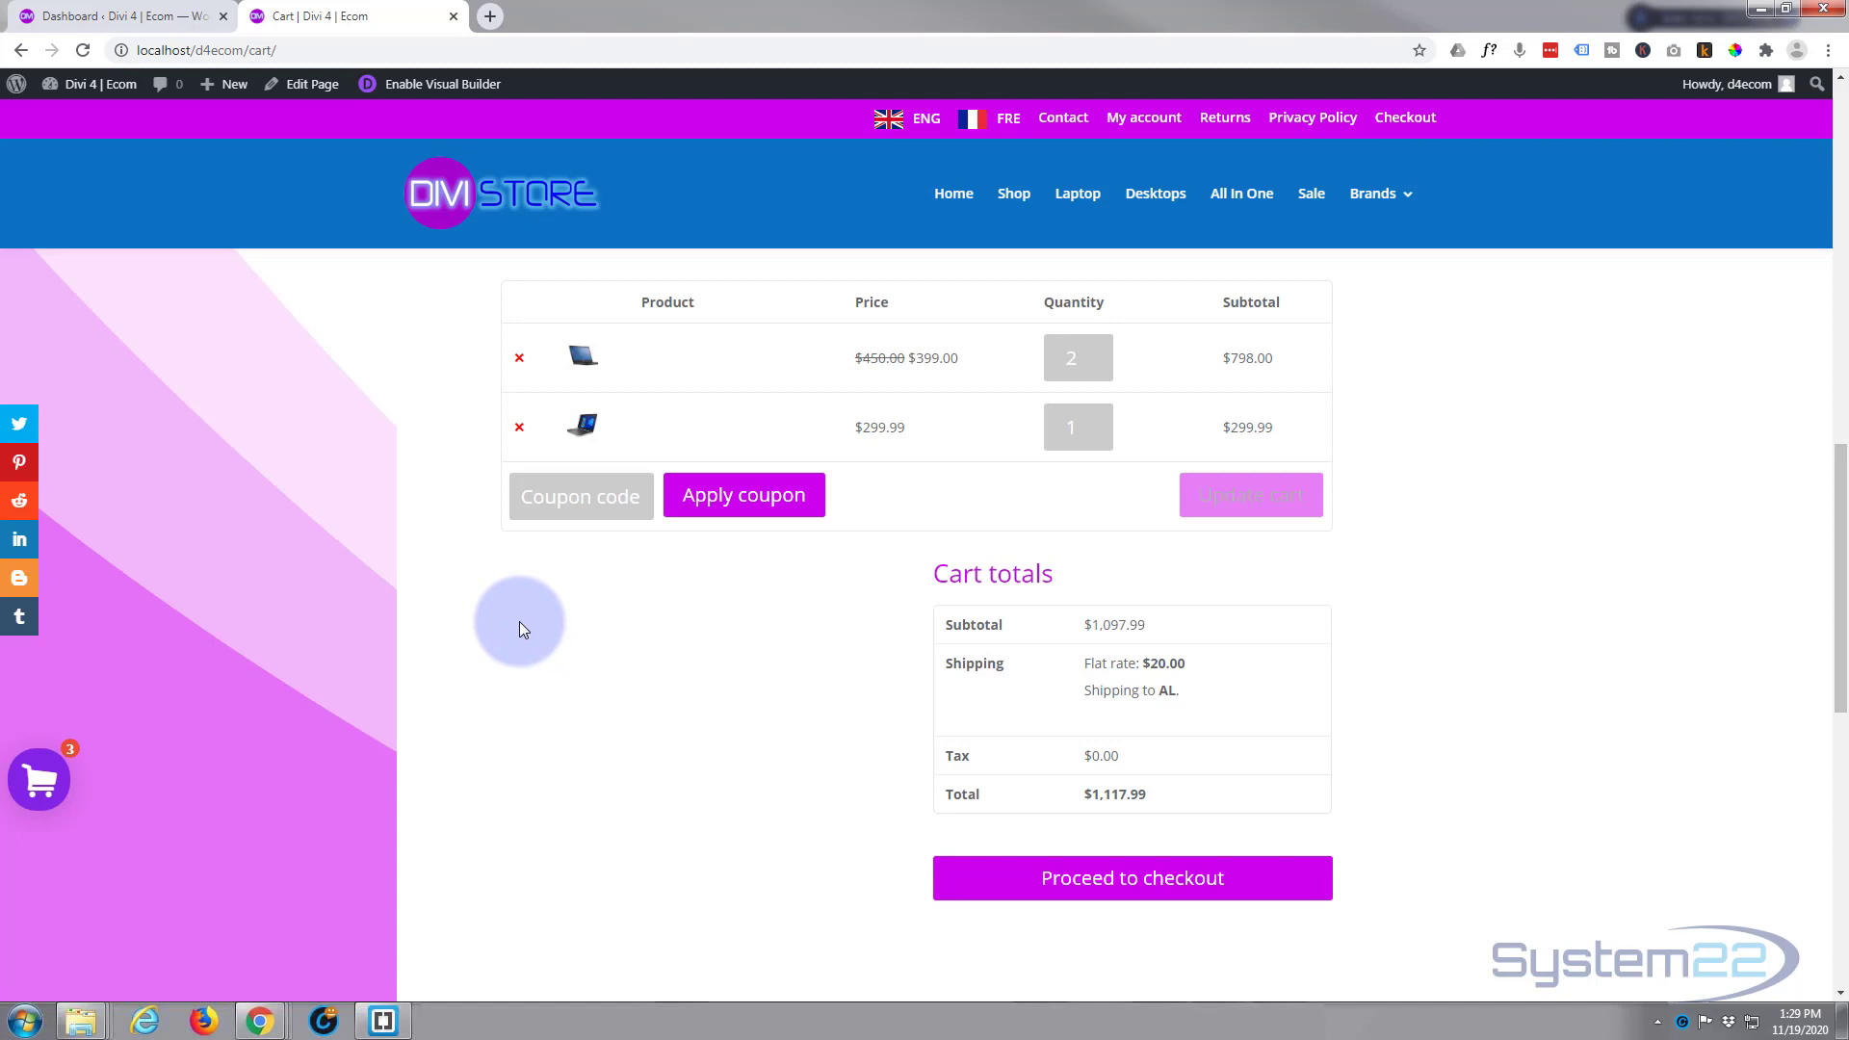
mouse_move(516, 631)
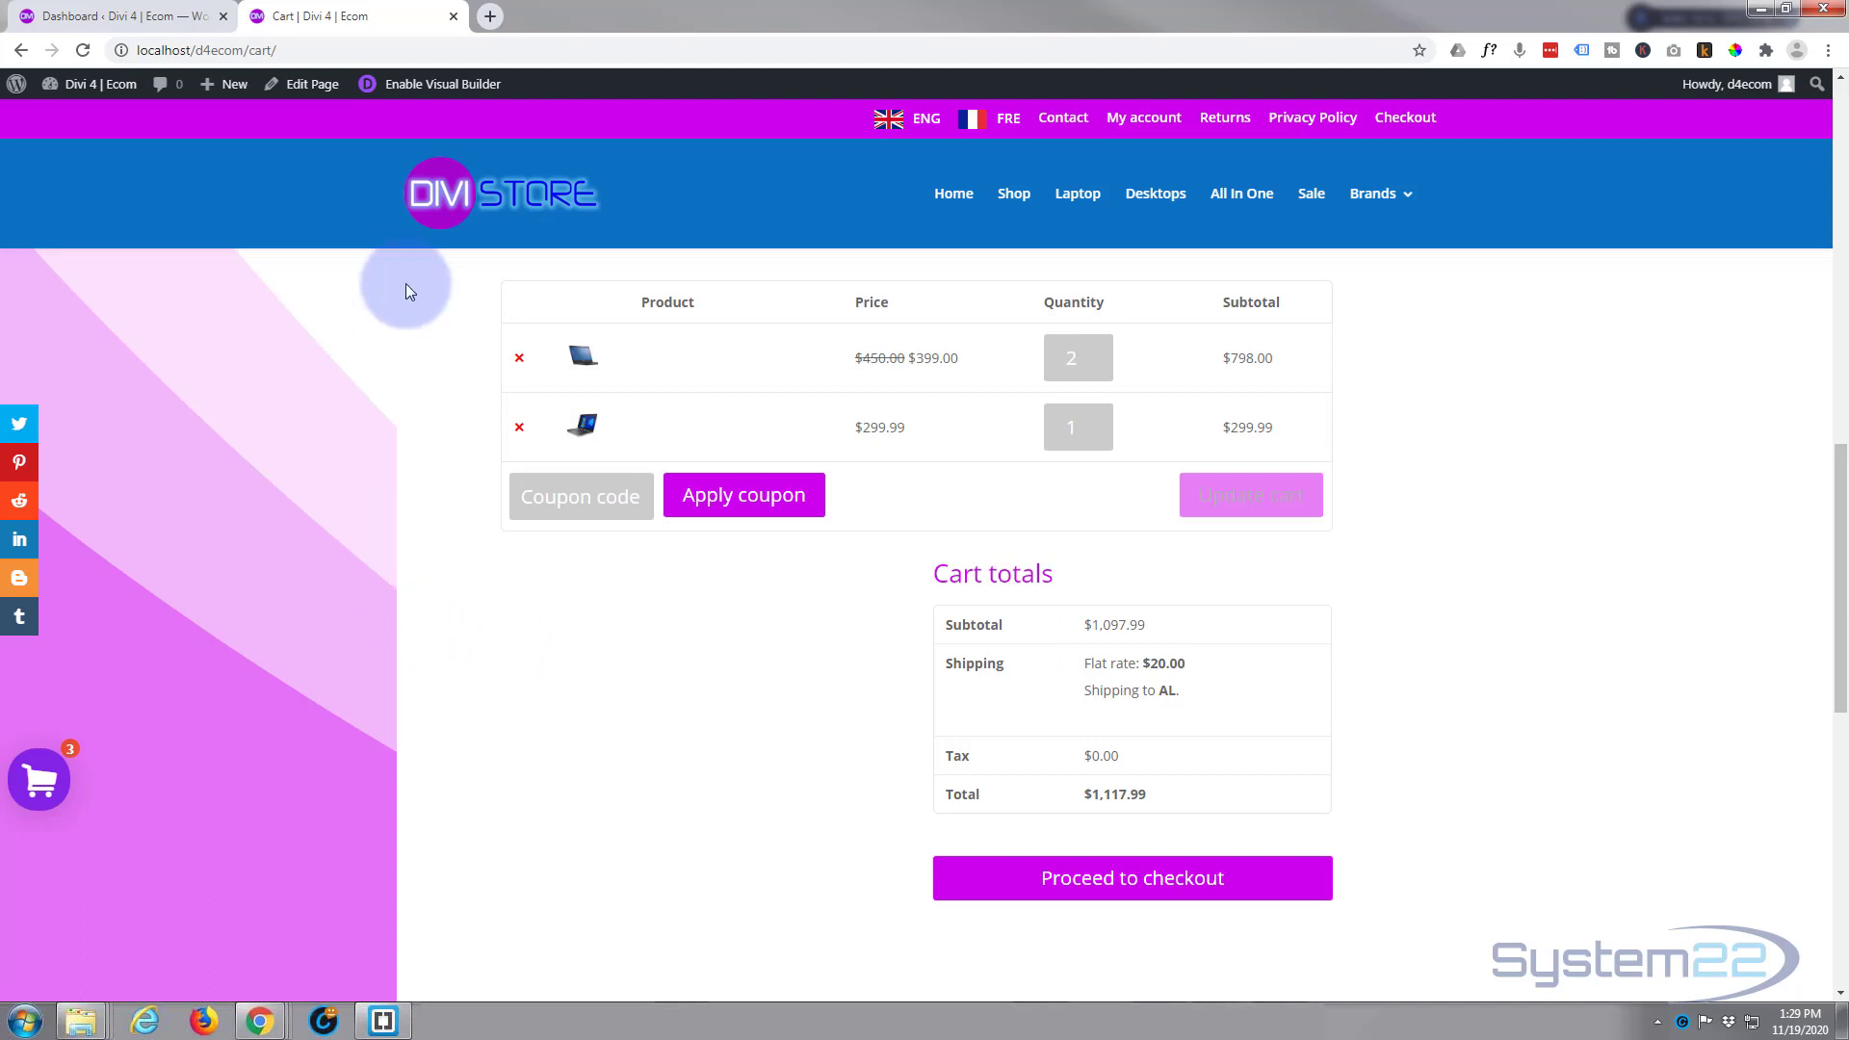
mouse_move(844, 659)
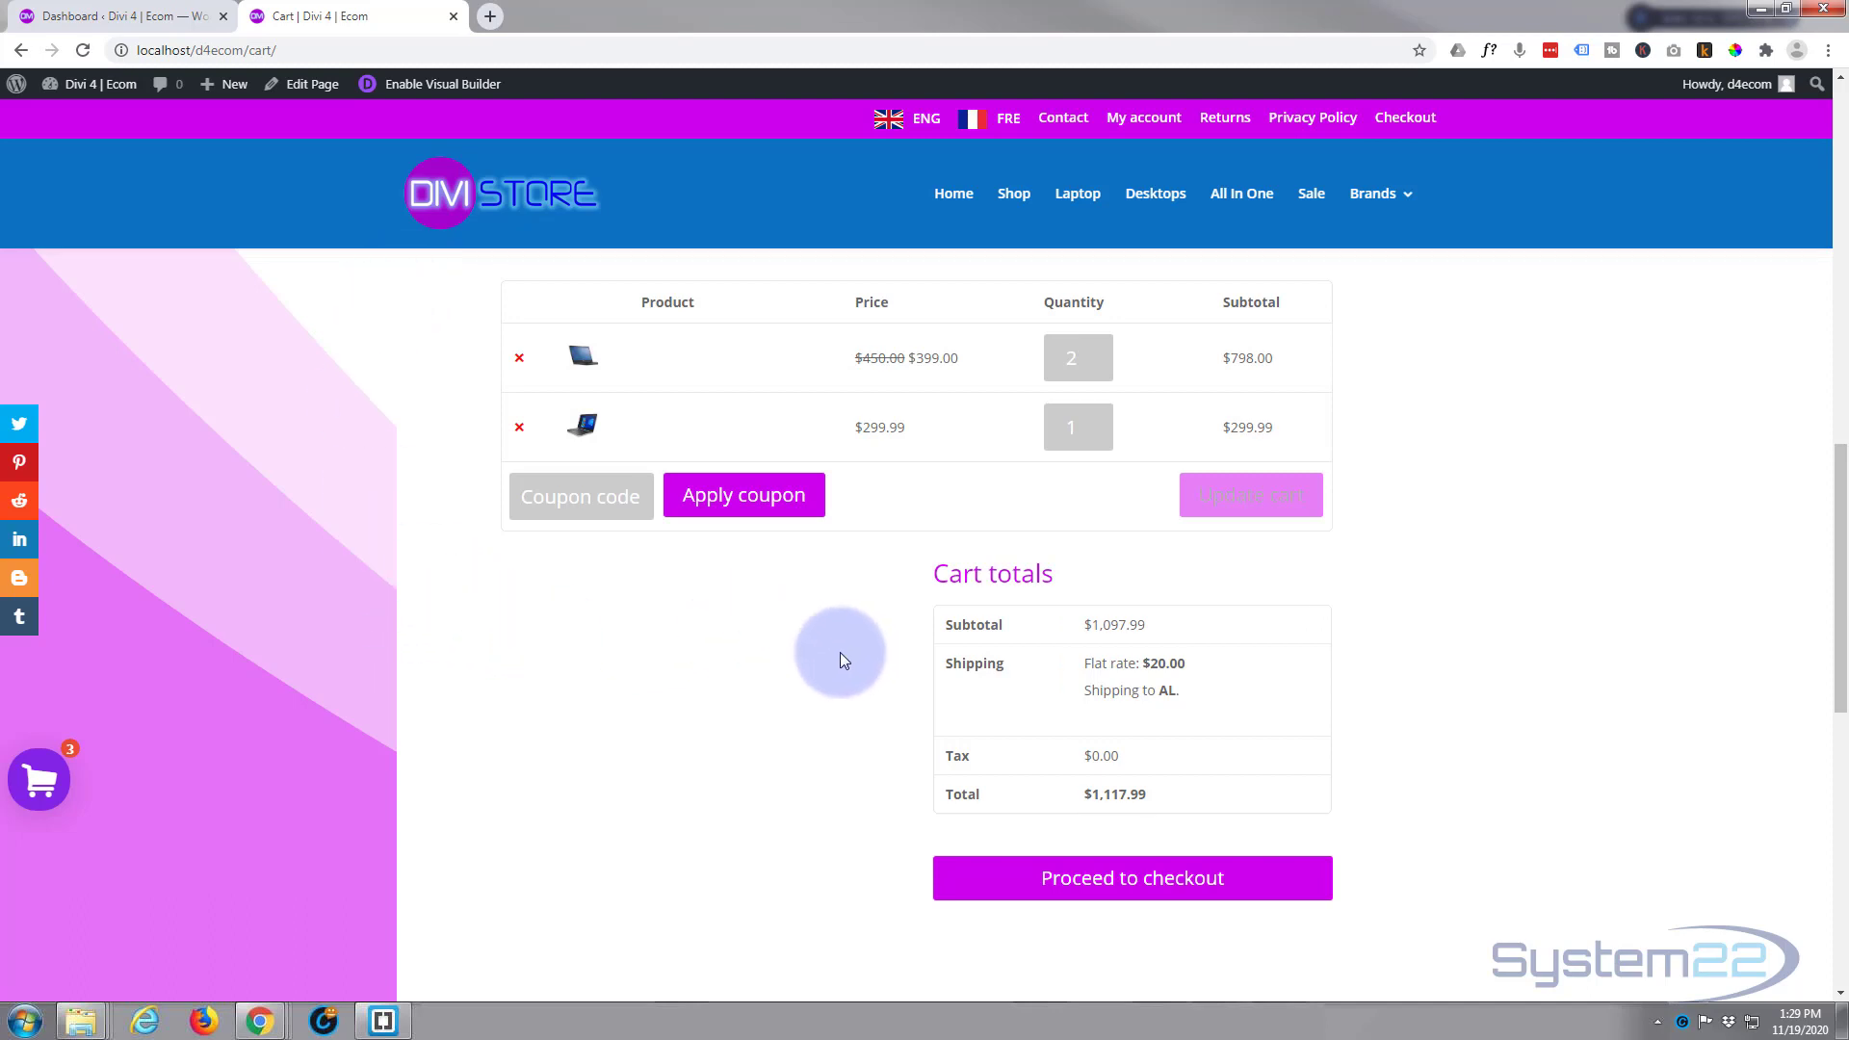
left_click(615, 493)
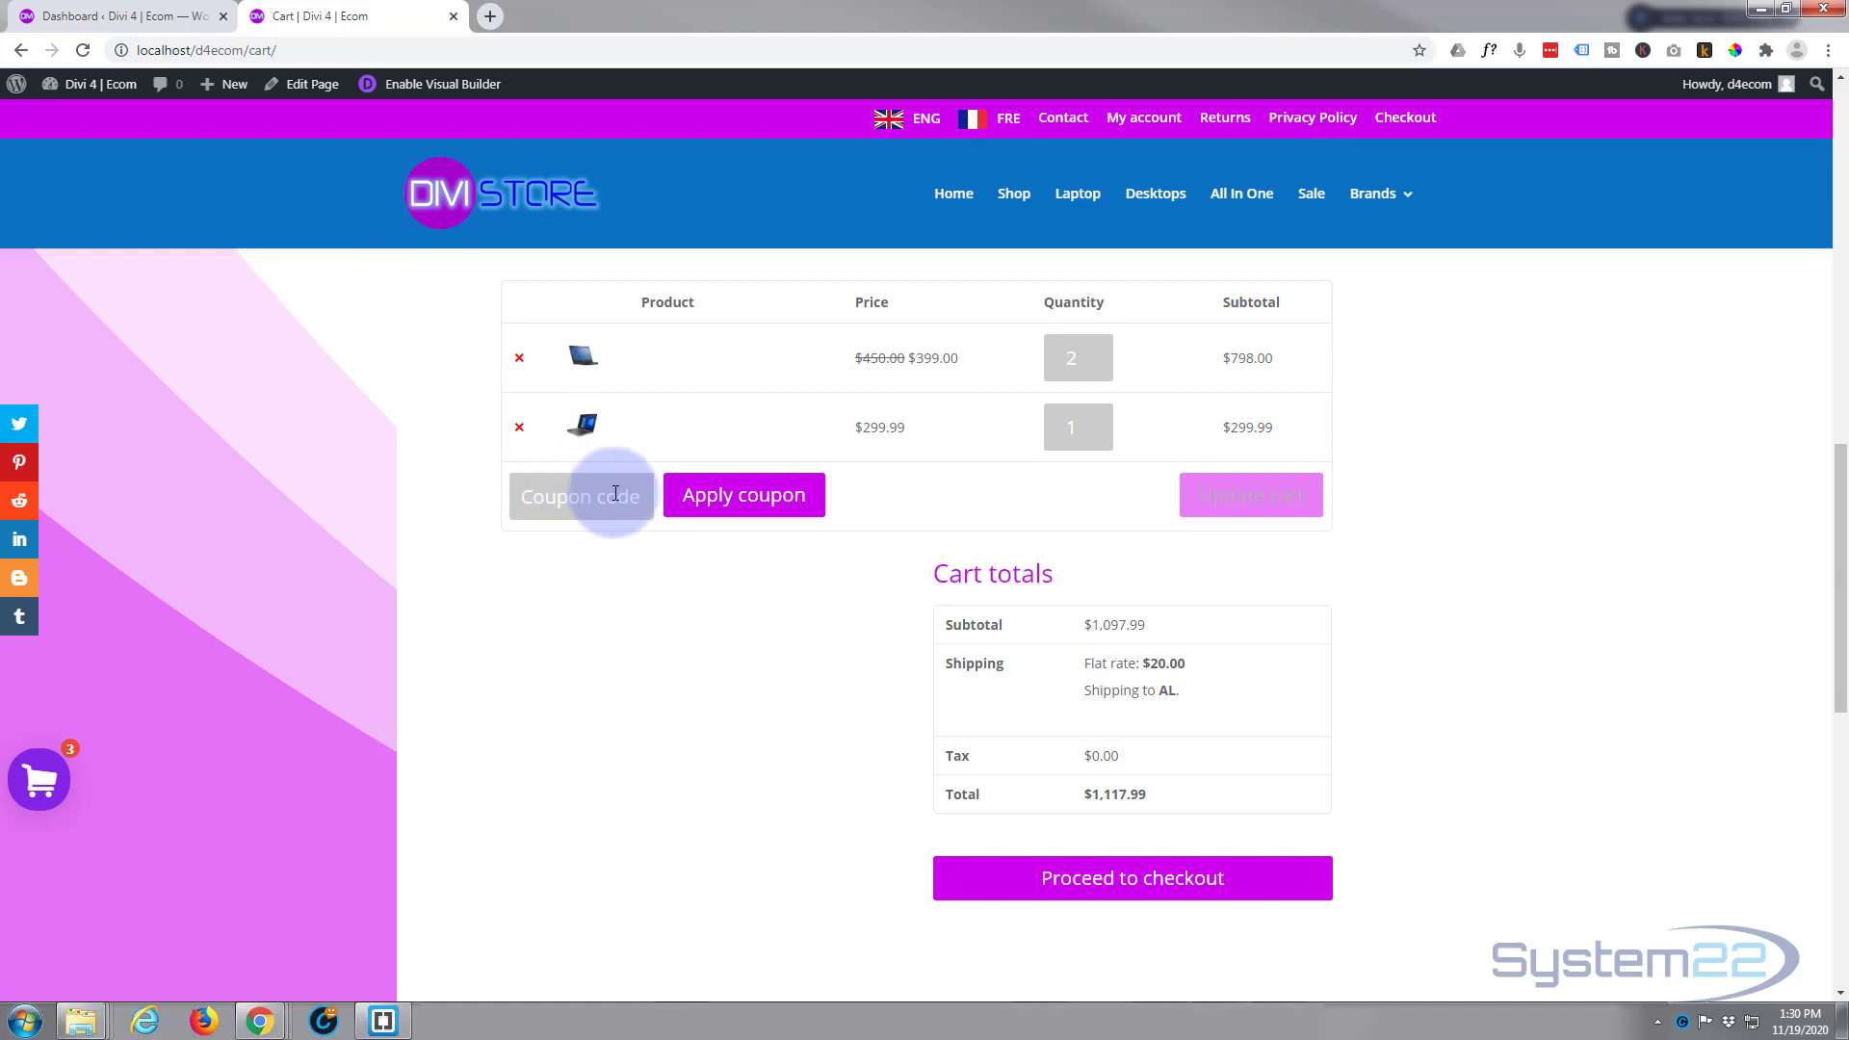
Inspect the coupon field and add an inline background: #000 !important to element.style.
right_click(616, 495)
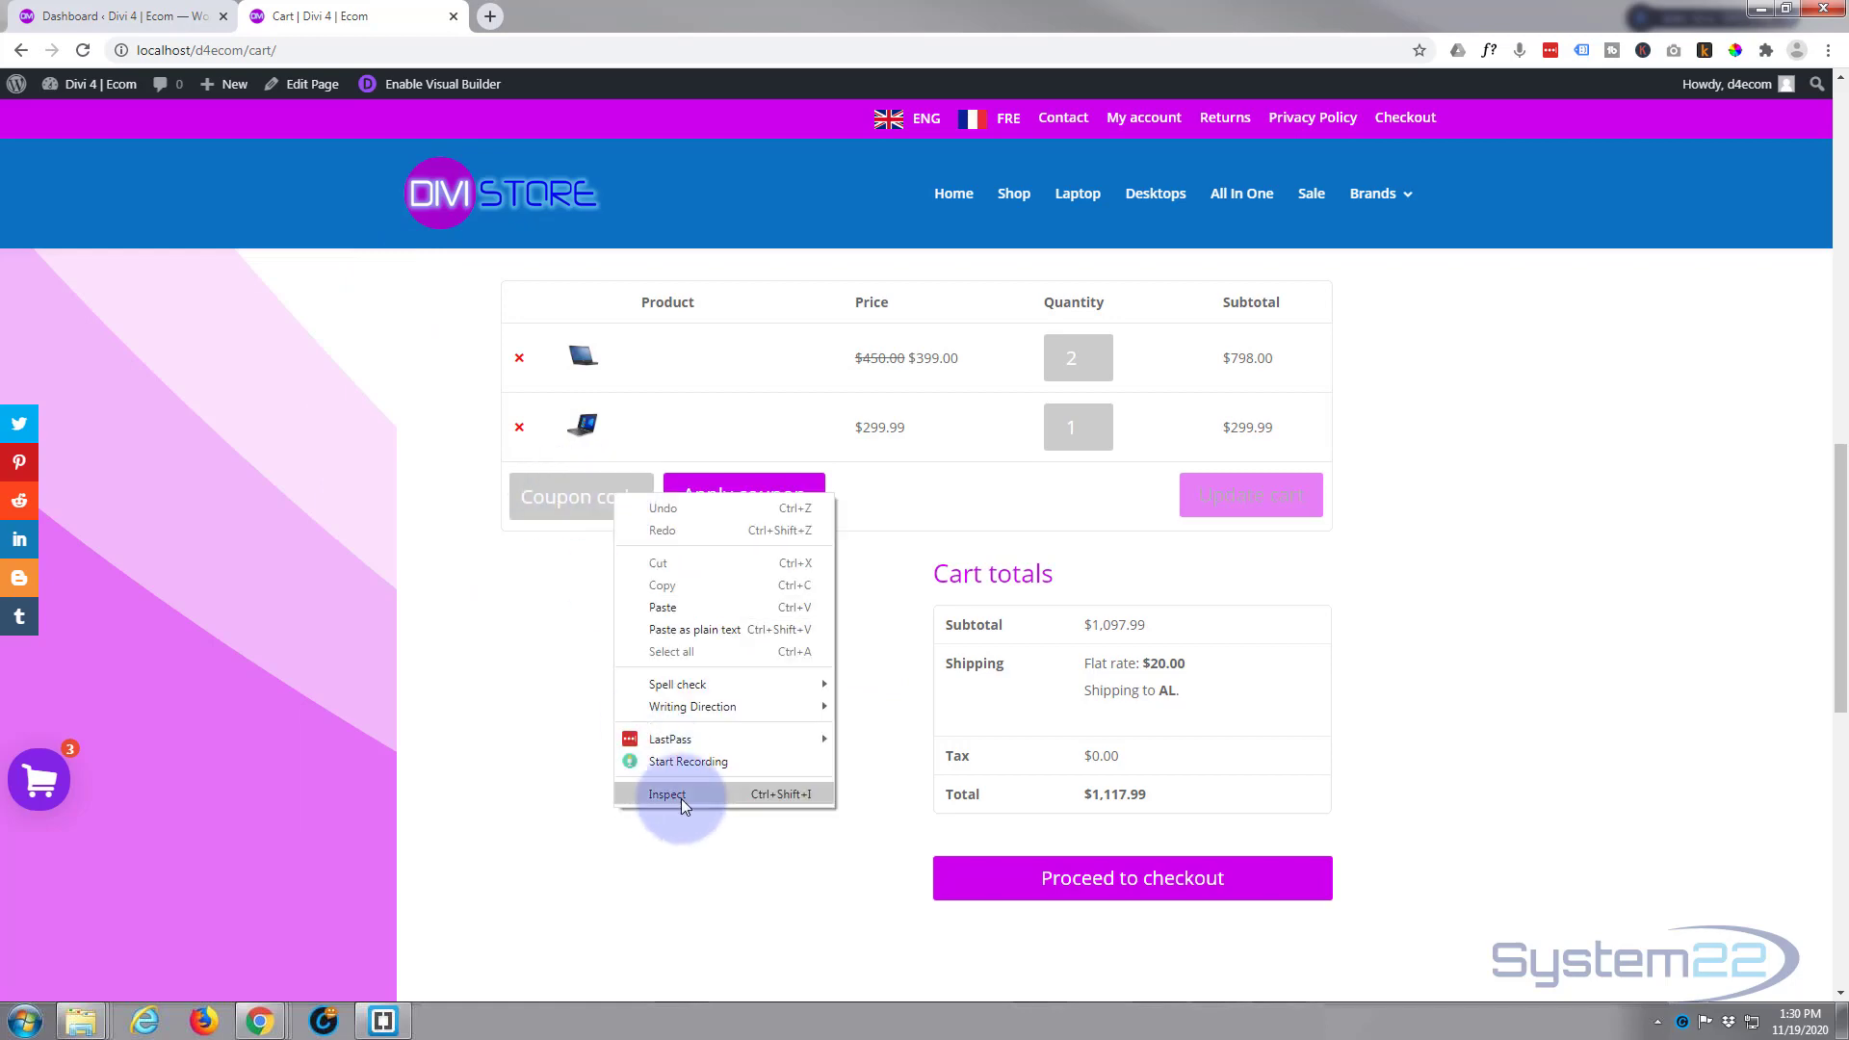
left_click(666, 793)
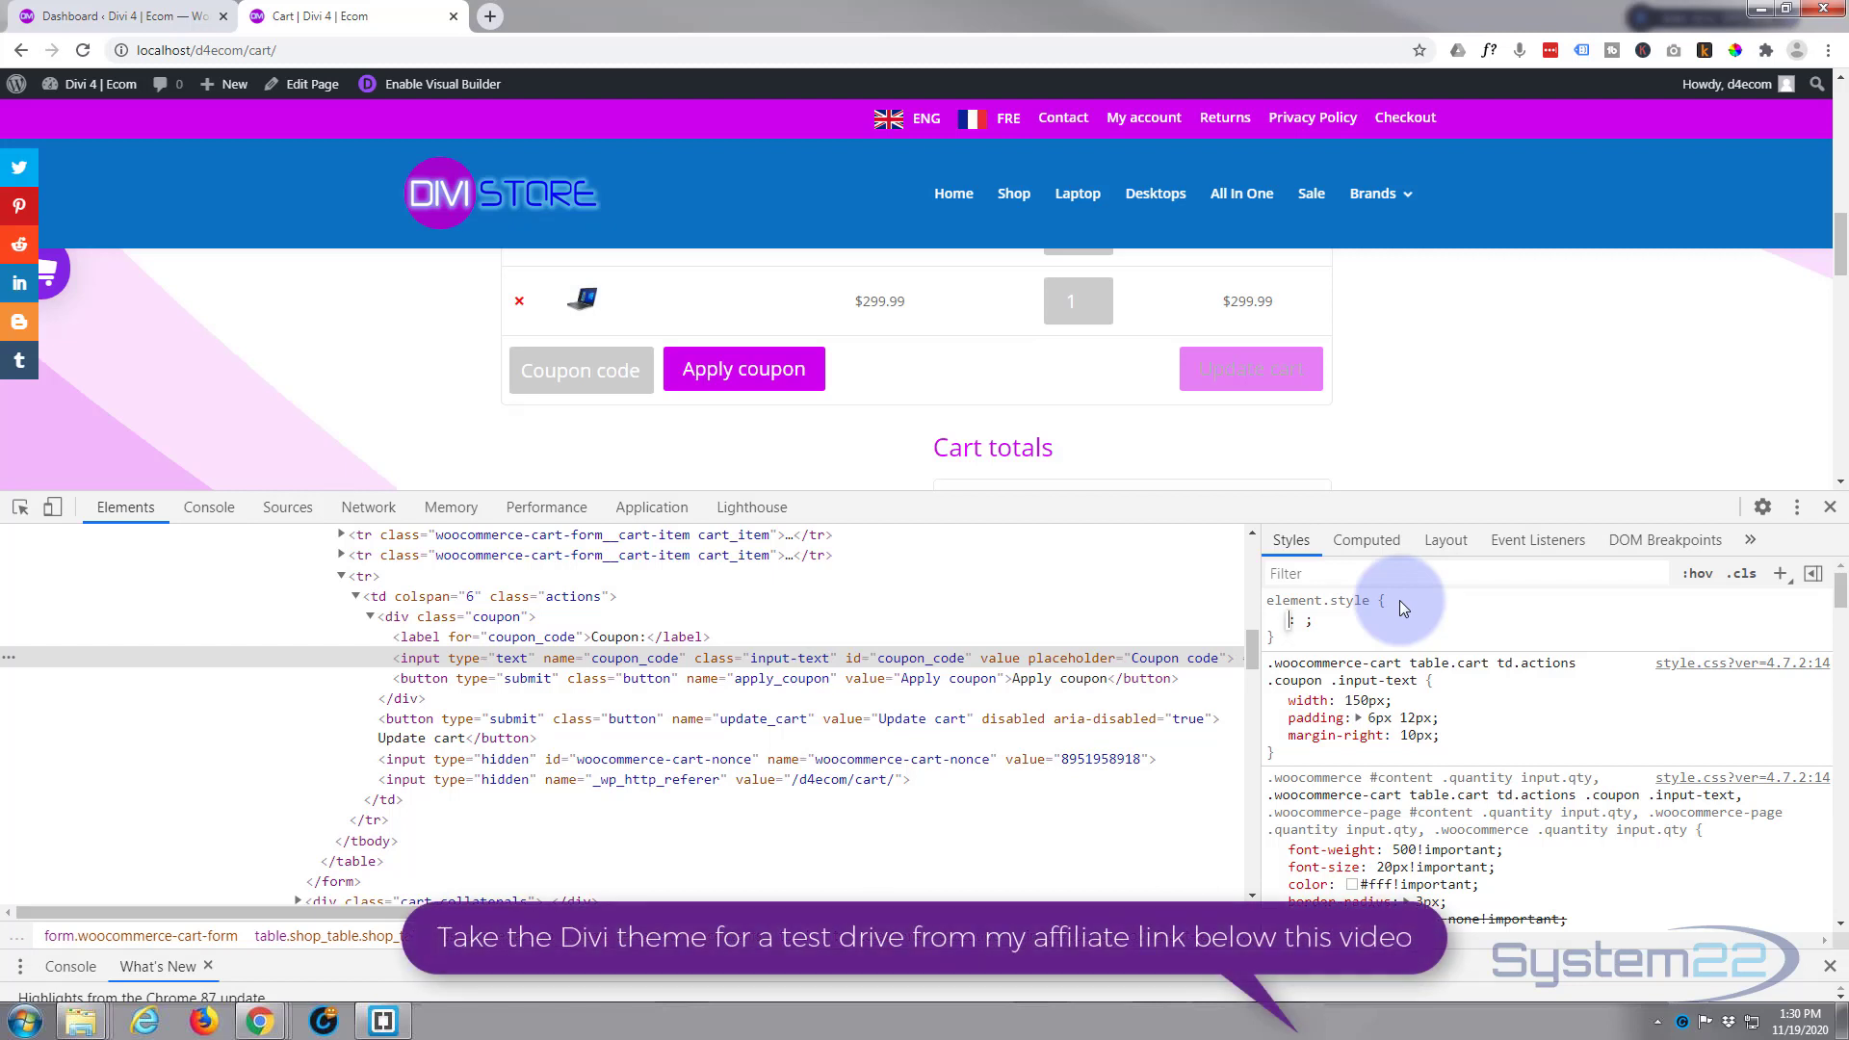
type("background: #0;")
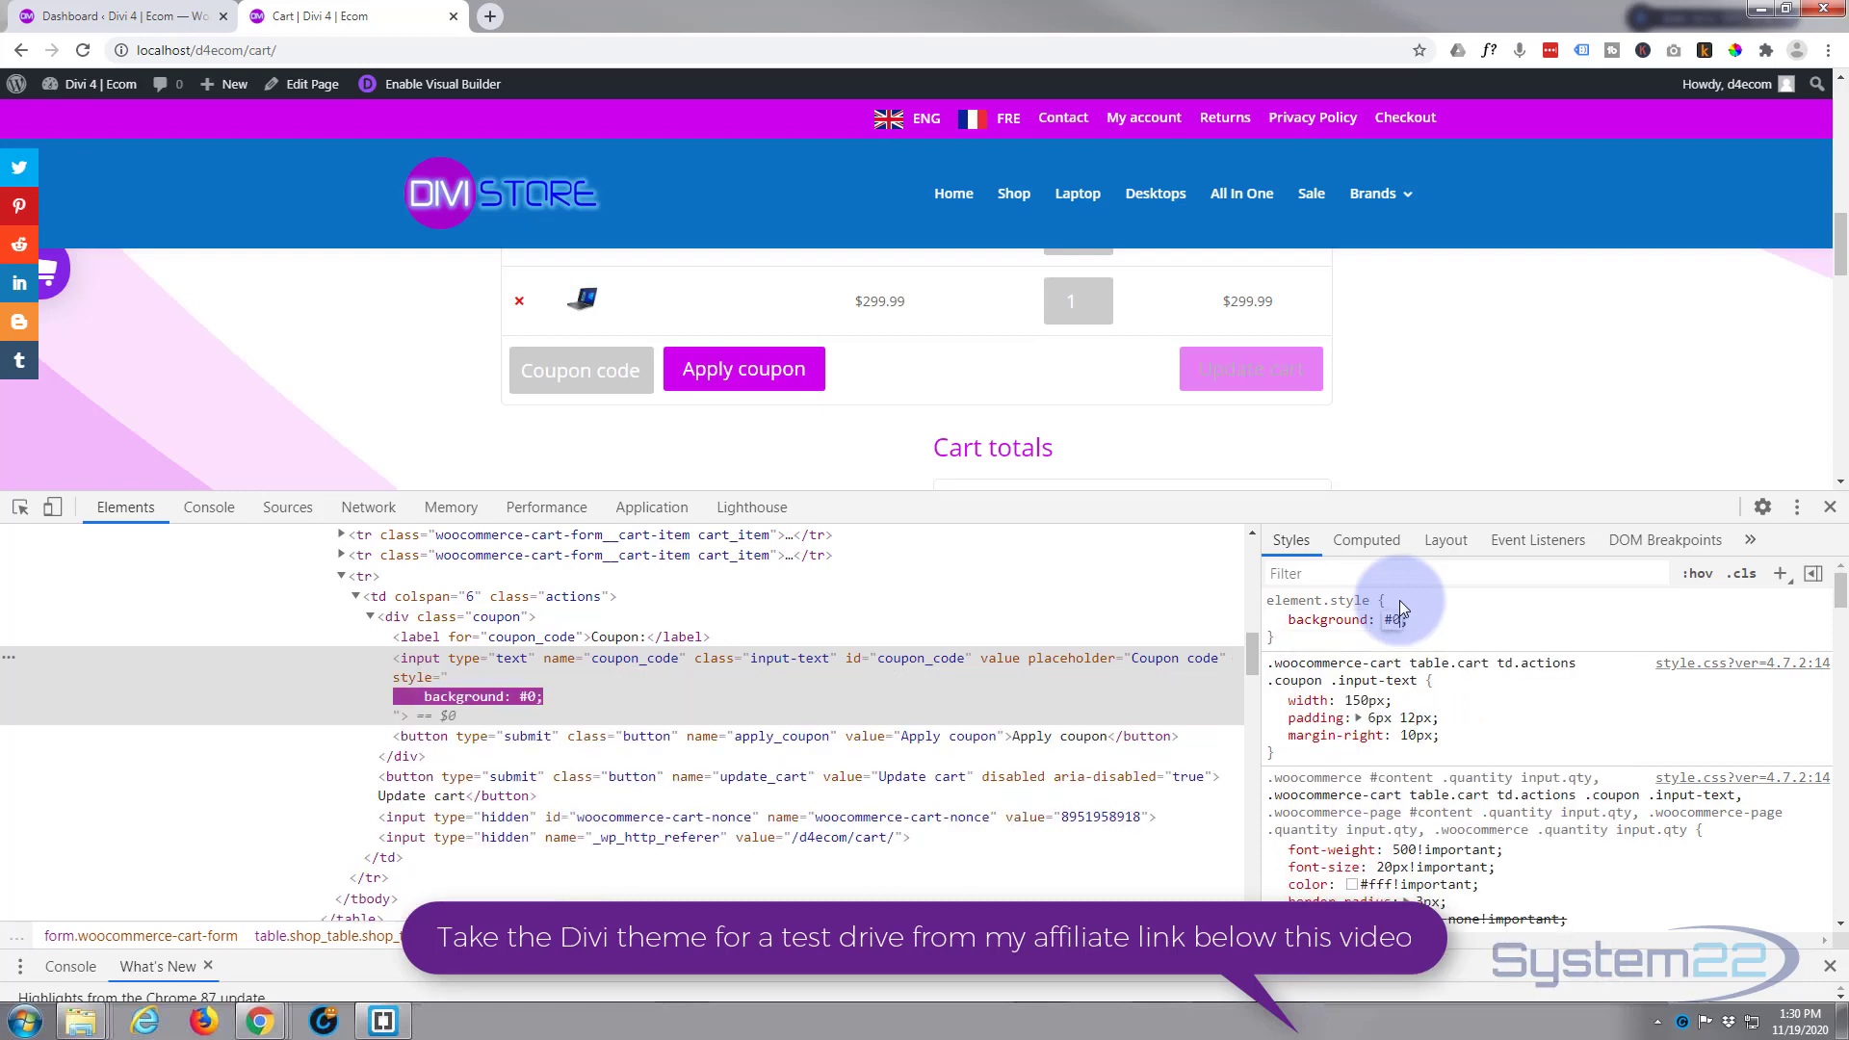
type("00")
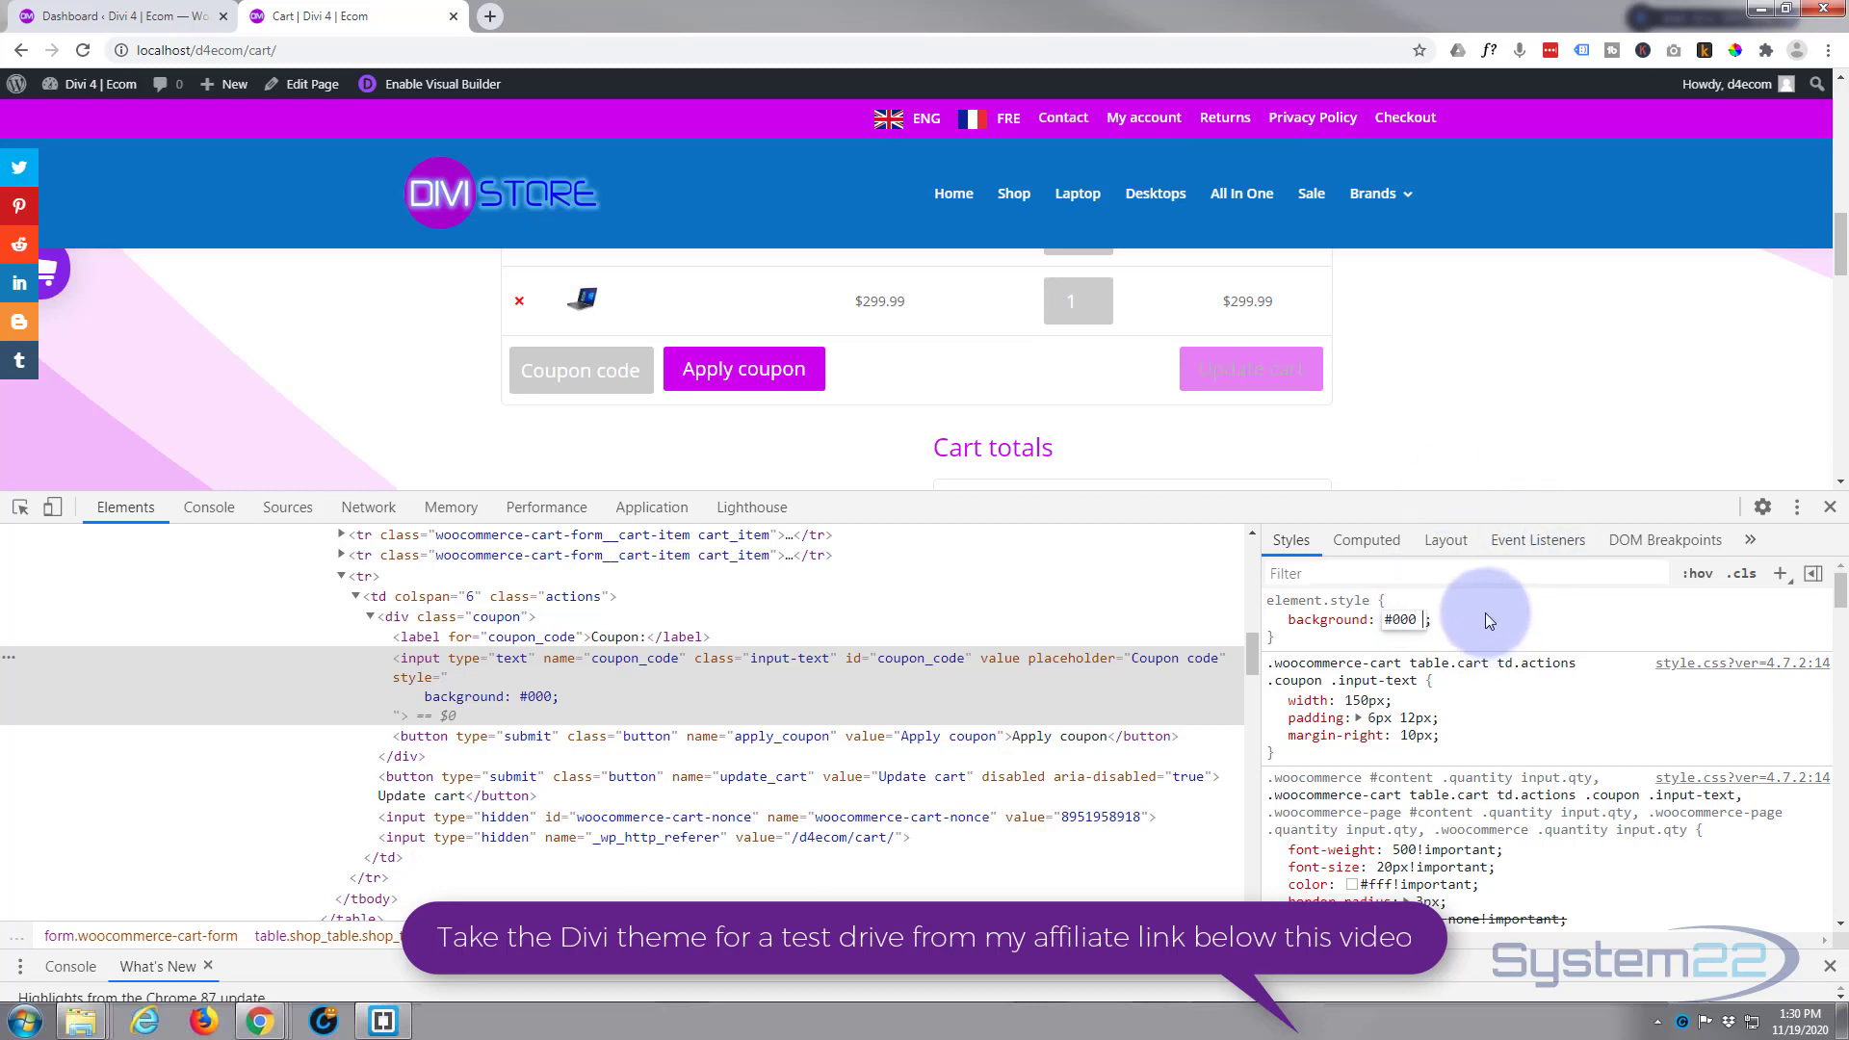
type("!important")
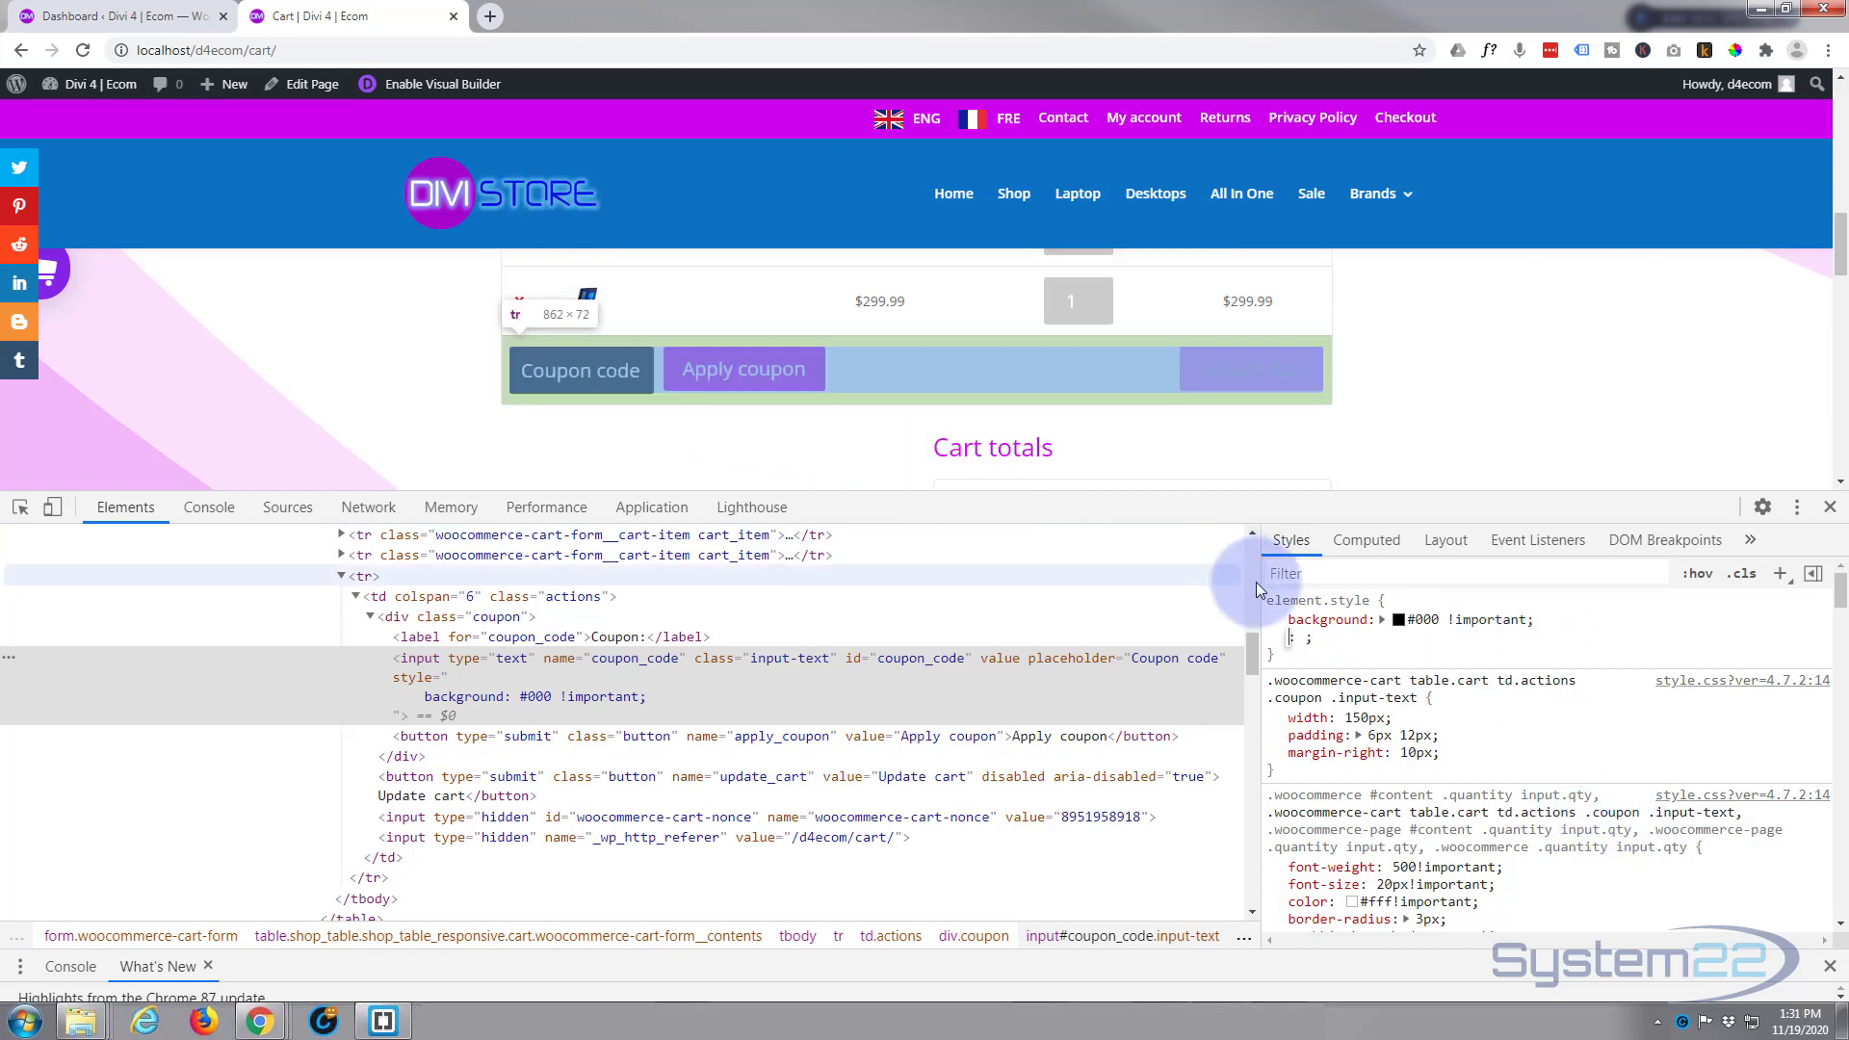
left_click(1275, 620)
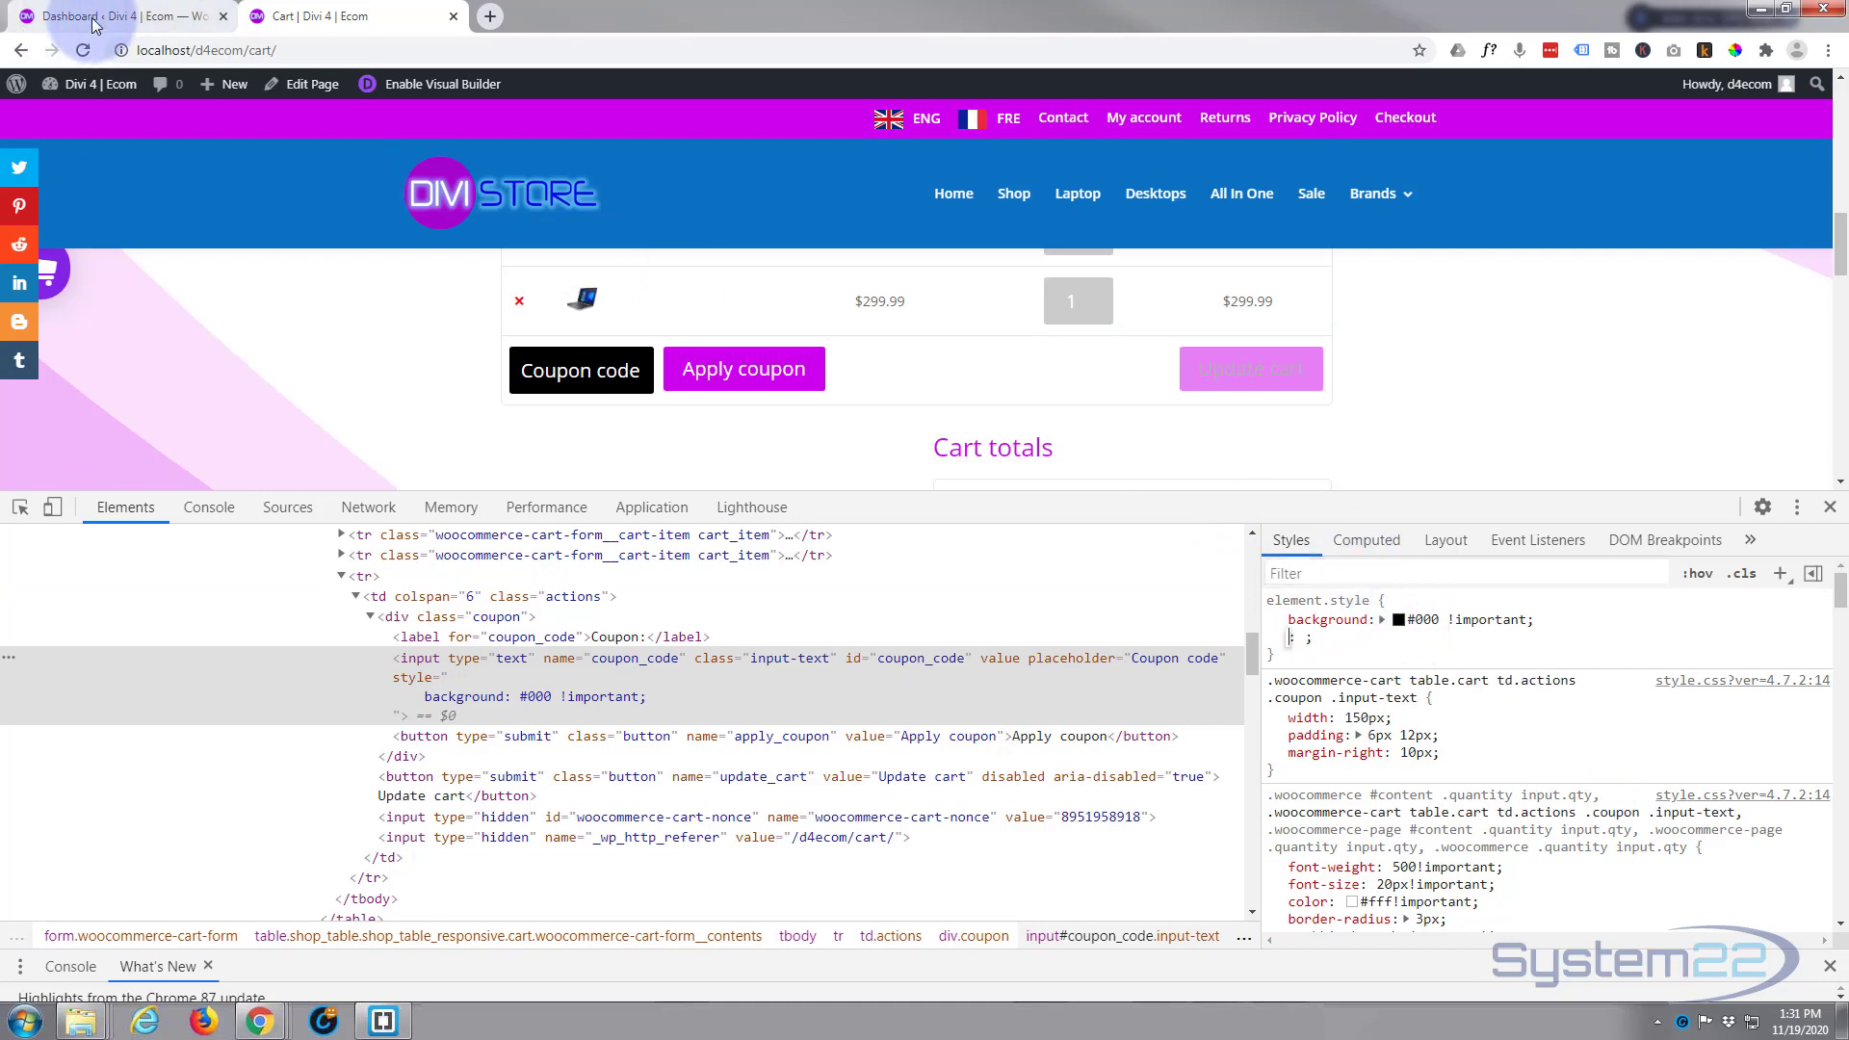
From the dashboard go to Appearance > Customize and reach the Additional CSS editor.
left_click(106, 19)
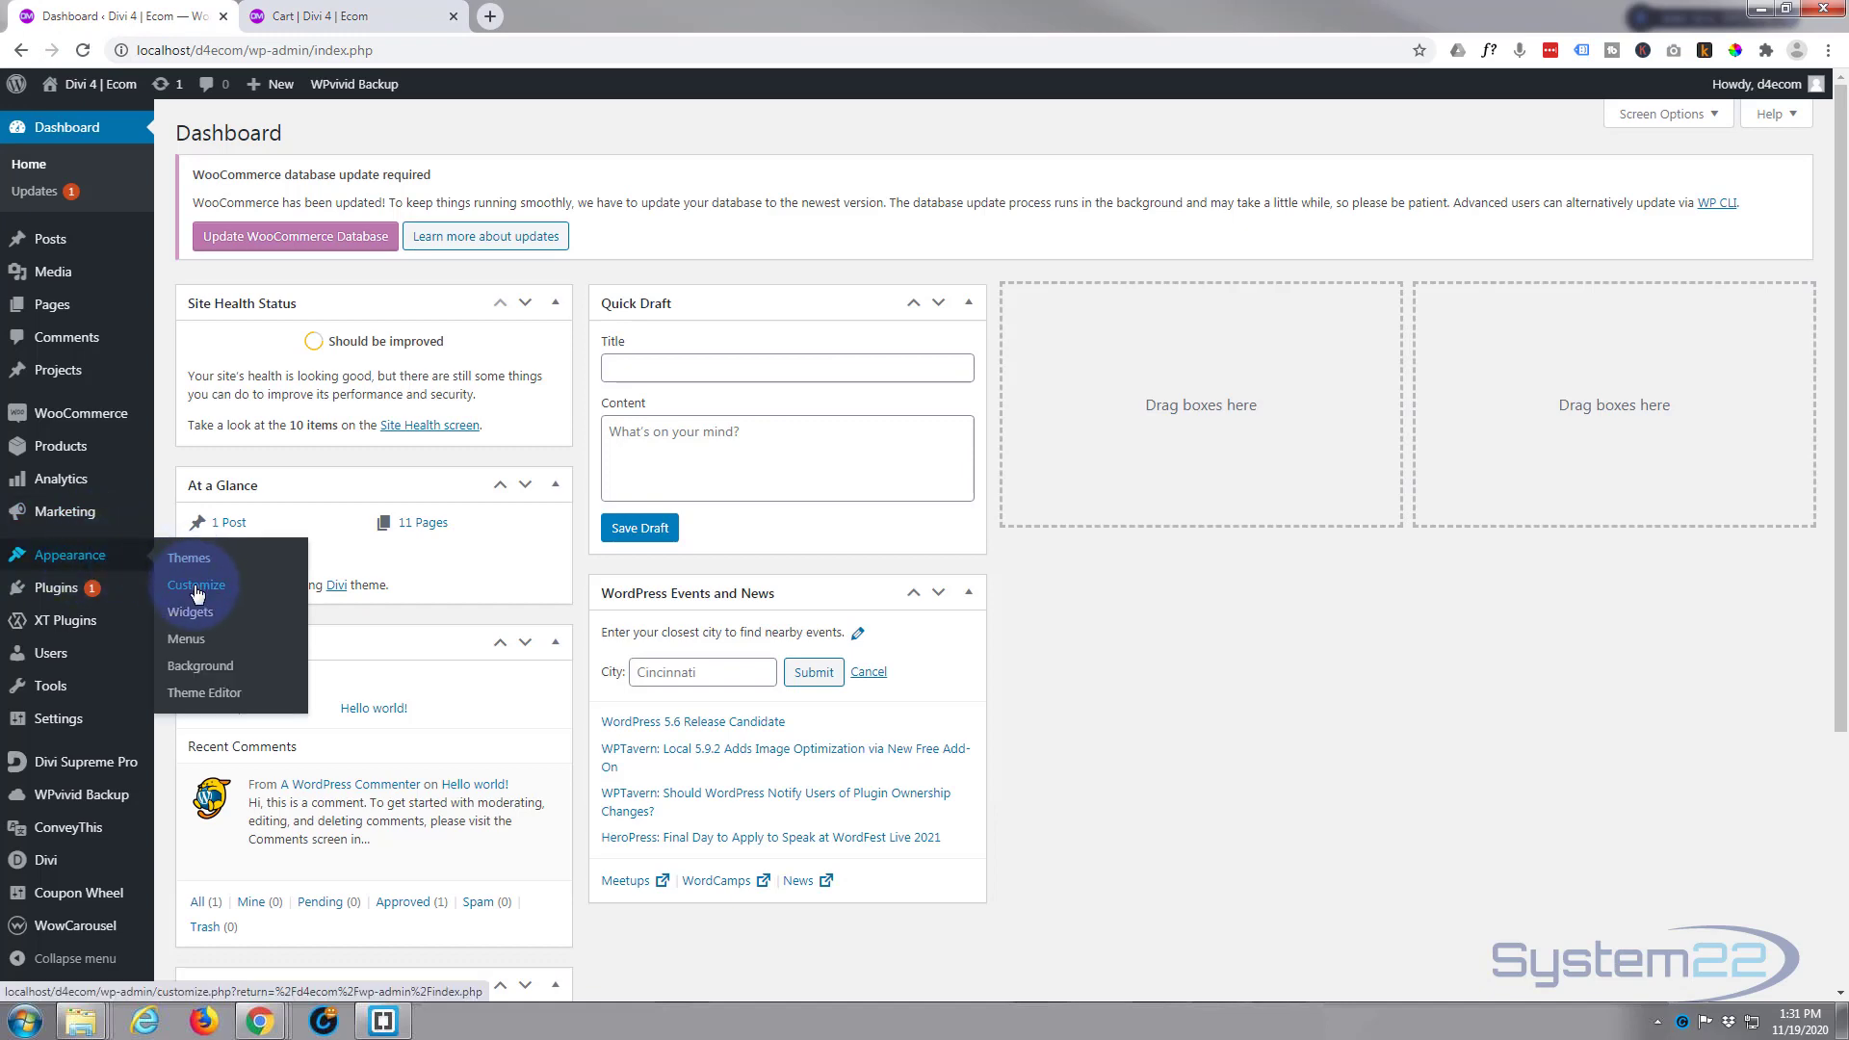
left_click(197, 585)
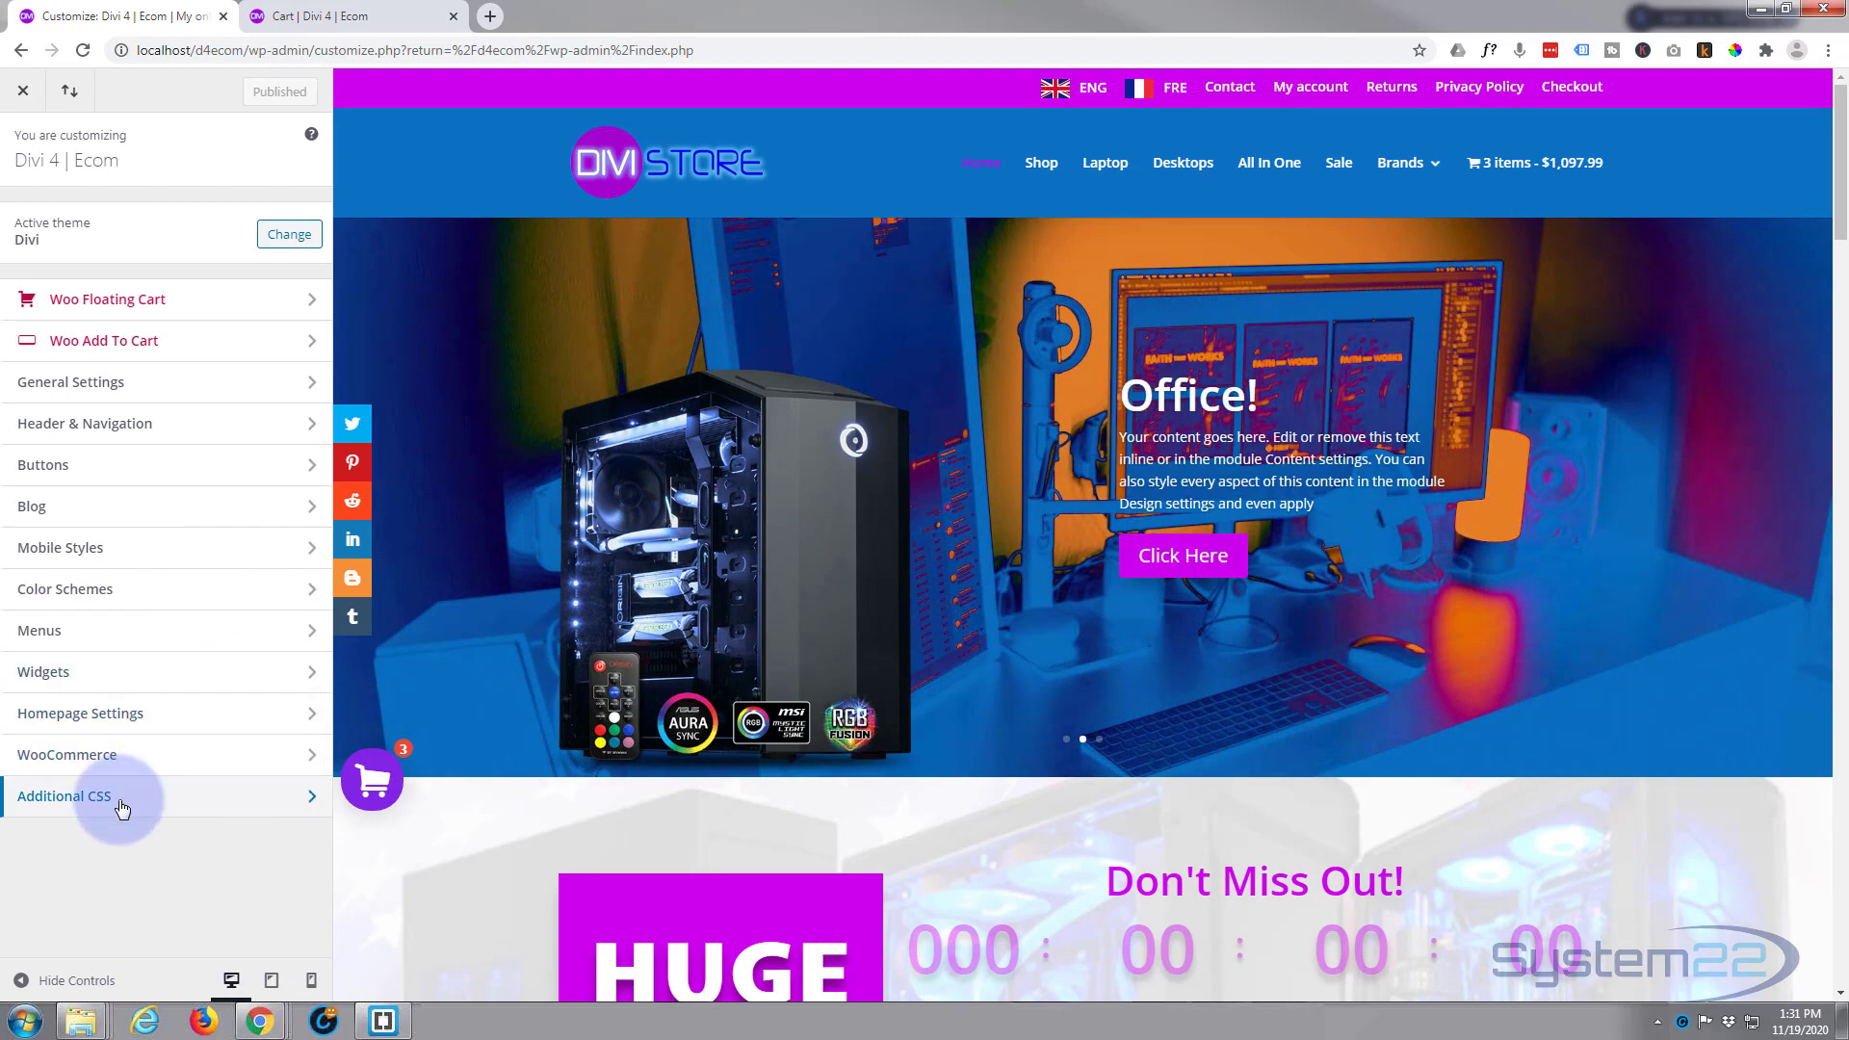
left_click(64, 795)
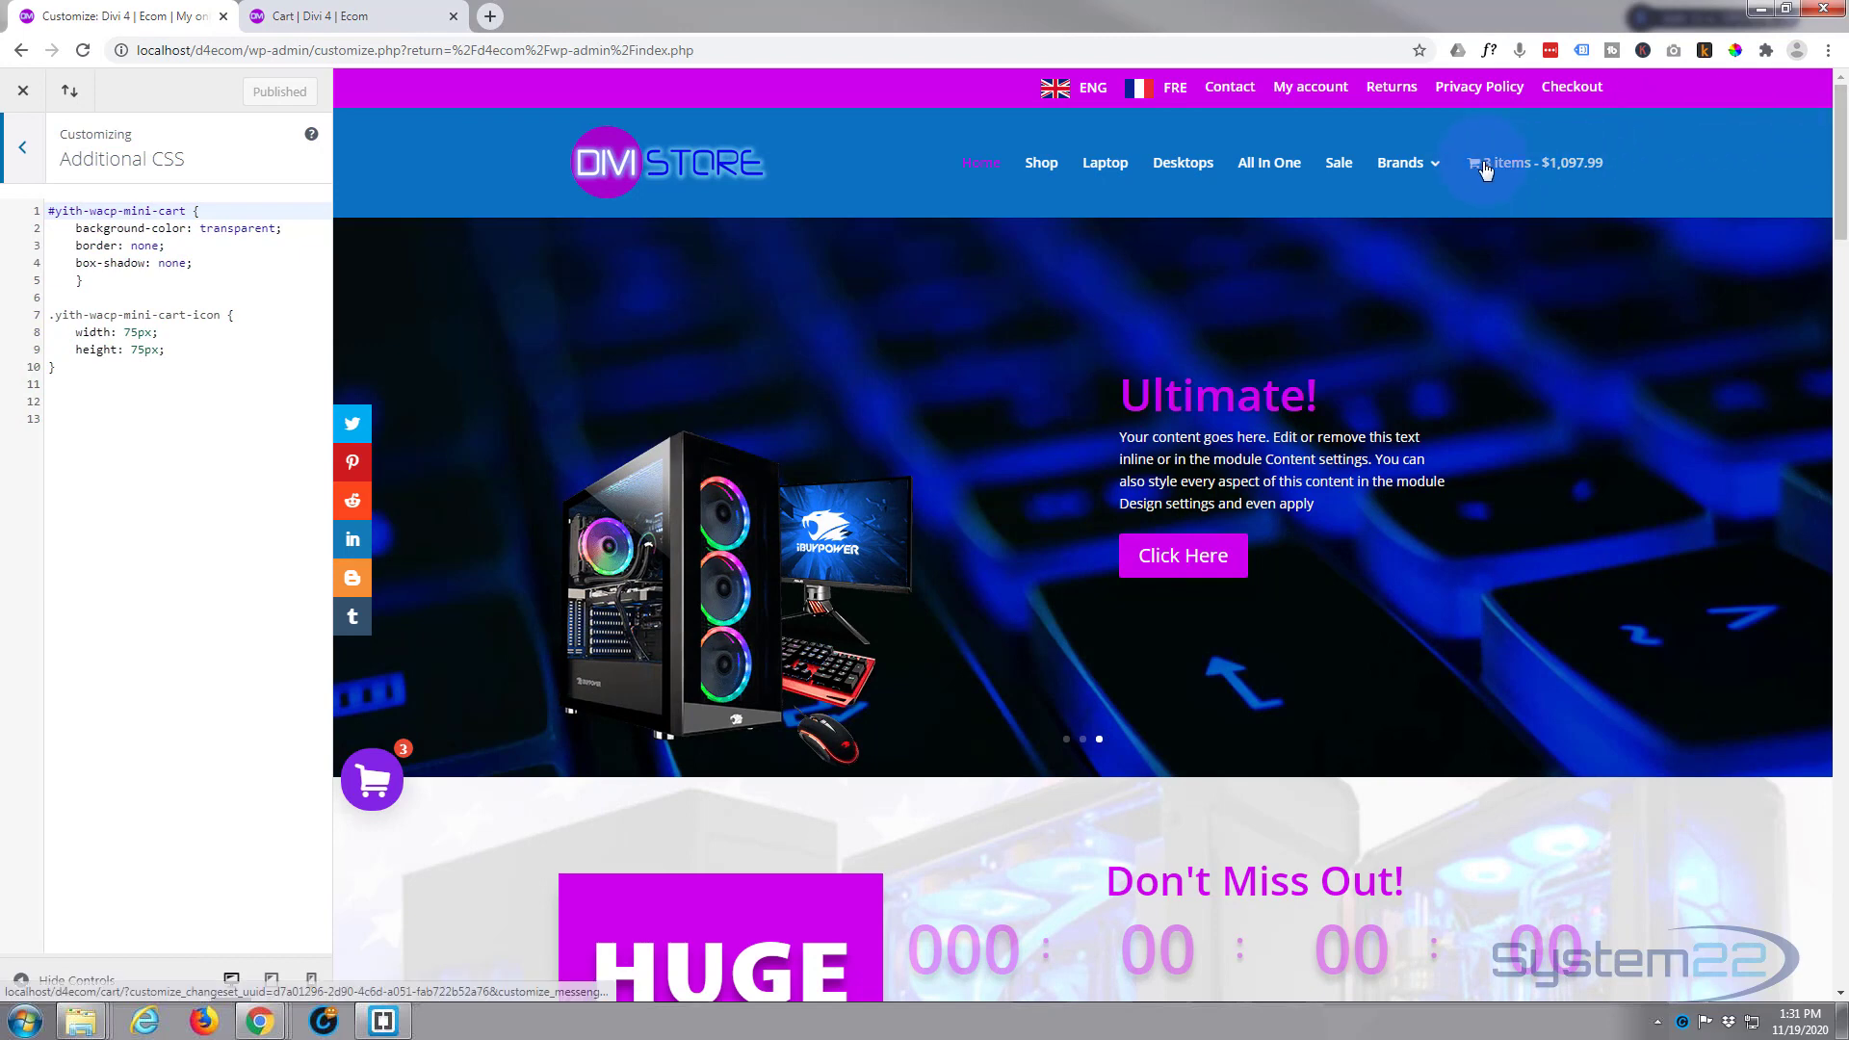
Add a #coupon_code { background: #000 !important; } rule, previewing it on the cart page.
left_click(1483, 164)
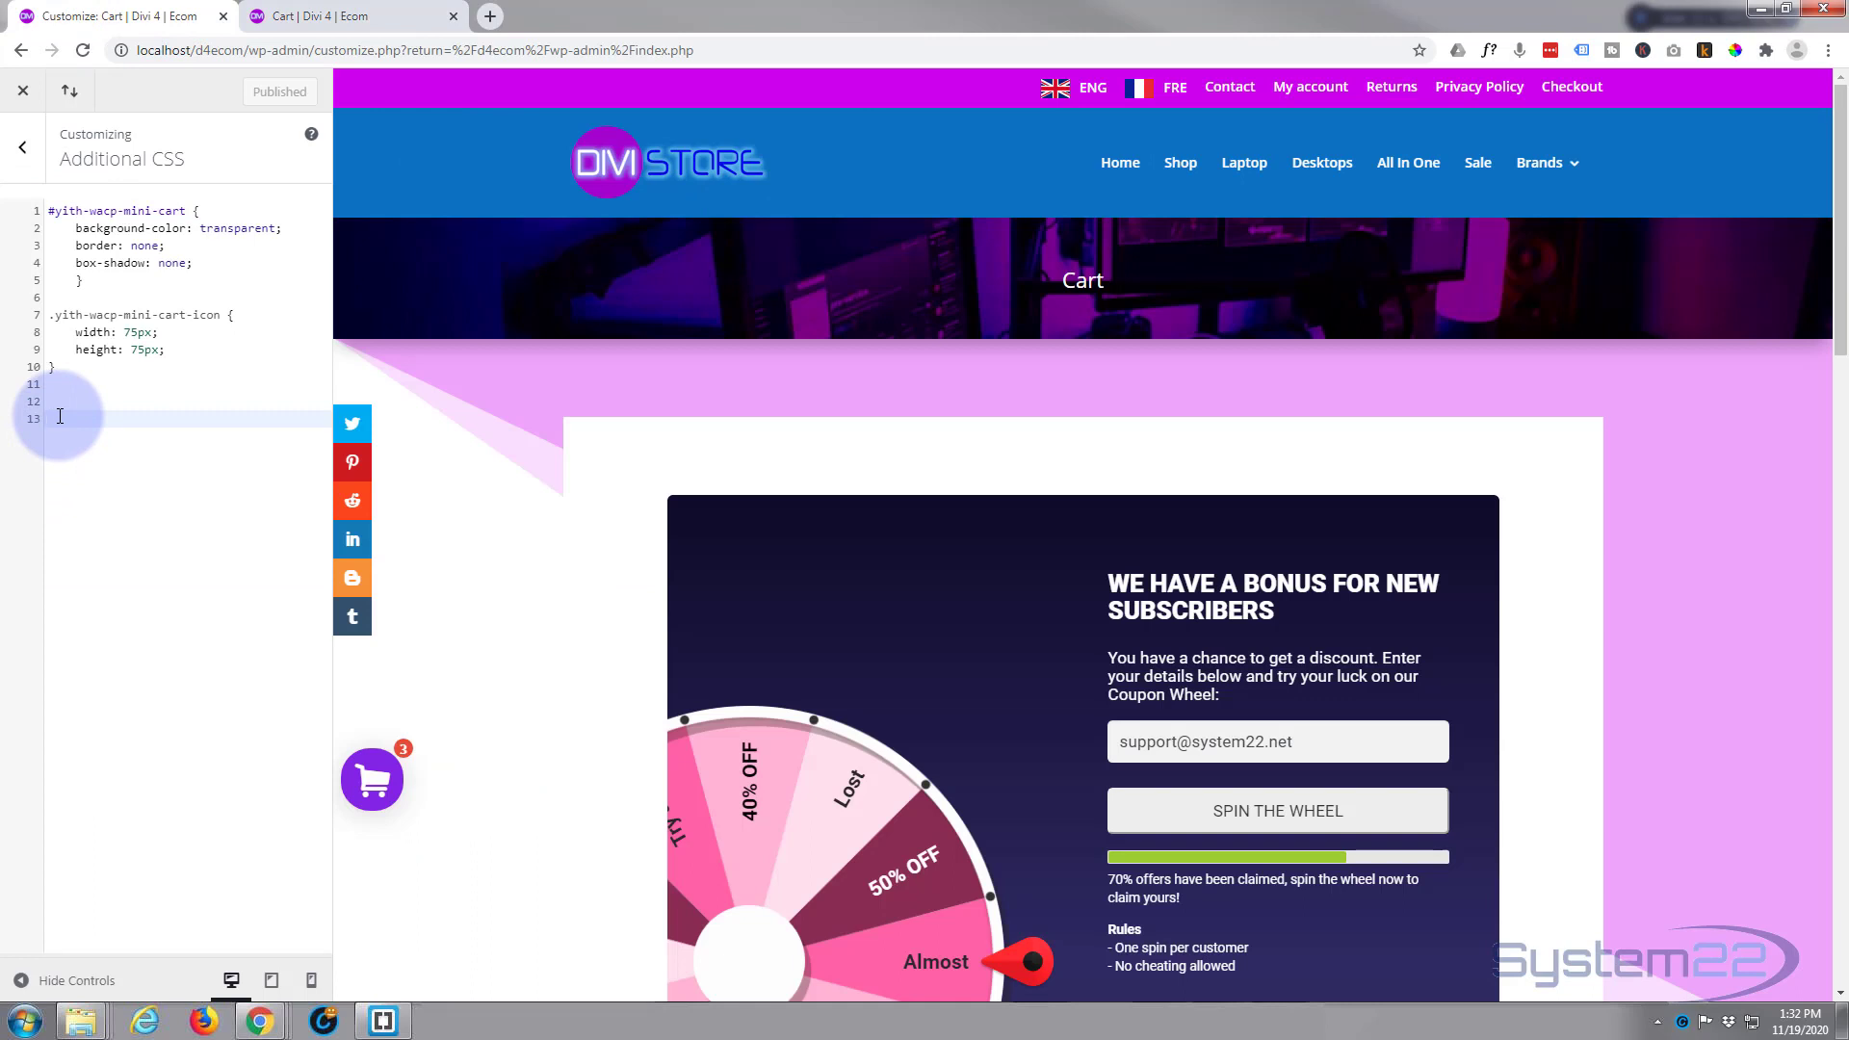
type("#")
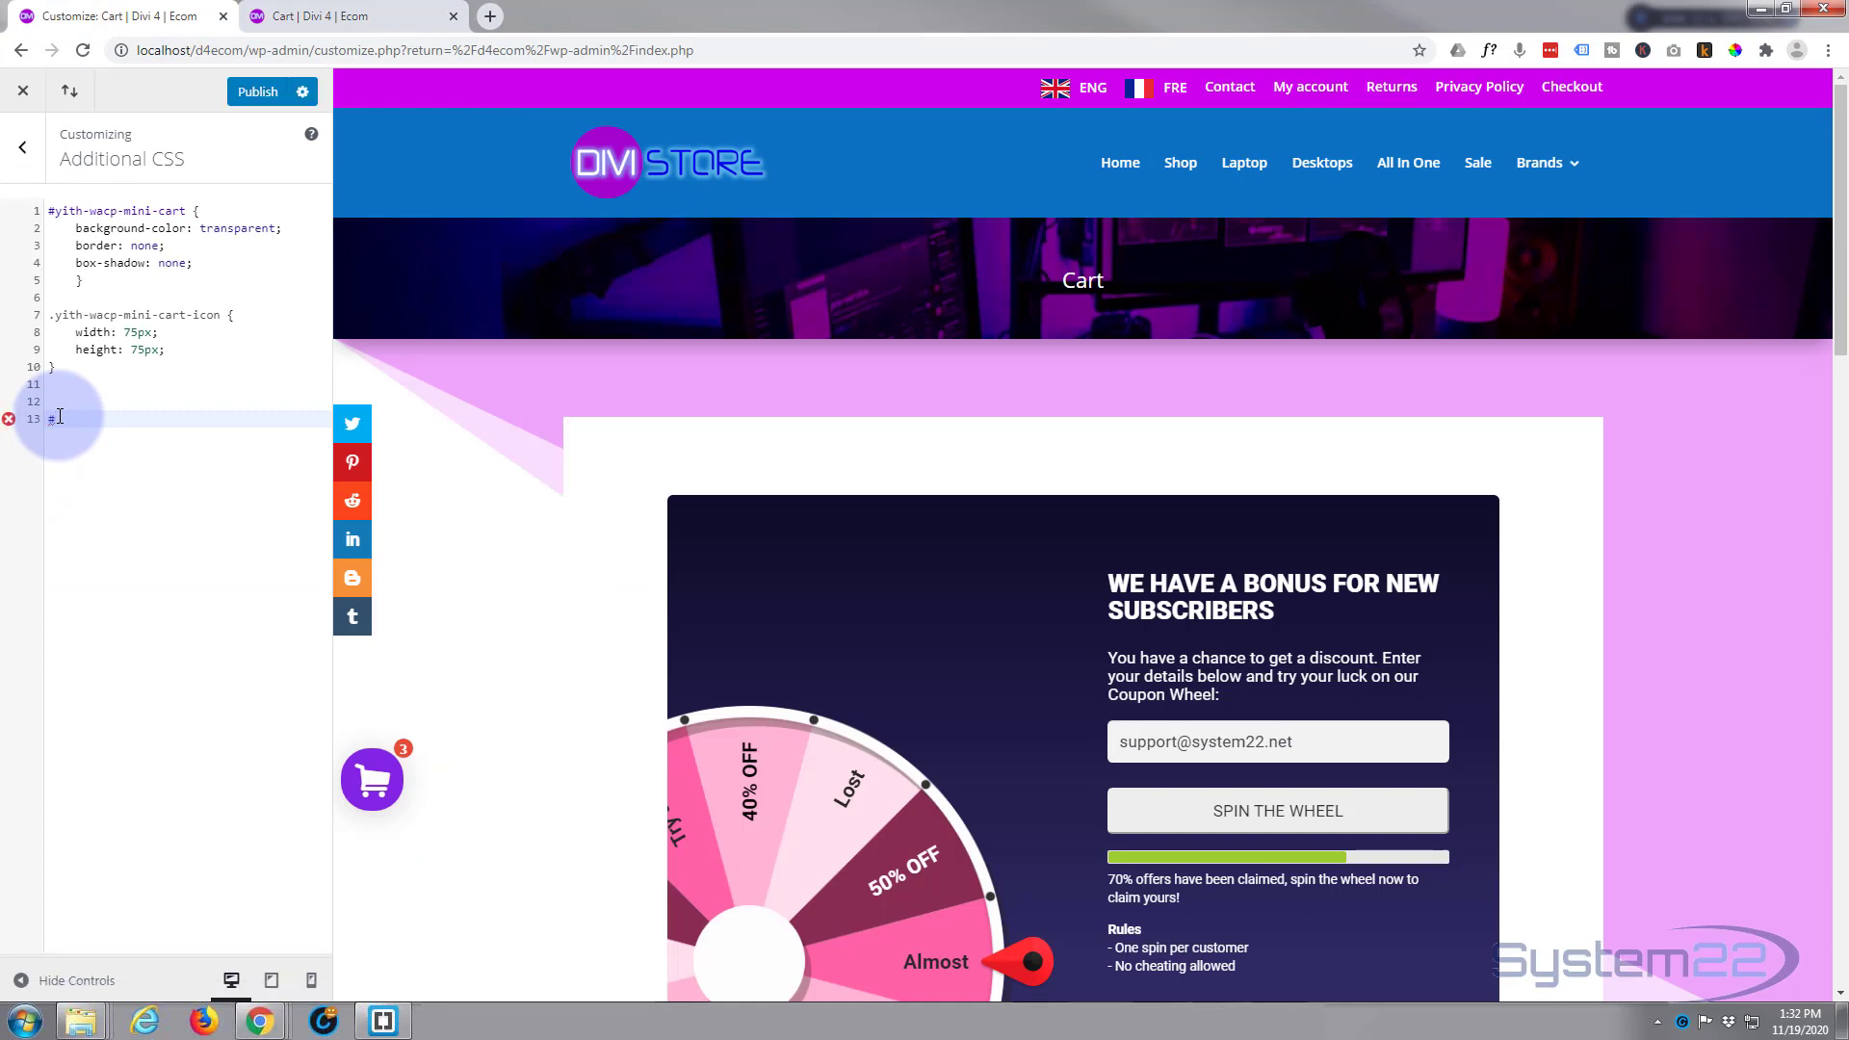
type("coupon_code")
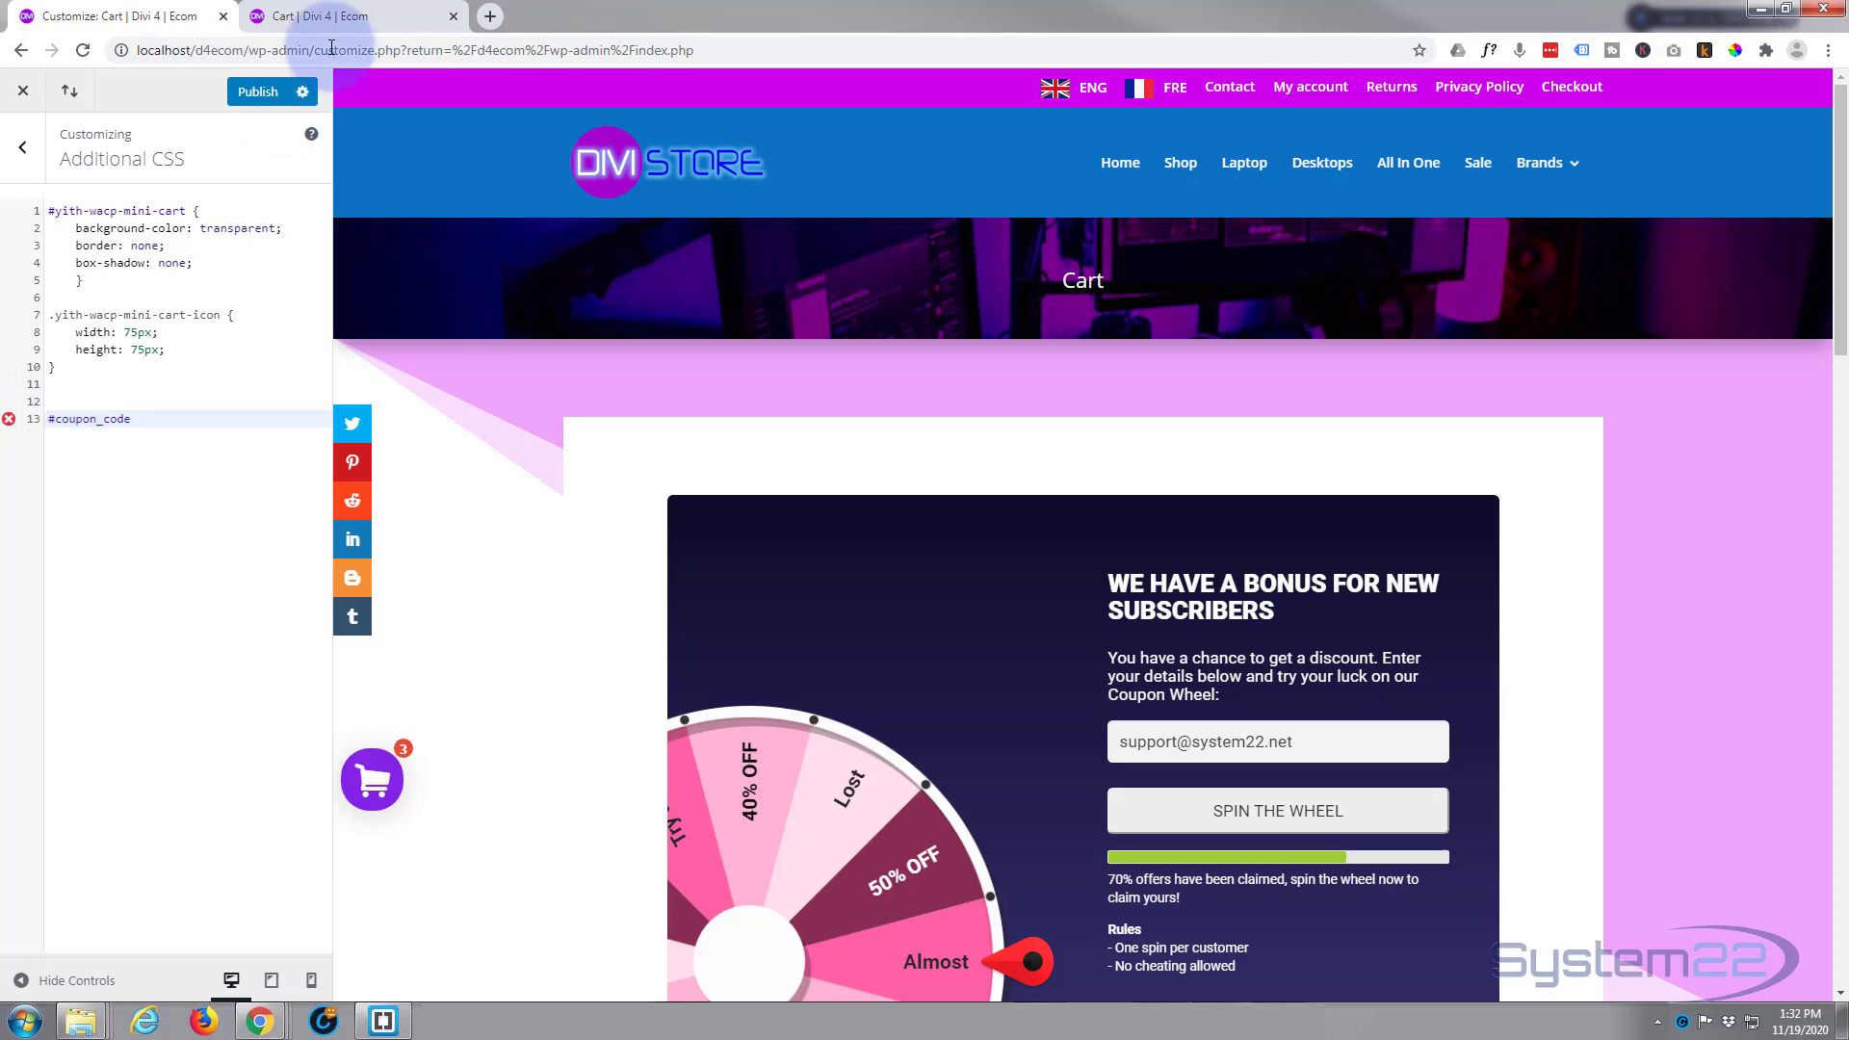
left_click(328, 15)
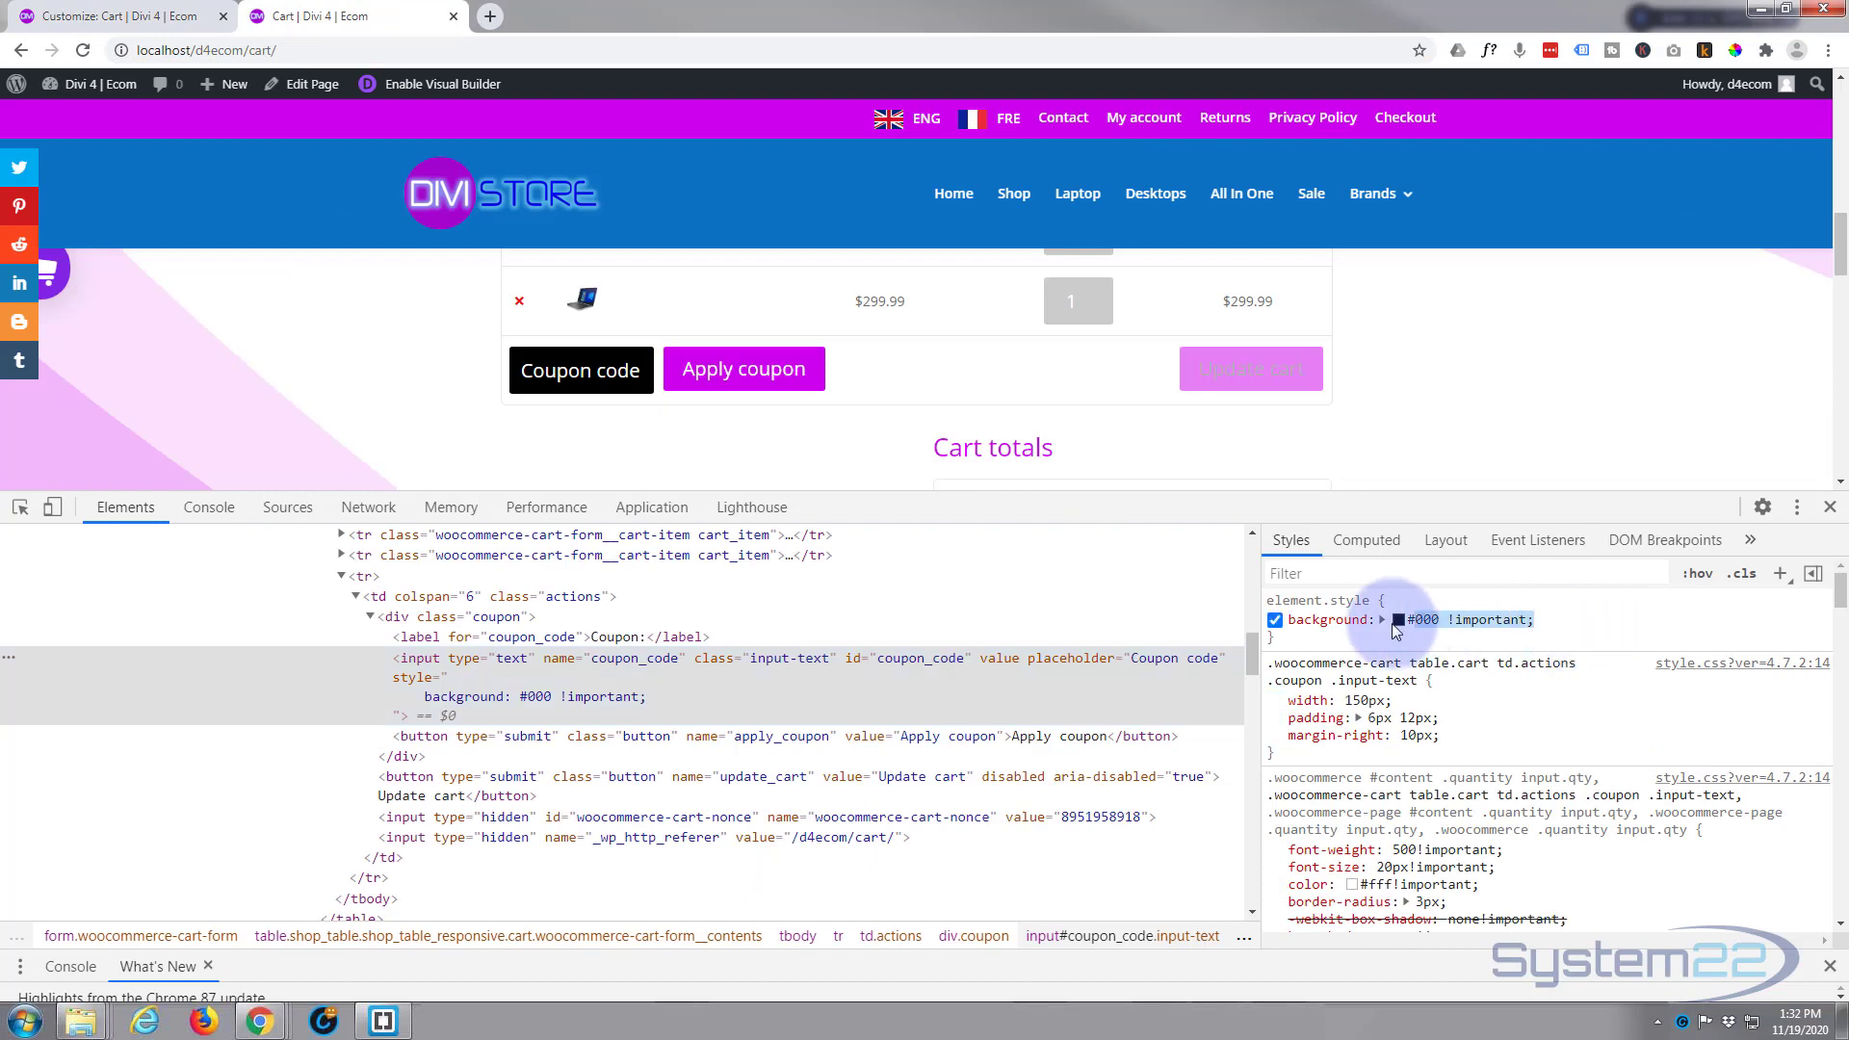
mouse_move(1544, 638)
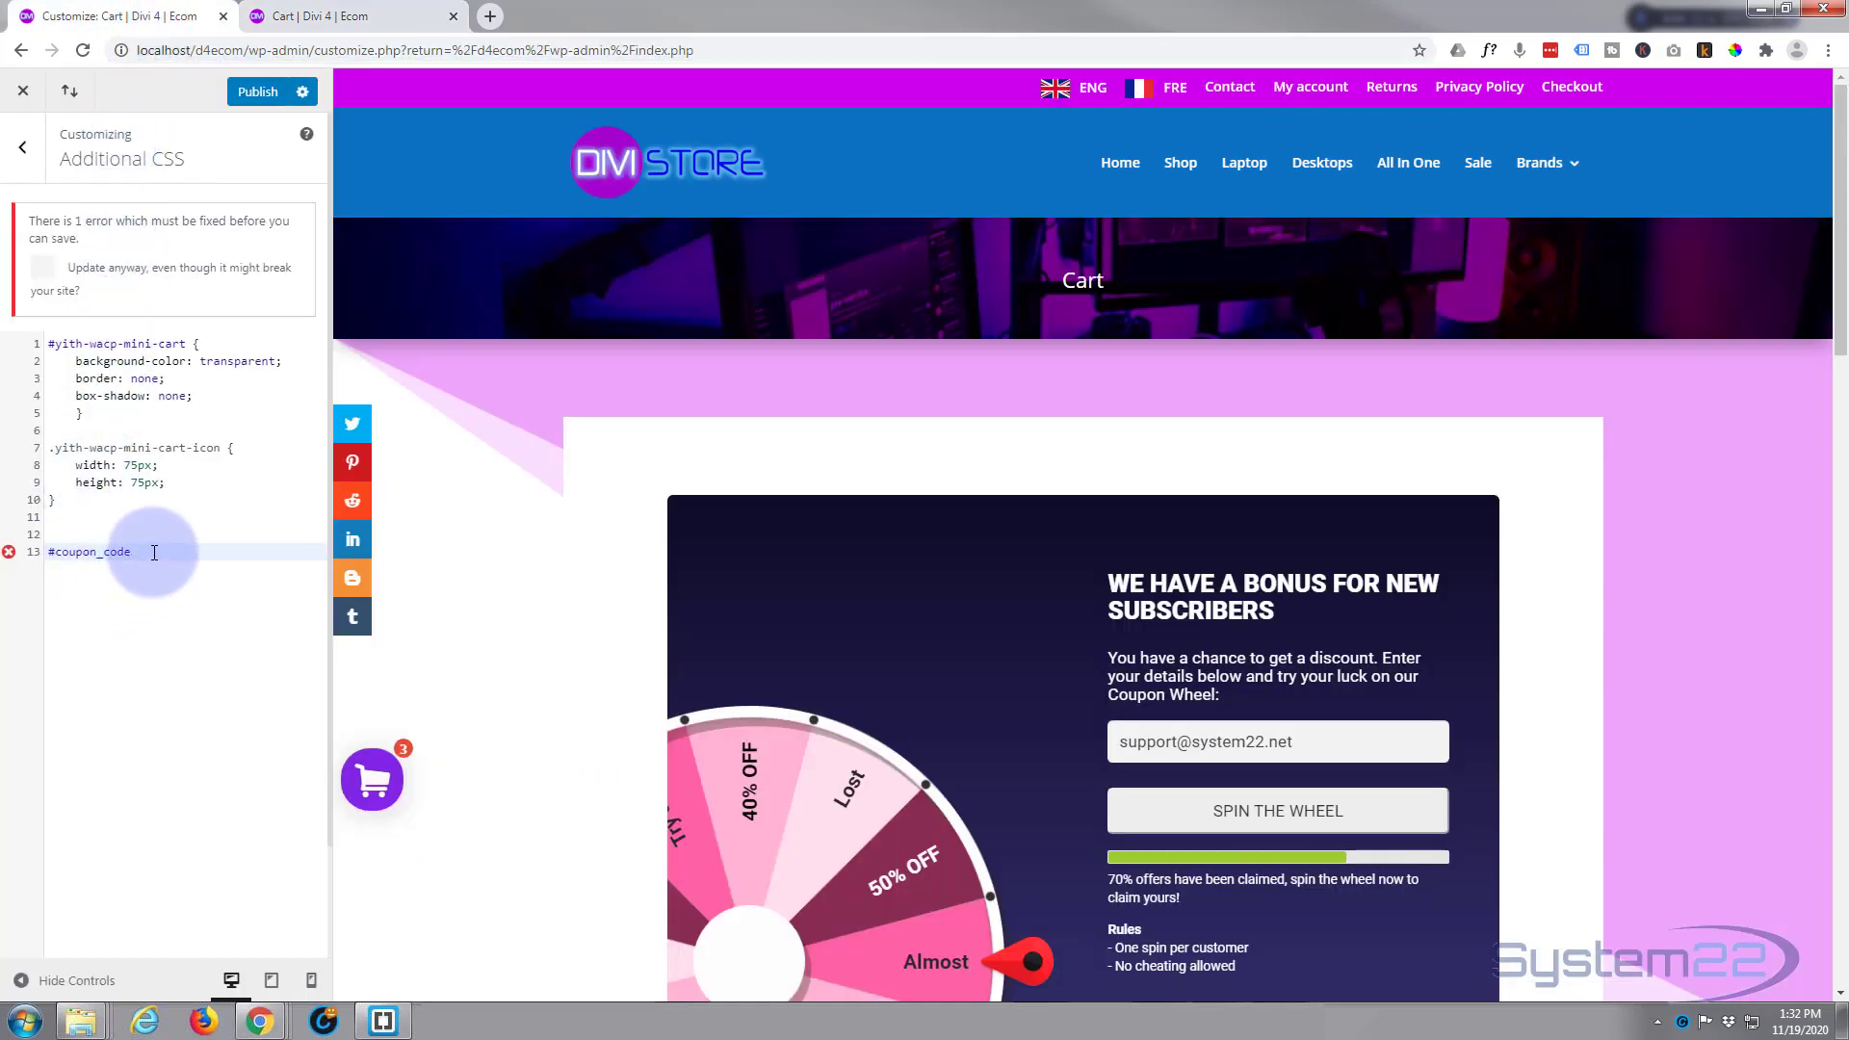
type("{}")
type("background: #000 !important;")
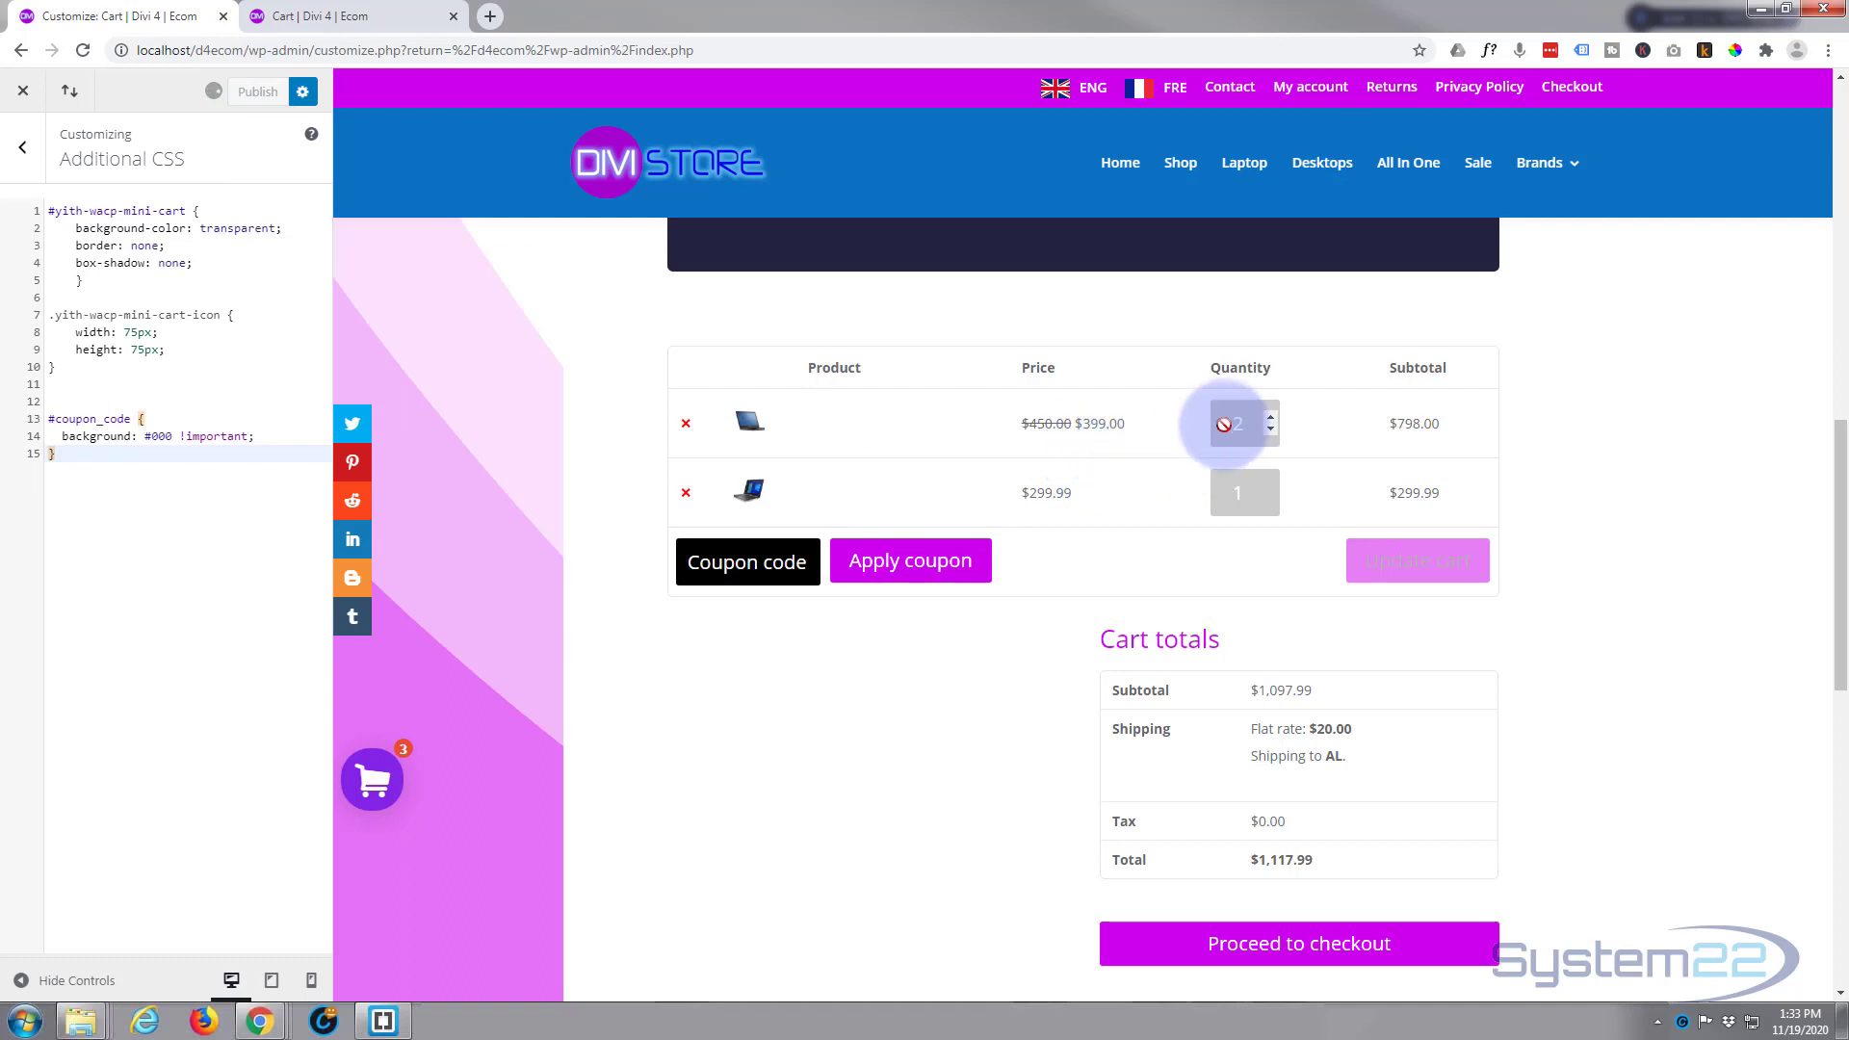
Publish the coupon field rule and inspect the cart quantity box in DevTools.
left_click(256, 91)
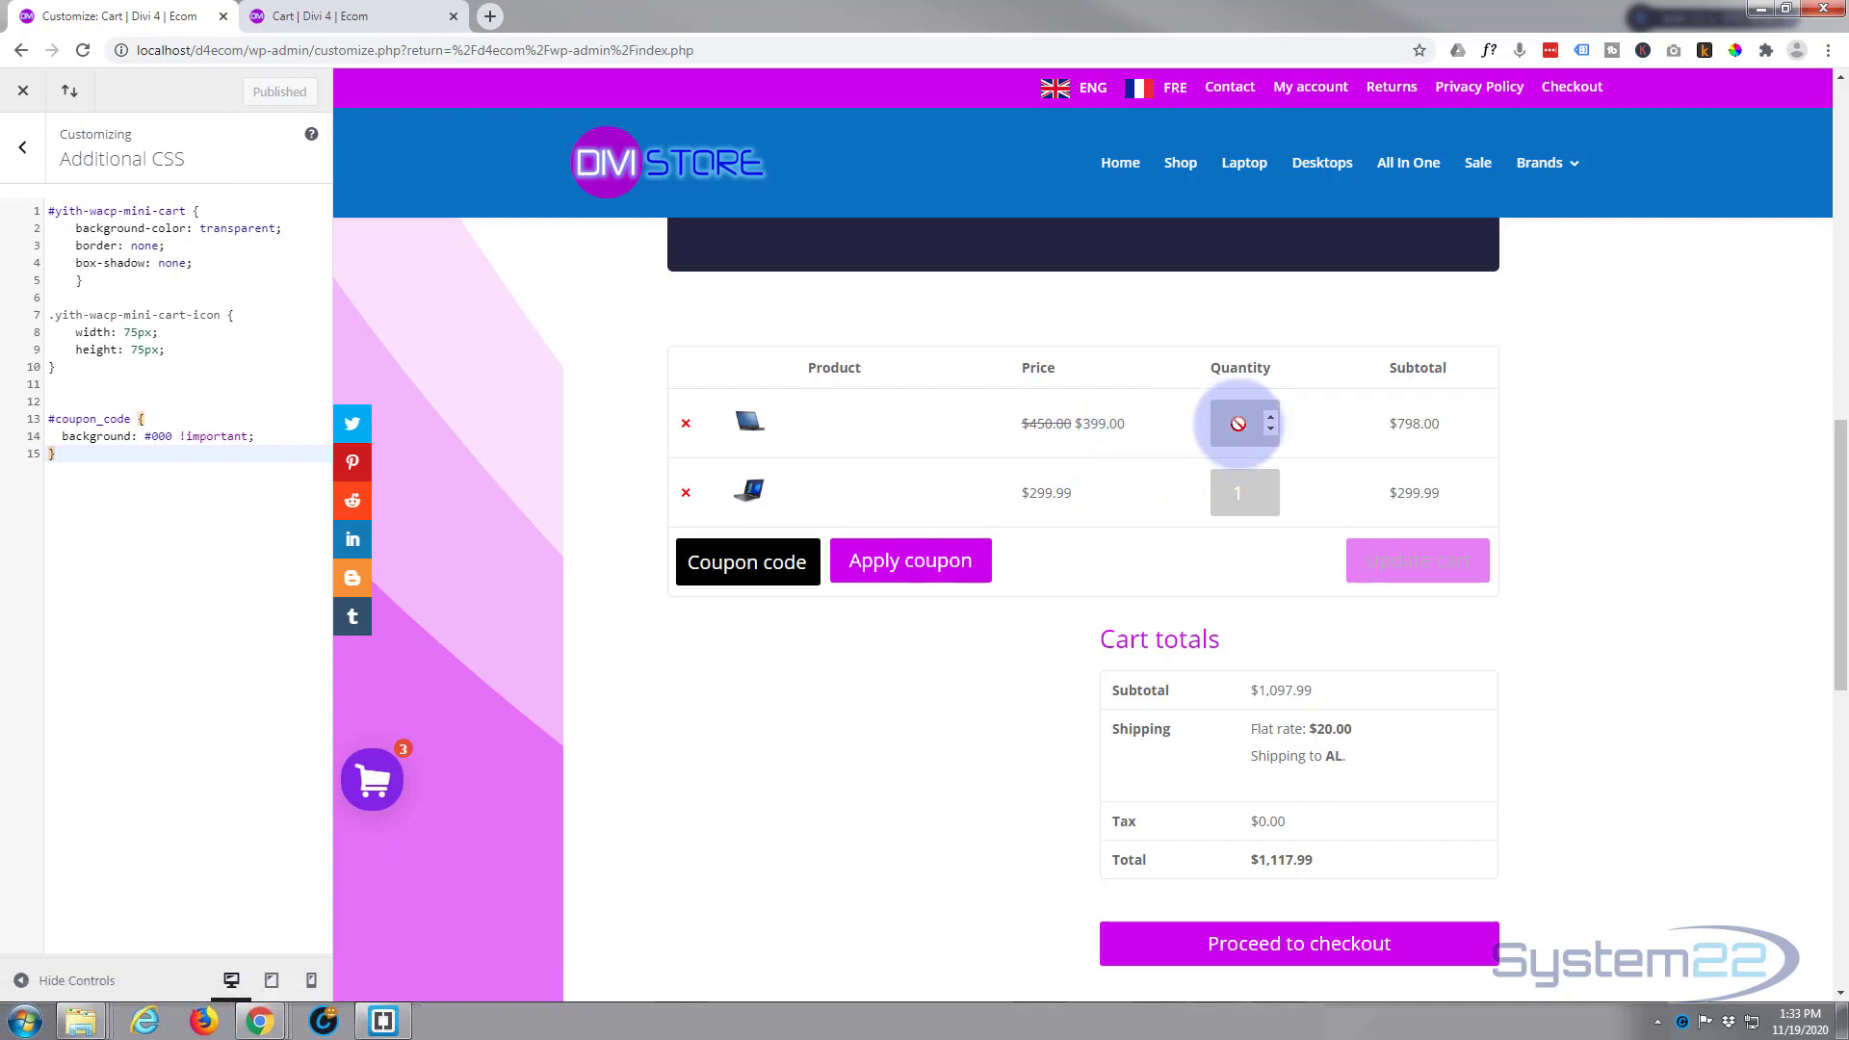
right_click(1237, 421)
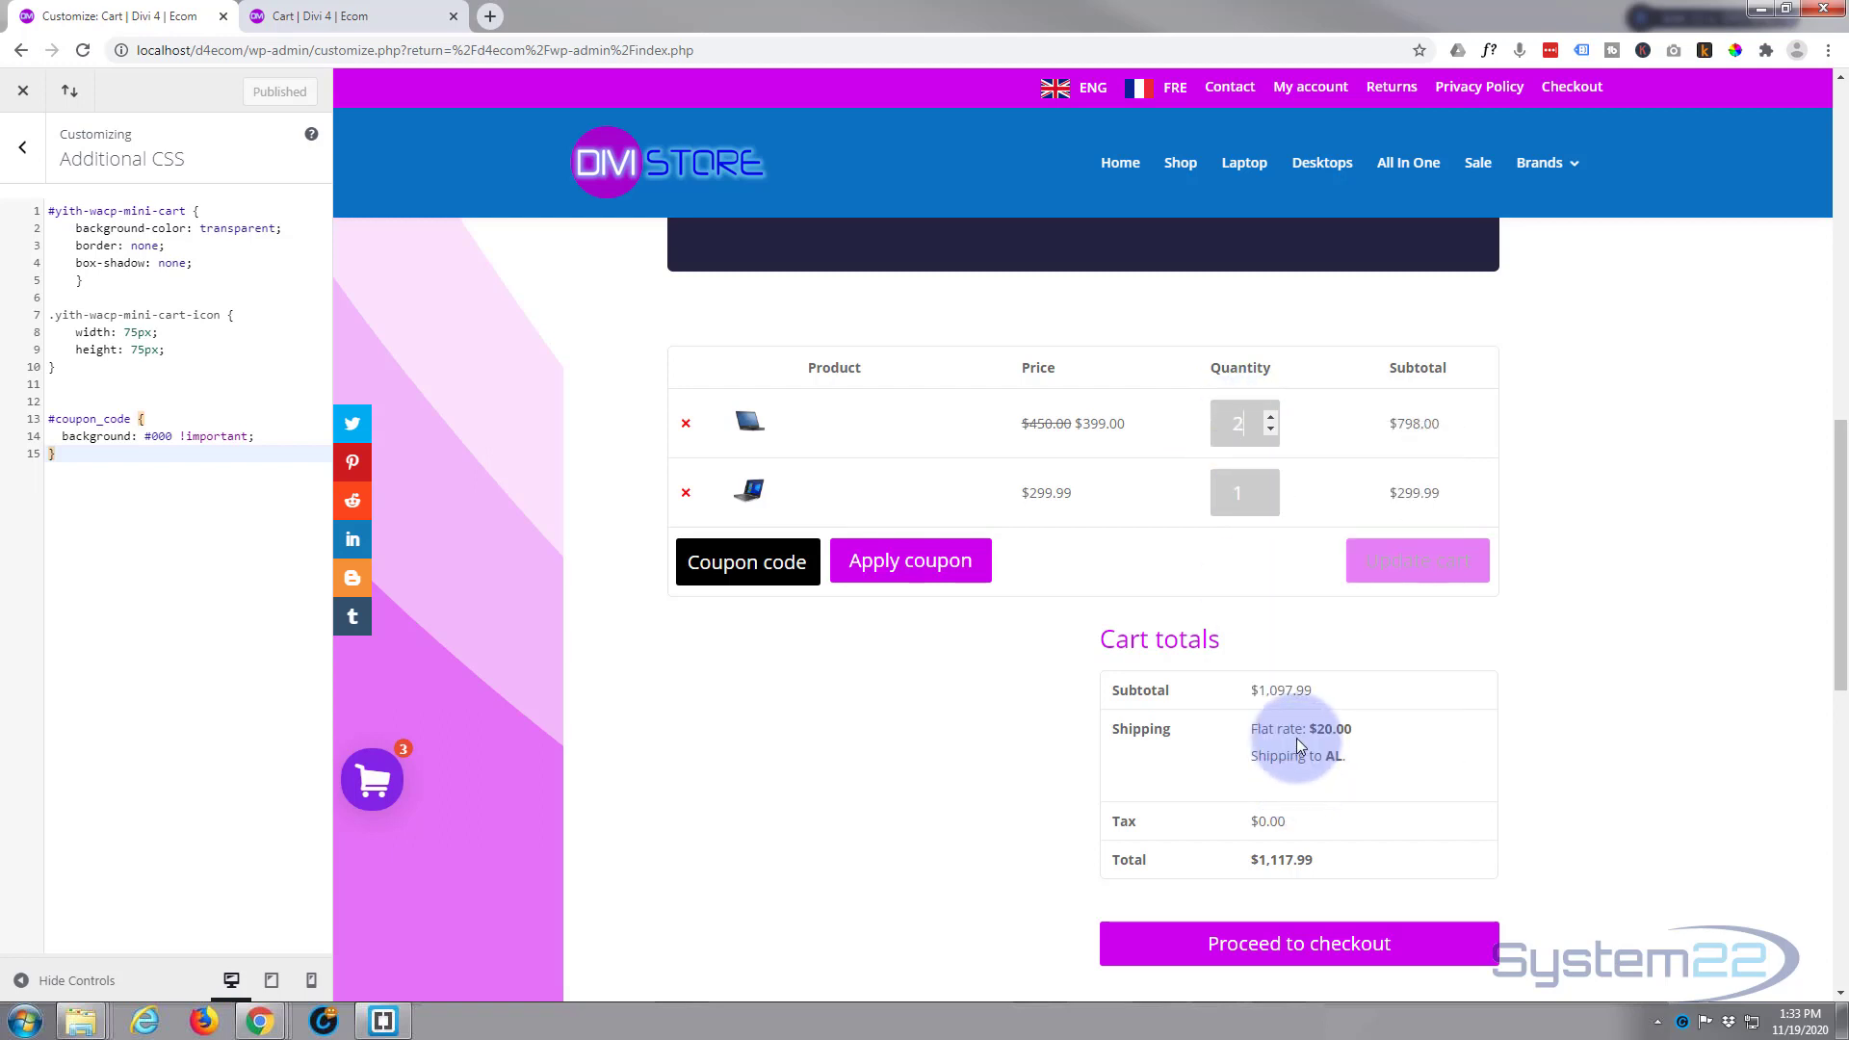
key("F12")
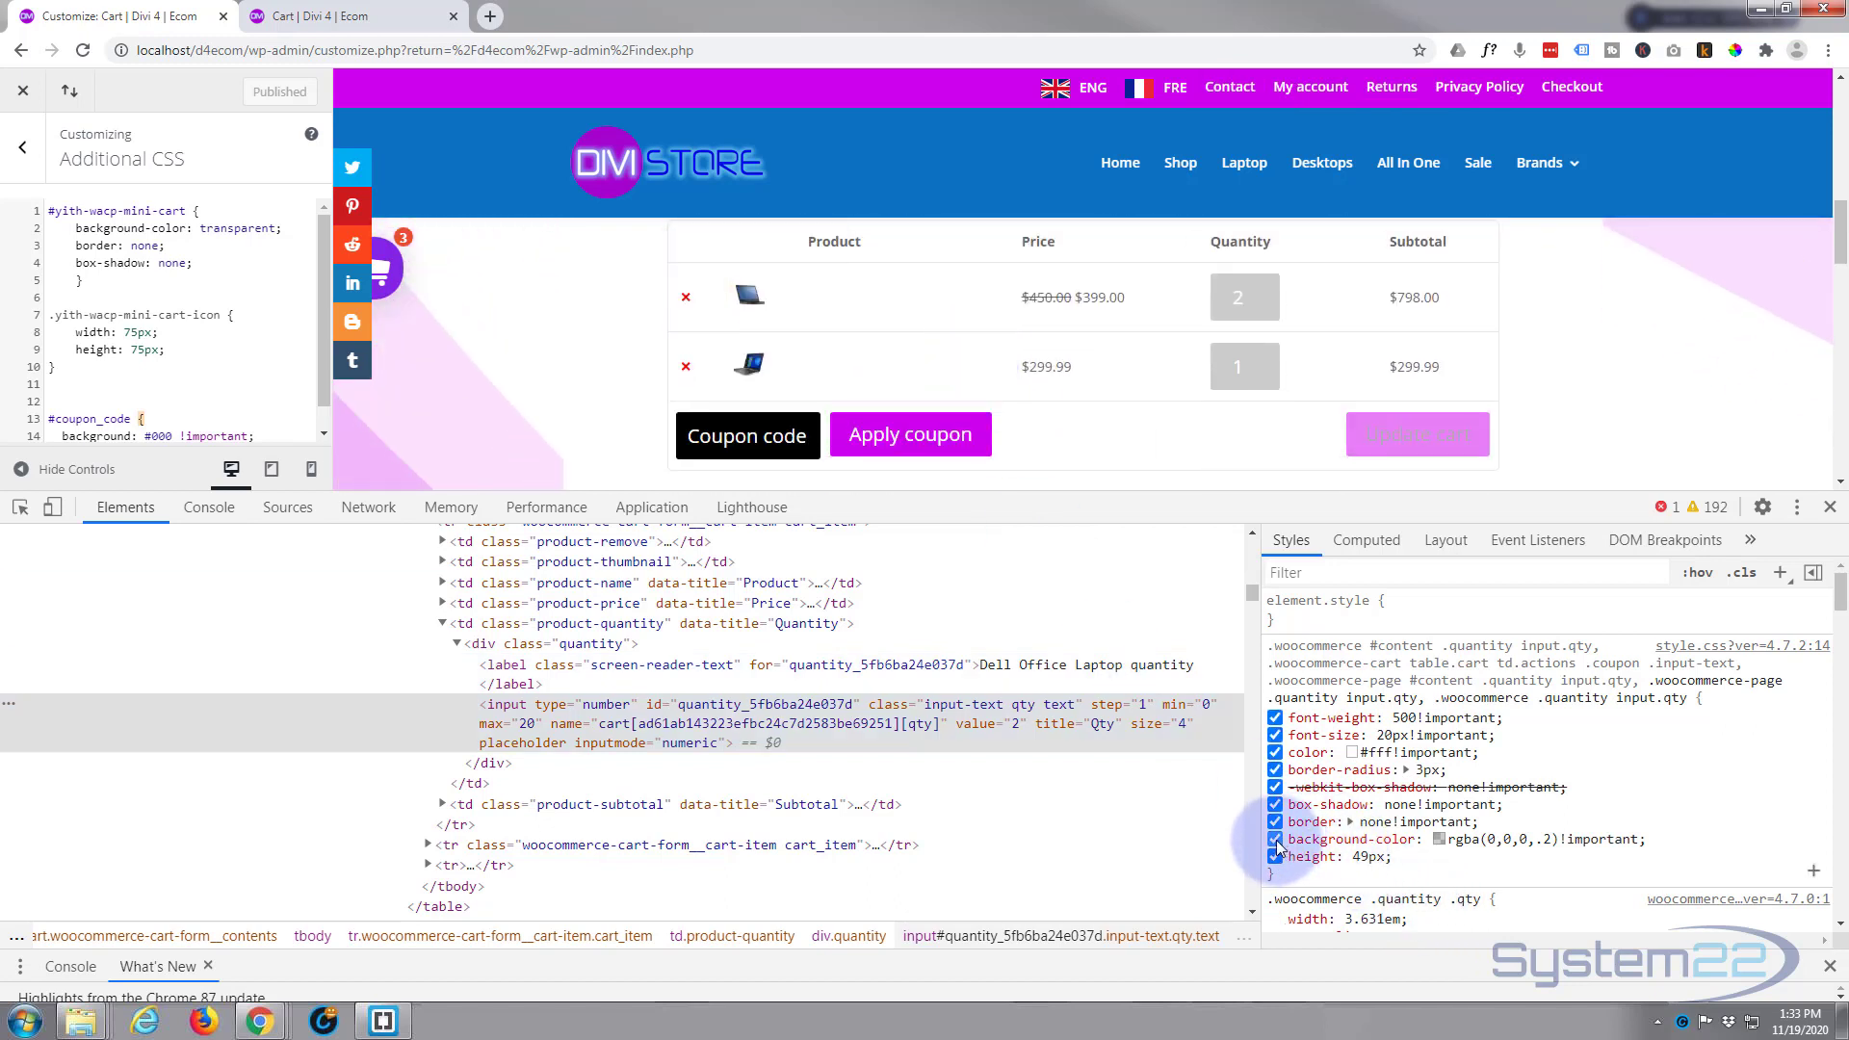
Give the quantity boxes background #000 and disable the grey background overriding it.
left_click(1275, 839)
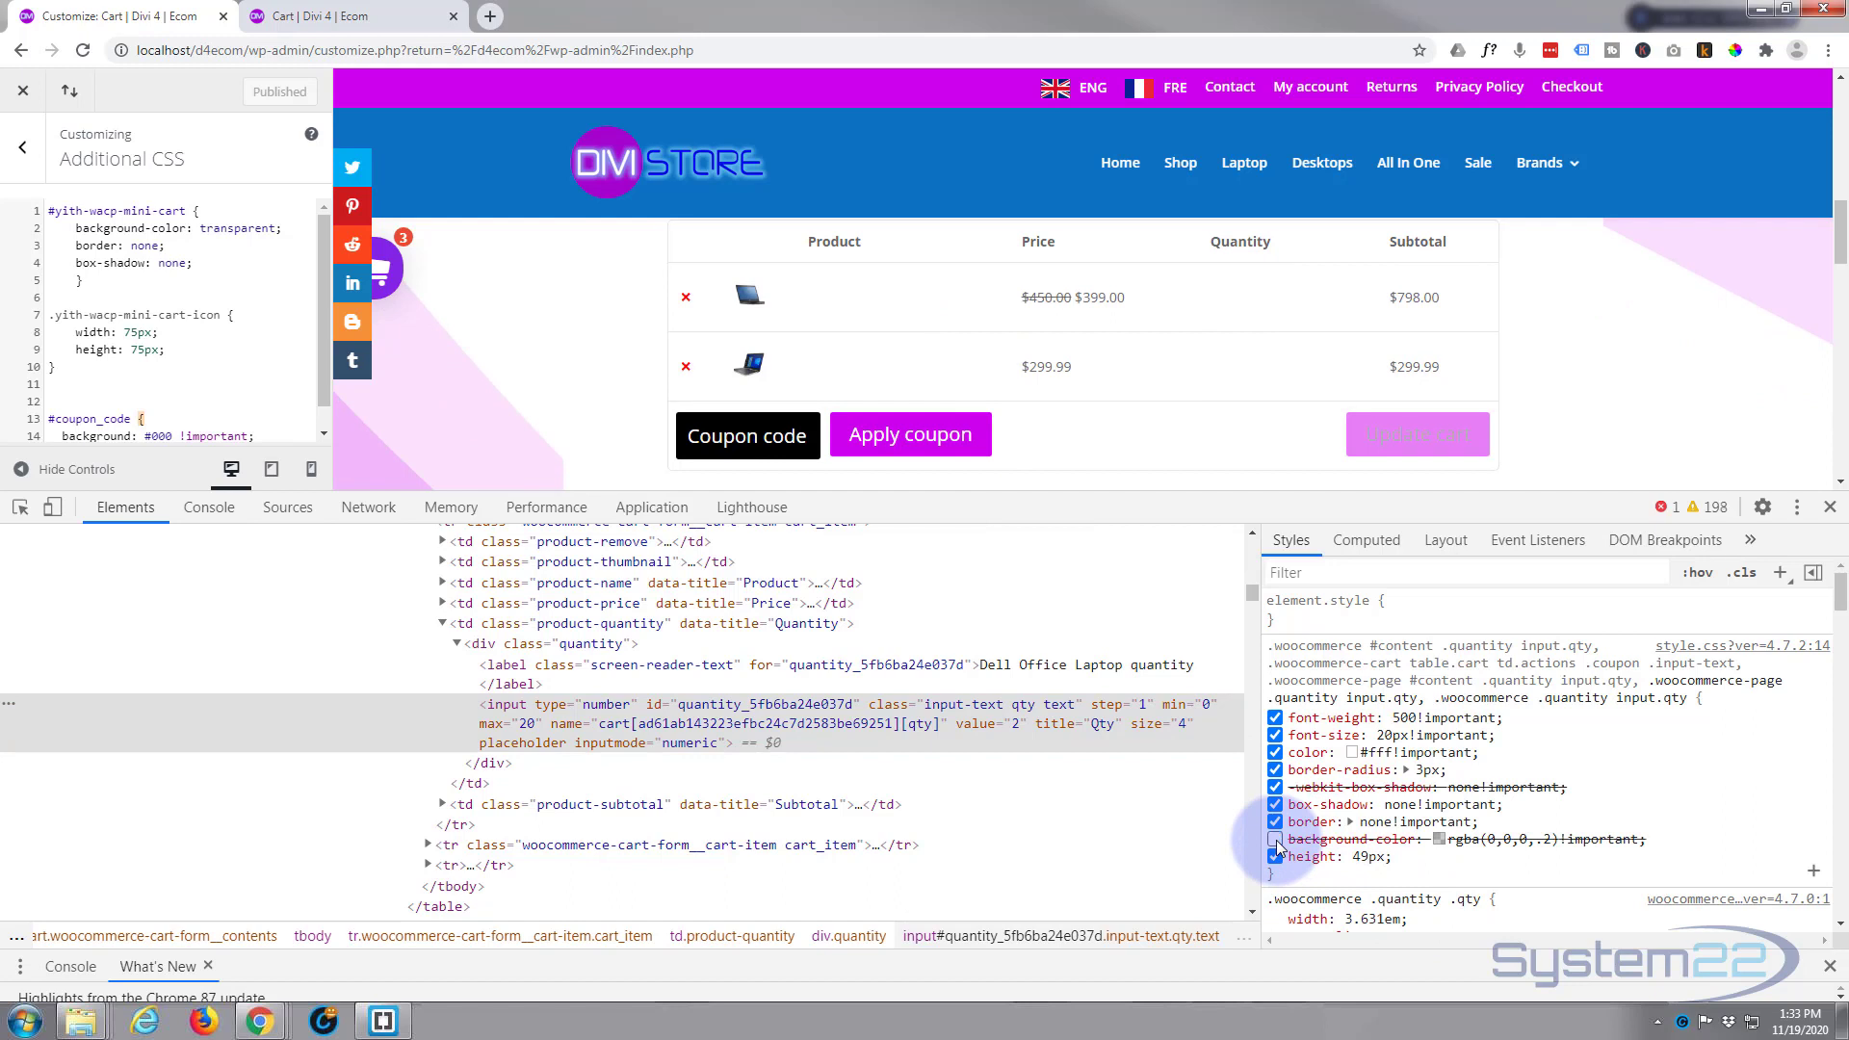
left_click(1275, 840)
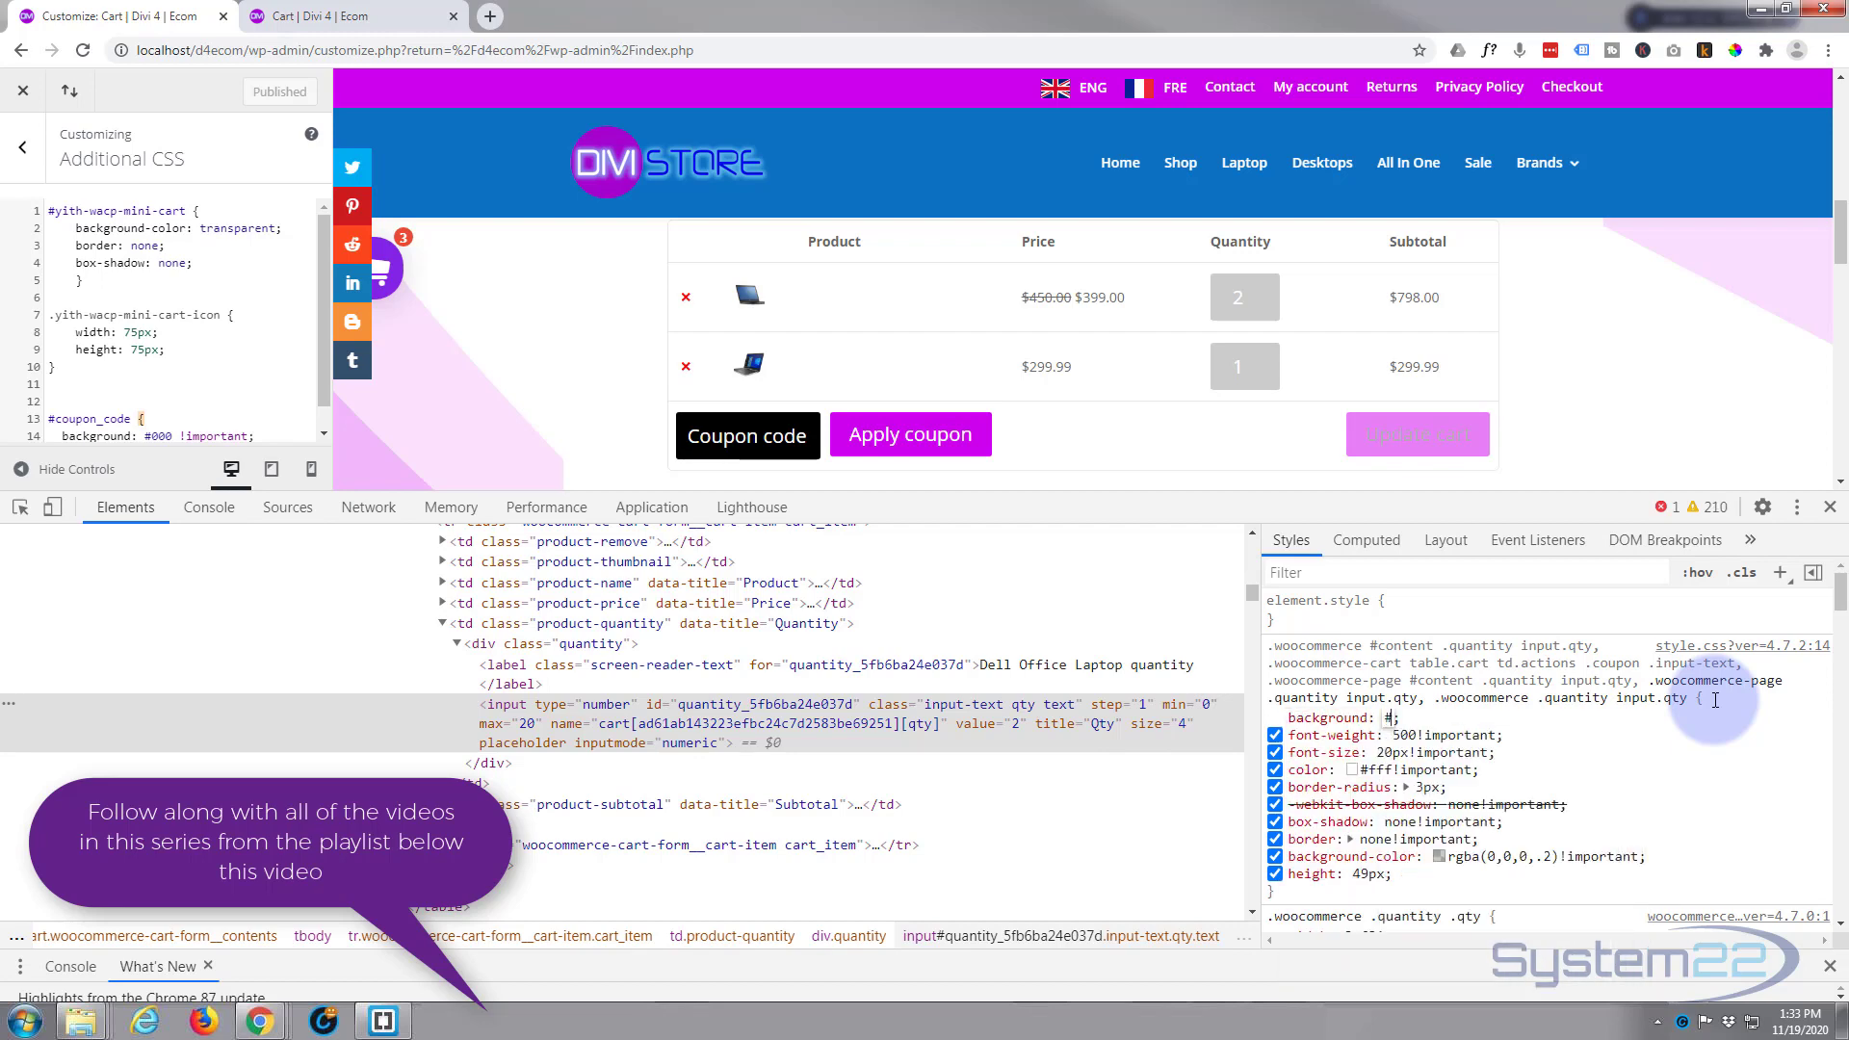
type("#000;")
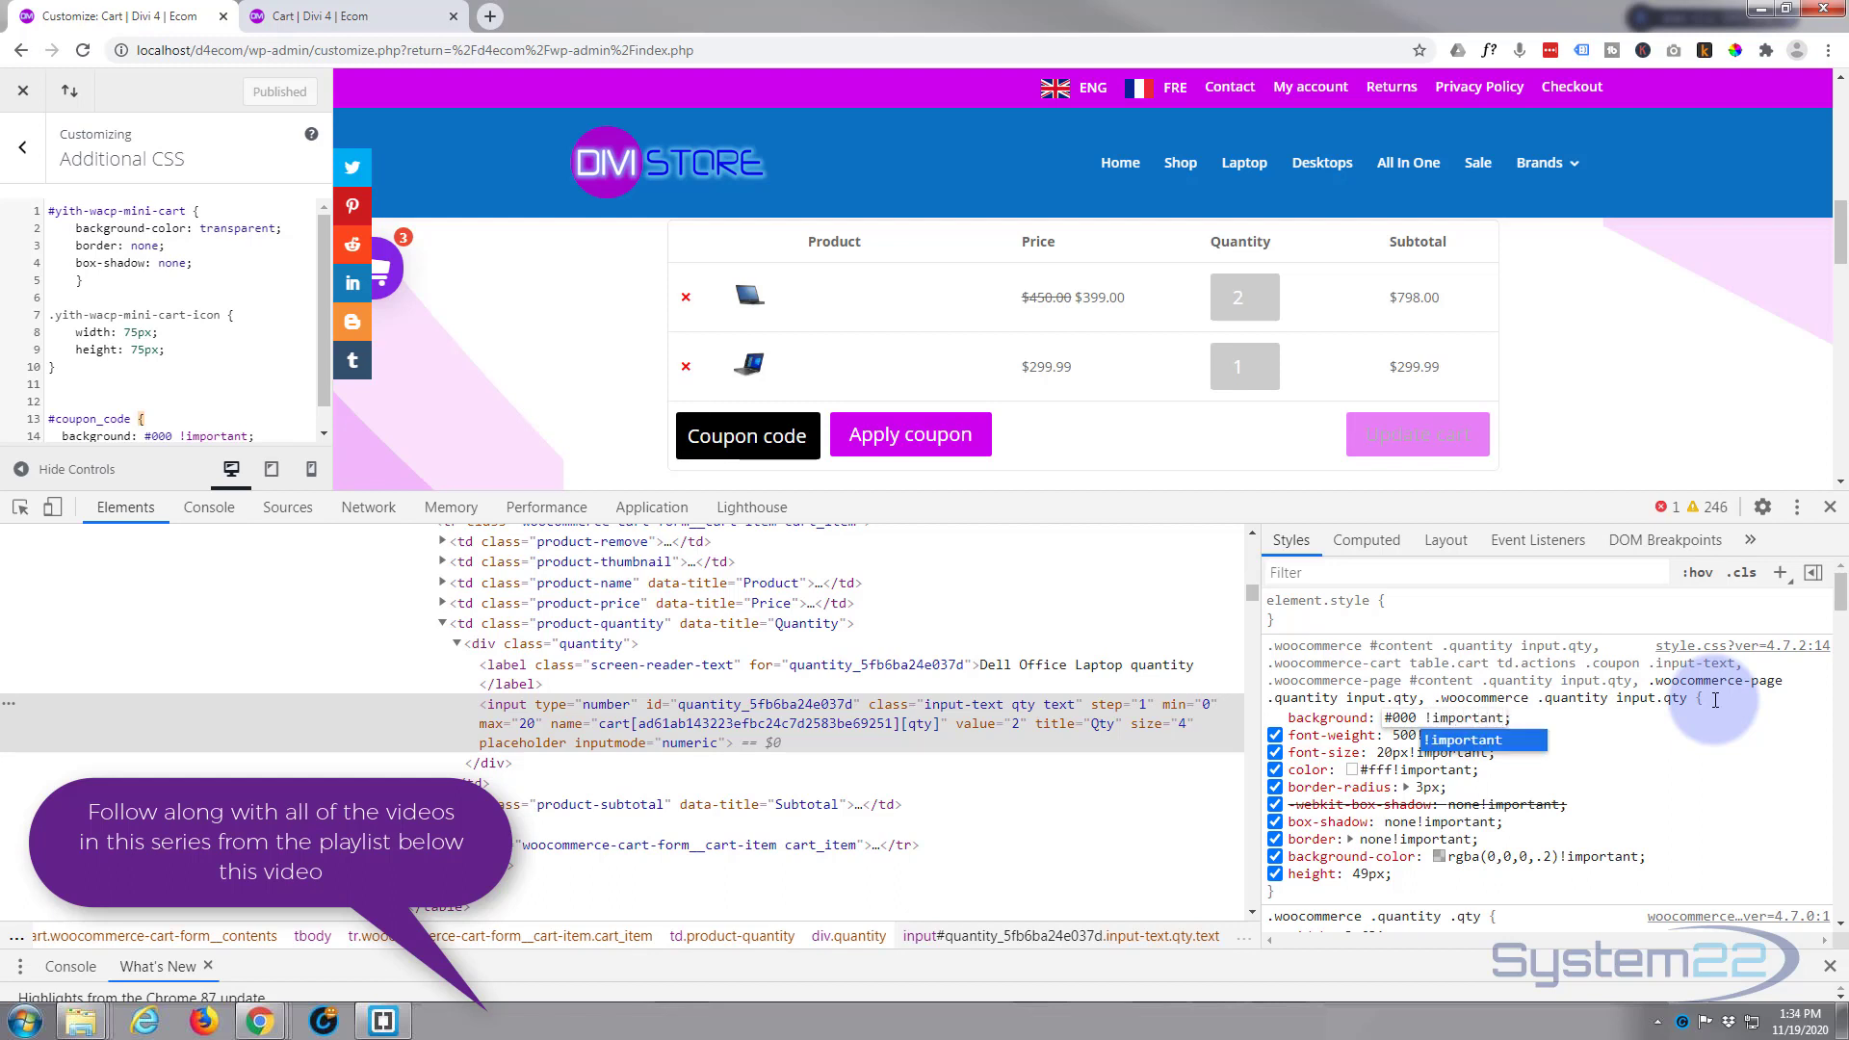
mouse_move(1656, 722)
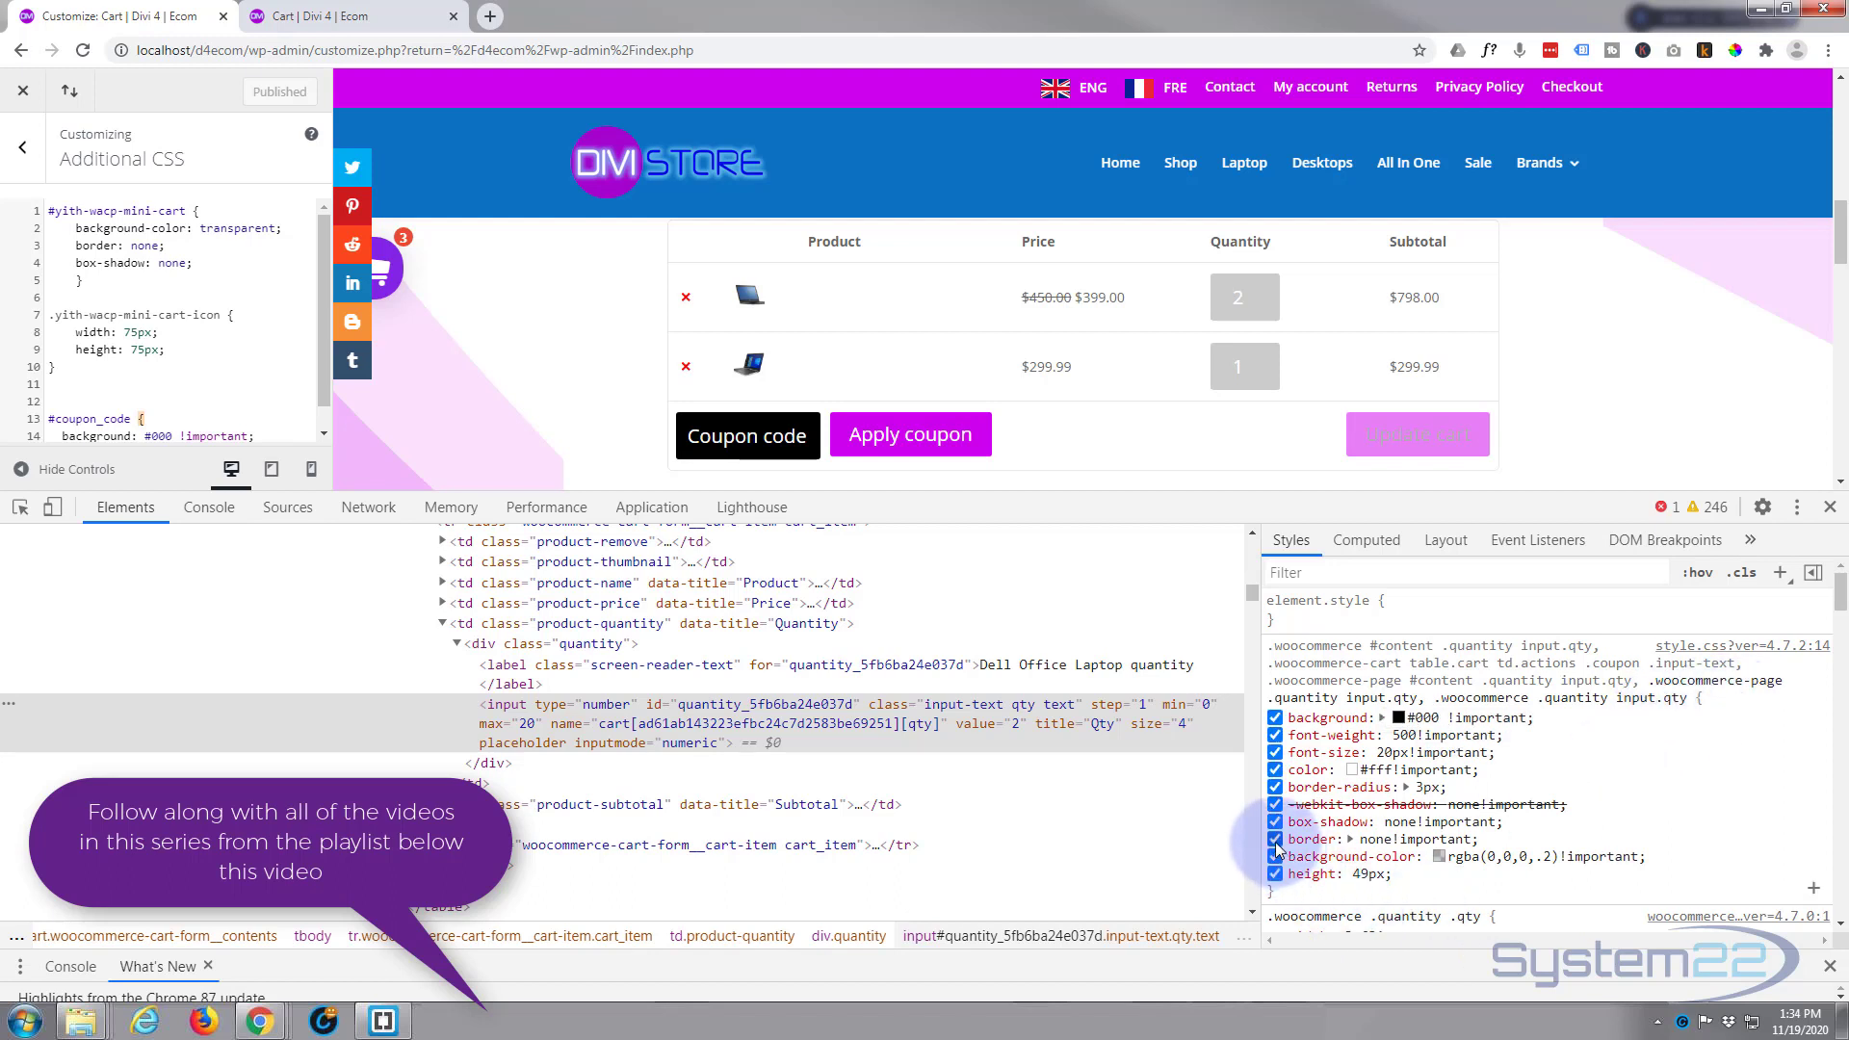
left_click(1275, 855)
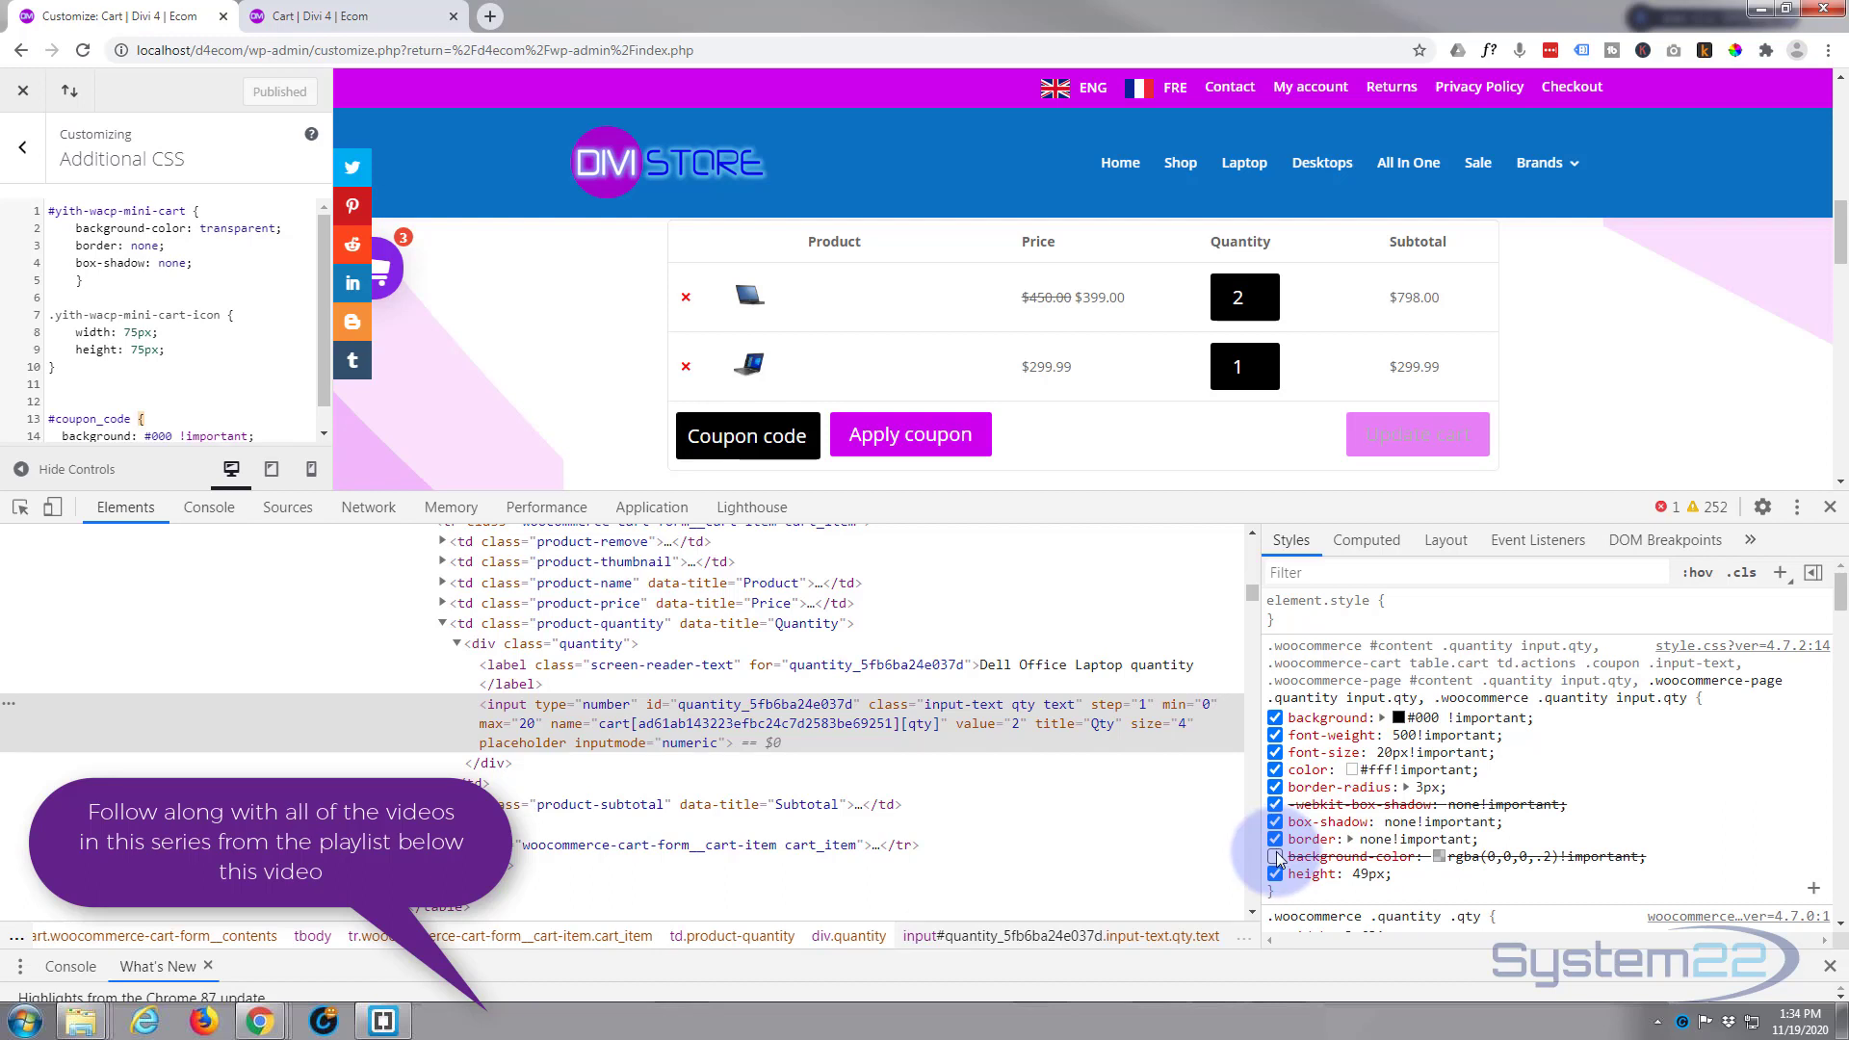
Add color: red !important and disable the white text colour so the numbers show red.
left_click(1275, 854)
type("colo")
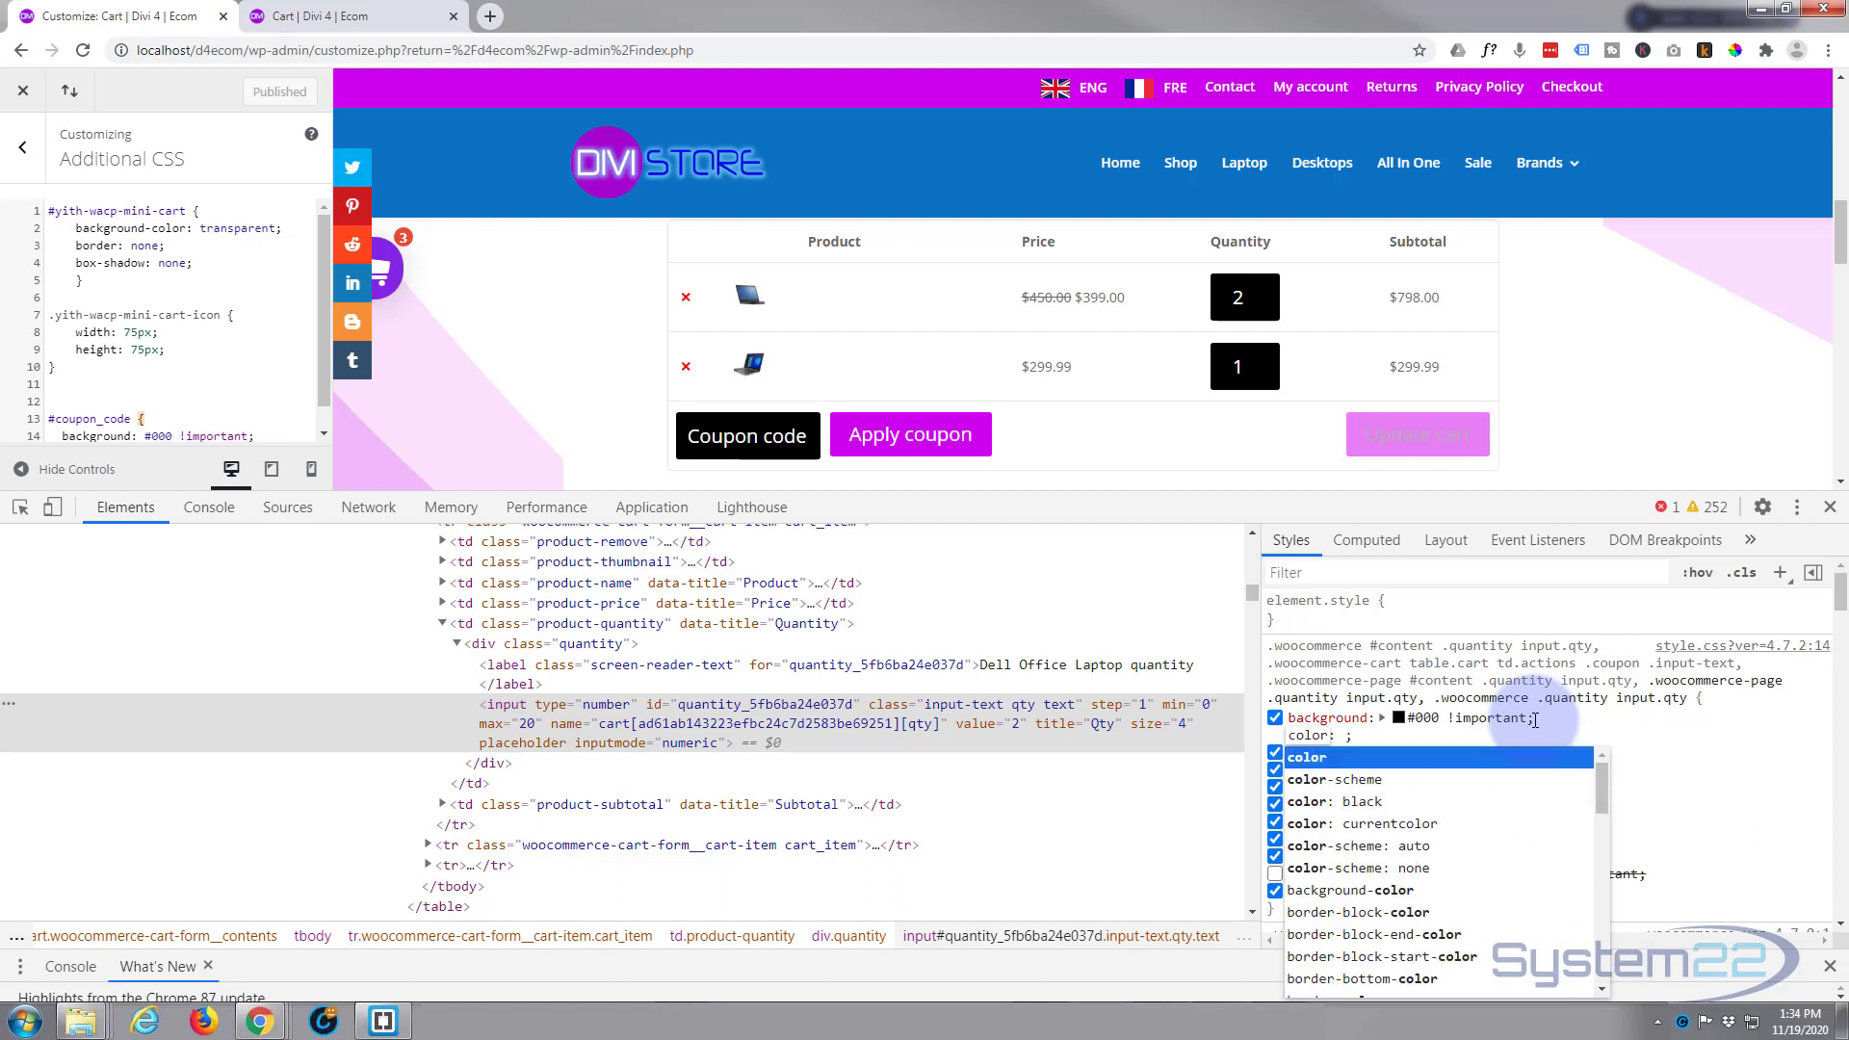
type("red")
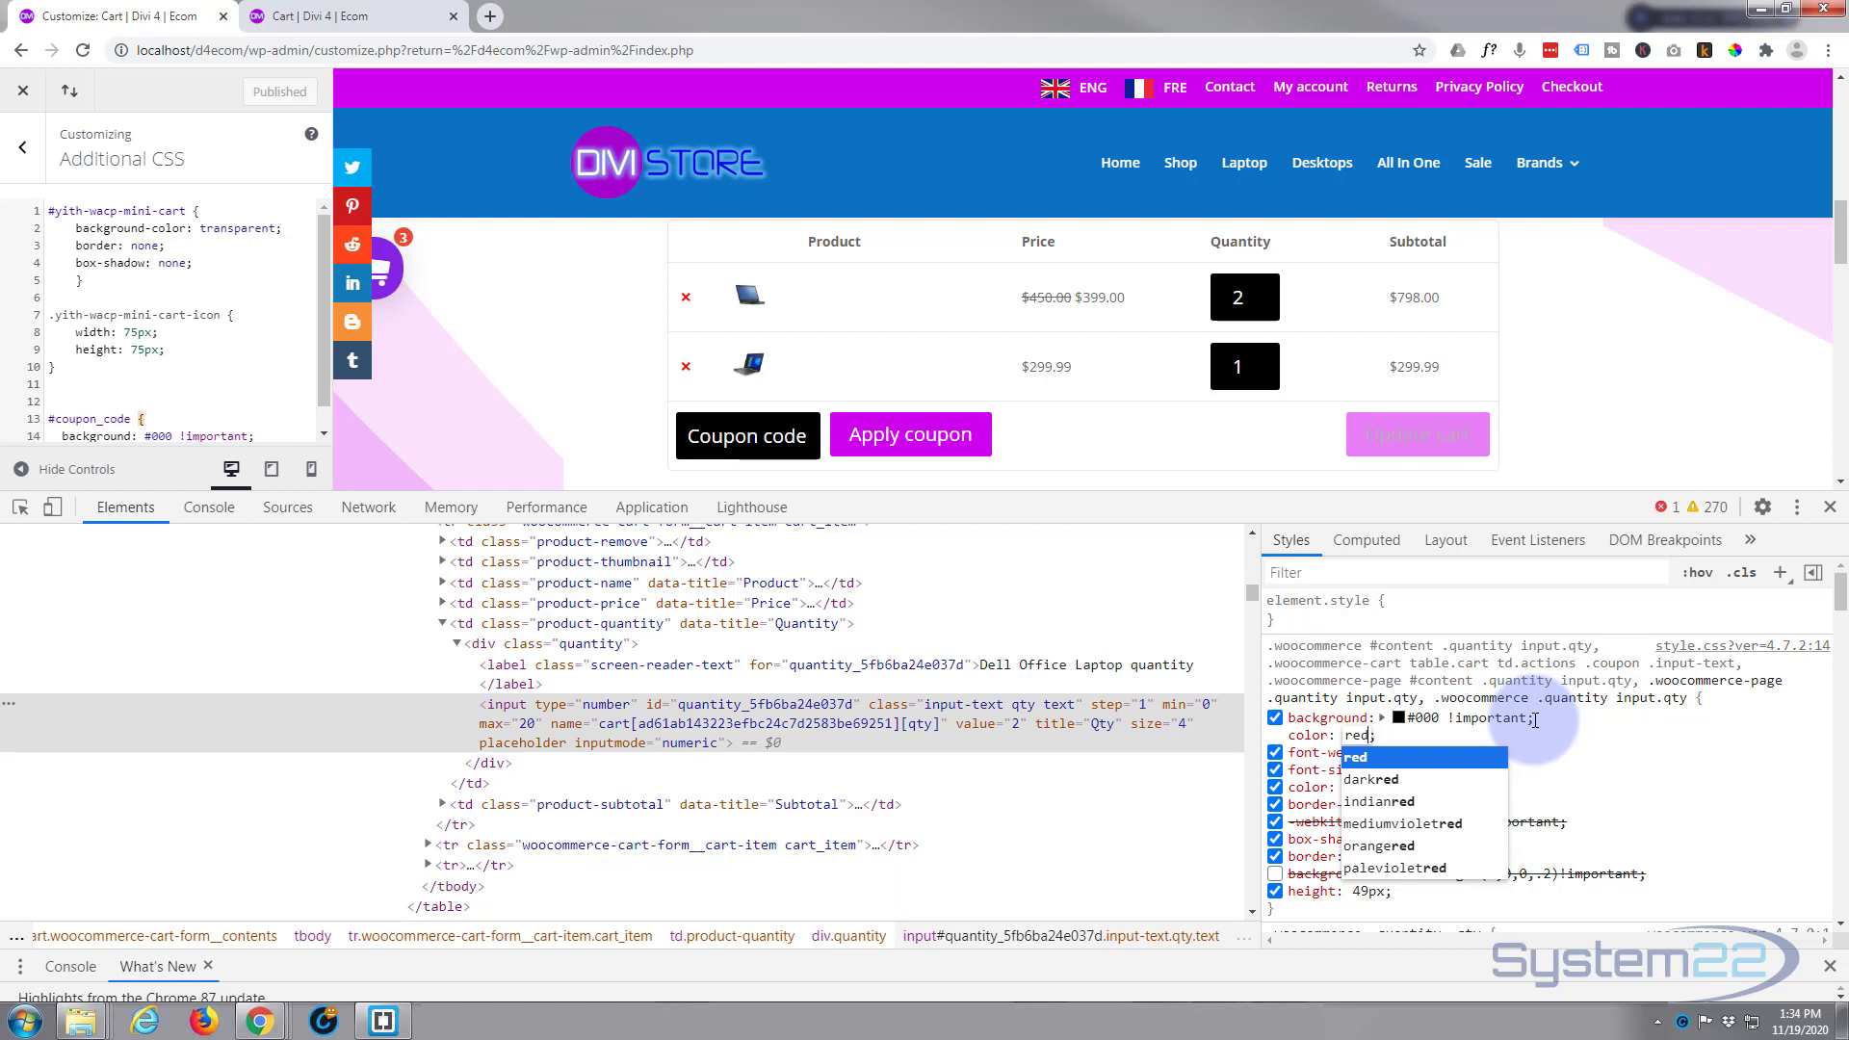
type("!important")
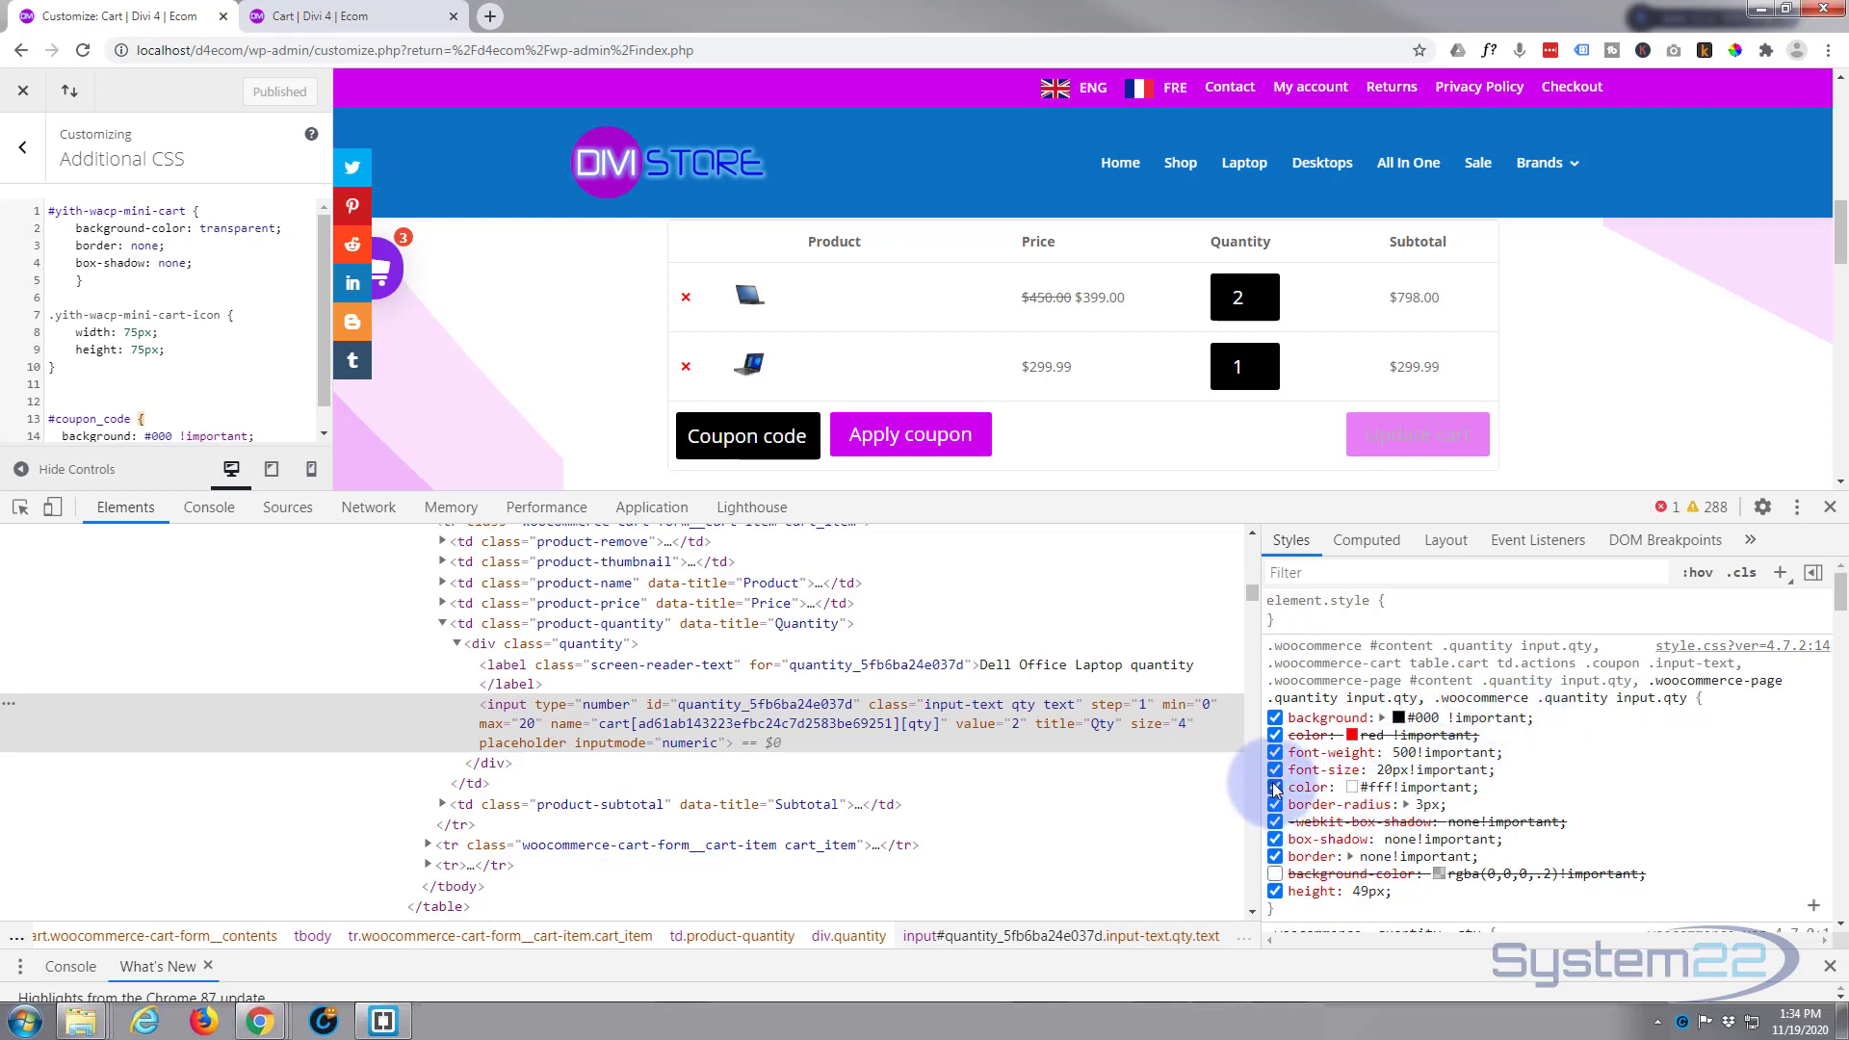
left_click(1275, 786)
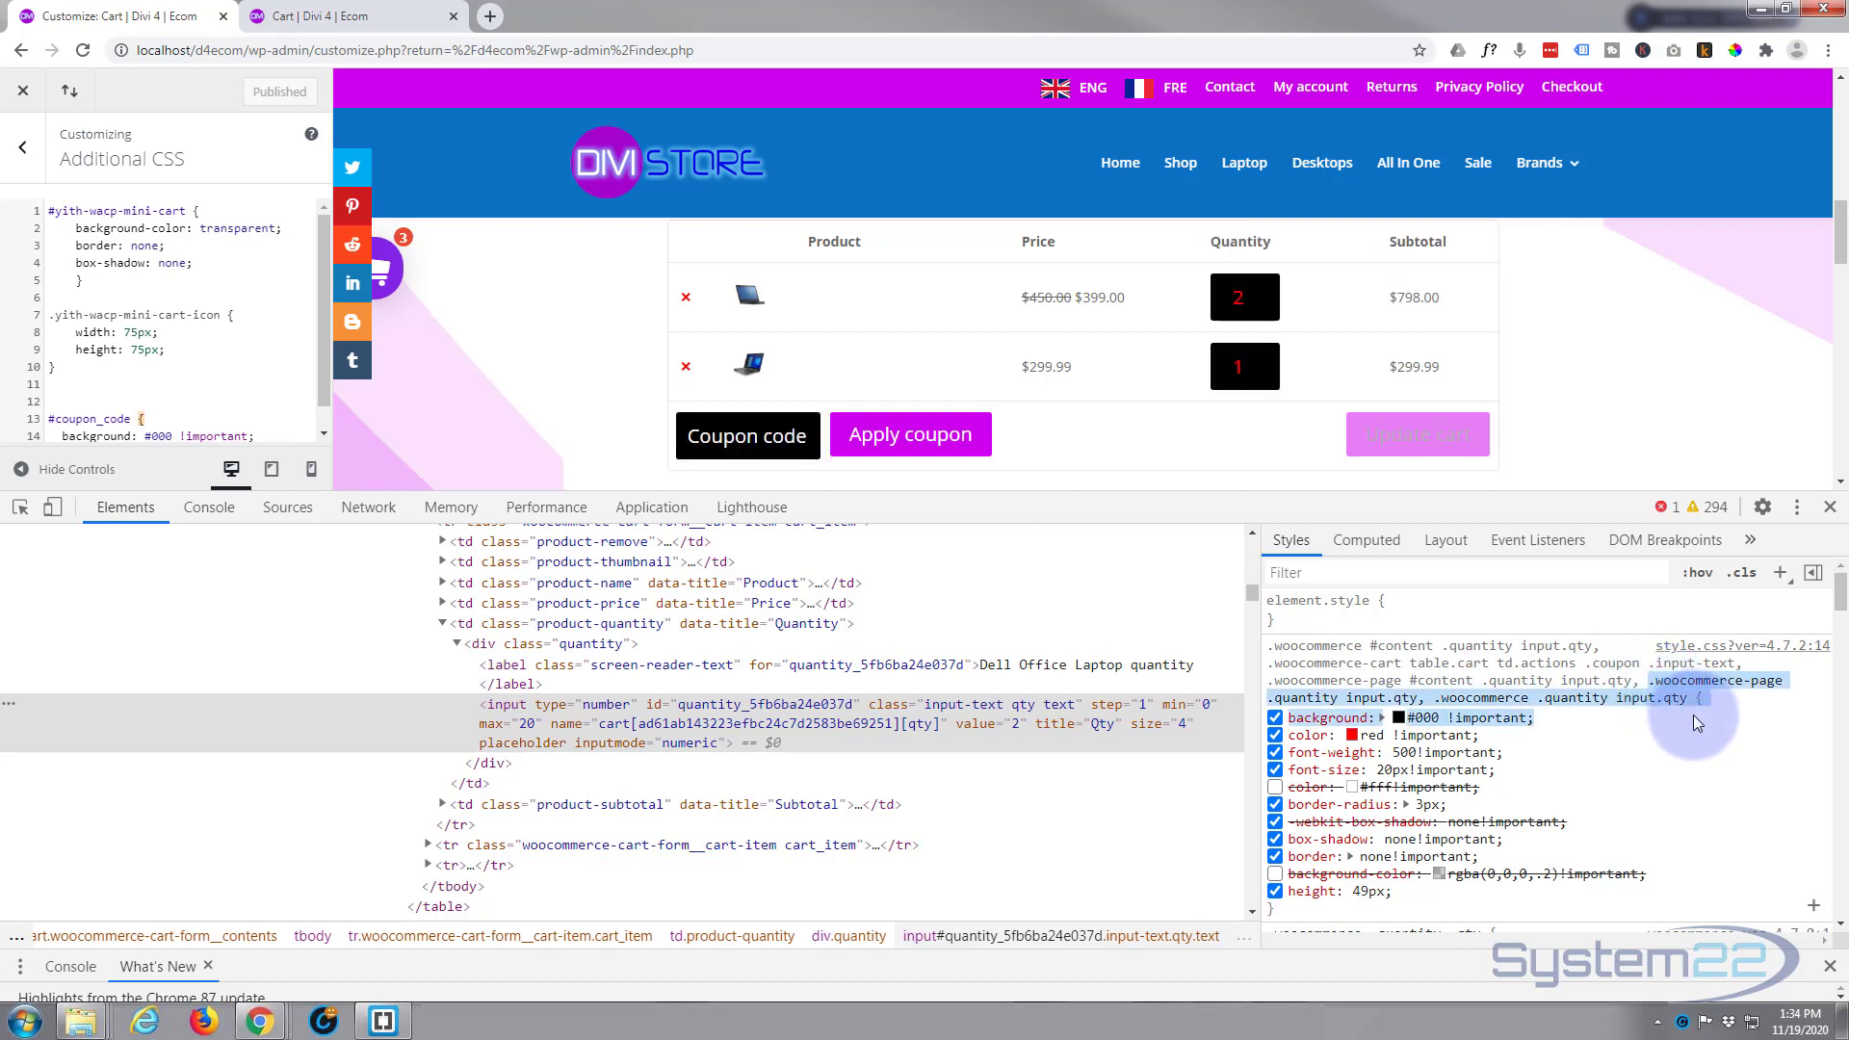
mouse_move(1702, 736)
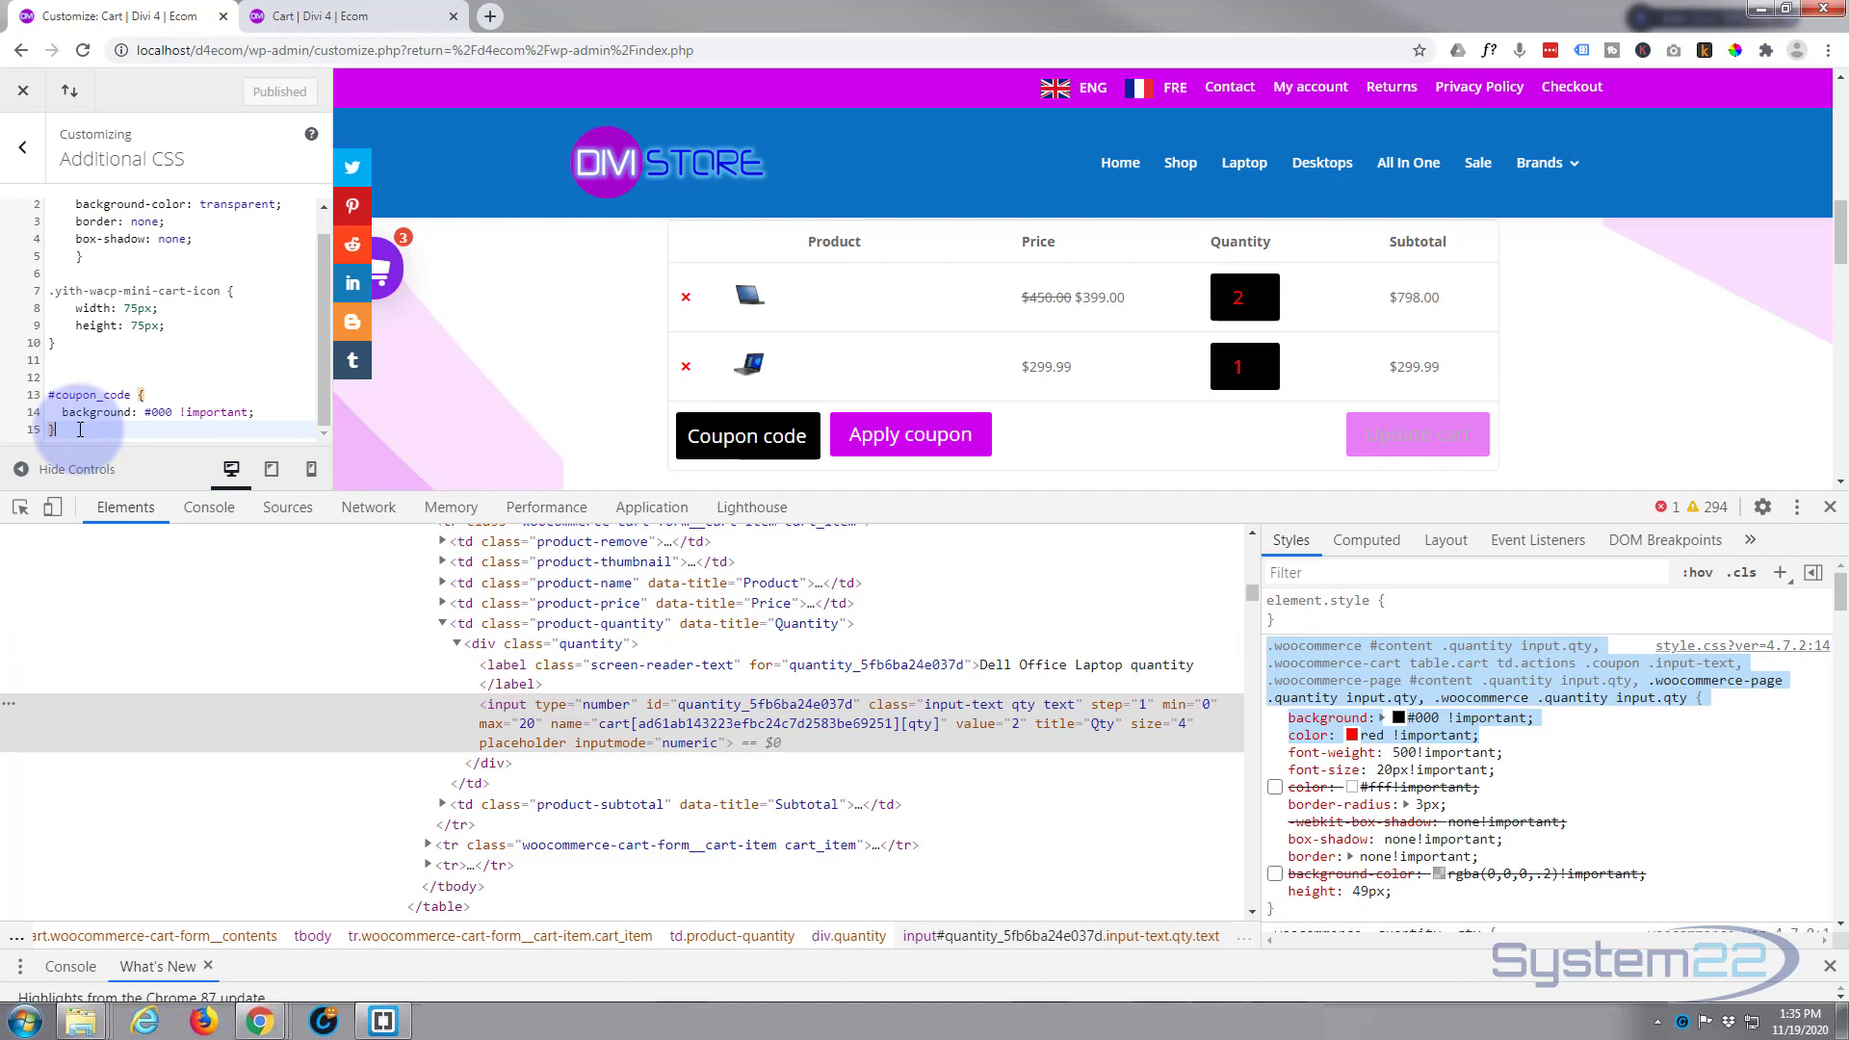
Complete the .woocommerce .quantity input.qty rule with color: red !important and publish it.
type("color: red !important;")
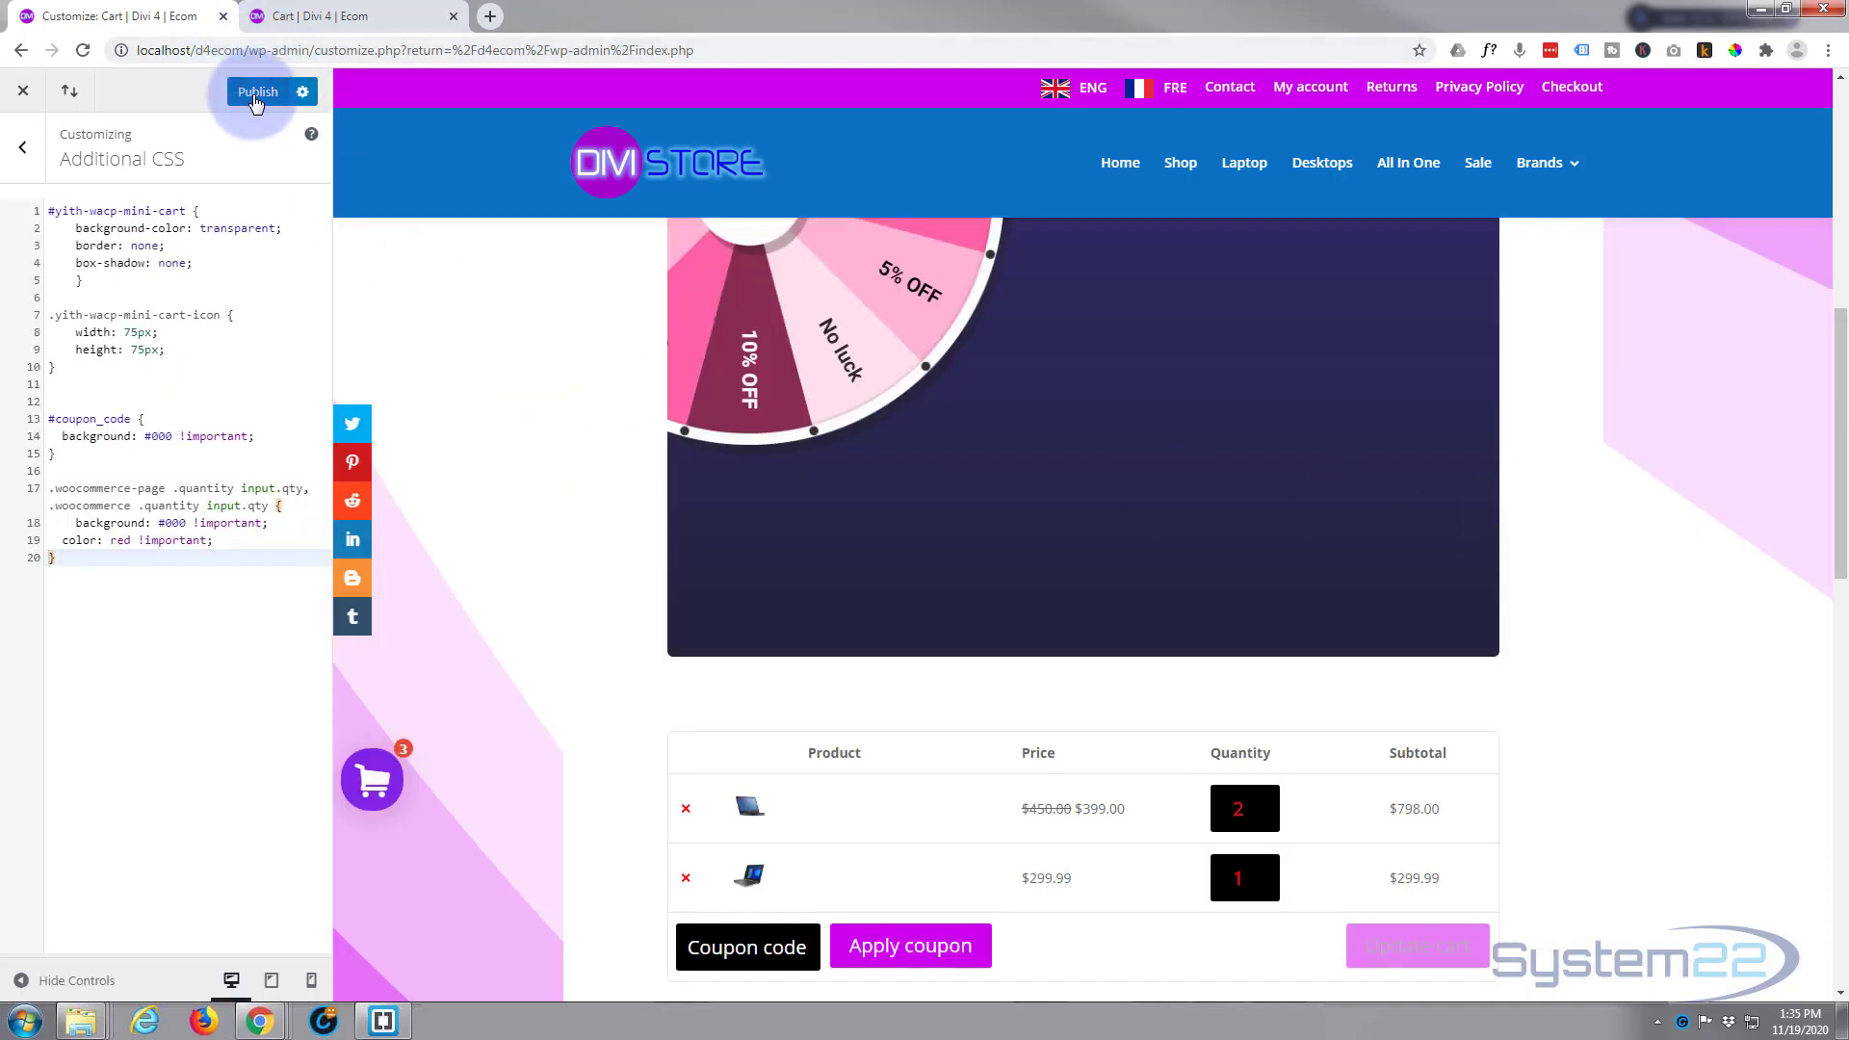
left_click(257, 91)
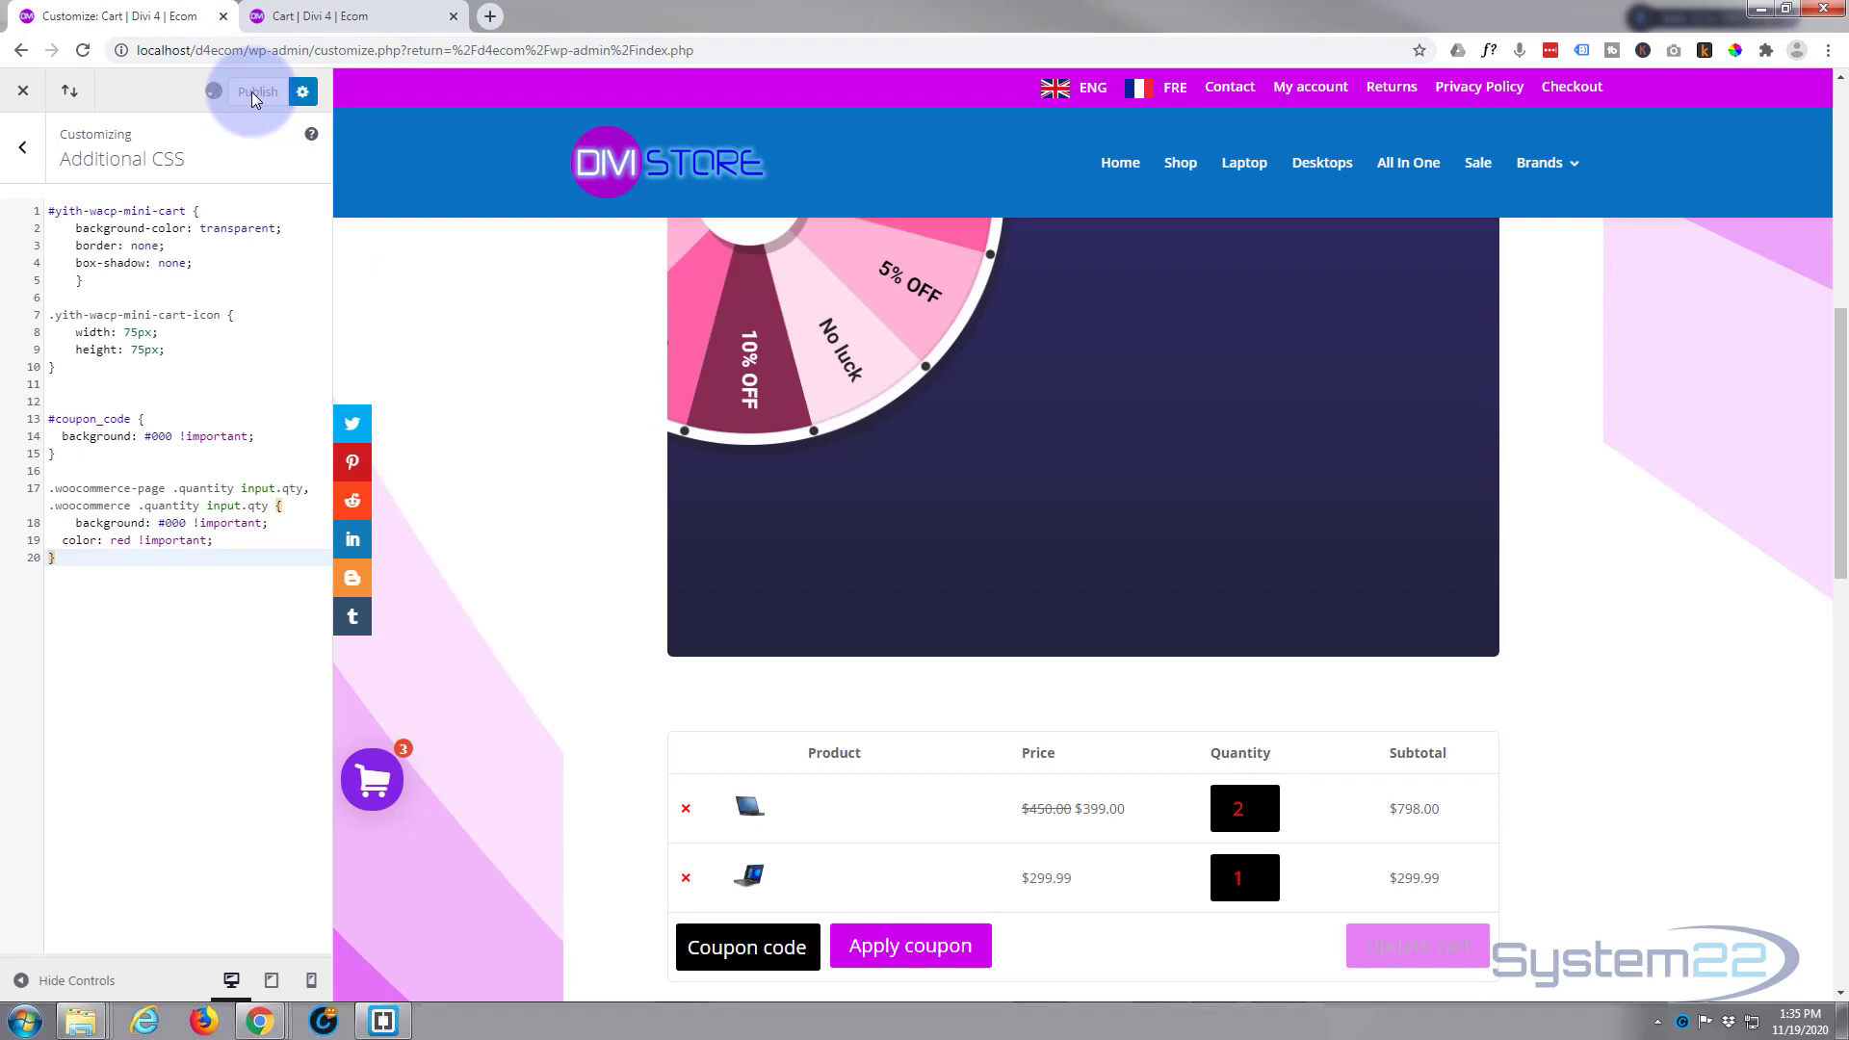
left_click(258, 91)
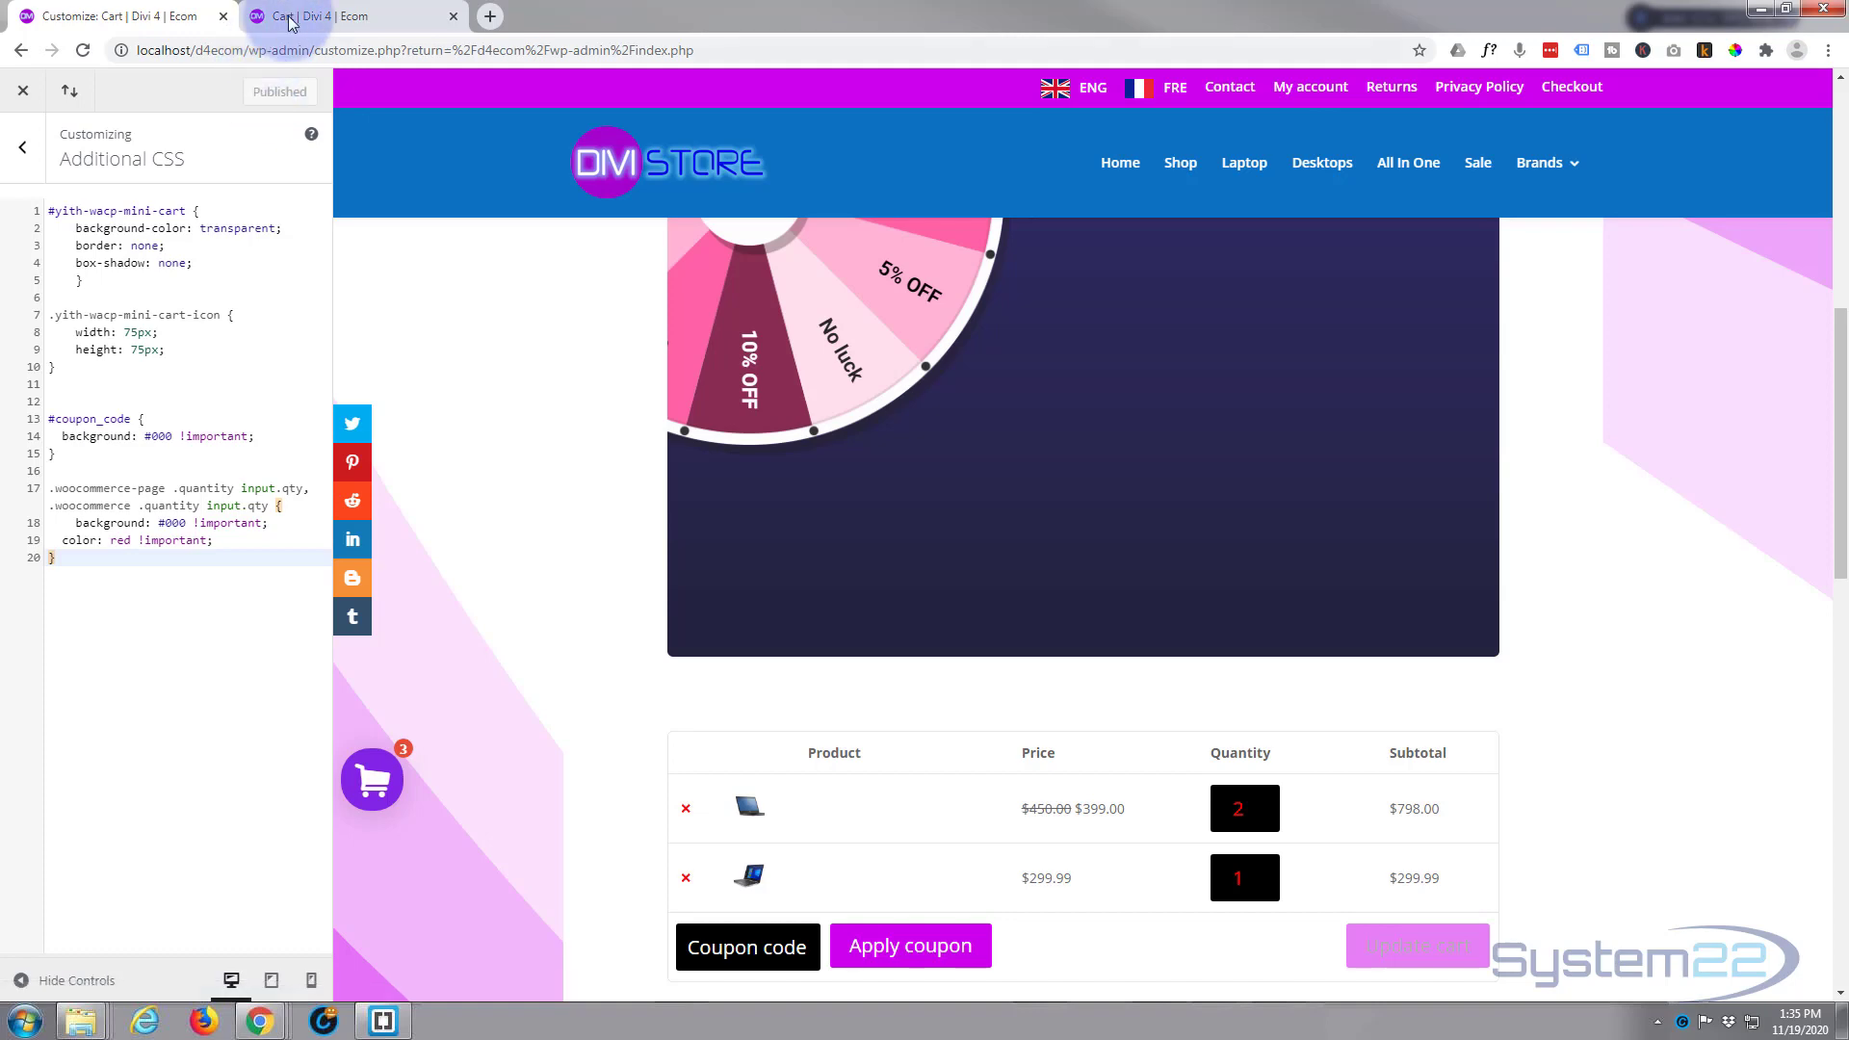
Reload the live cart page to see the black coupon field and black quantity boxes.
left_click(324, 16)
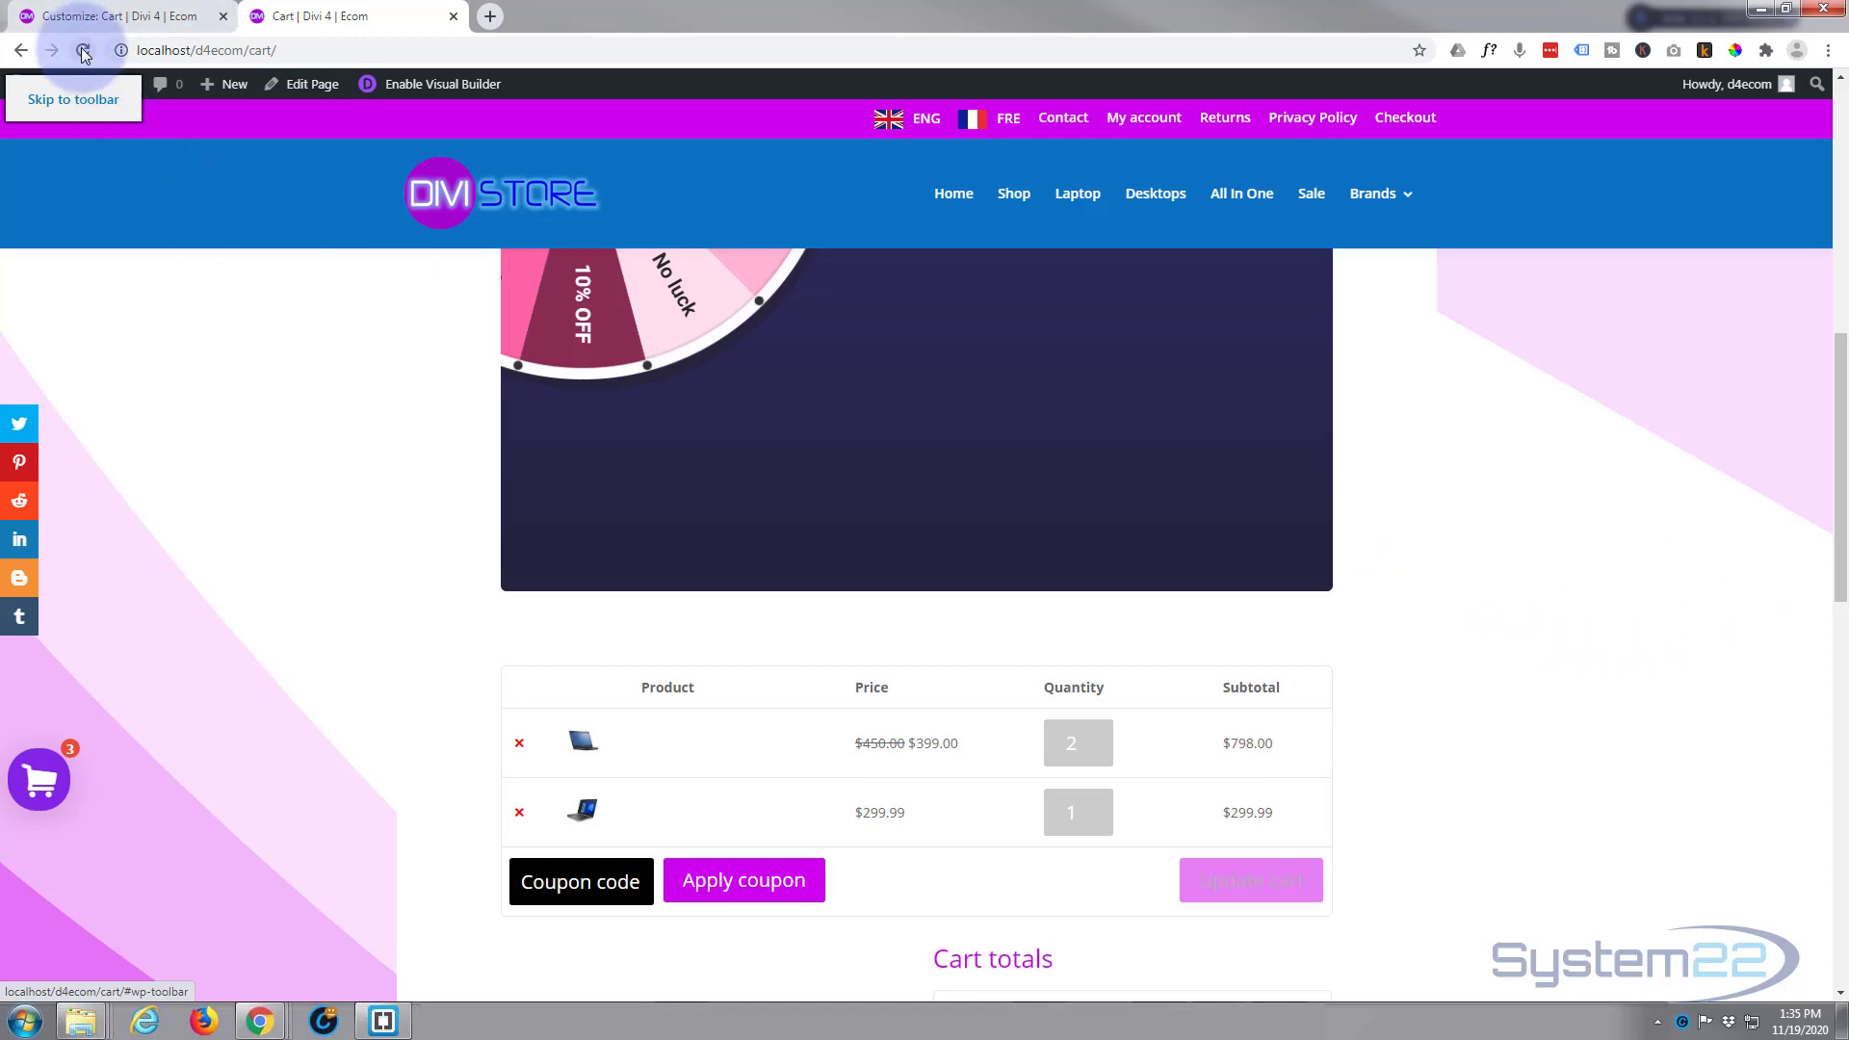
left_click(81, 50)
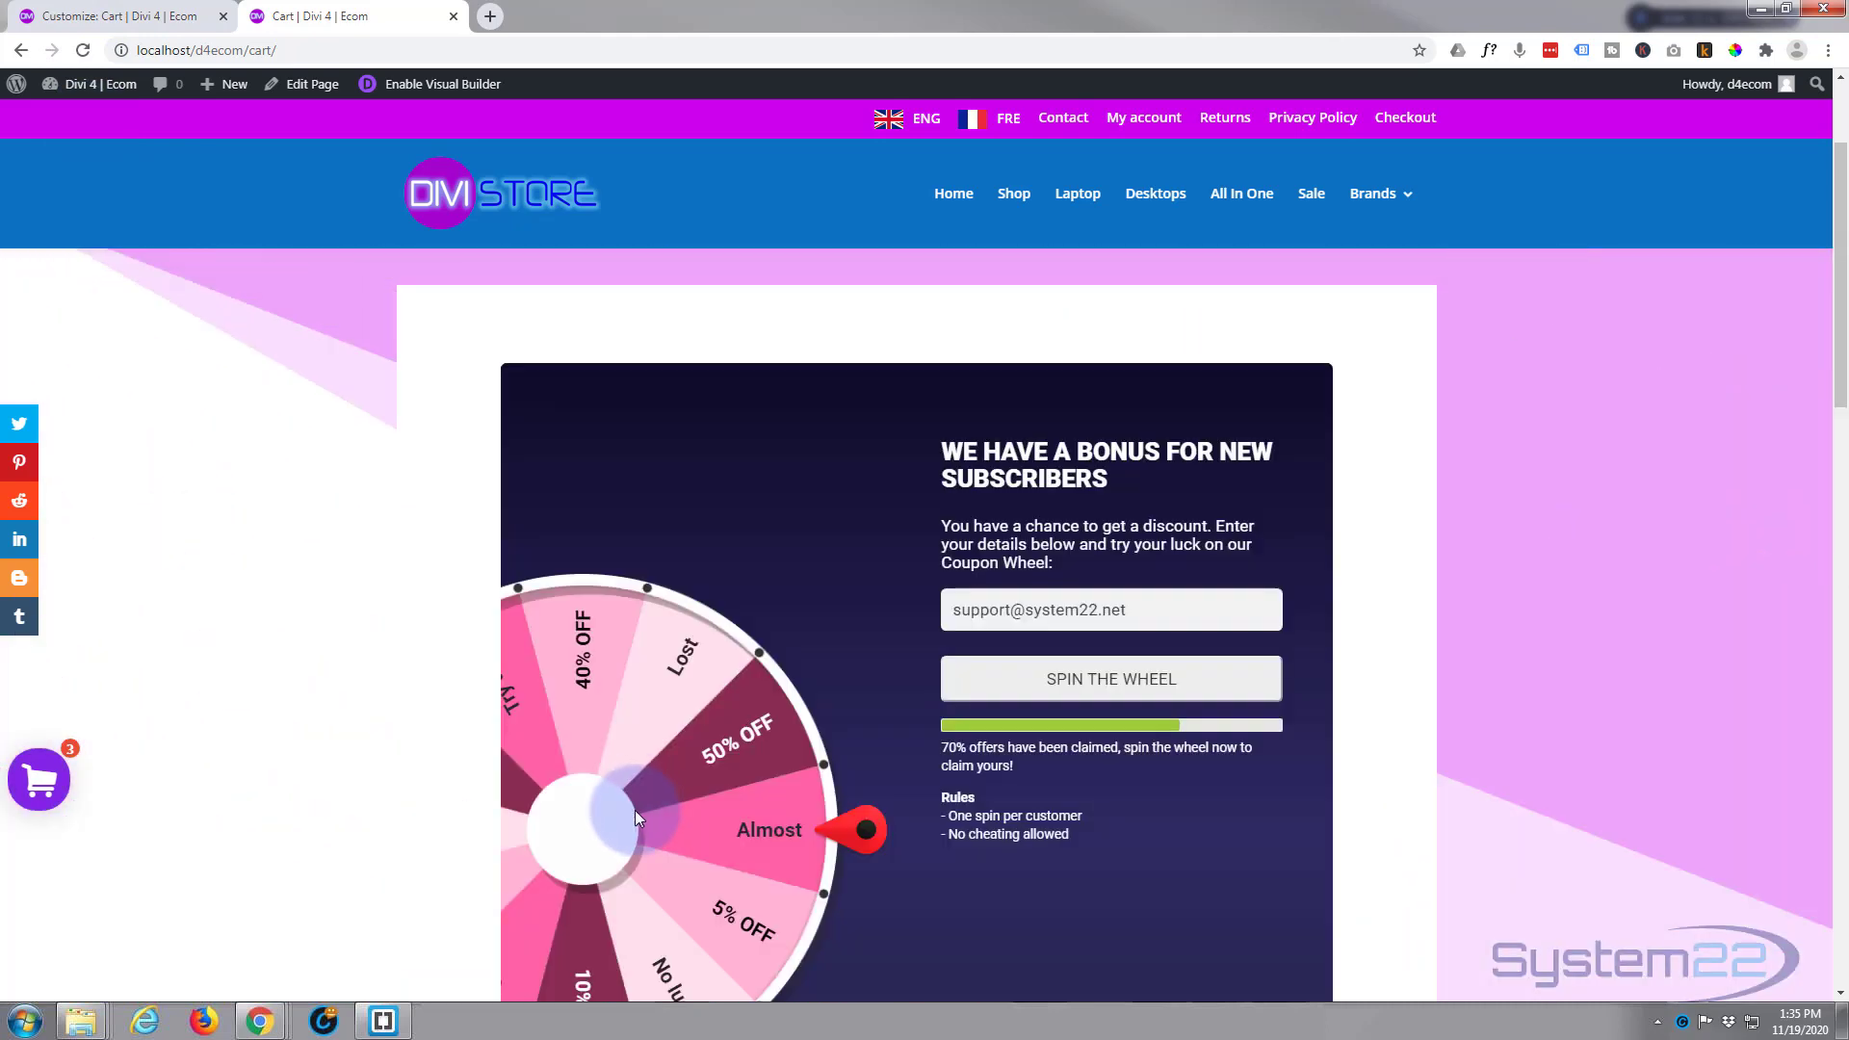
scroll("down", 3)
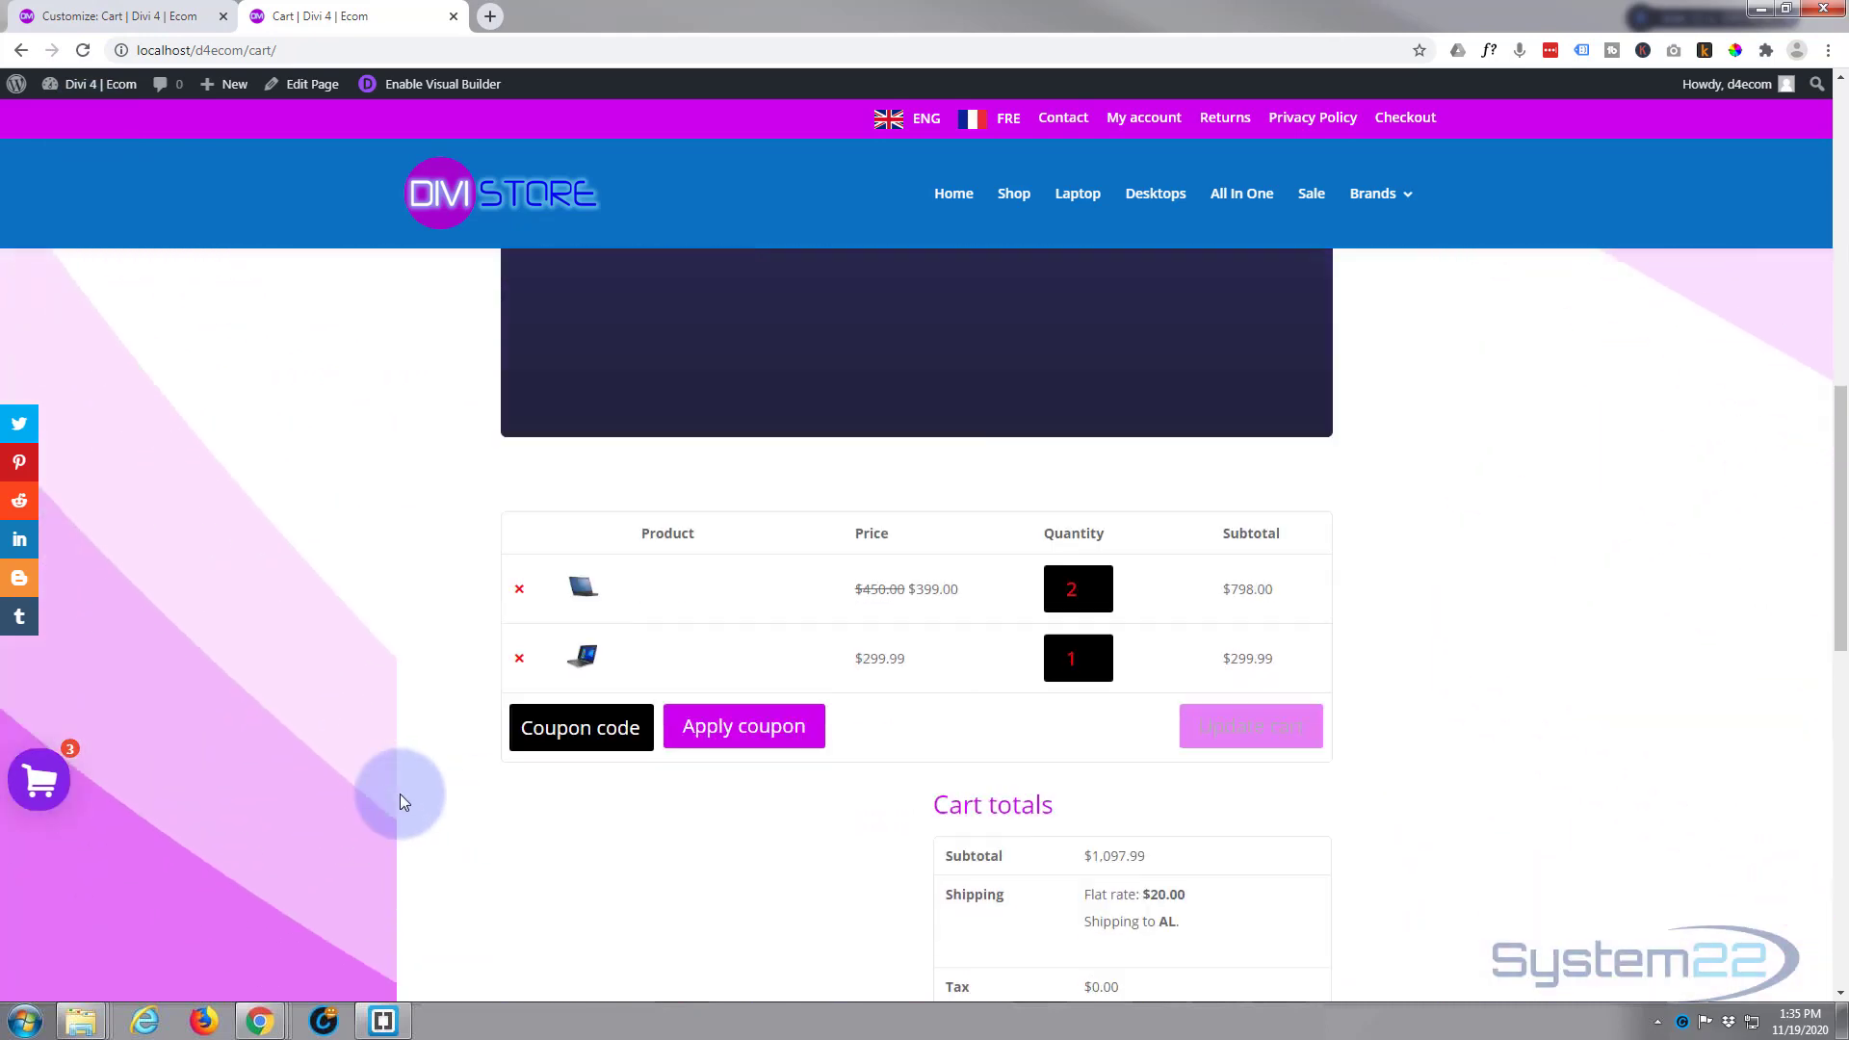
scroll("down", 3)
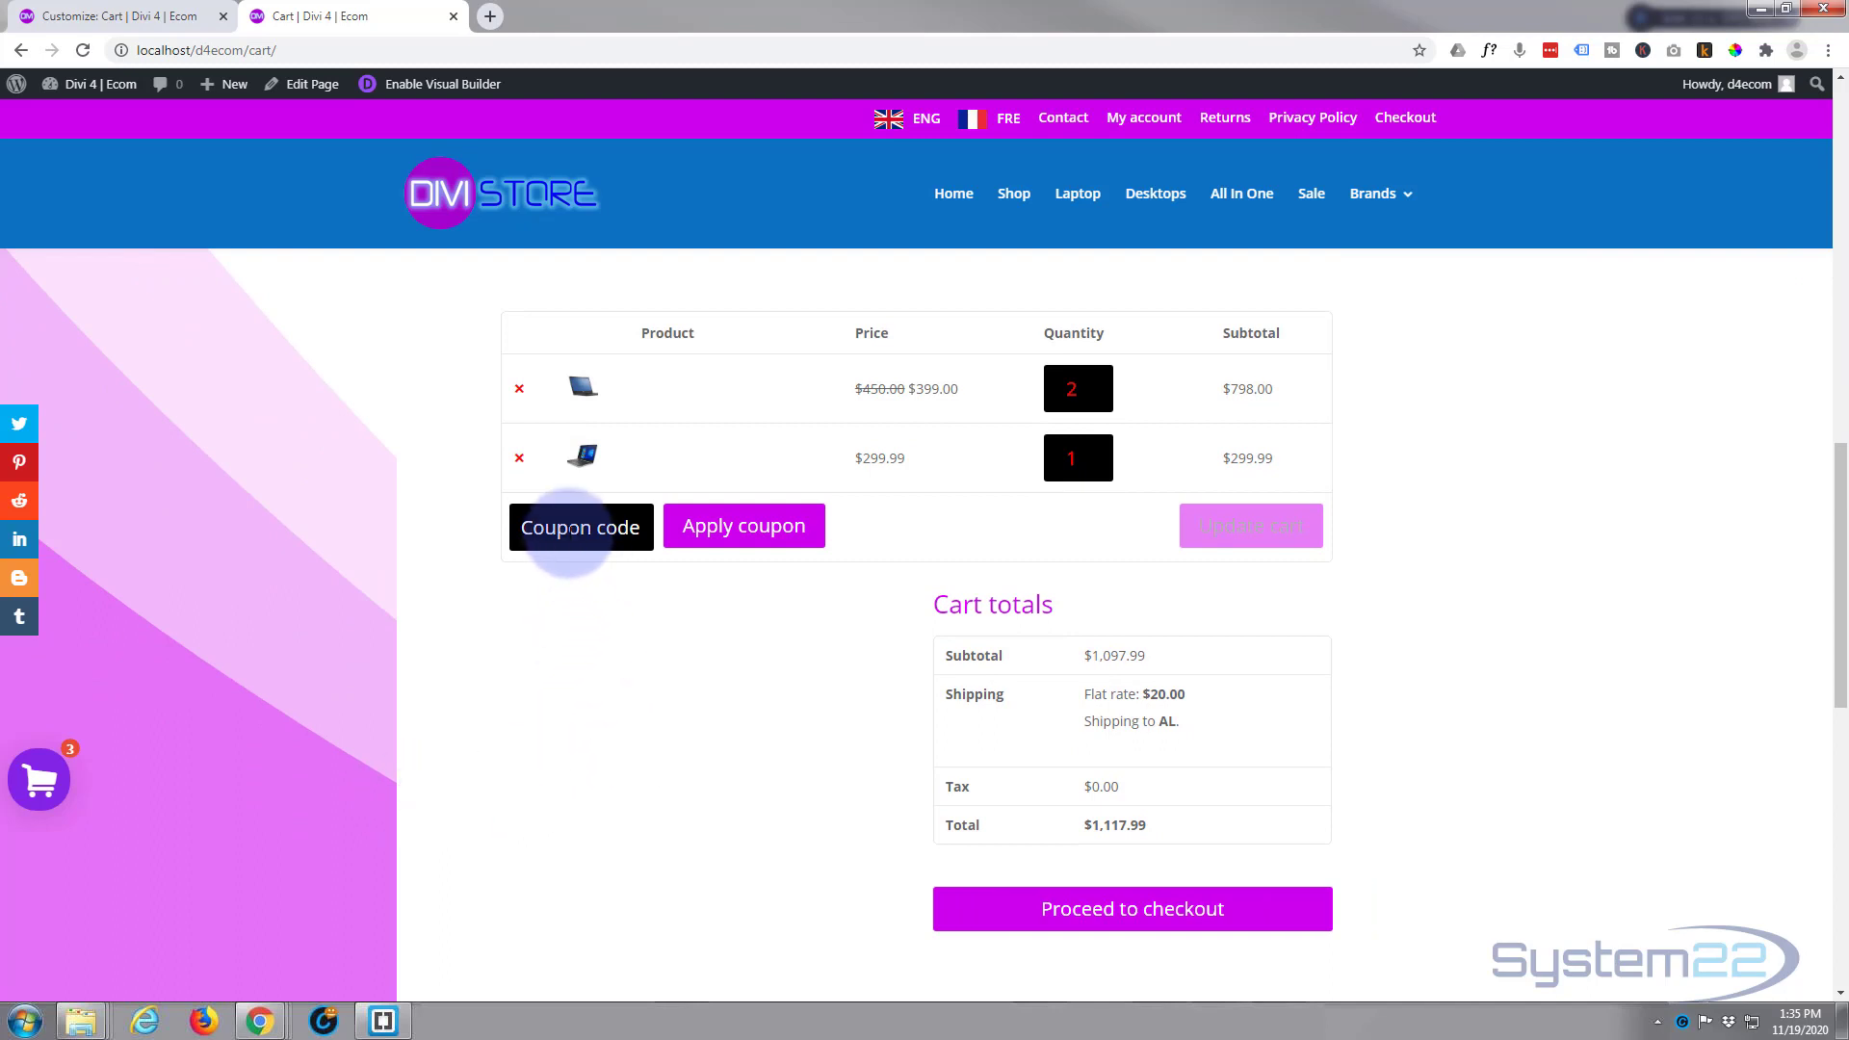
left_click(1074, 458)
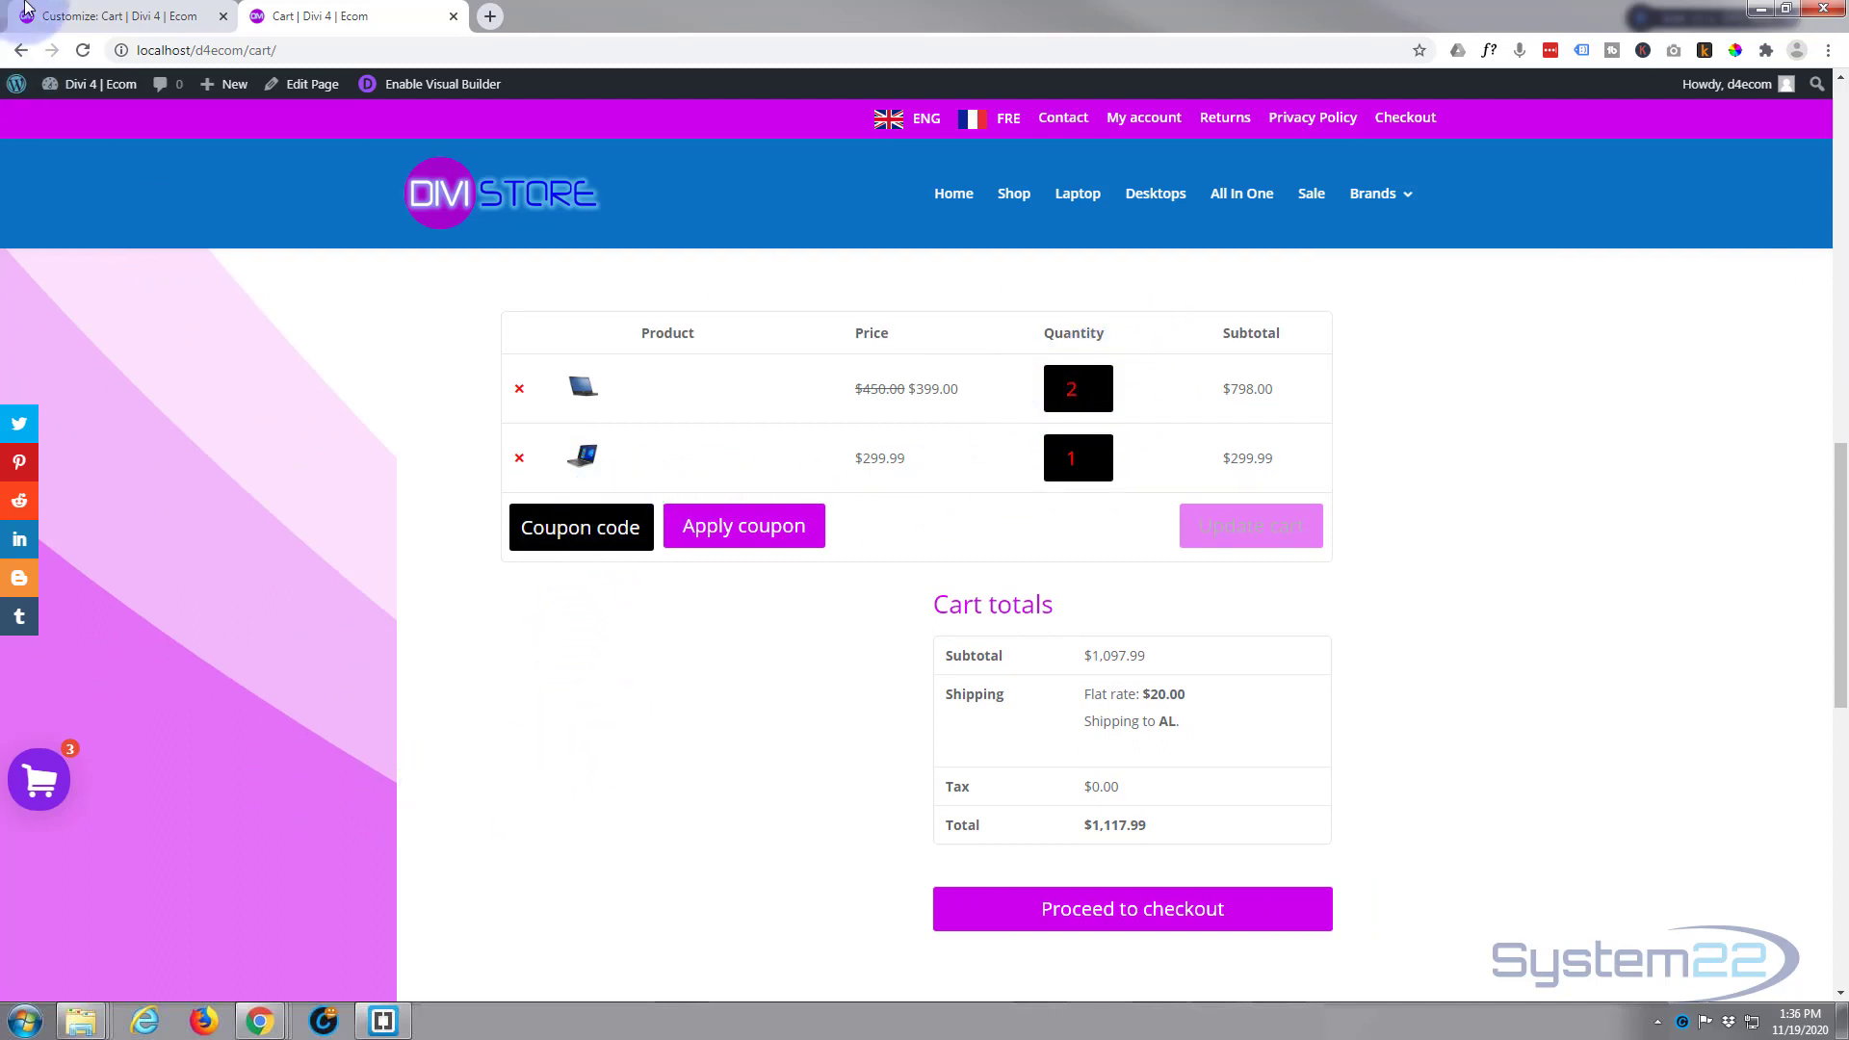
left_click(96, 11)
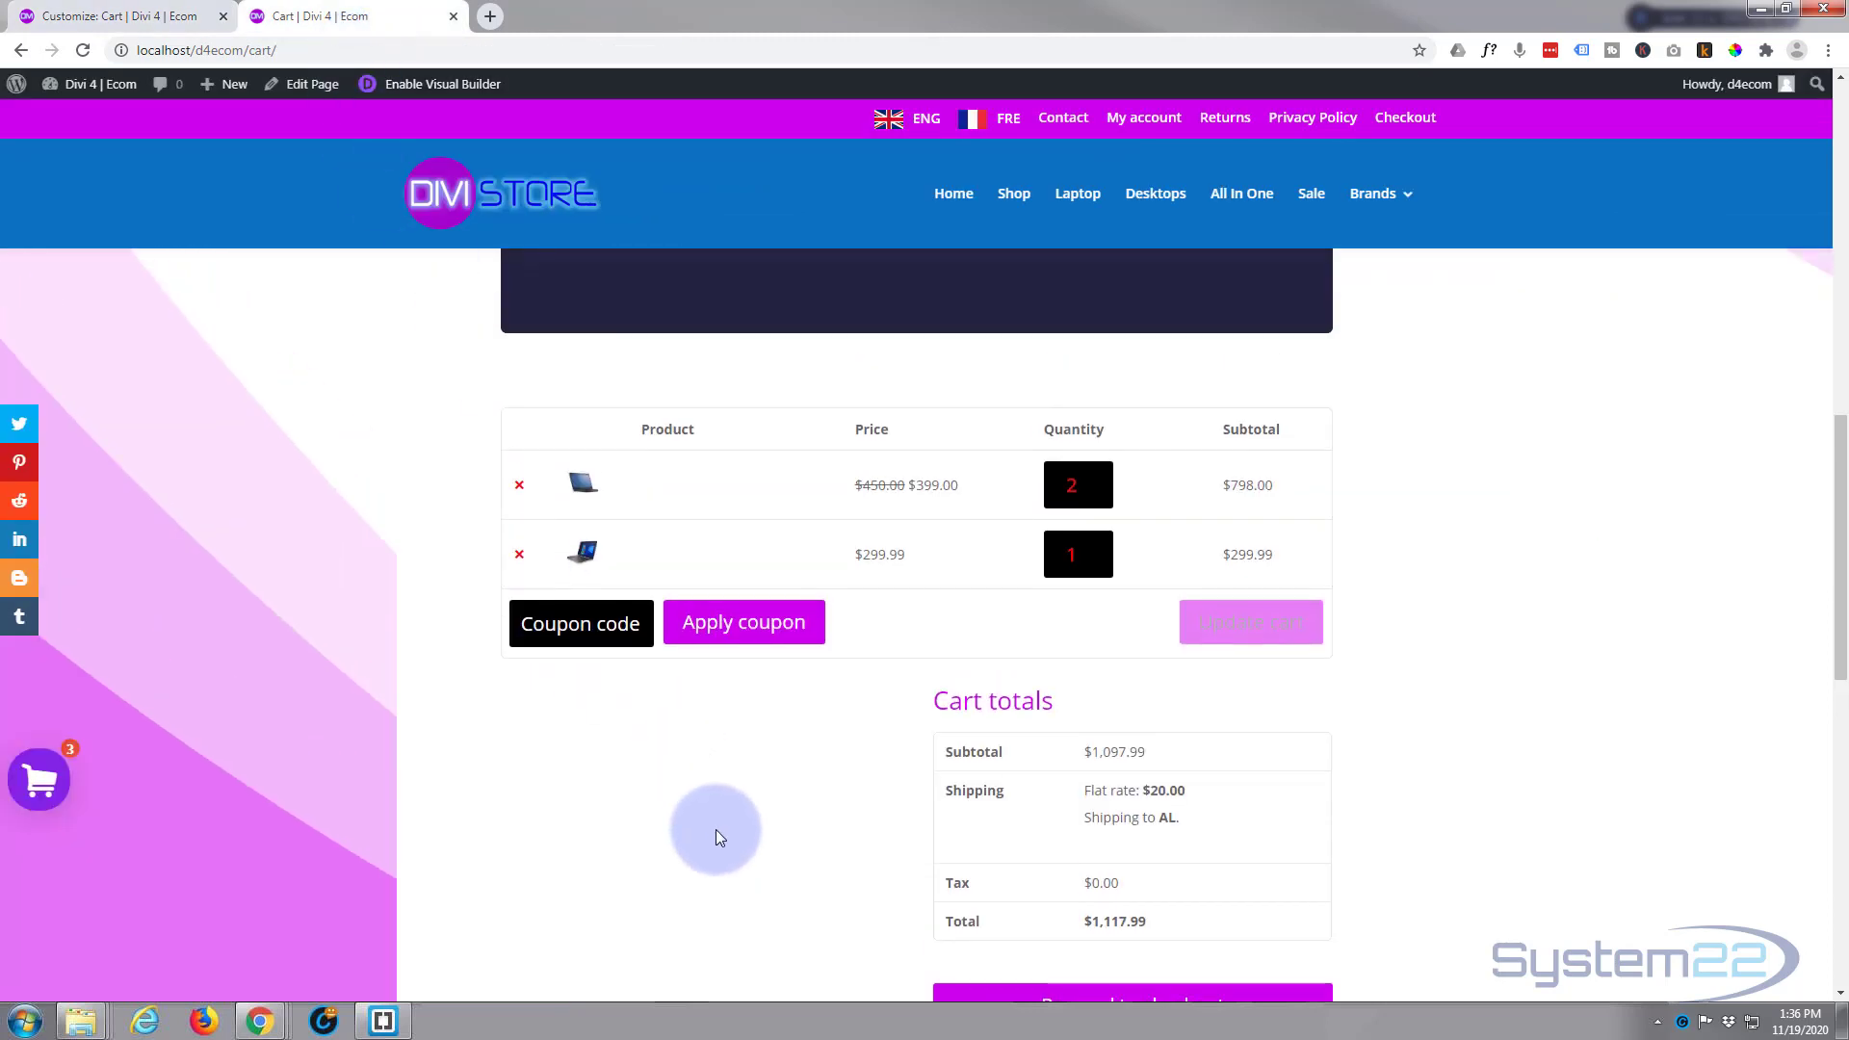
Inspect the Apply coupon button's markup, close DevTools and reload the cart so quantity numbers return to white.
right_click(745, 622)
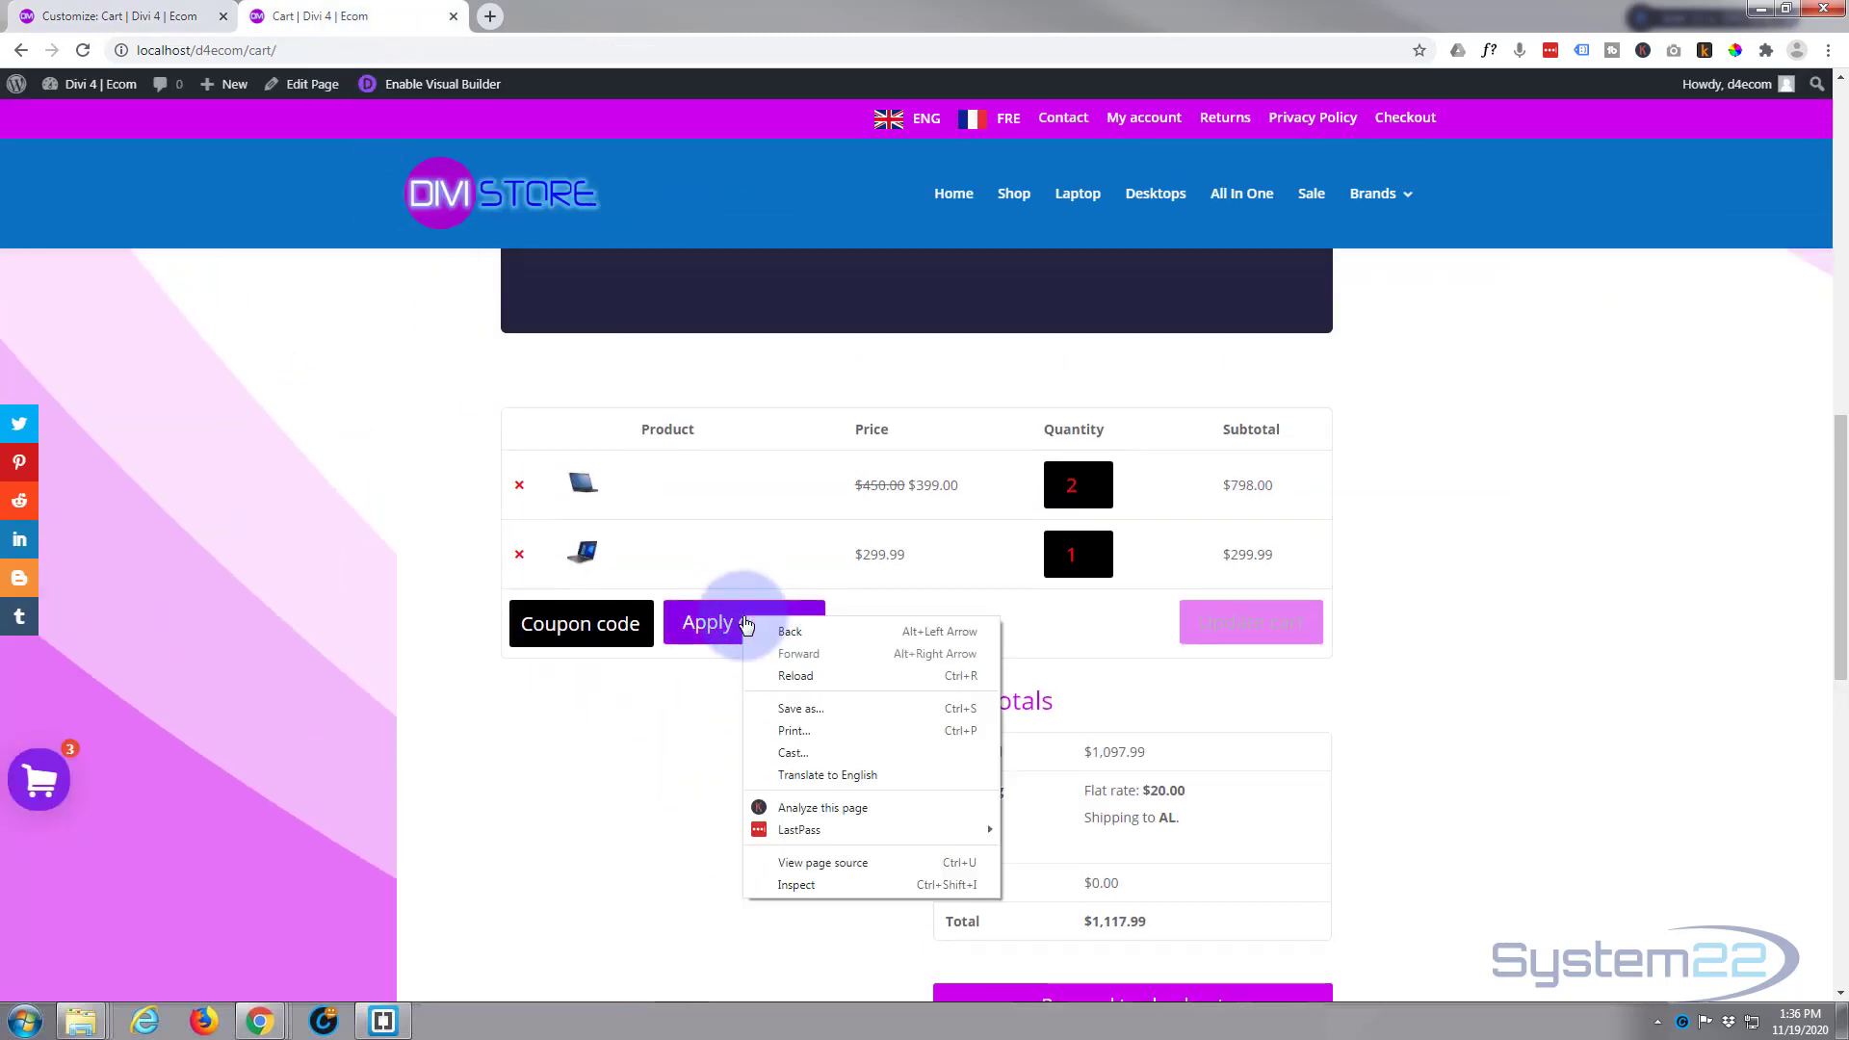
left_click(818, 883)
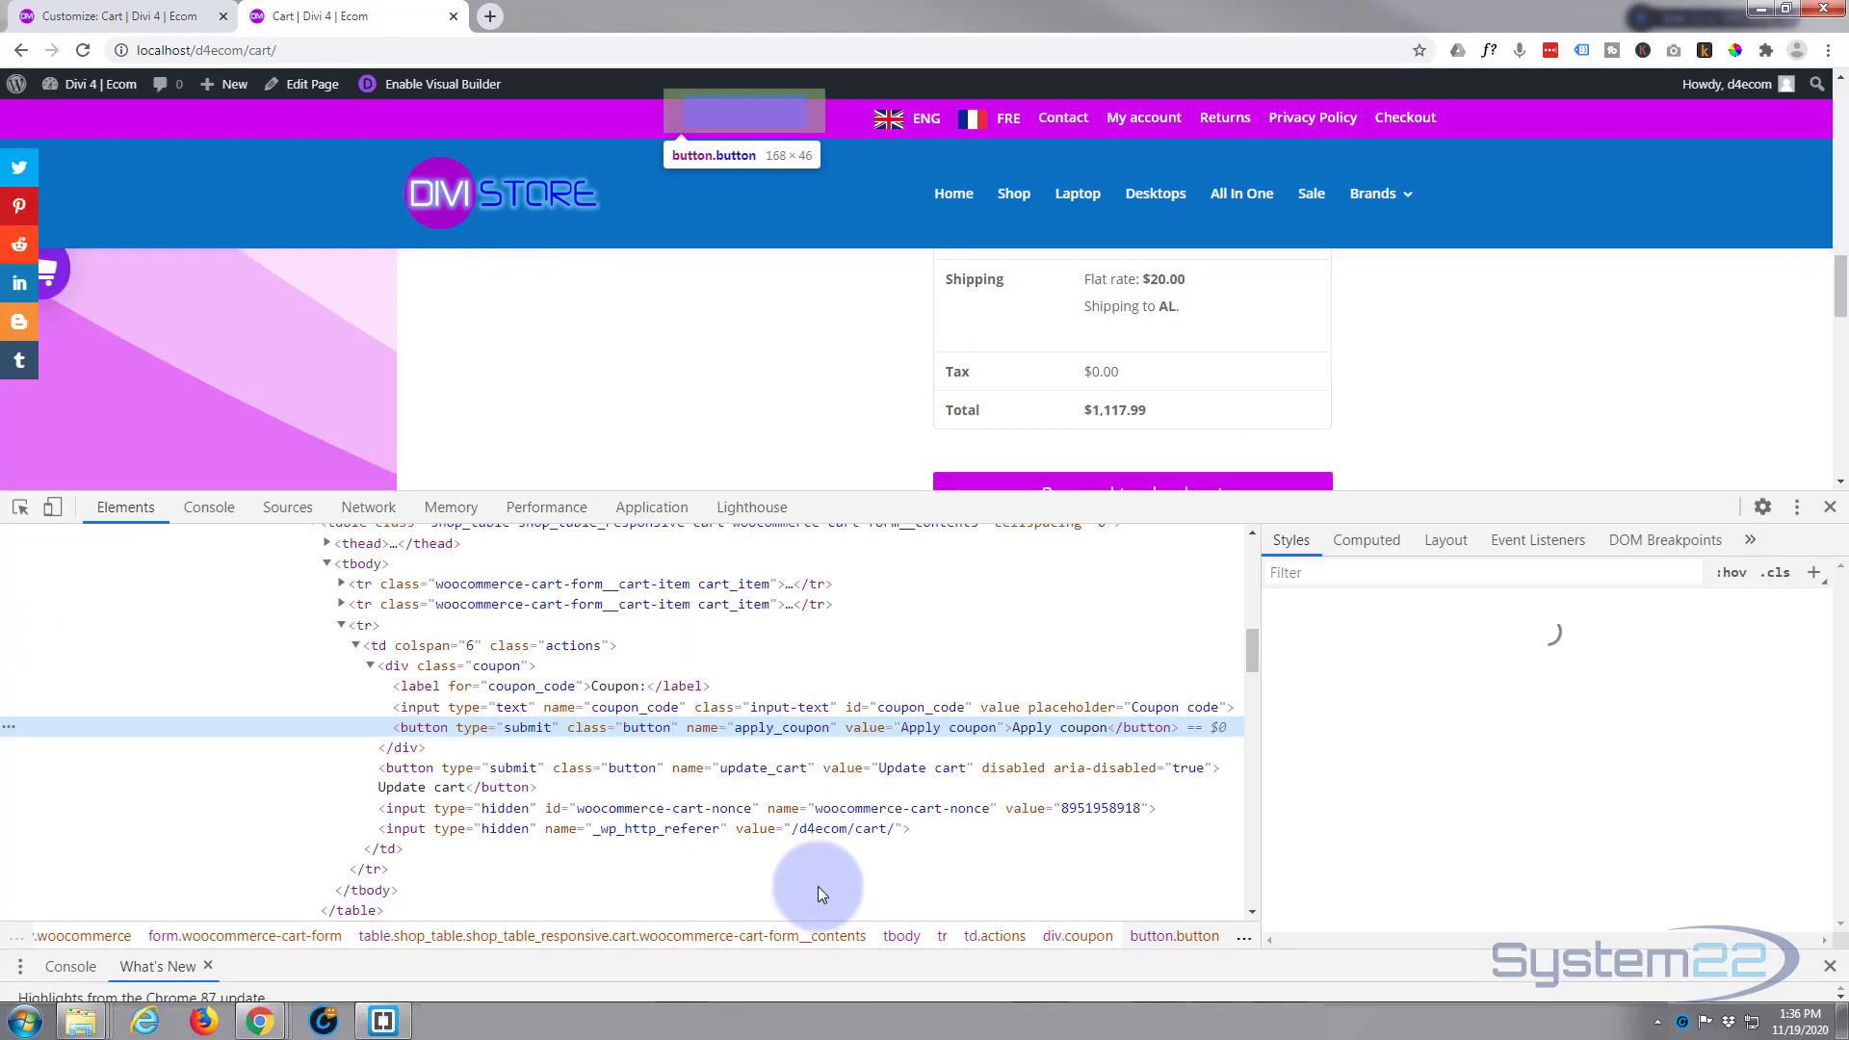
left_click(647, 728)
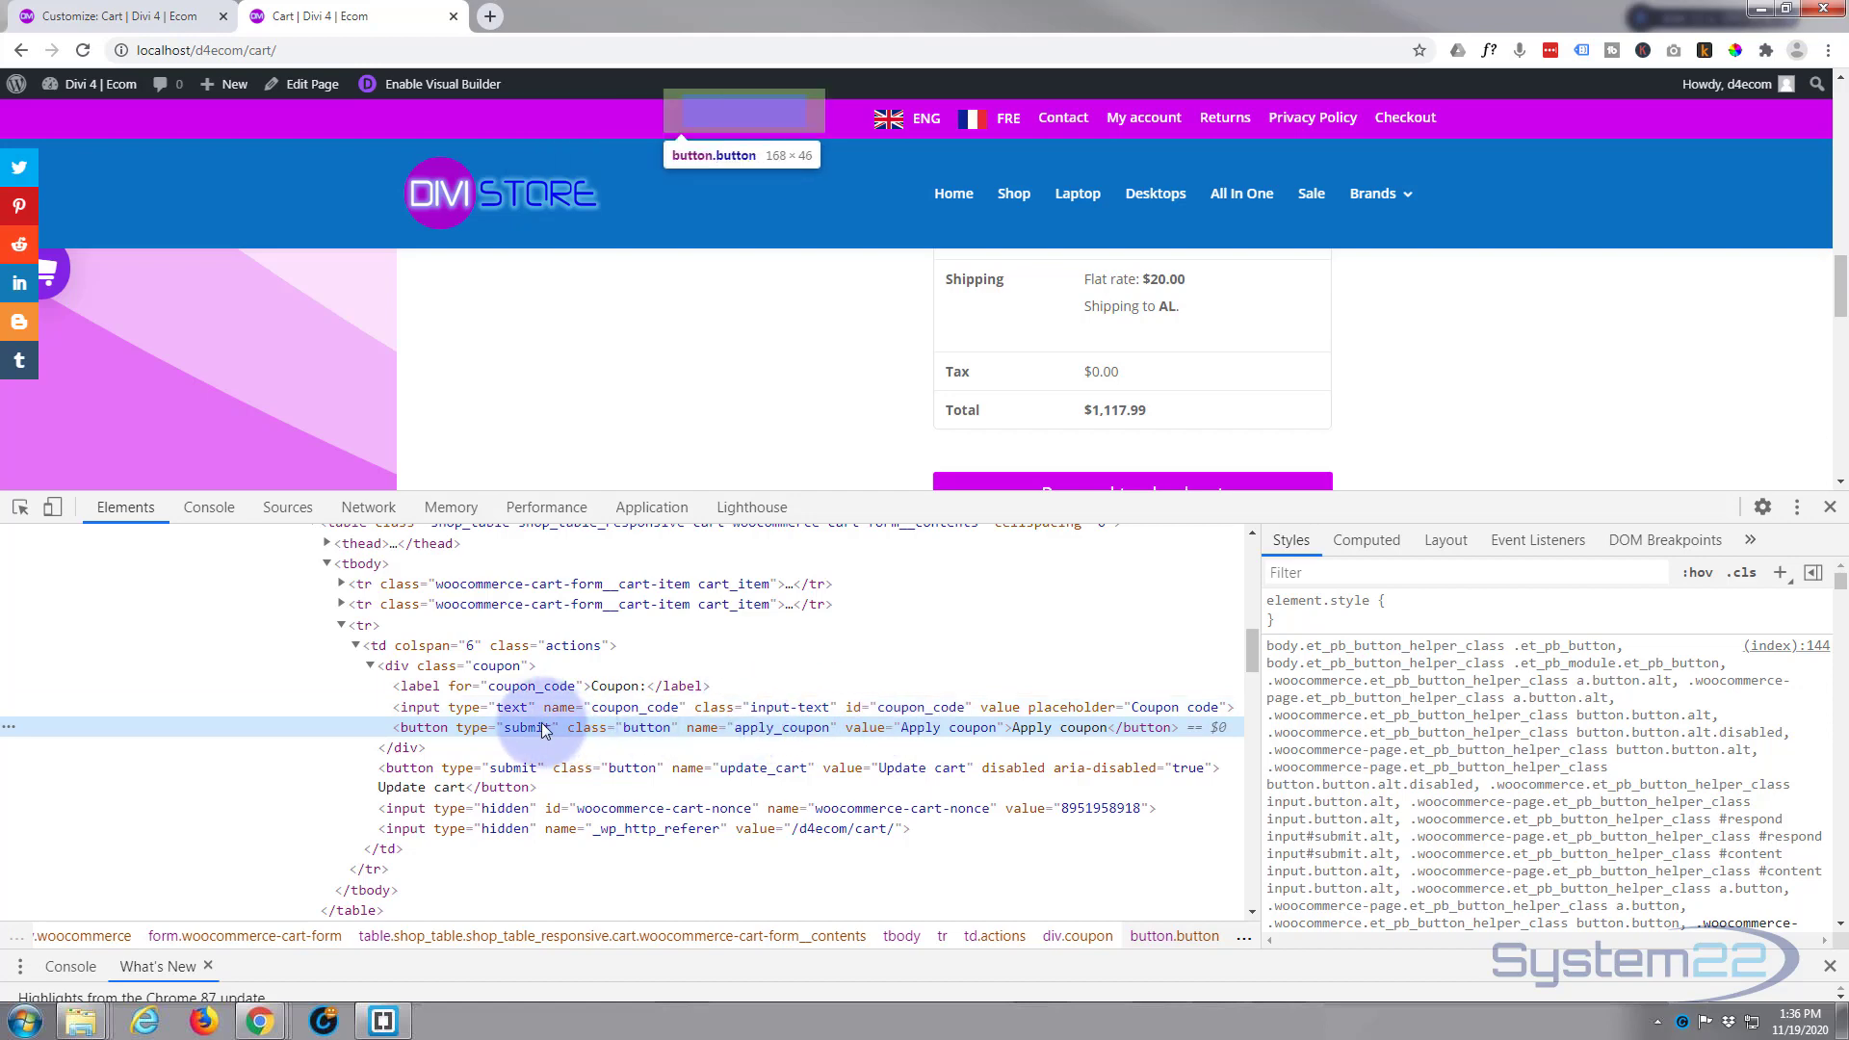
mouse_move(1421, 605)
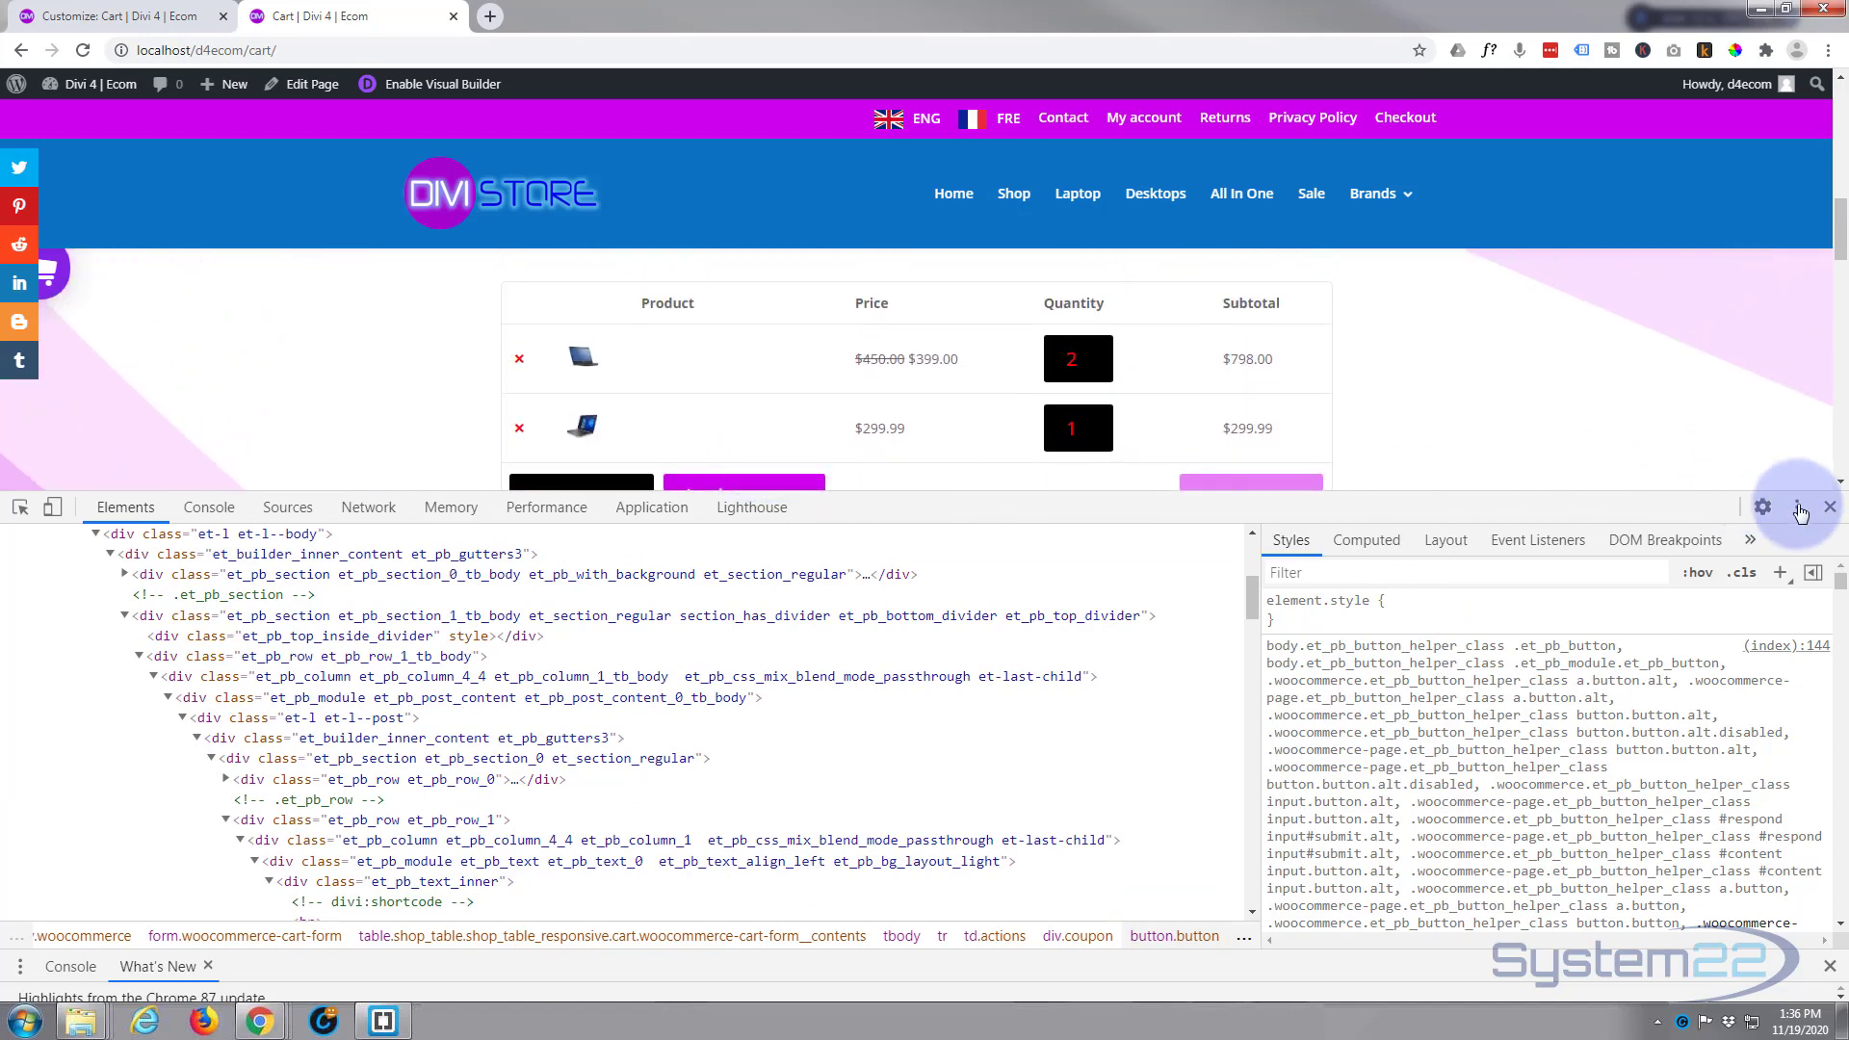
left_click(1830, 507)
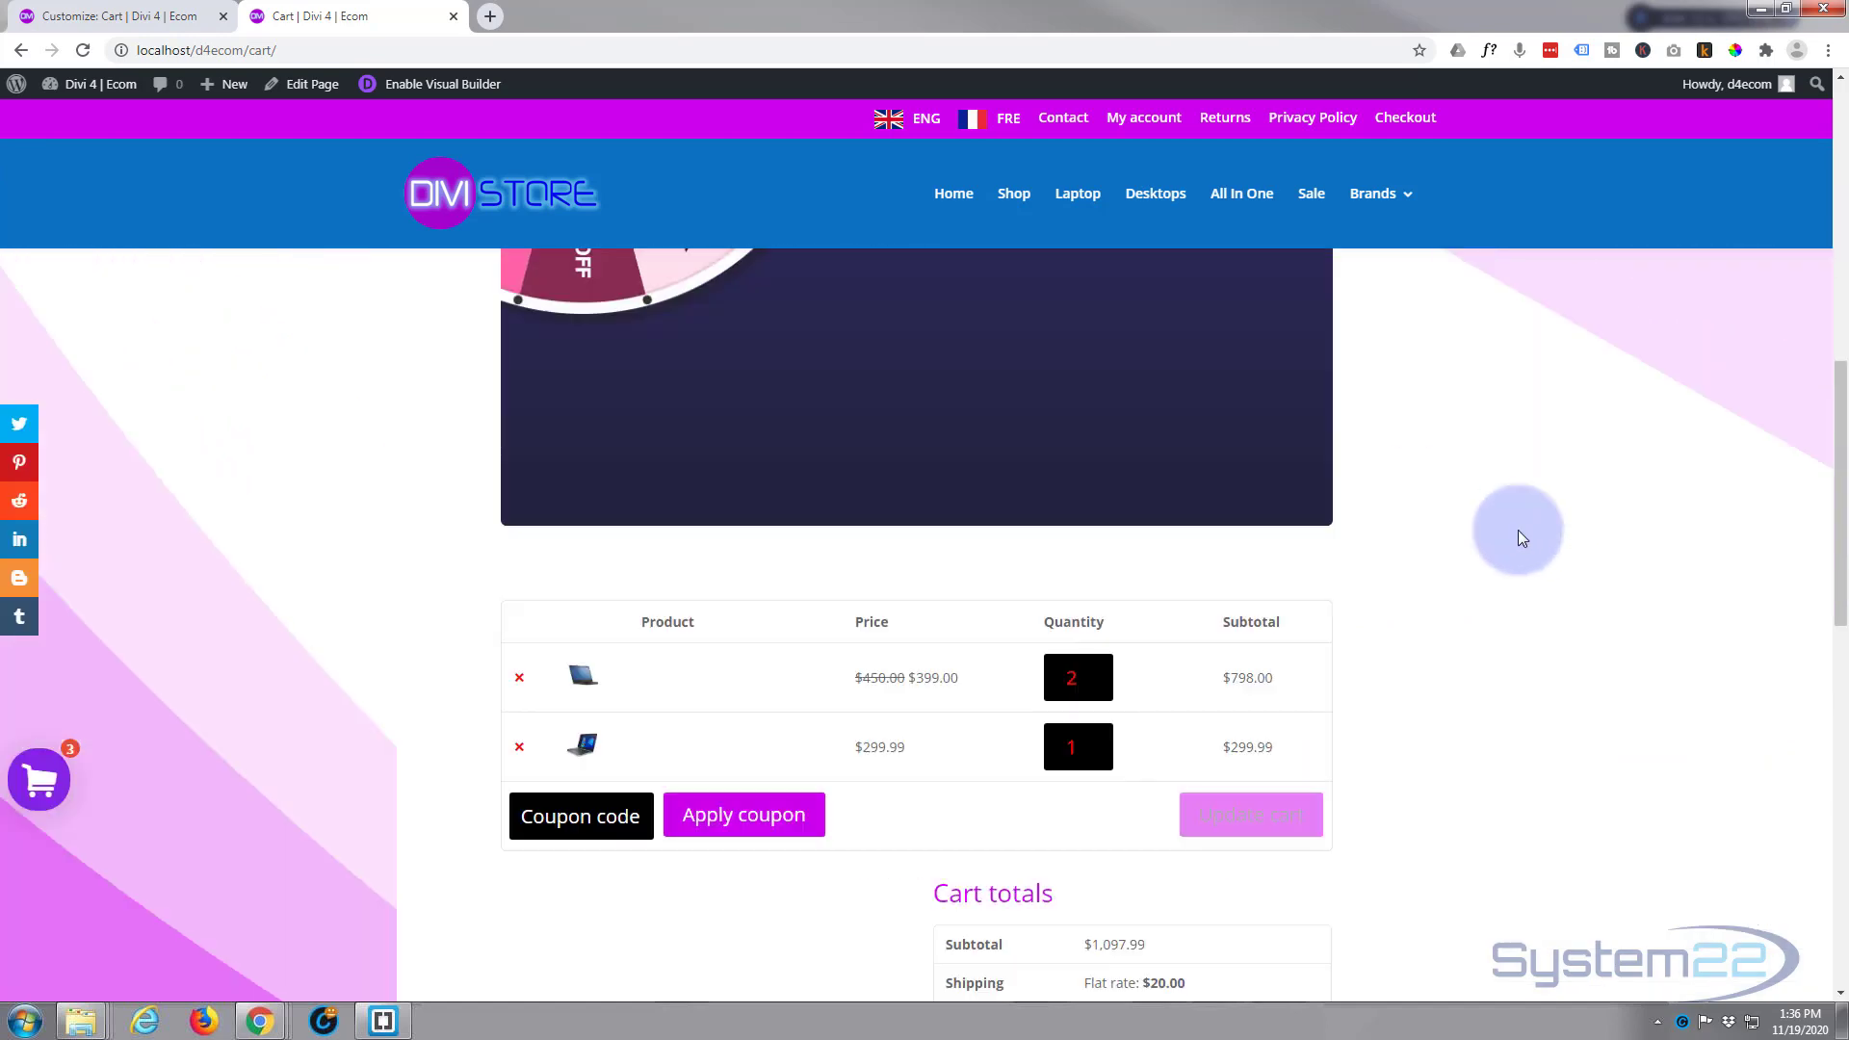
left_click(1073, 747)
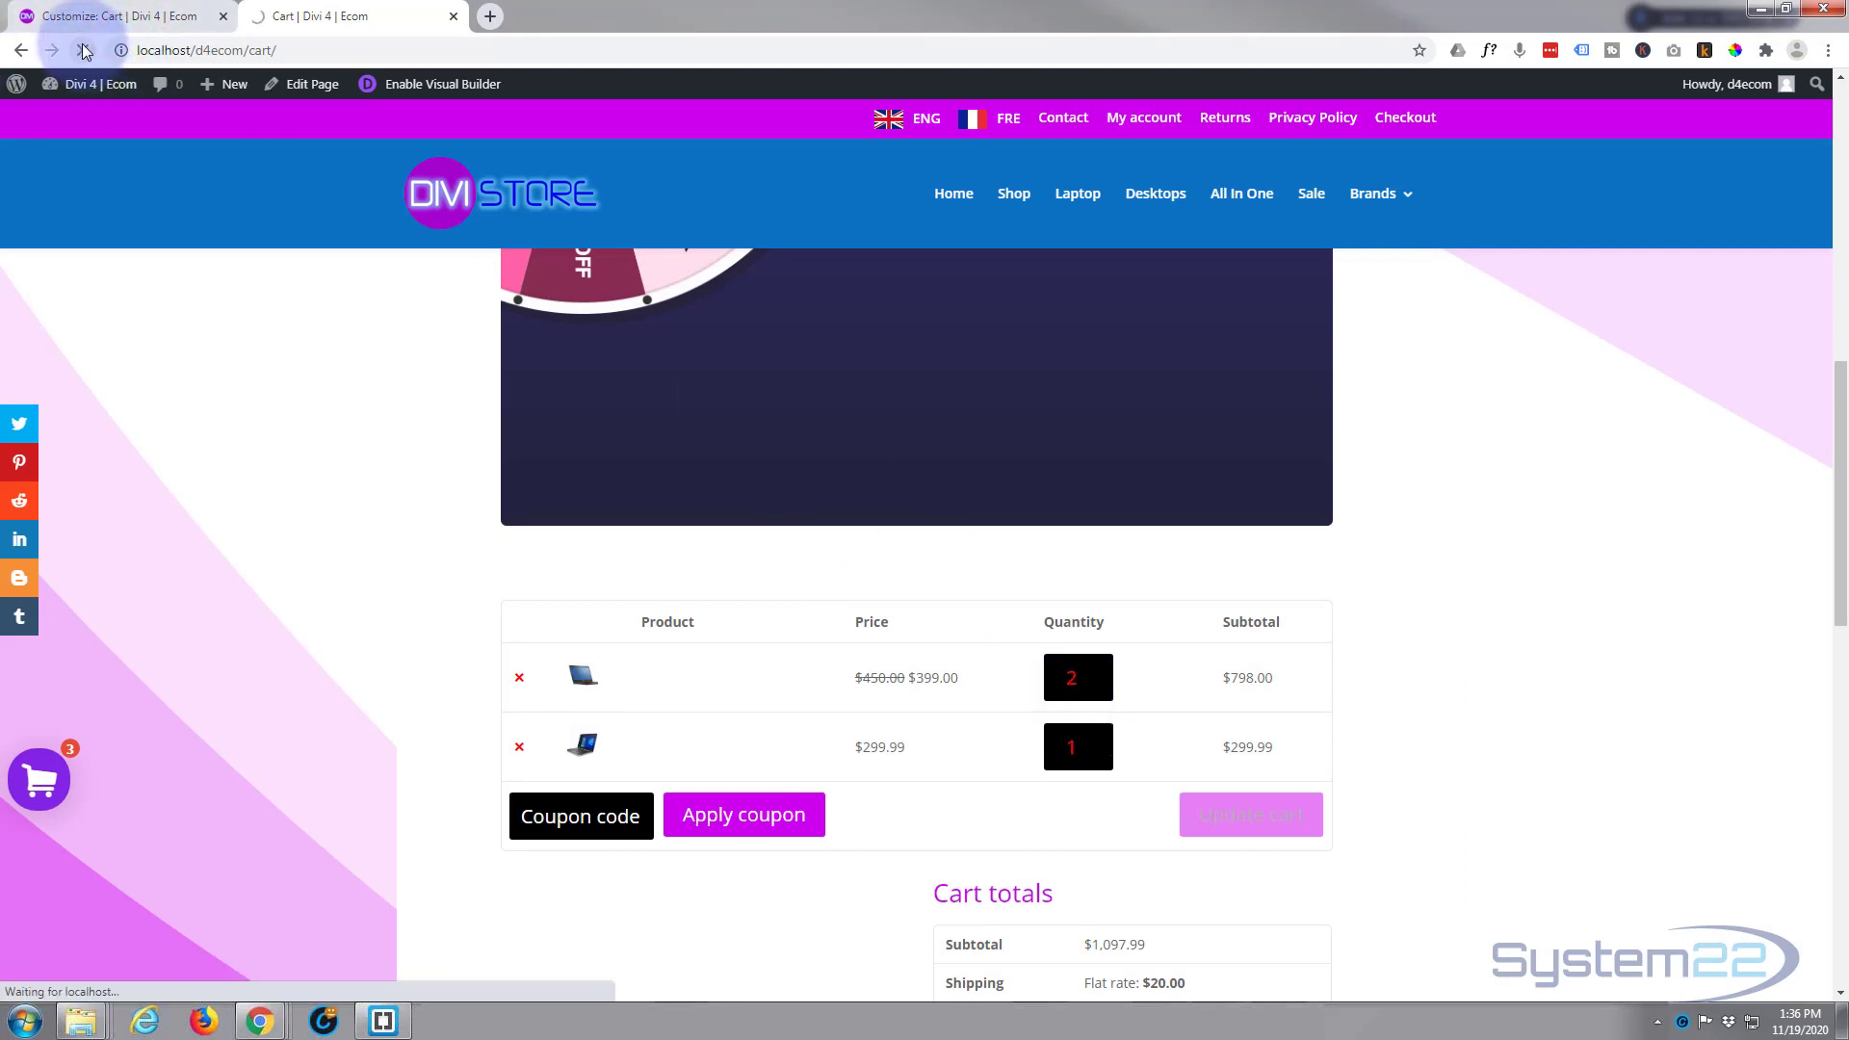
scroll("down", 3)
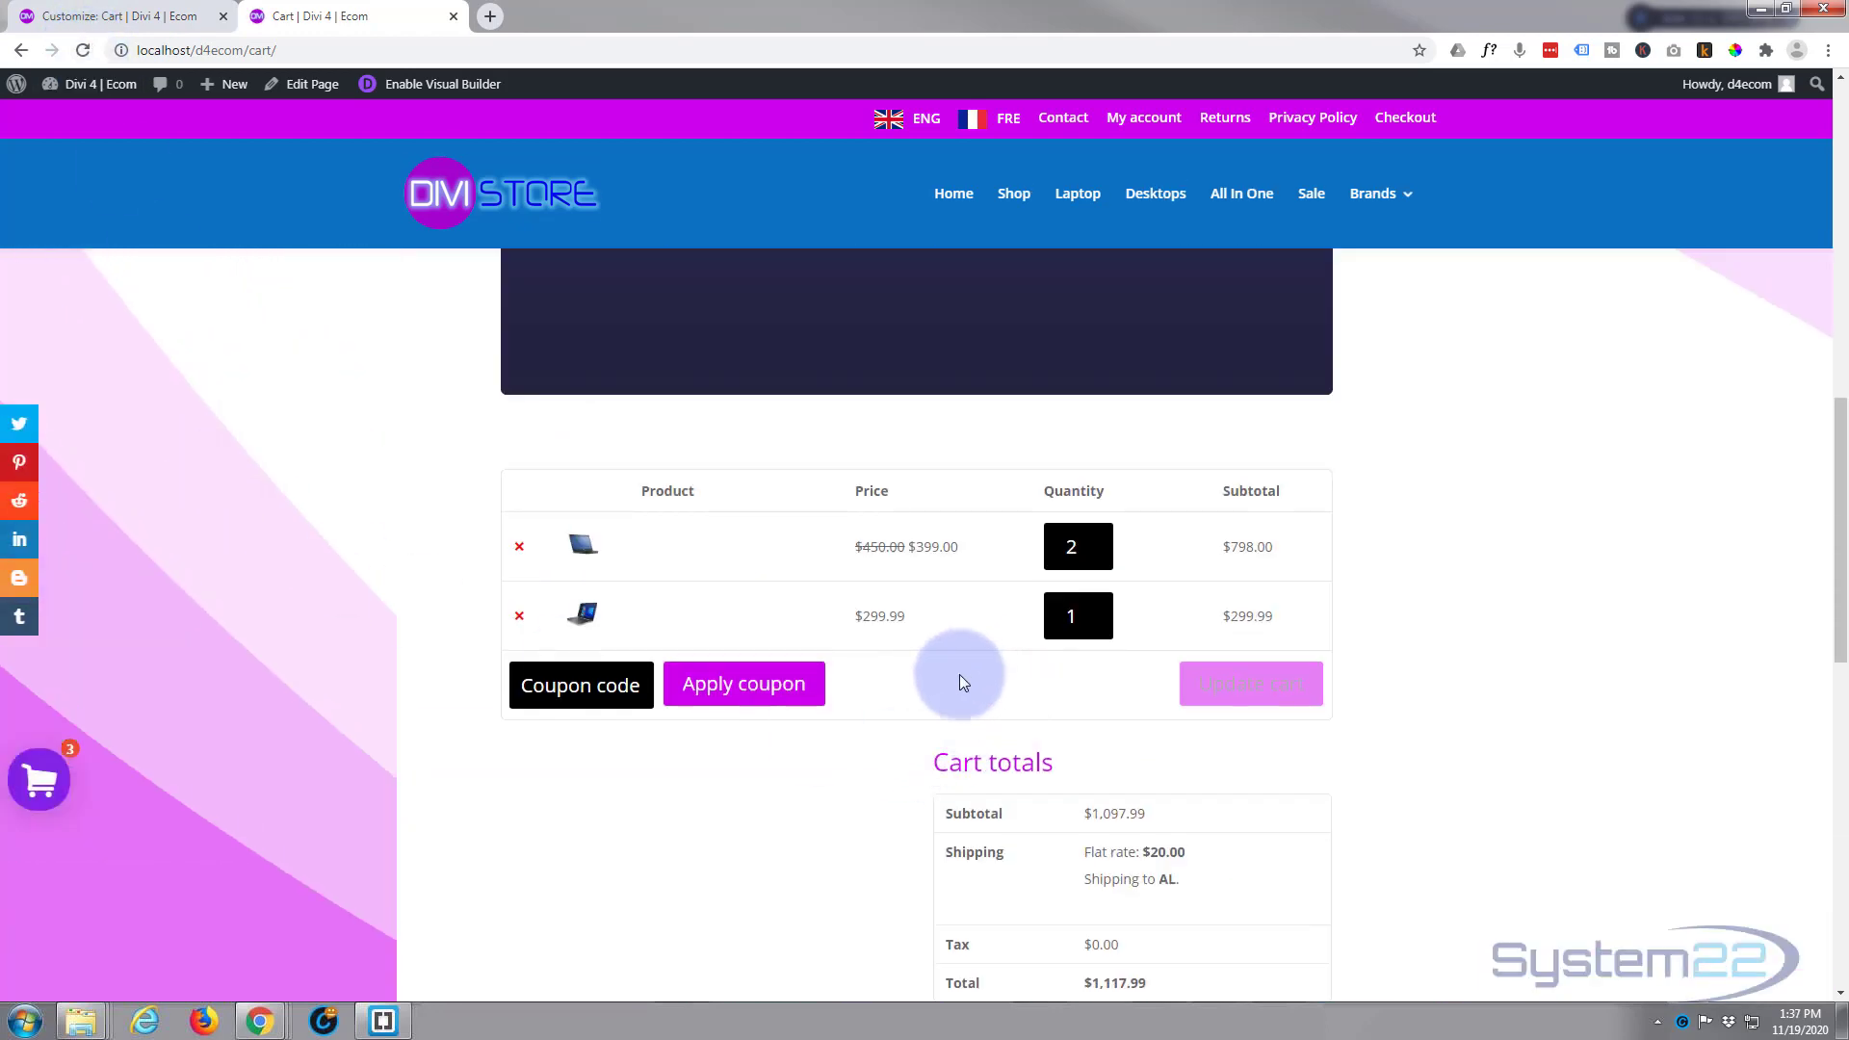
mouse_move(1229, 480)
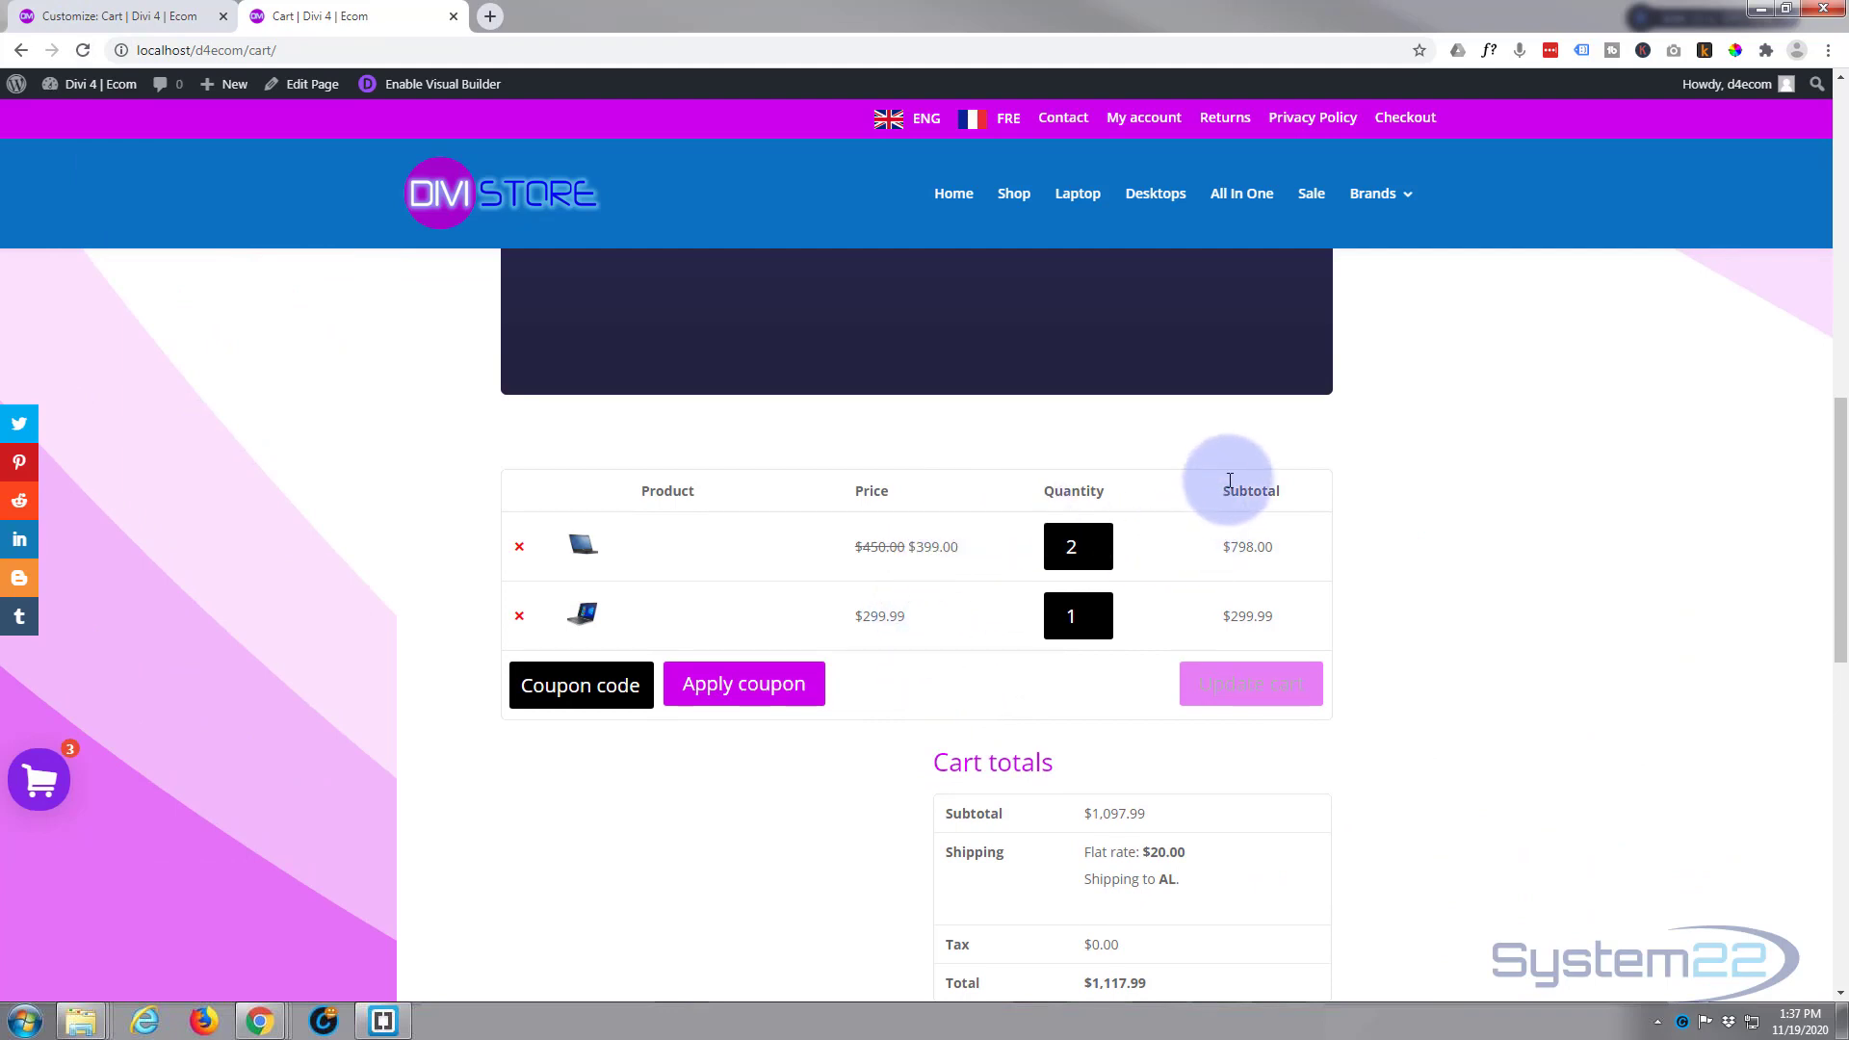
mouse_move(1248, 547)
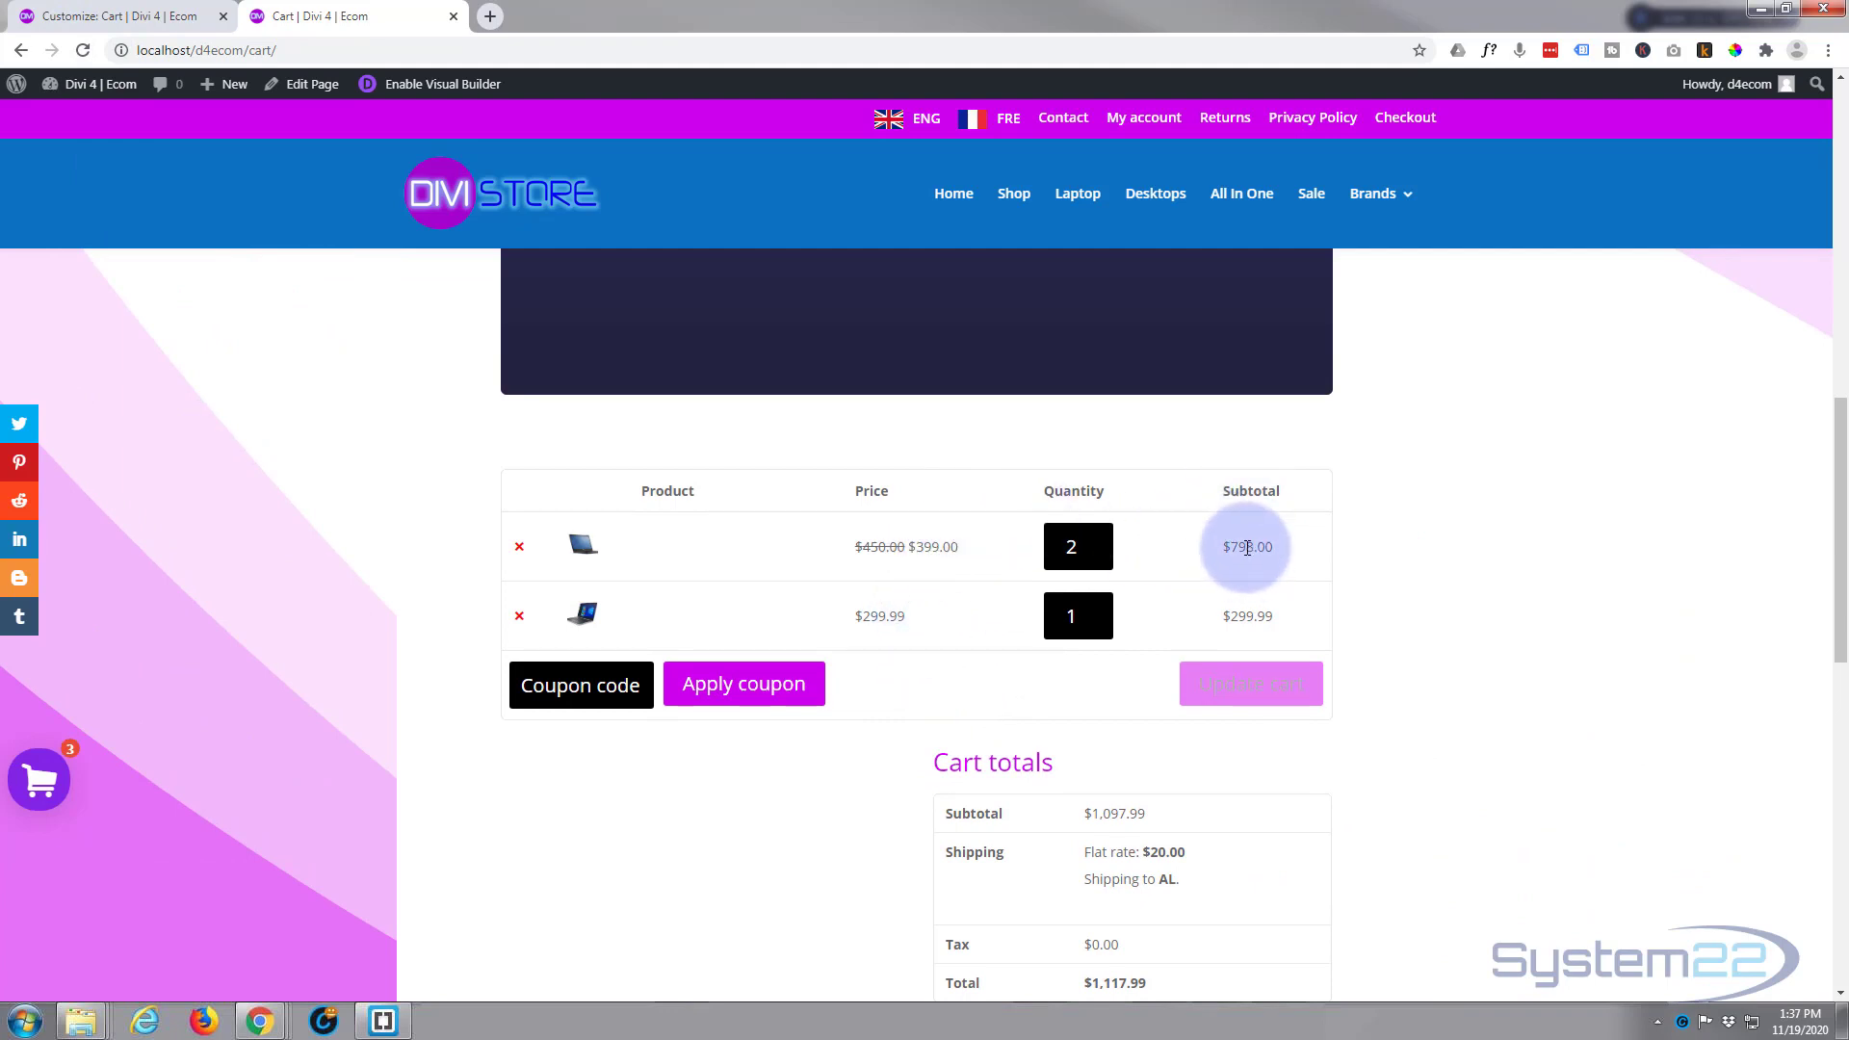
mouse_move(1236, 578)
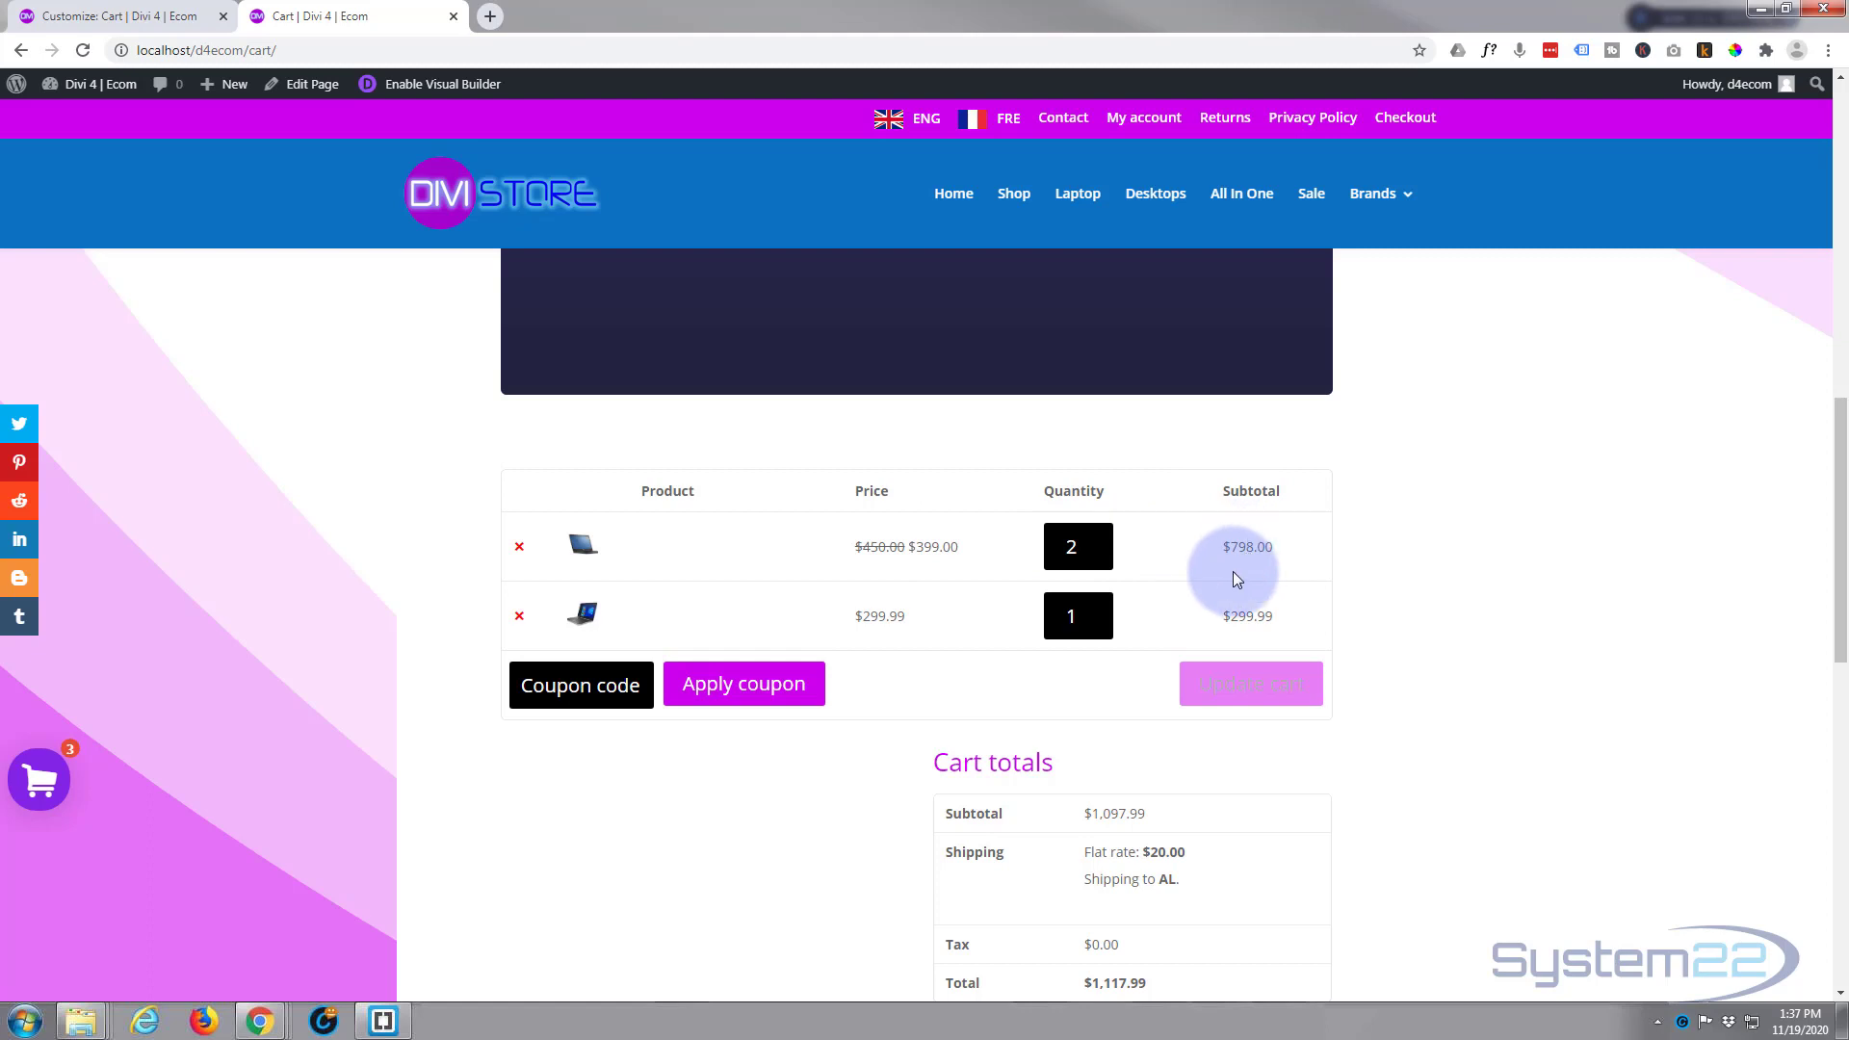
Inspect the $1,117.99 order total and give it inline font-size: 20px and color: green.
right_click(1108, 693)
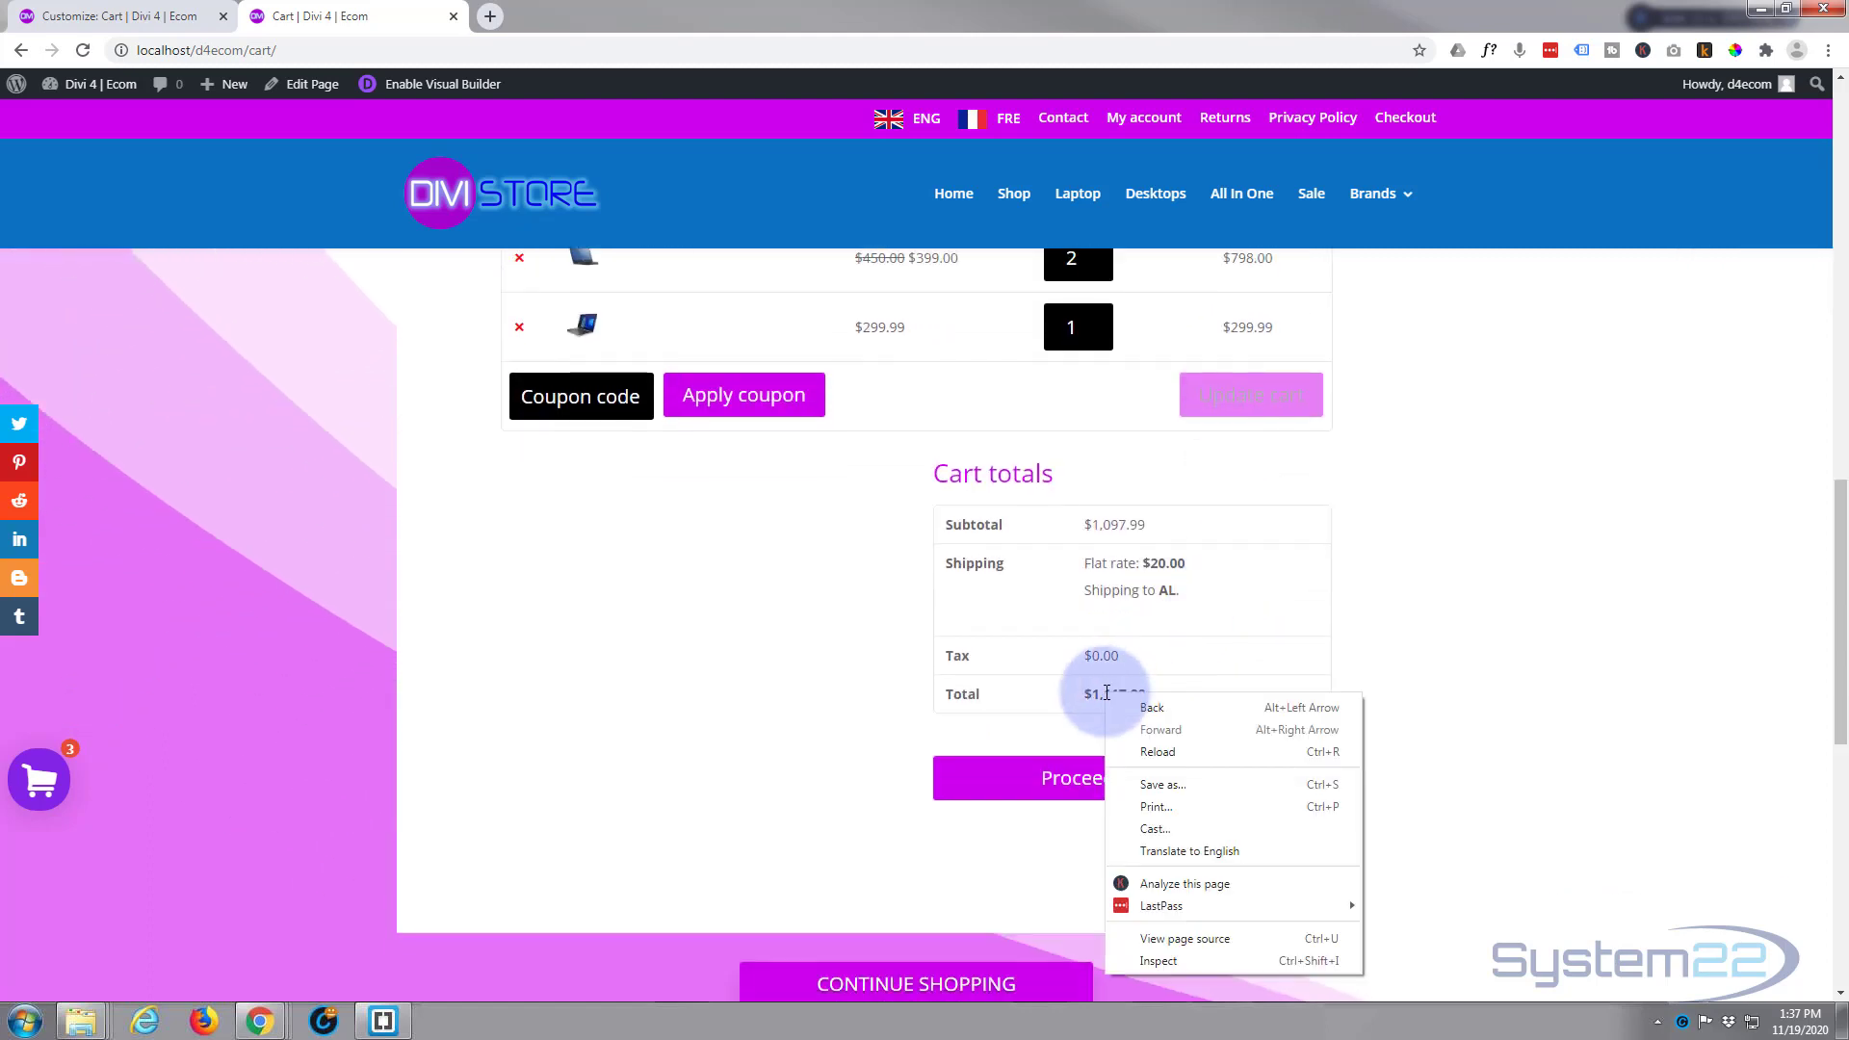
left_click(1157, 959)
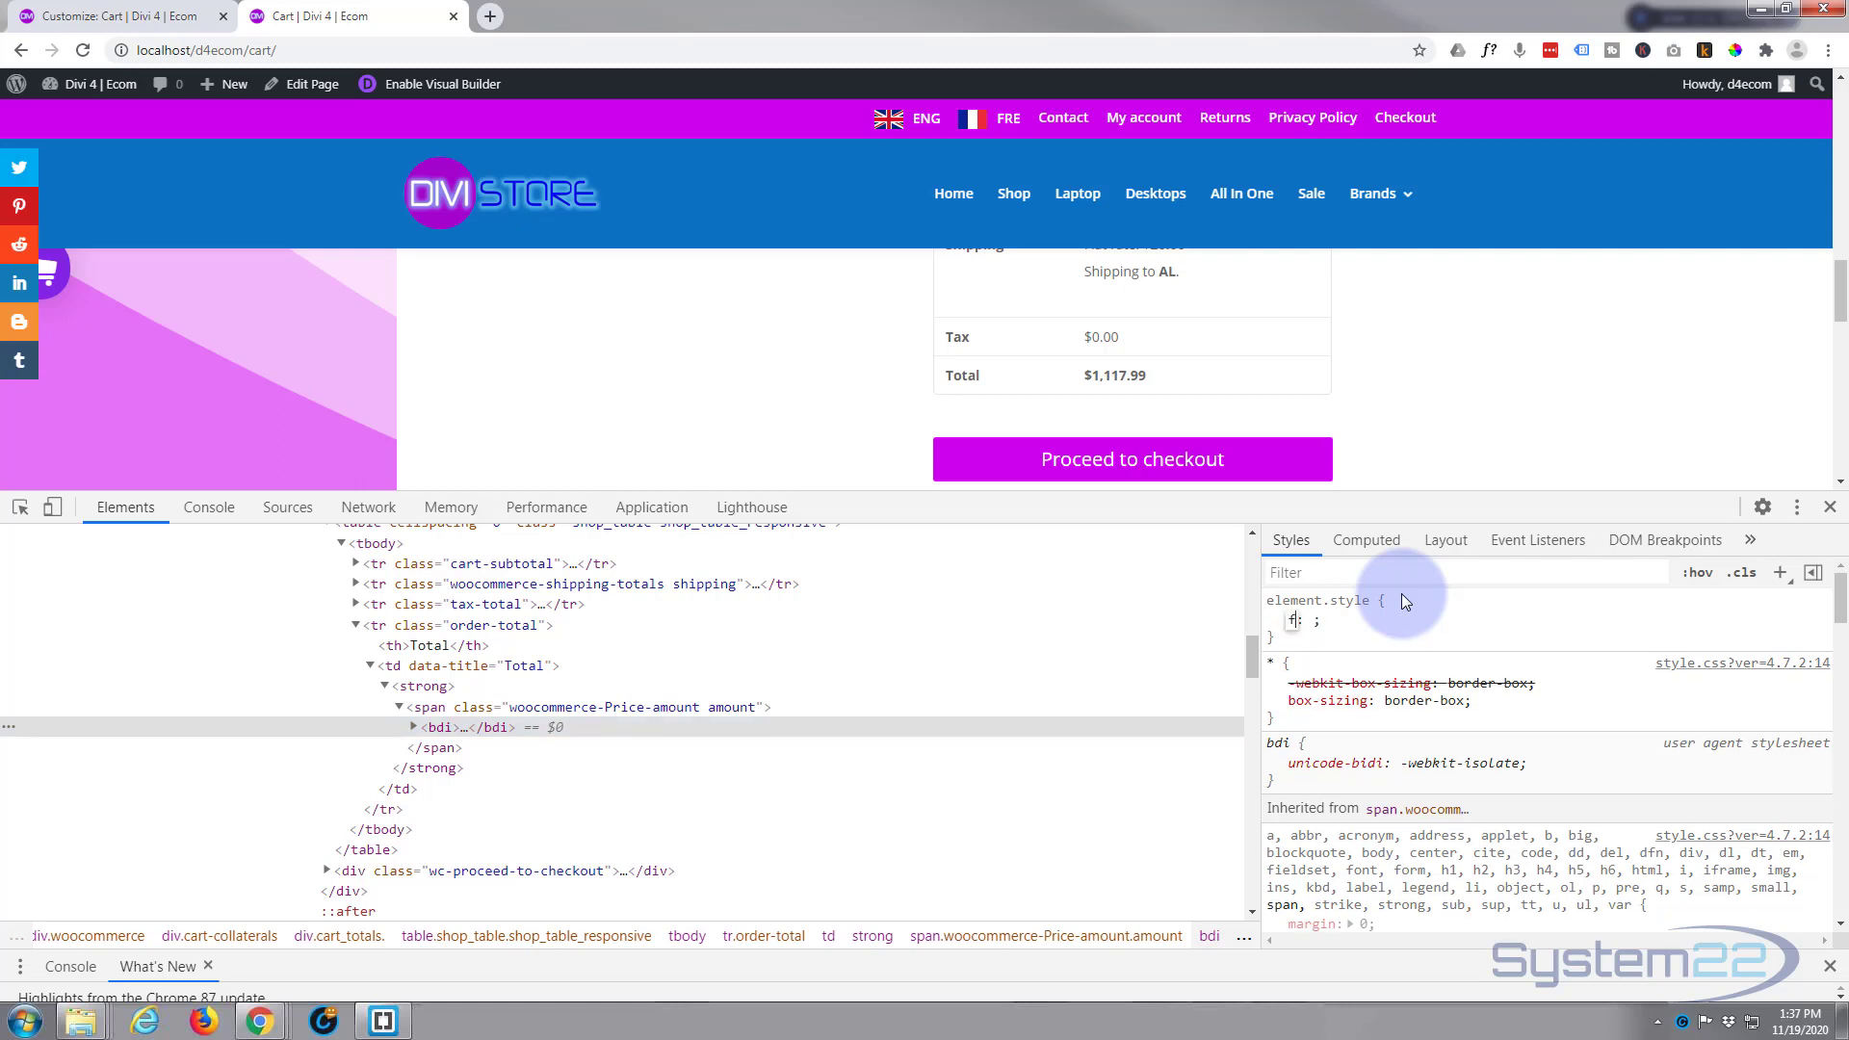
type("font-size")
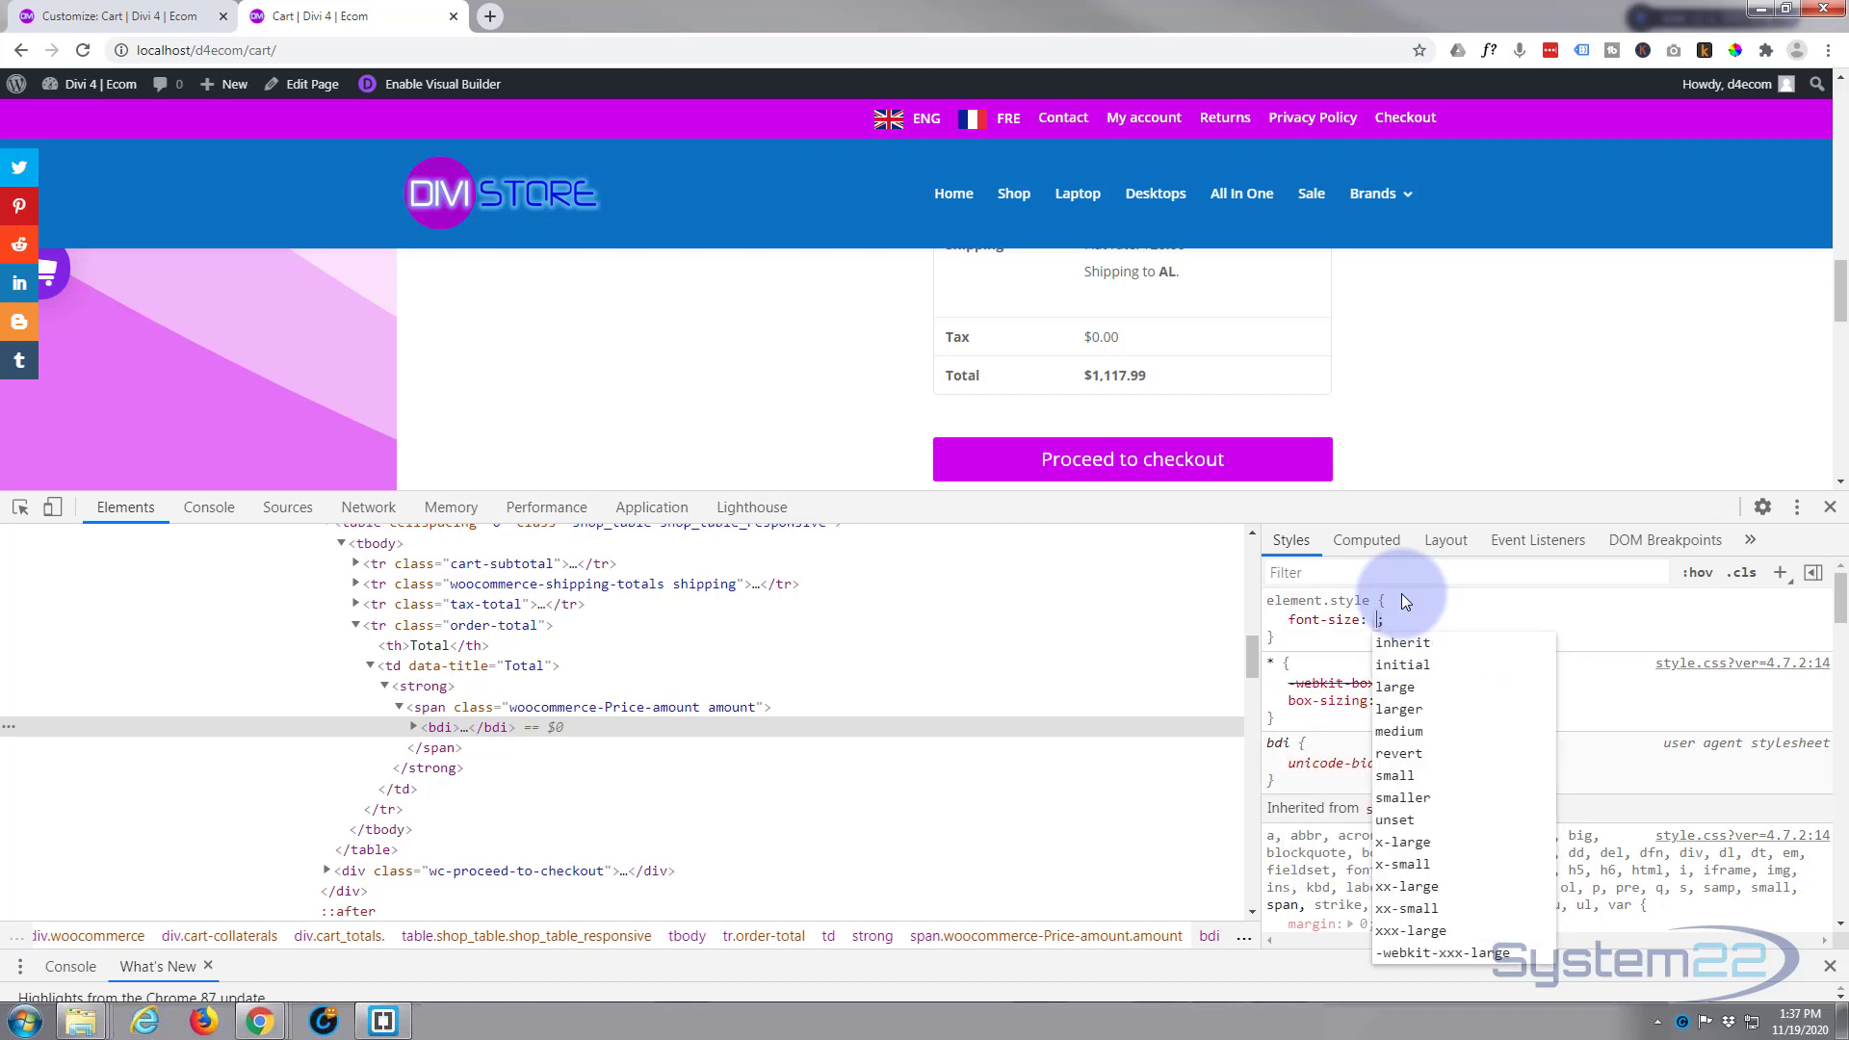
type("20px")
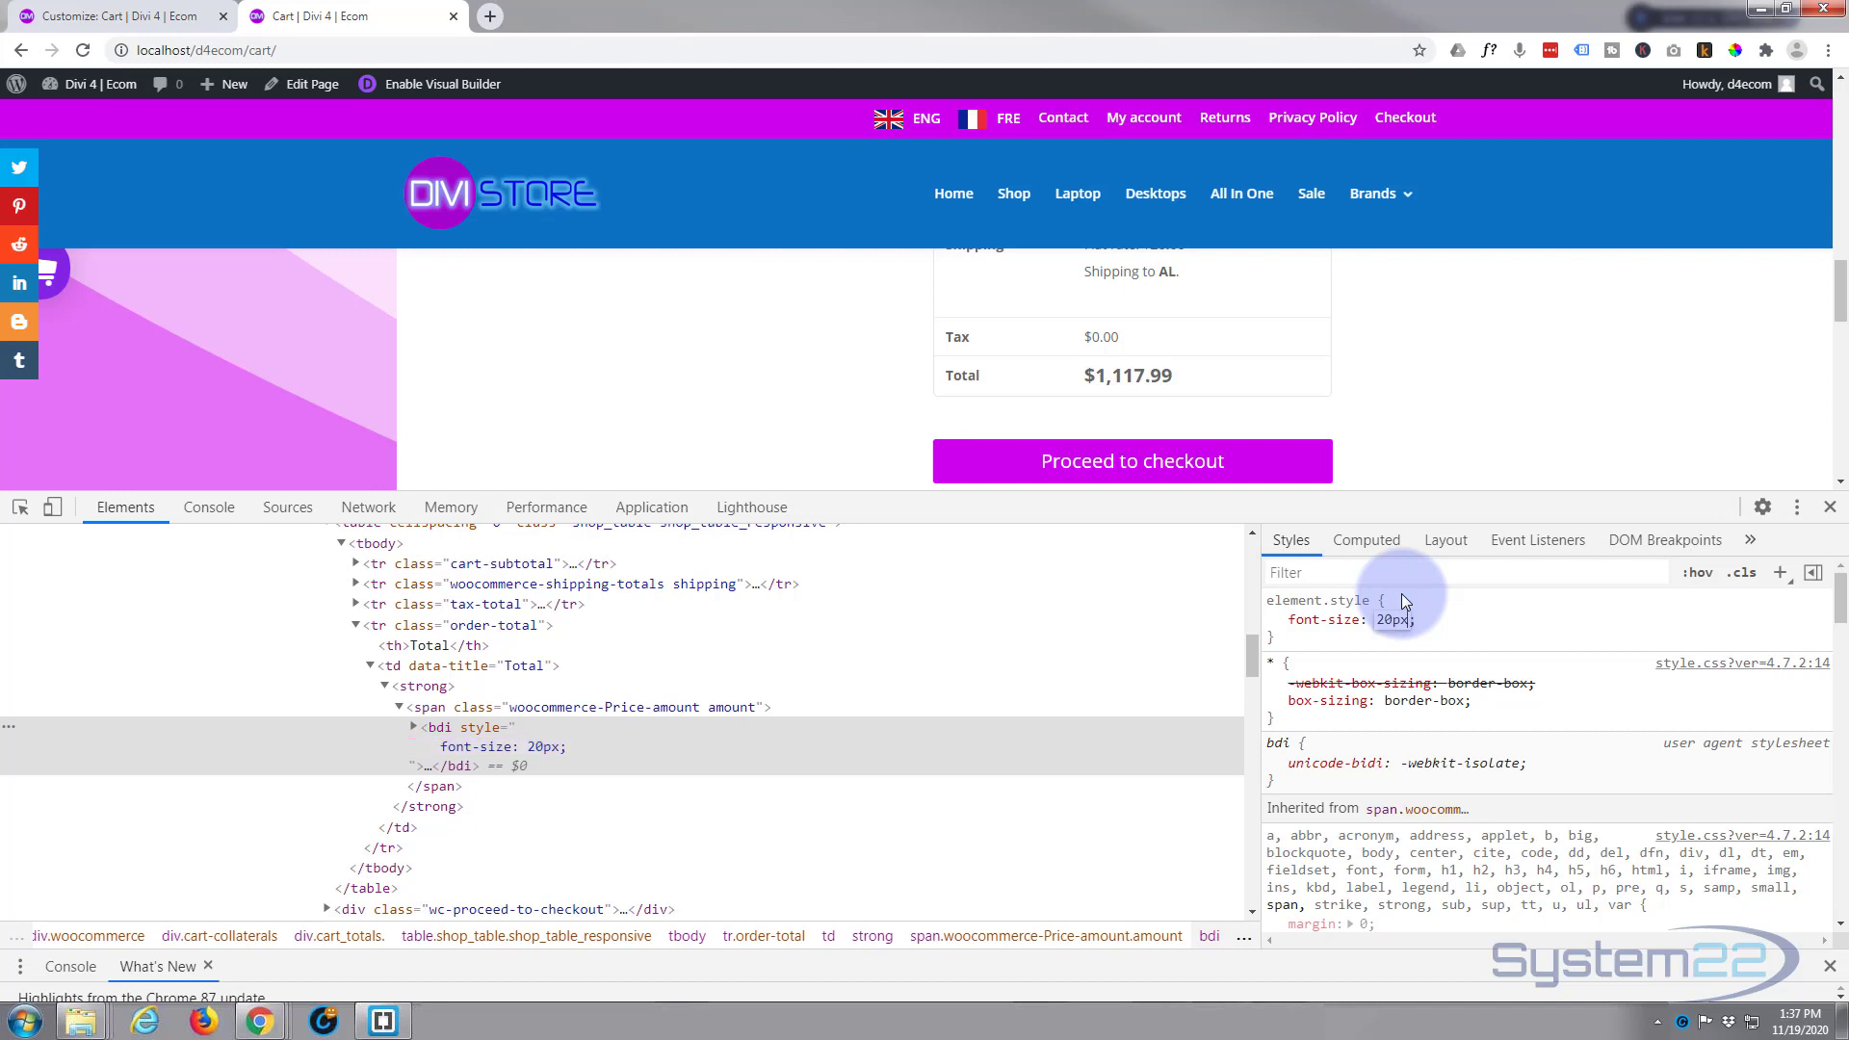
left_click(1275, 620)
type("color:")
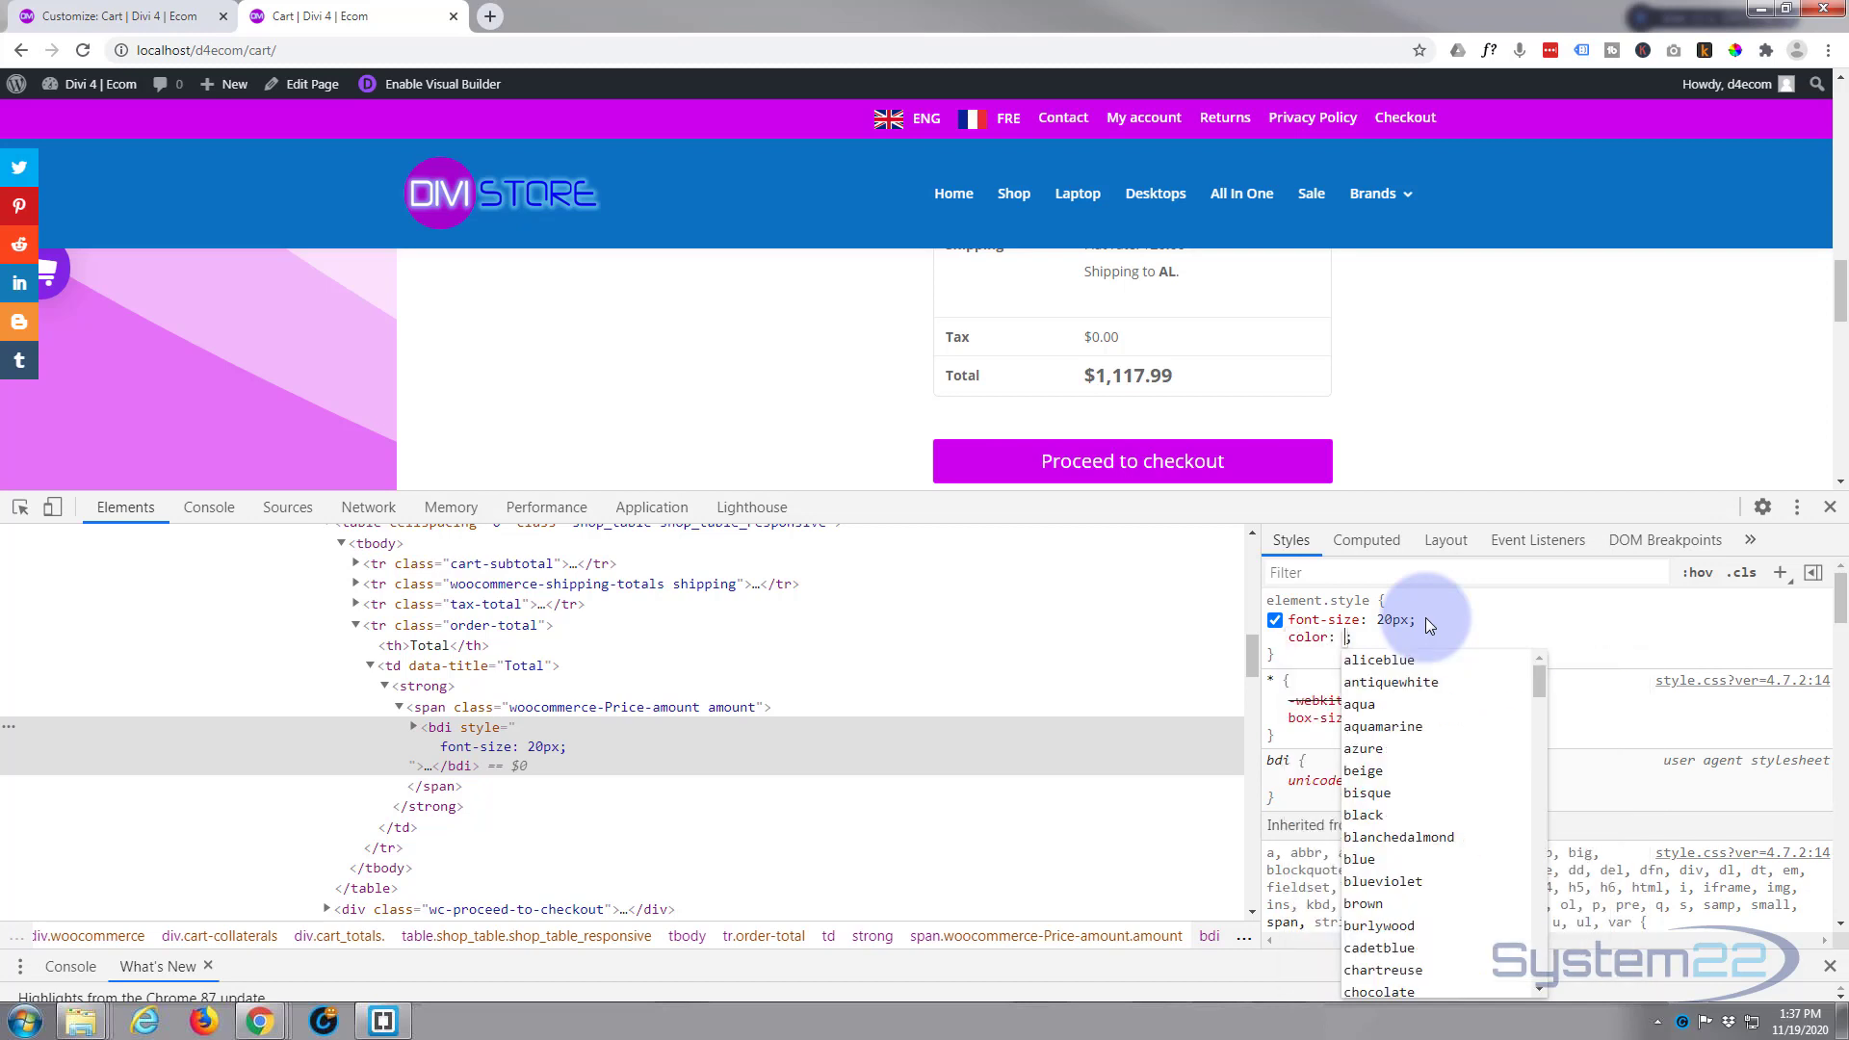
type("green")
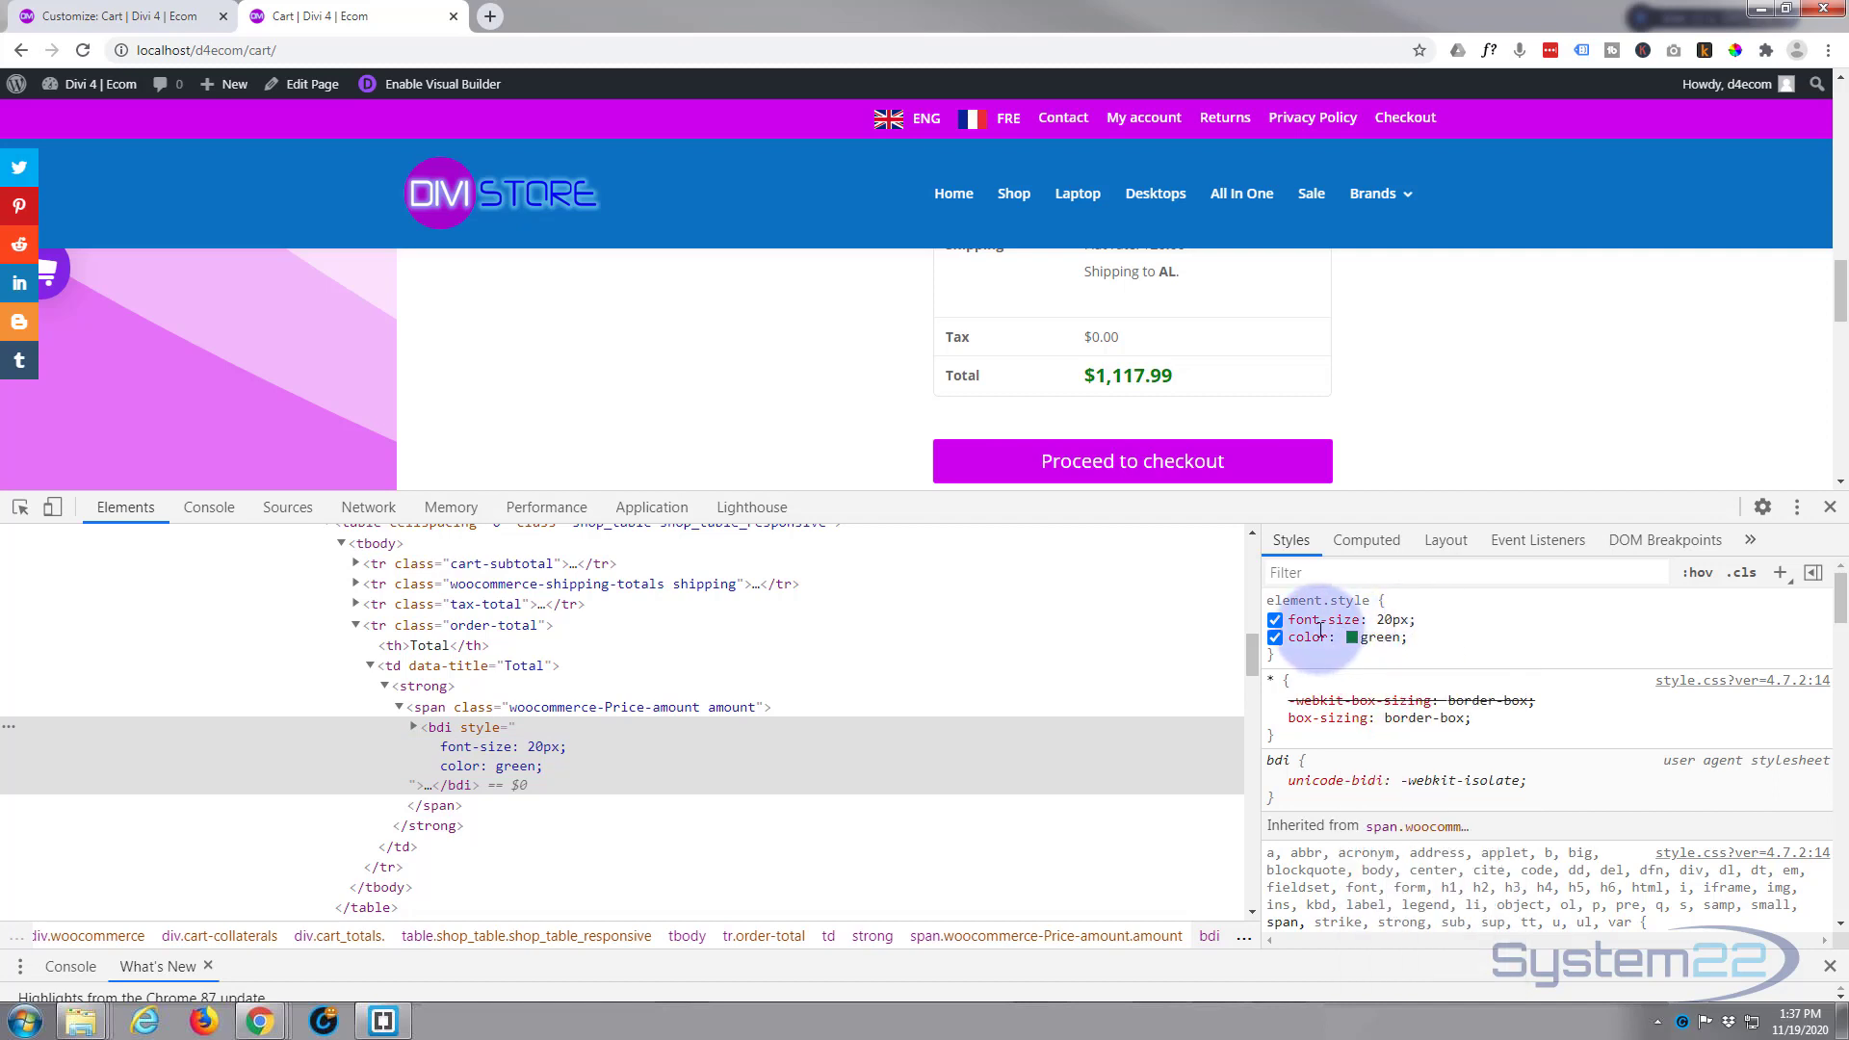
mouse_move(1472, 614)
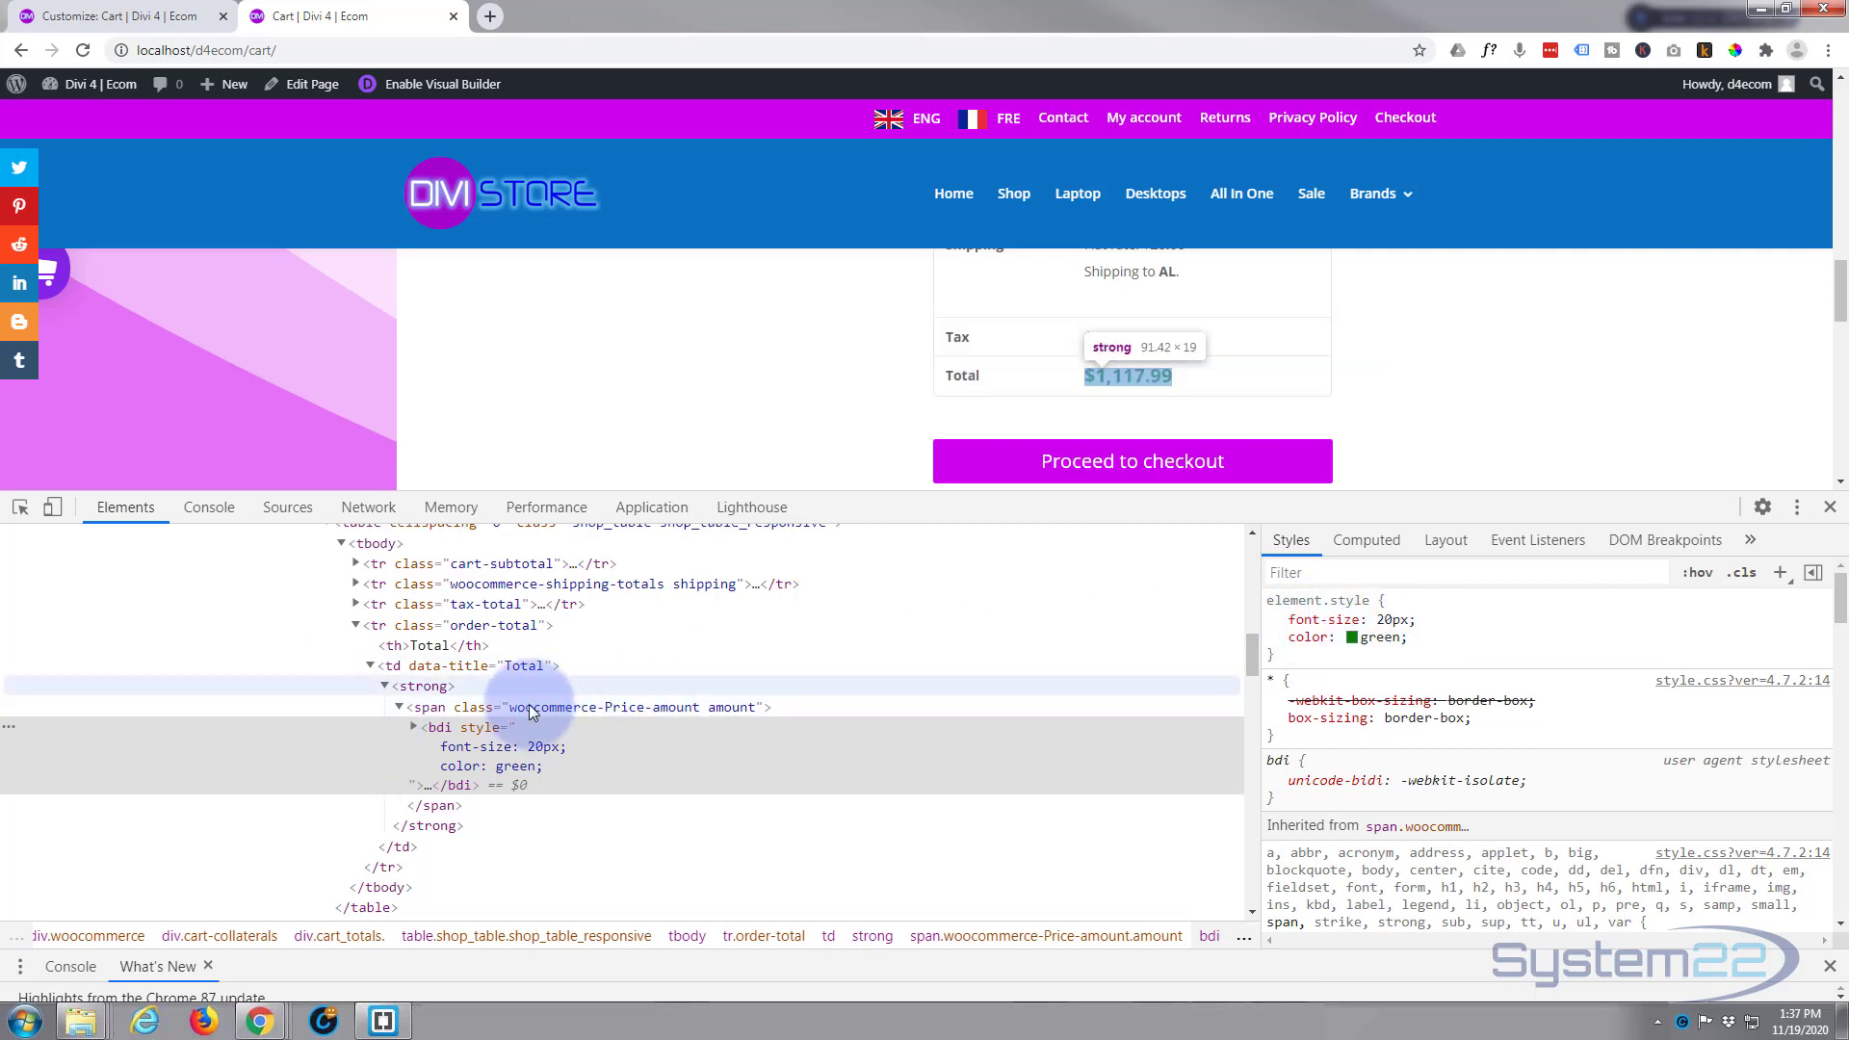
left_click(523, 707)
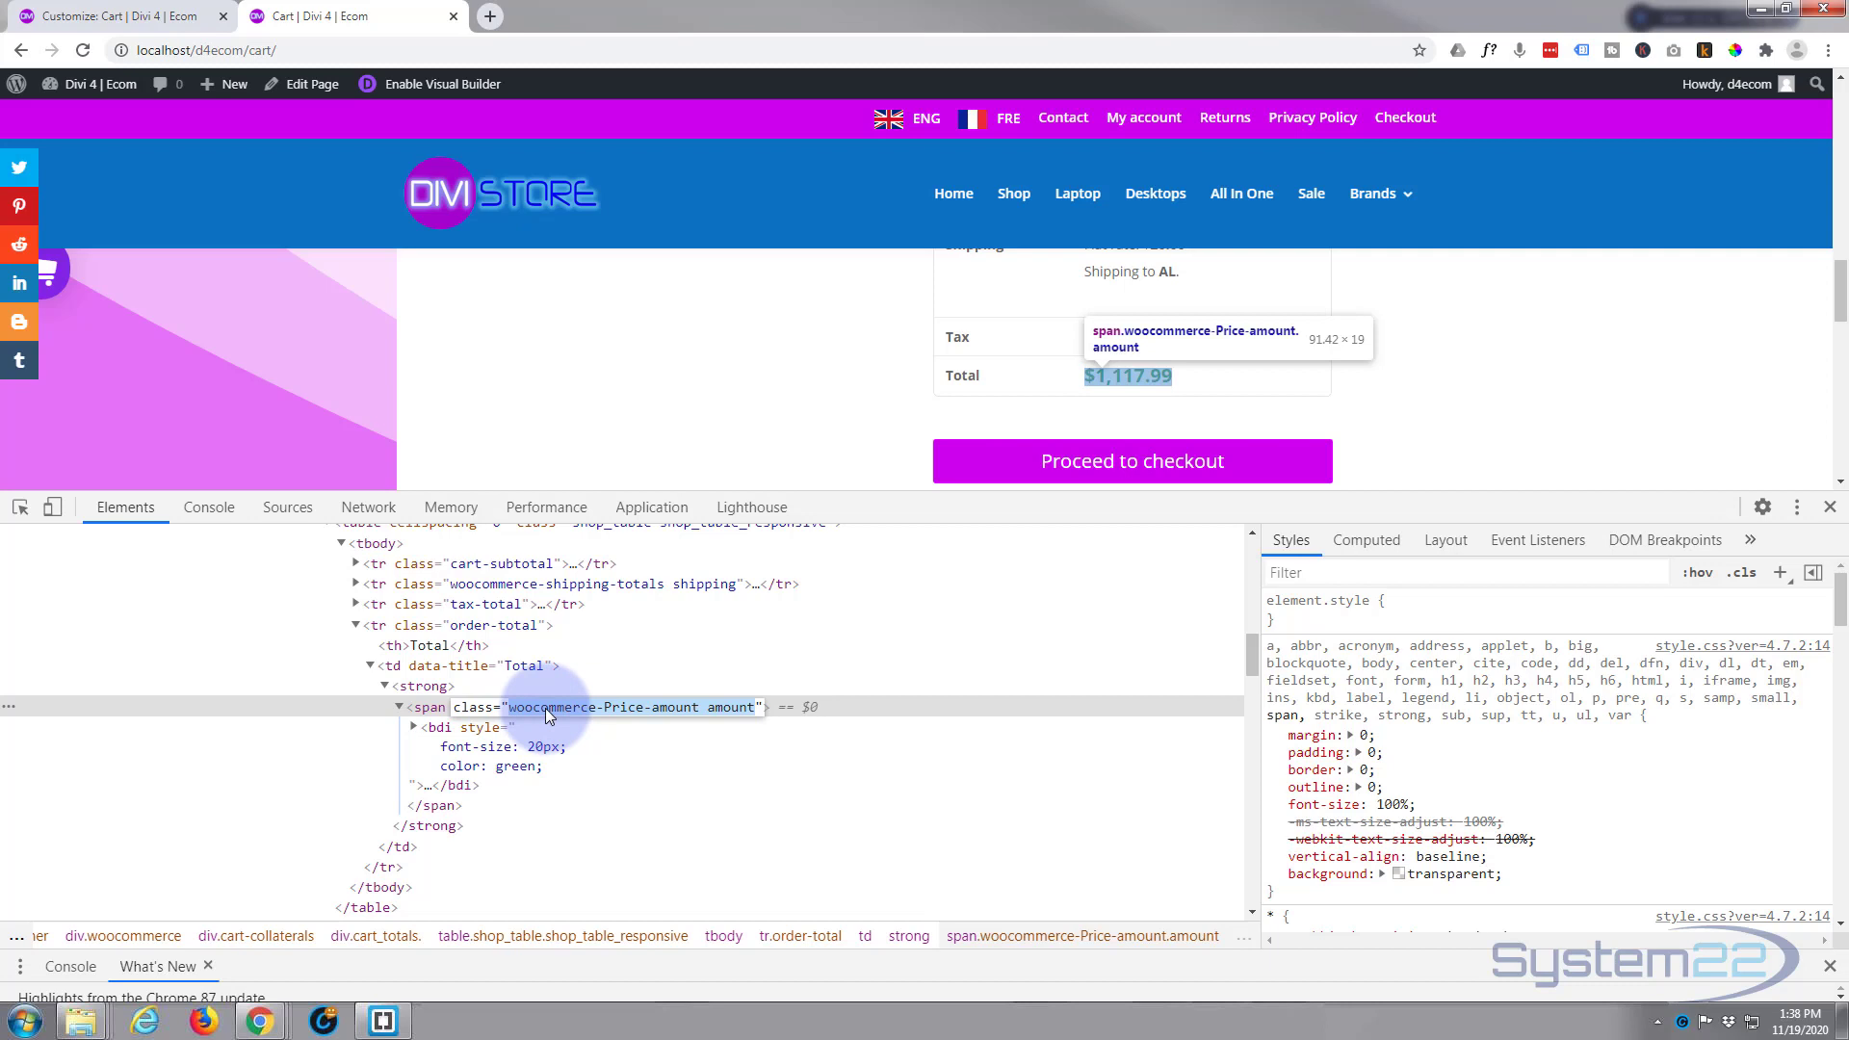
mouse_move(1202, 562)
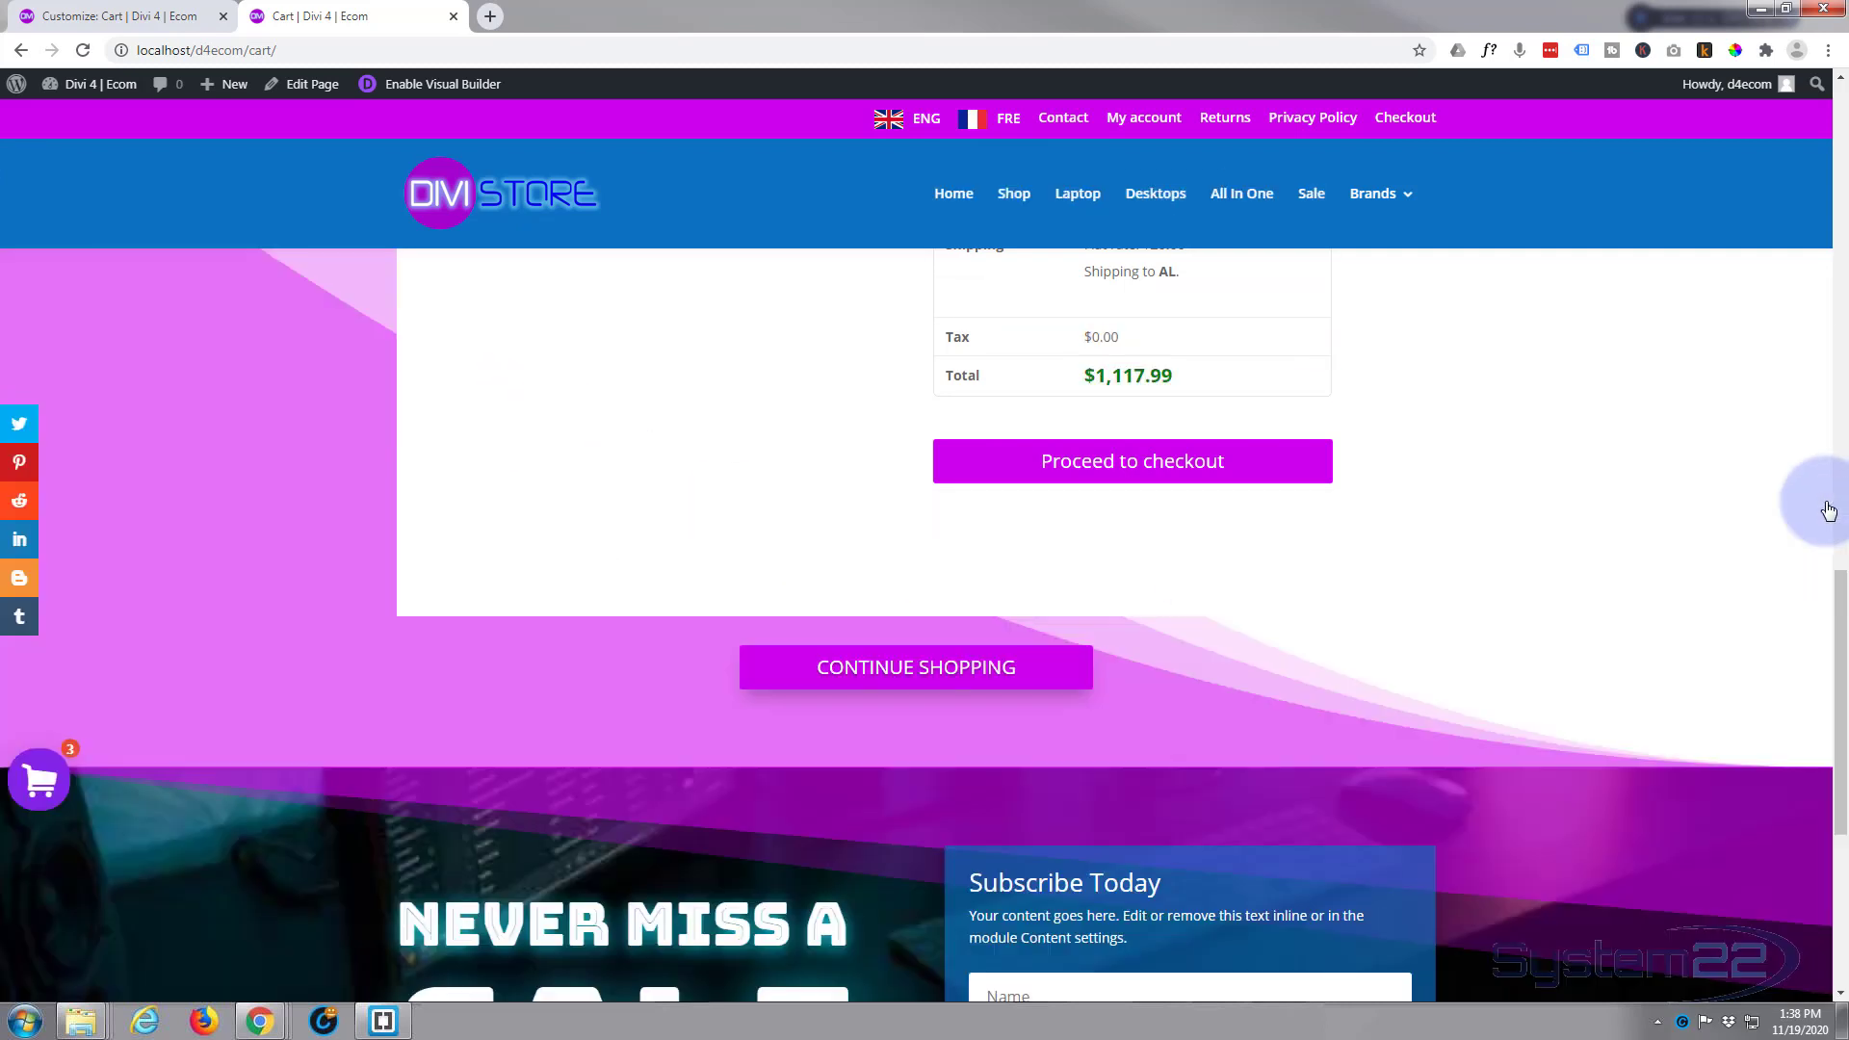
Scroll back to the cart table and focus the black coupon code field to check it.
scroll("up", 3)
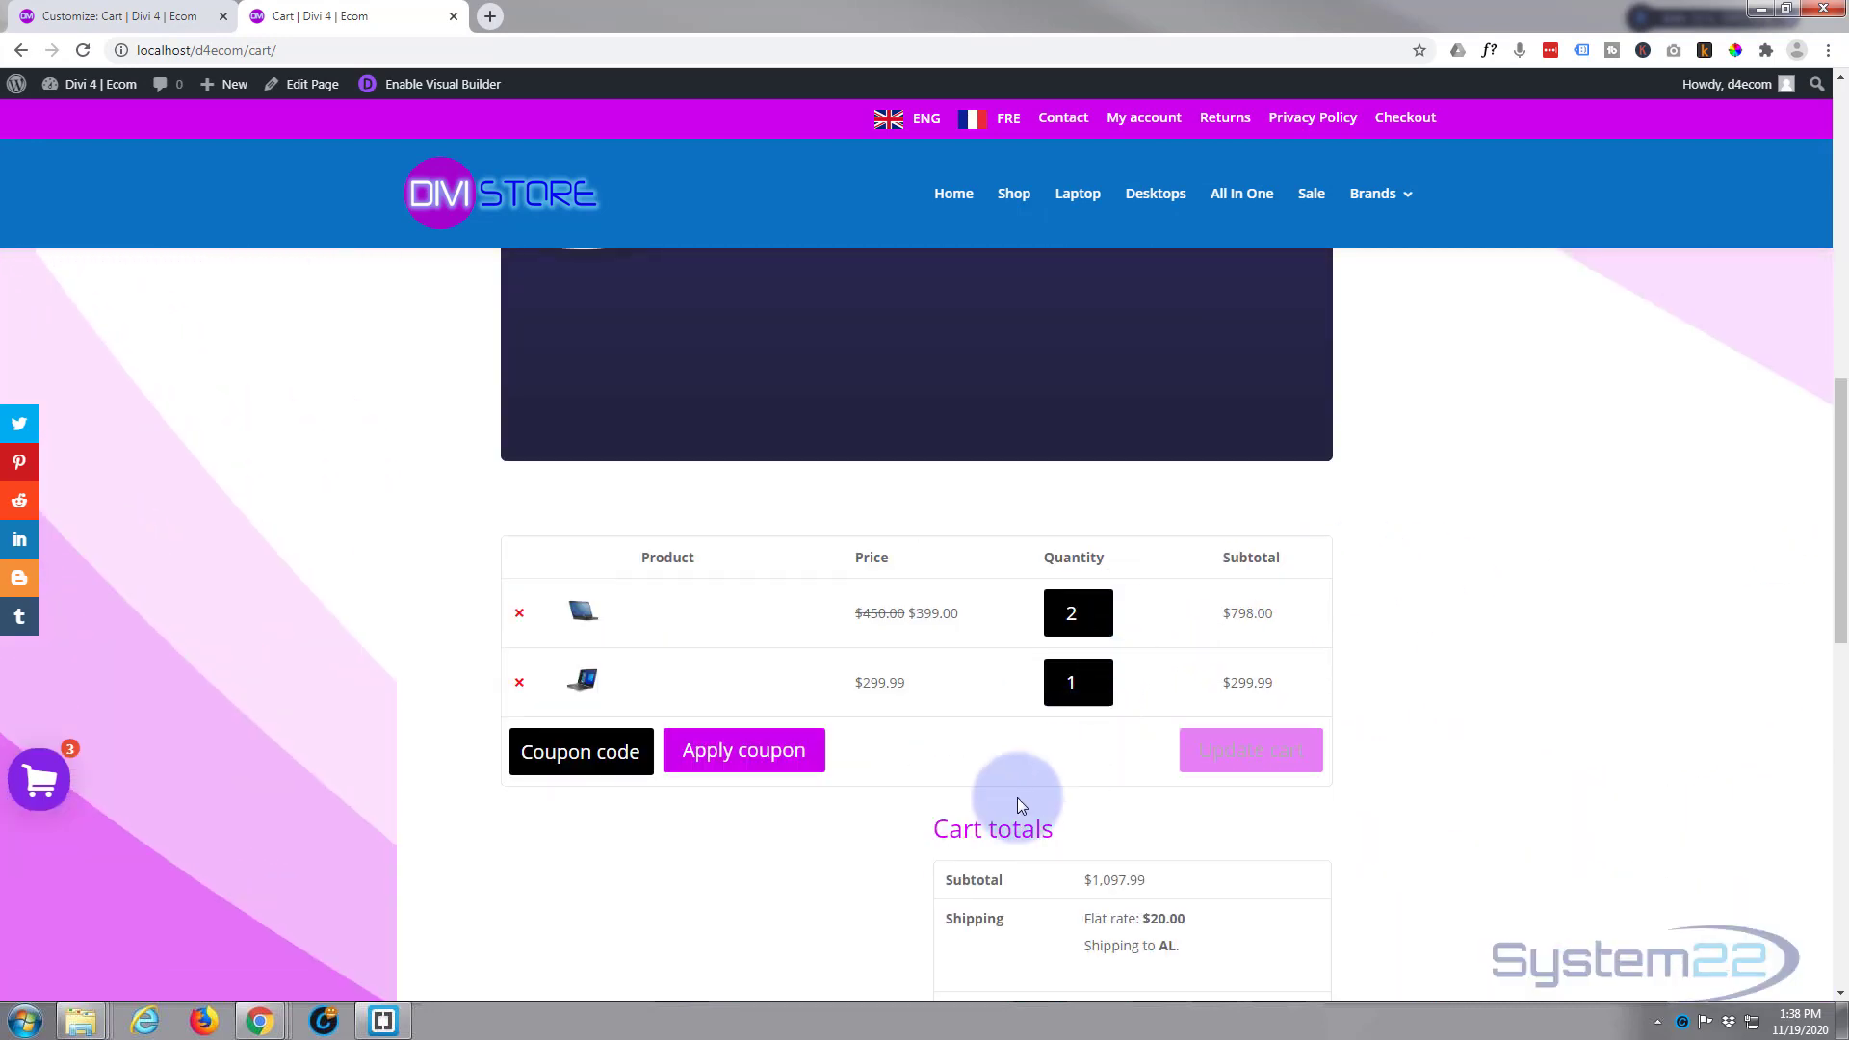
left_click(566, 751)
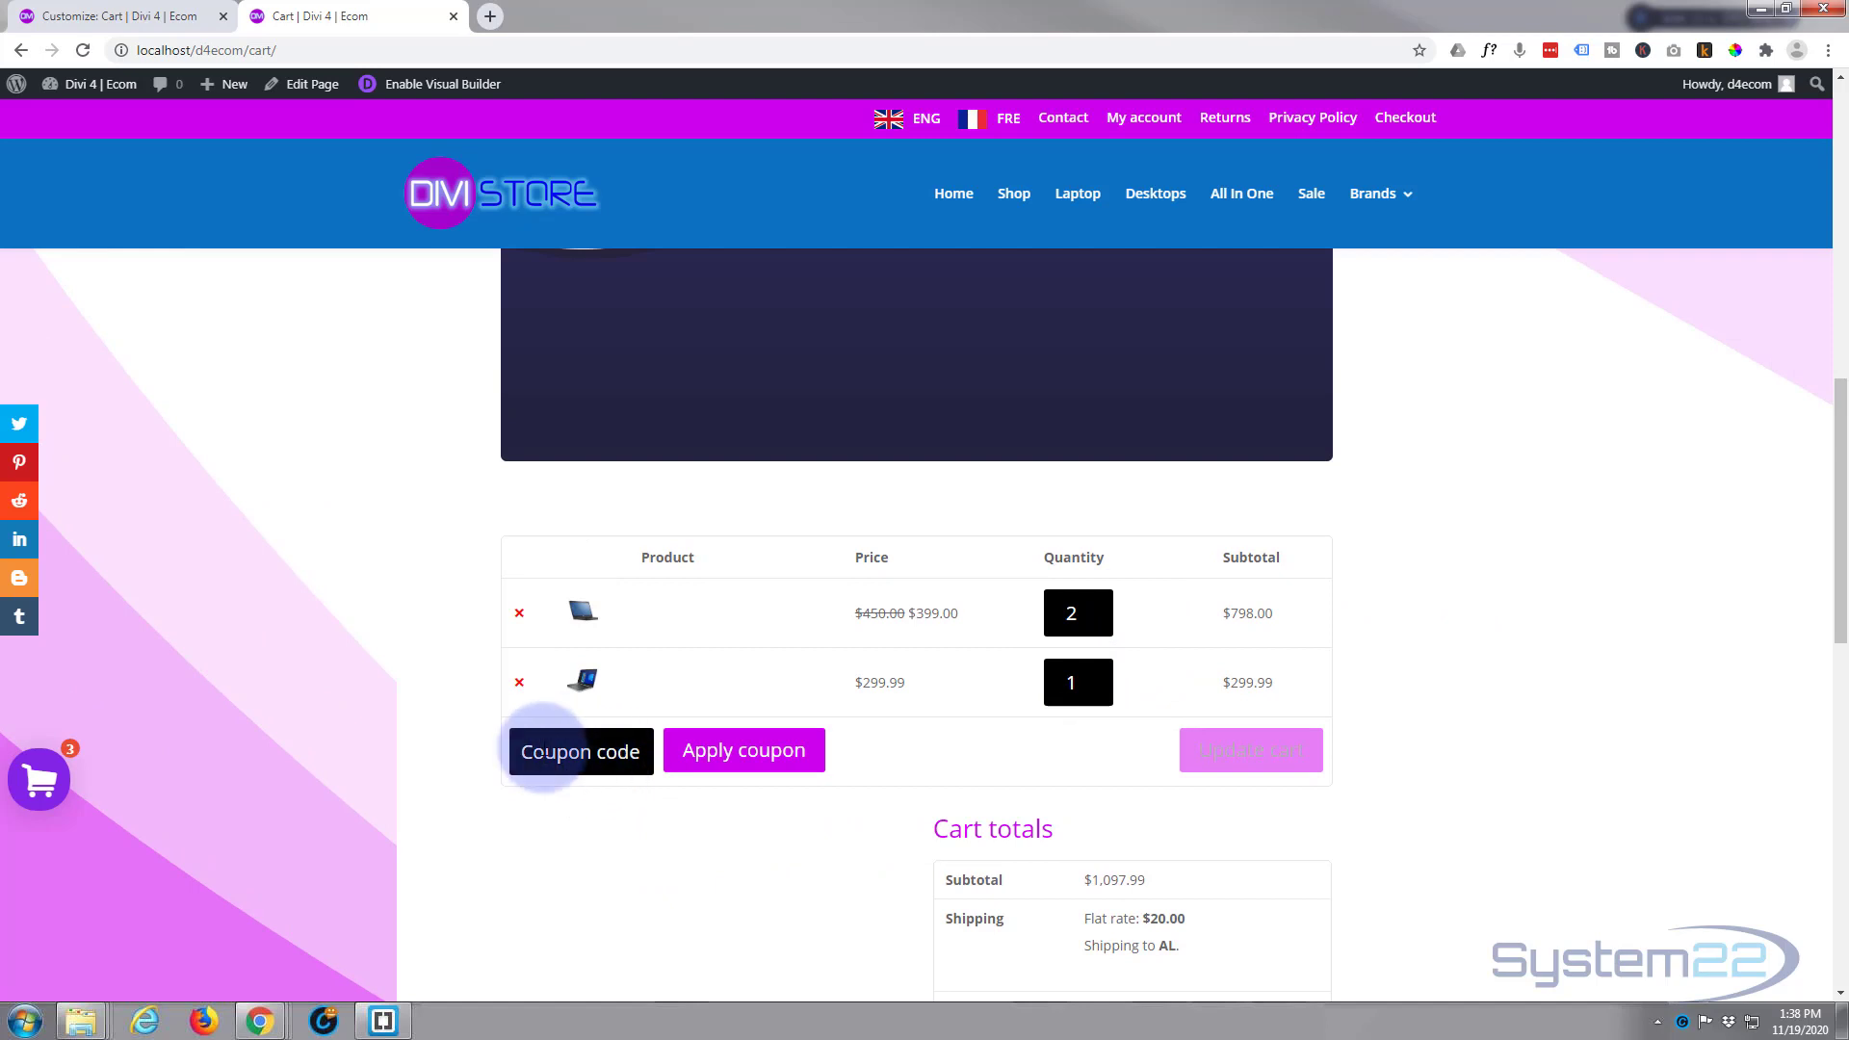
left_click(1070, 613)
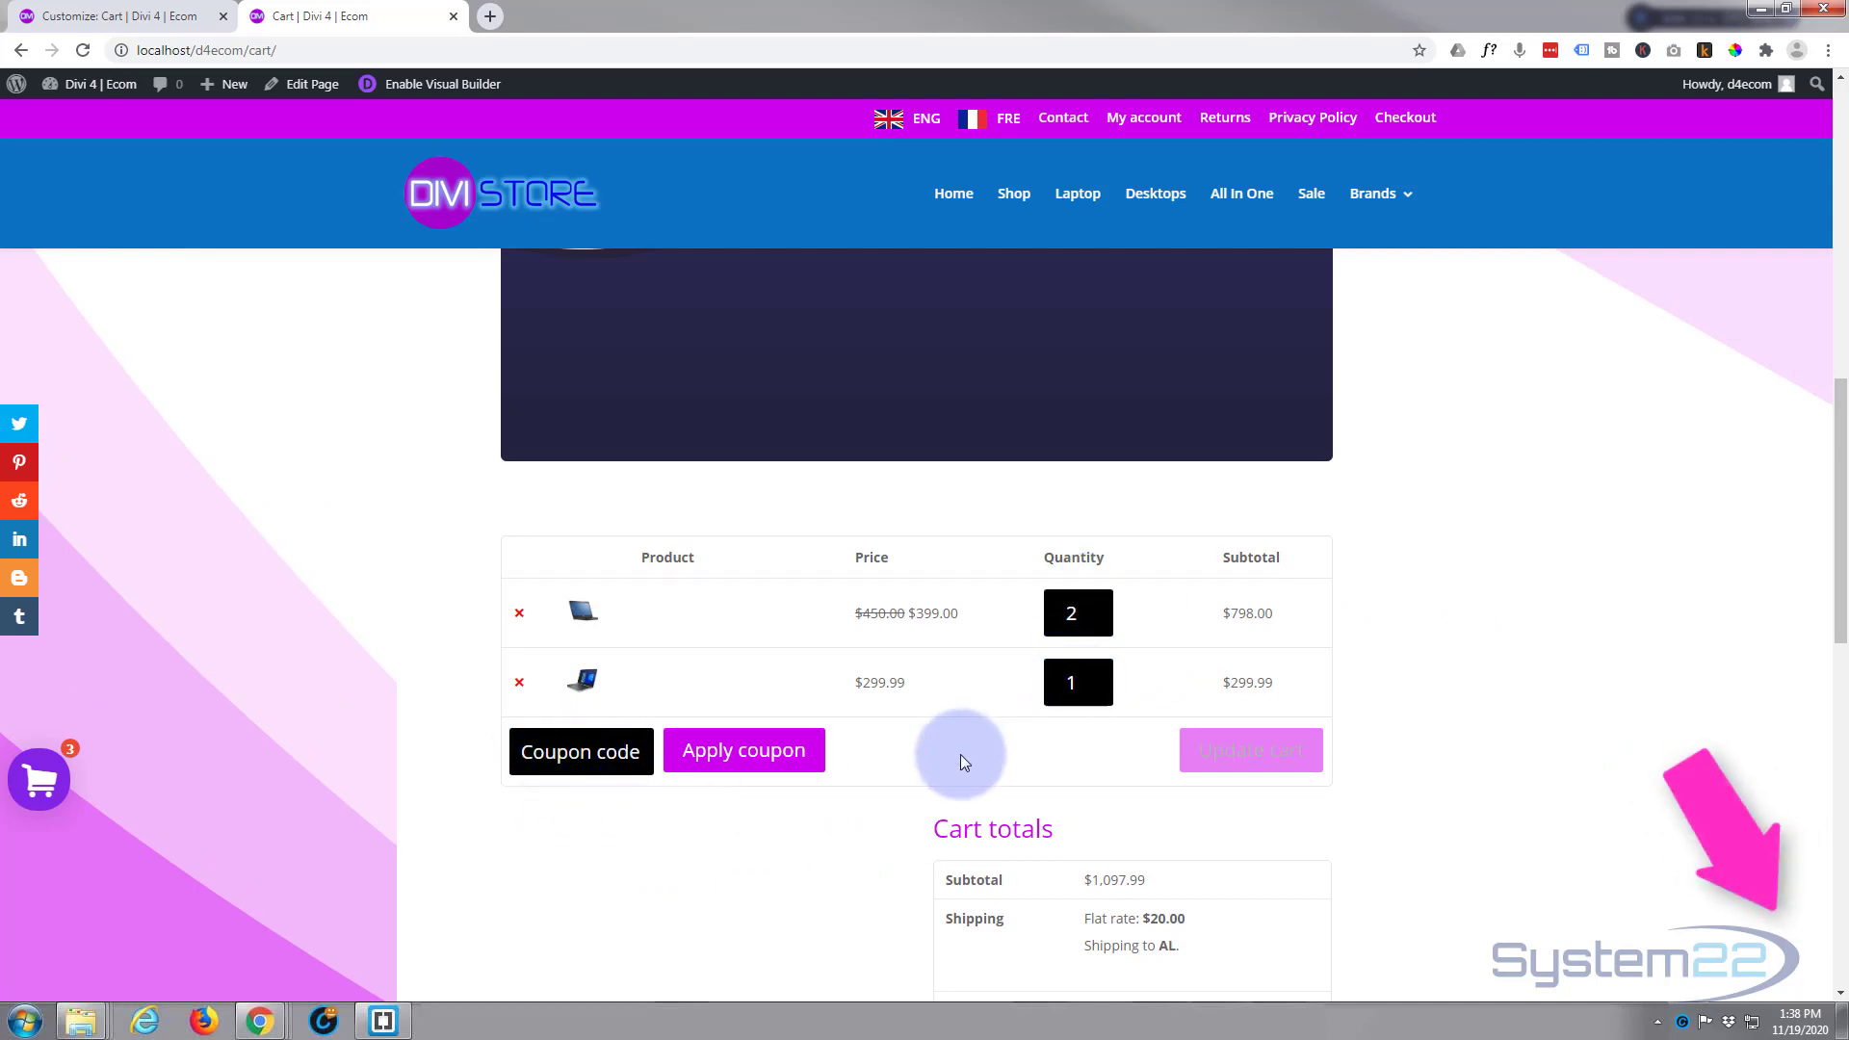
mouse_move(1714, 601)
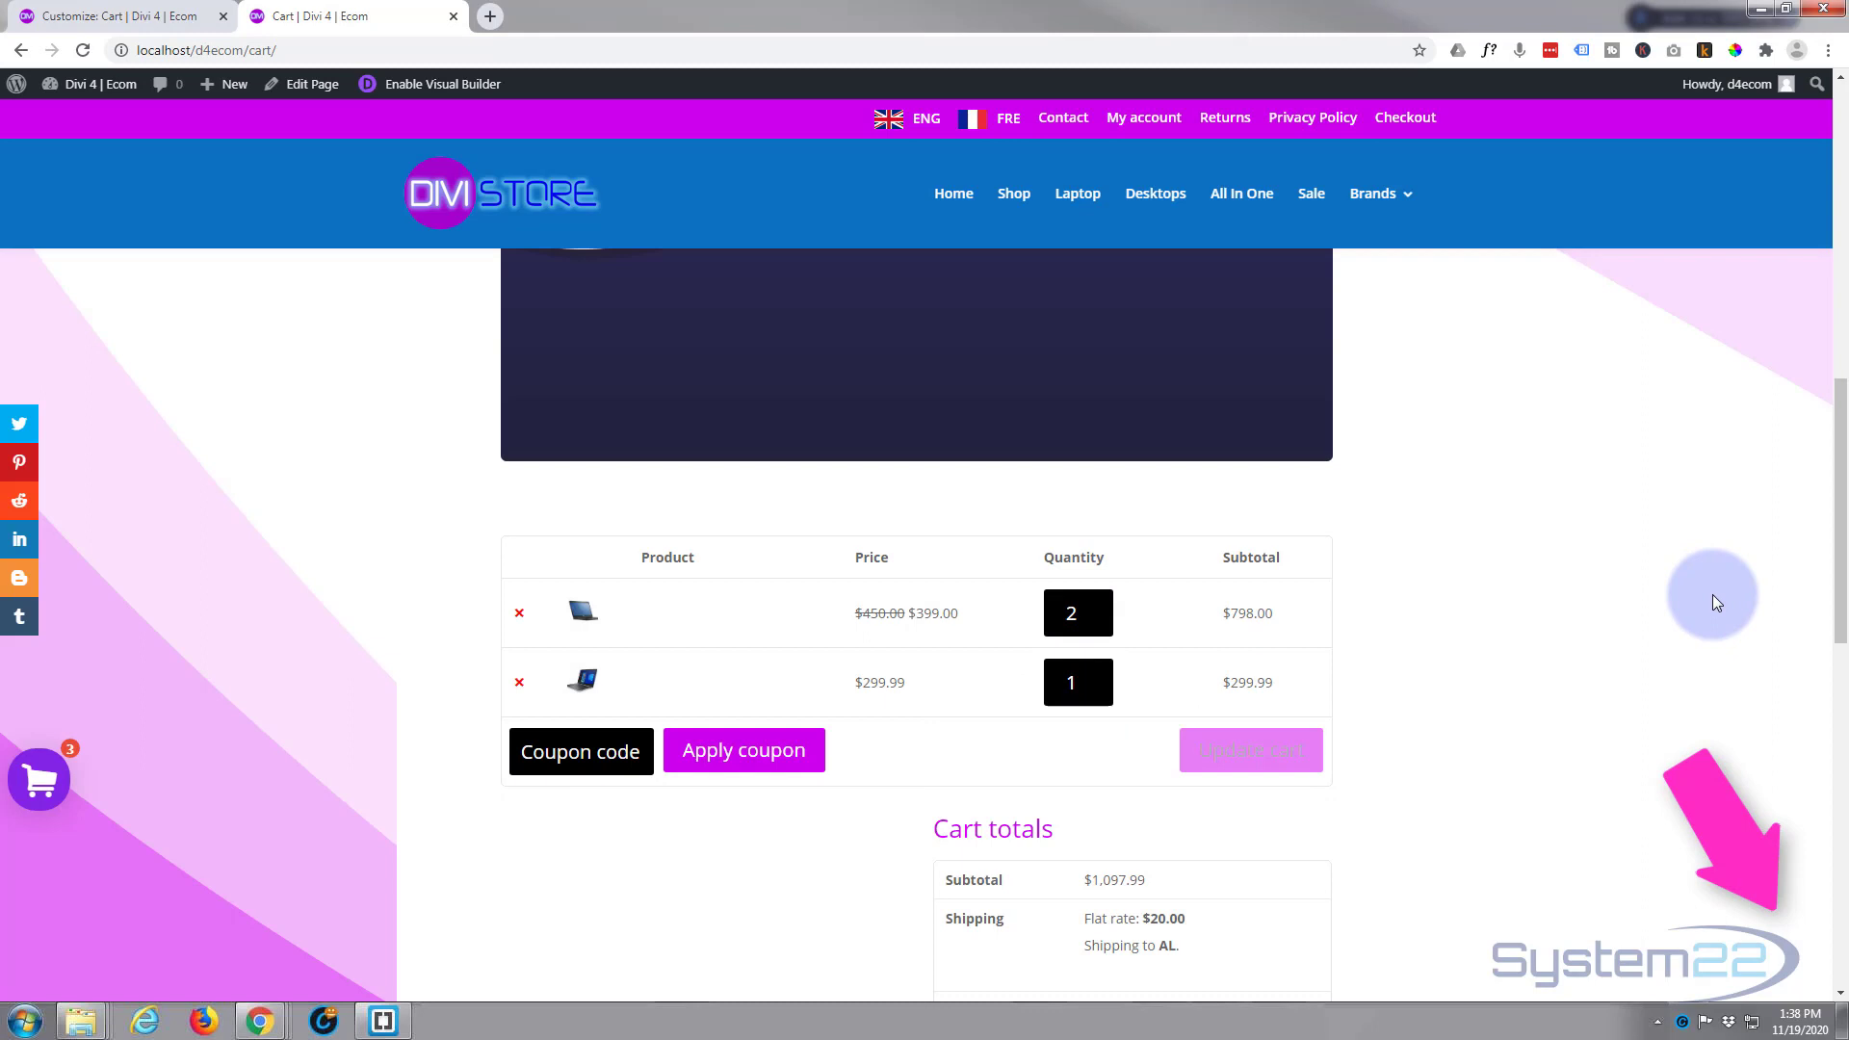